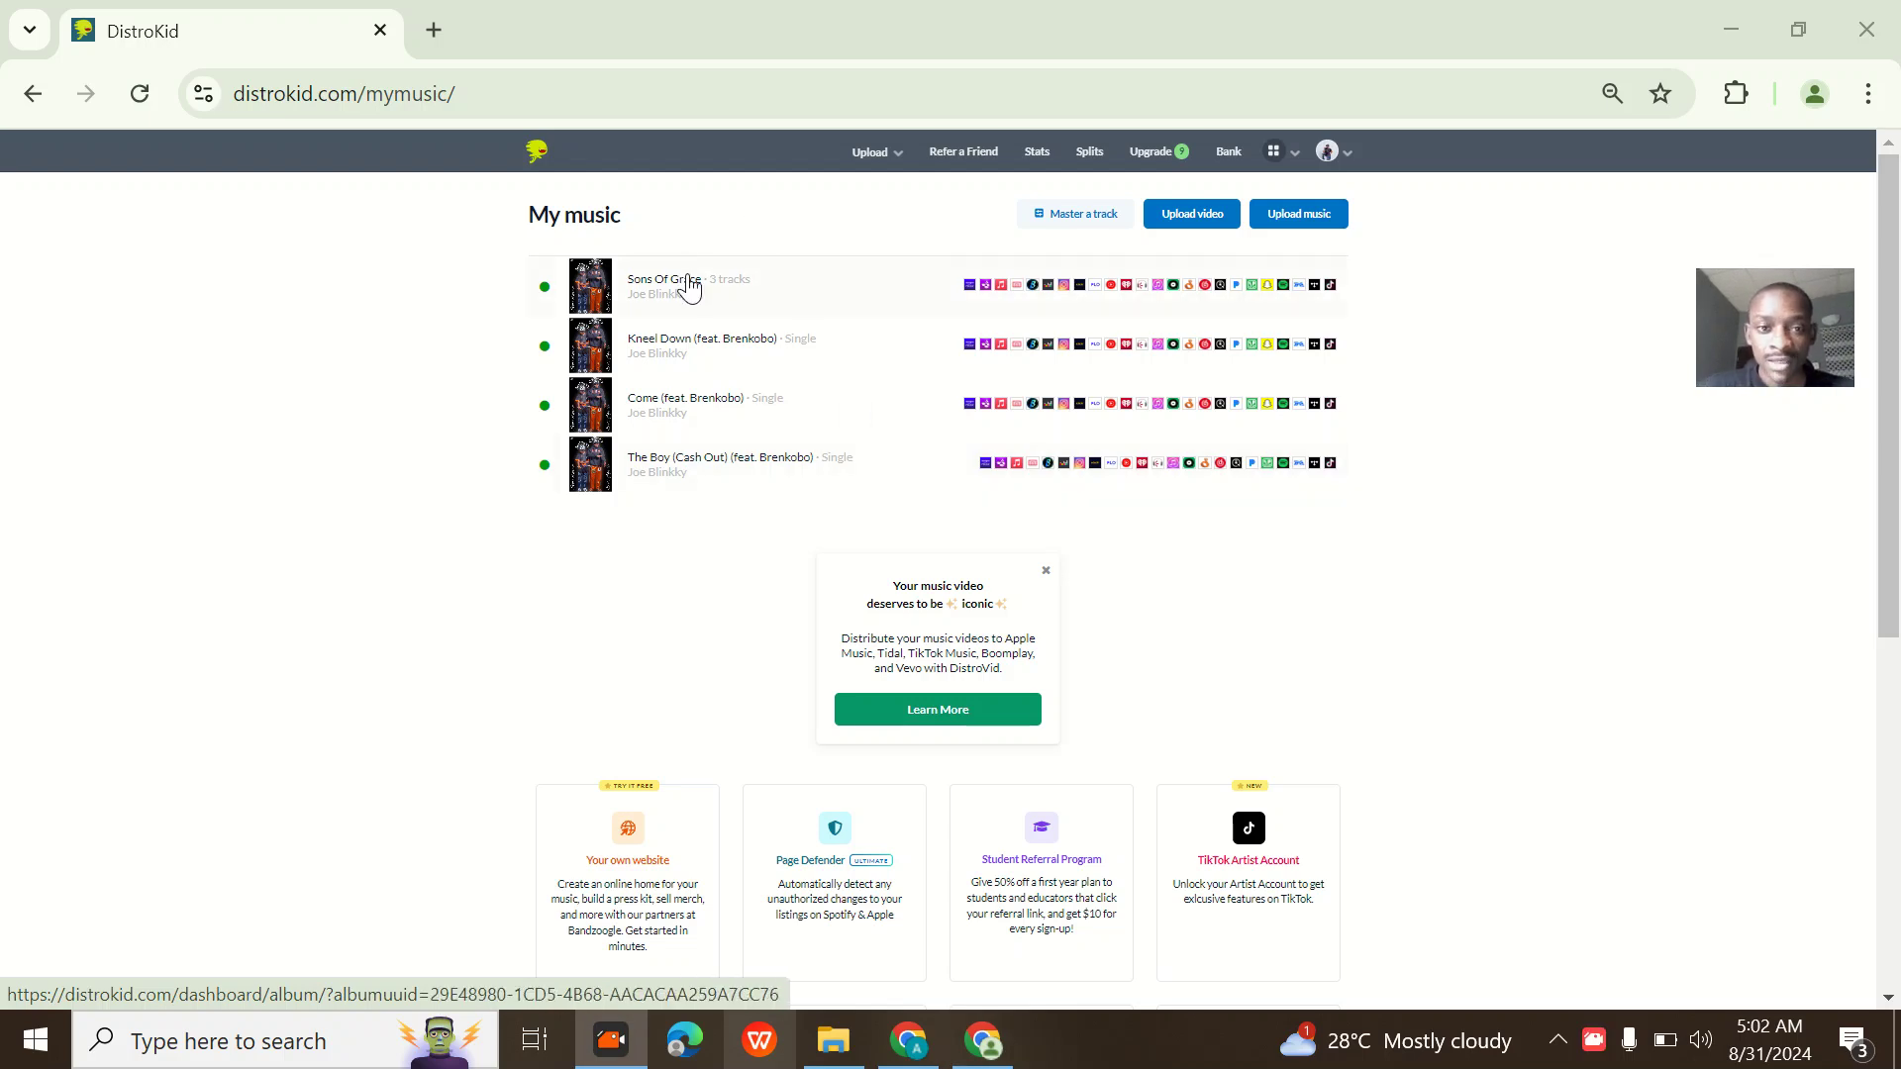
# Open the Sons Of Grace release from My music and scroll to its HyperFollow link
pyautogui.click(664, 279)
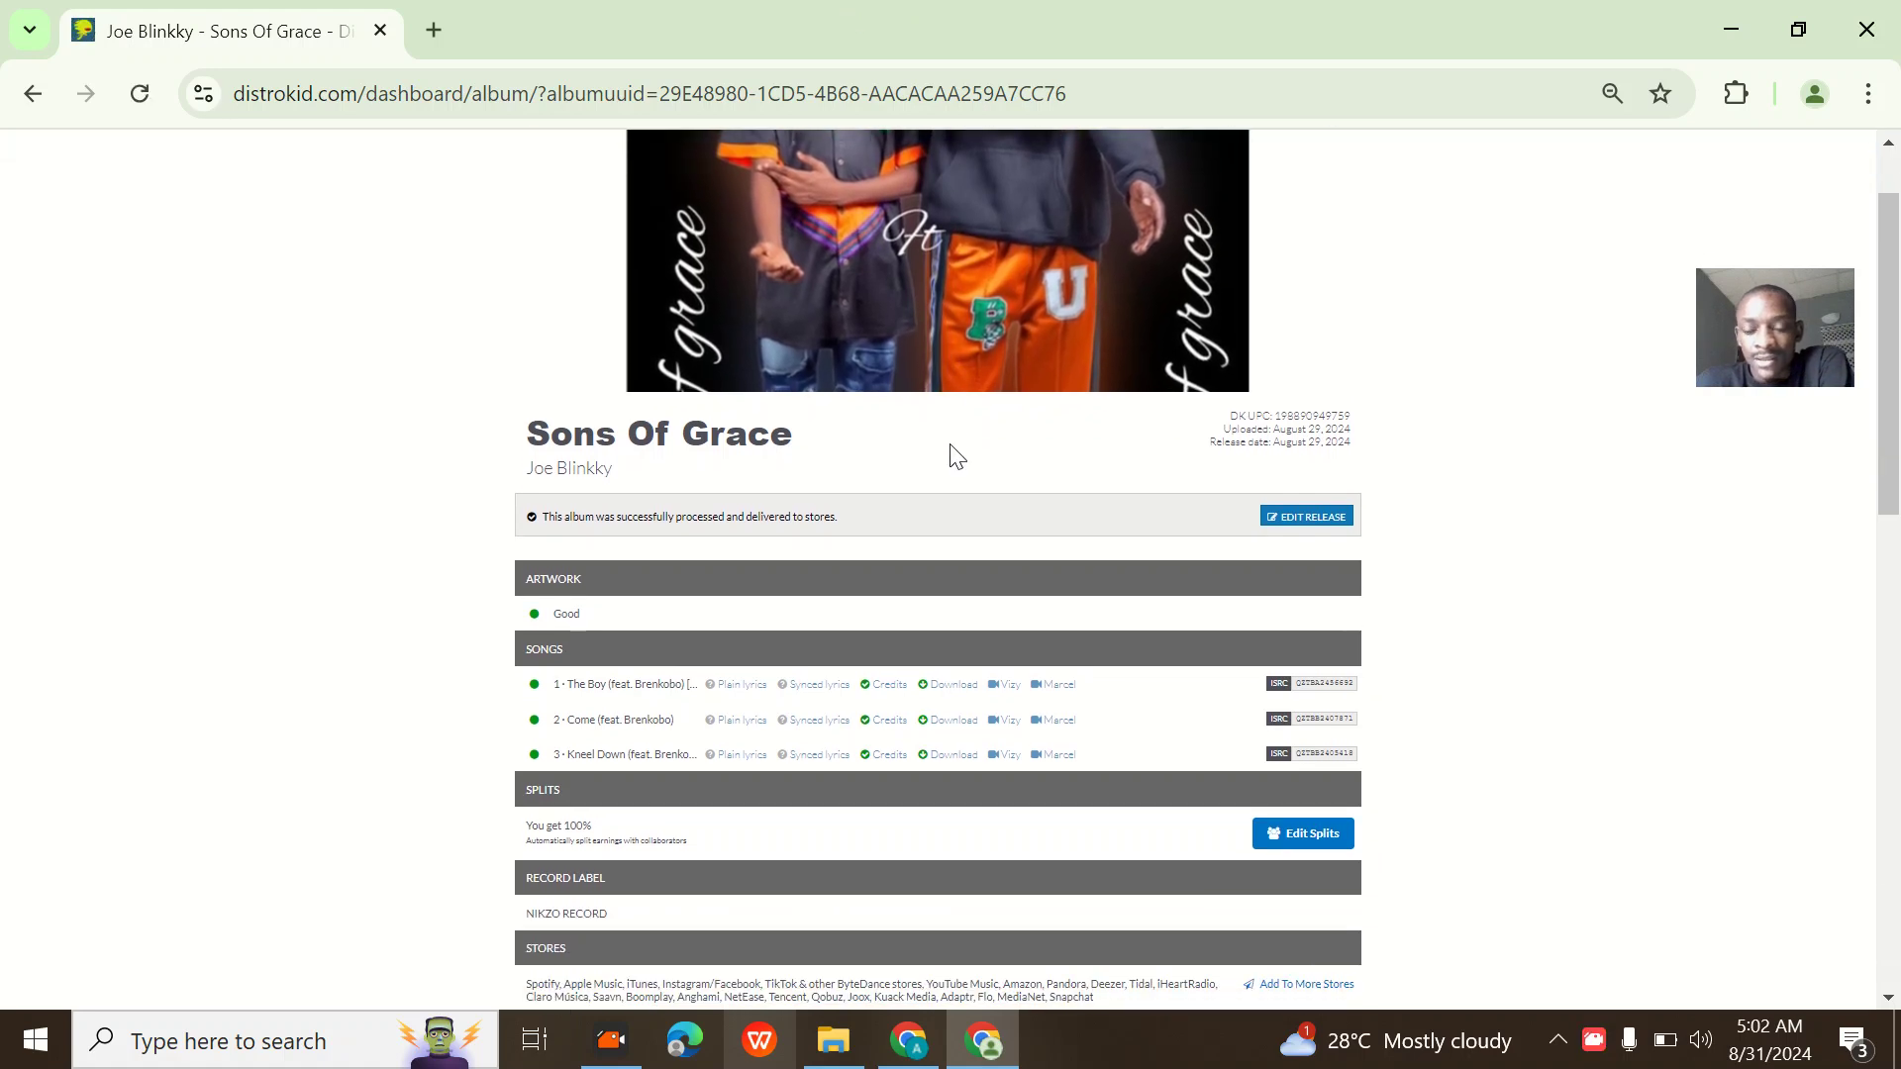
pyautogui.scroll(-3)
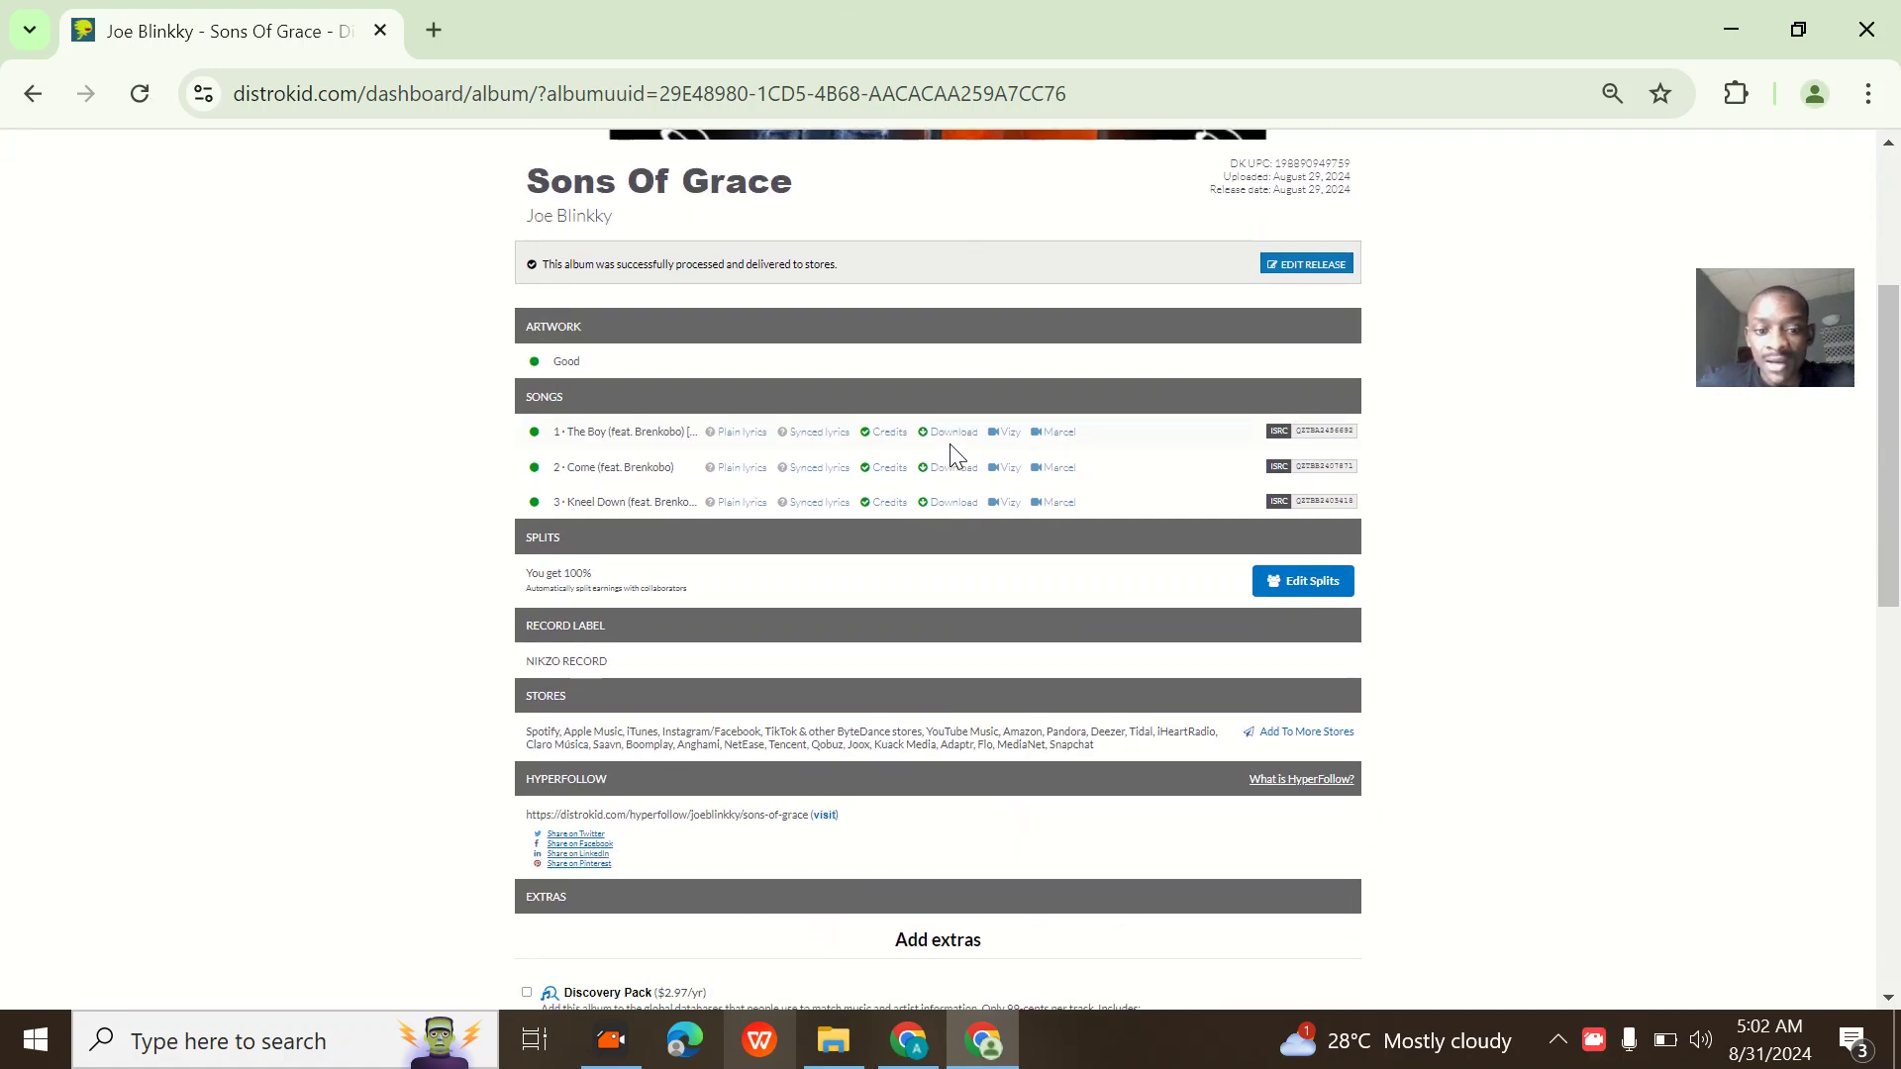
pyautogui.scroll(-3)
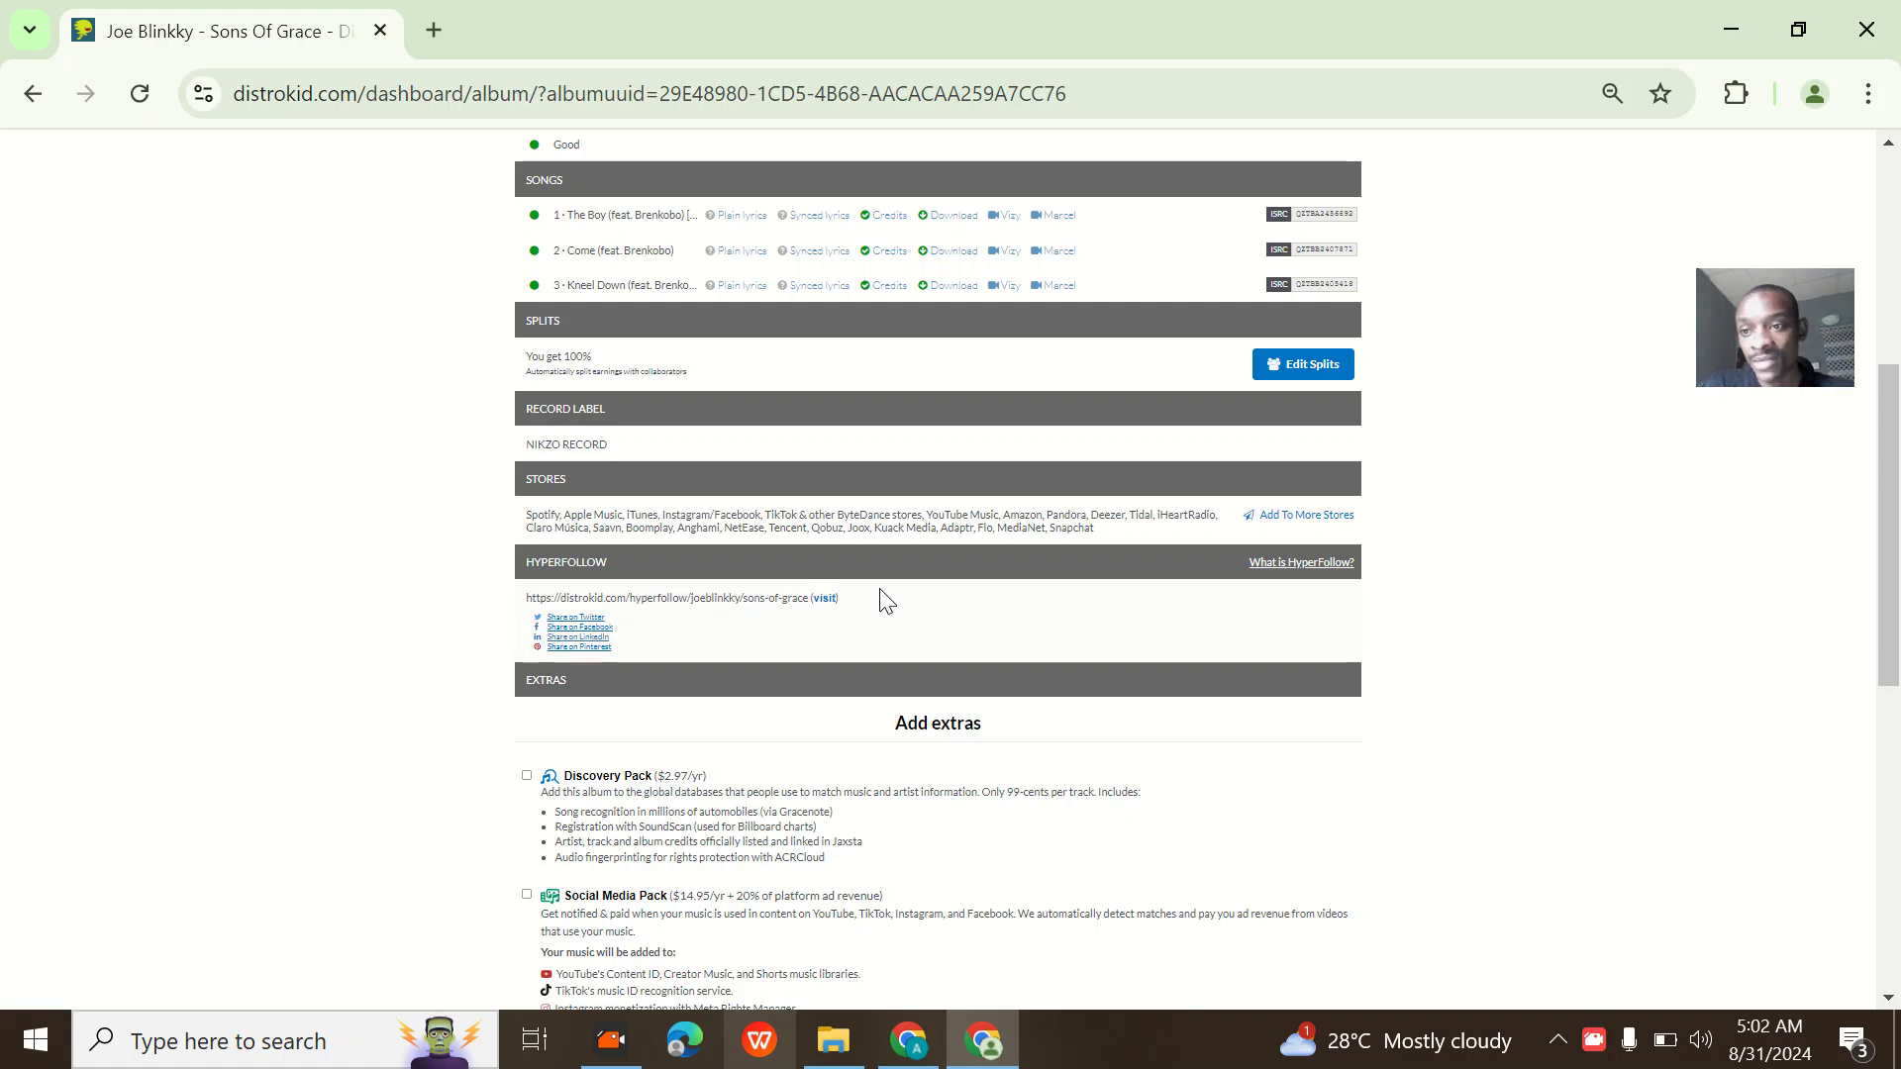
pyautogui.scroll(3)
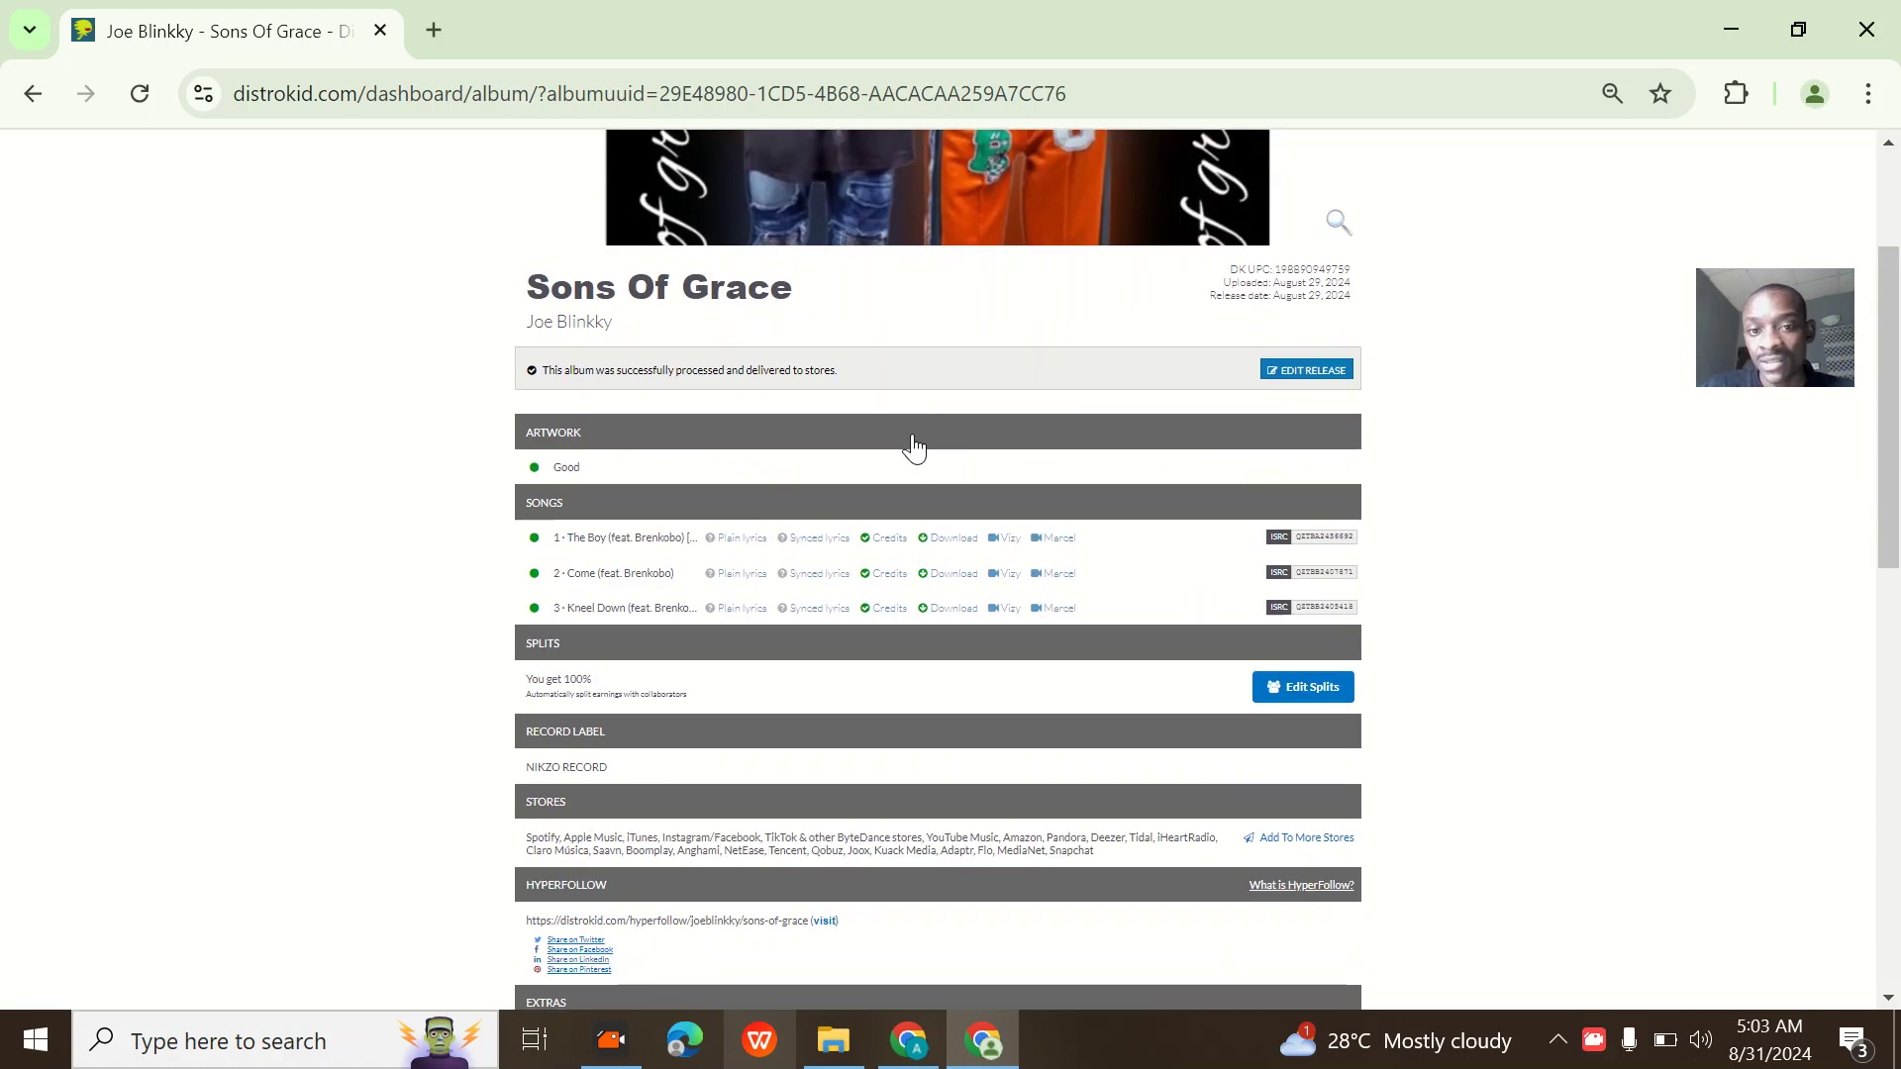
pyautogui.scroll(-3)
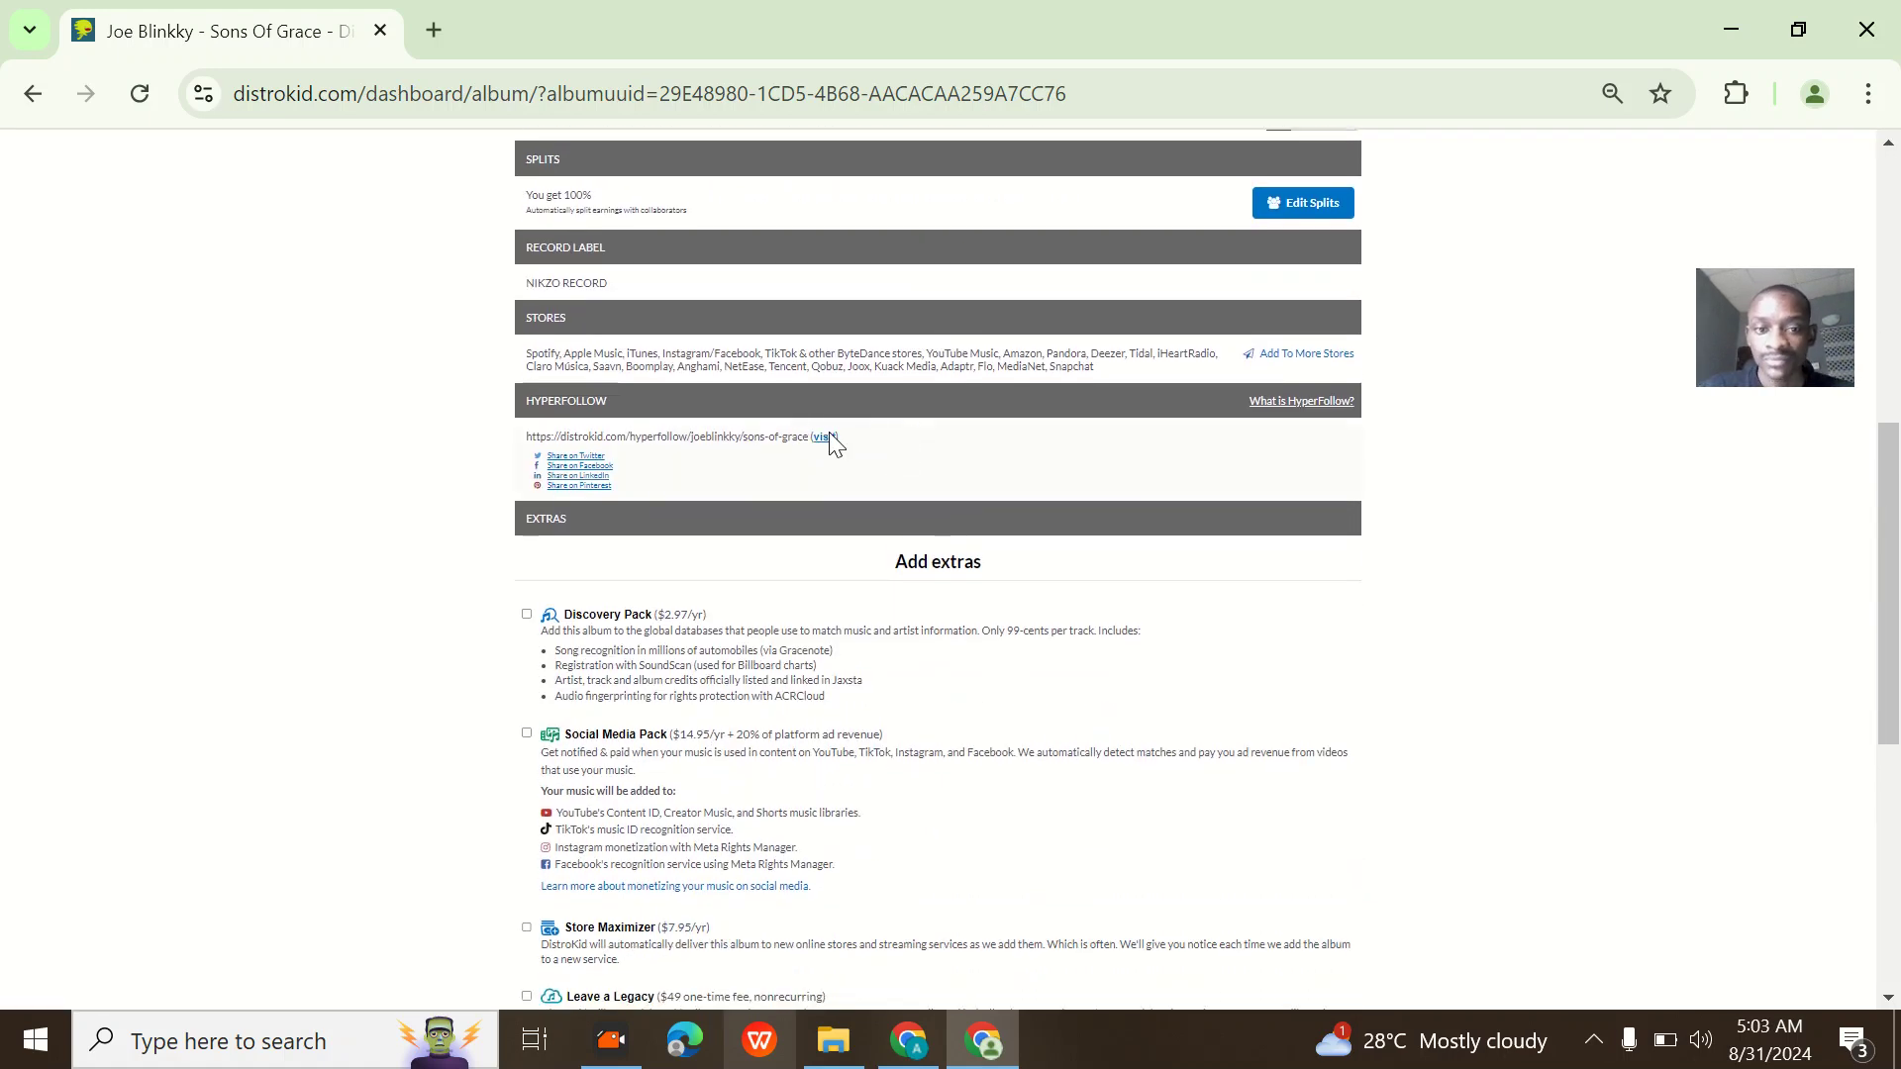
# Visit the live HyperFollow page and choose Customize > Edit this page
pyautogui.click(823, 436)
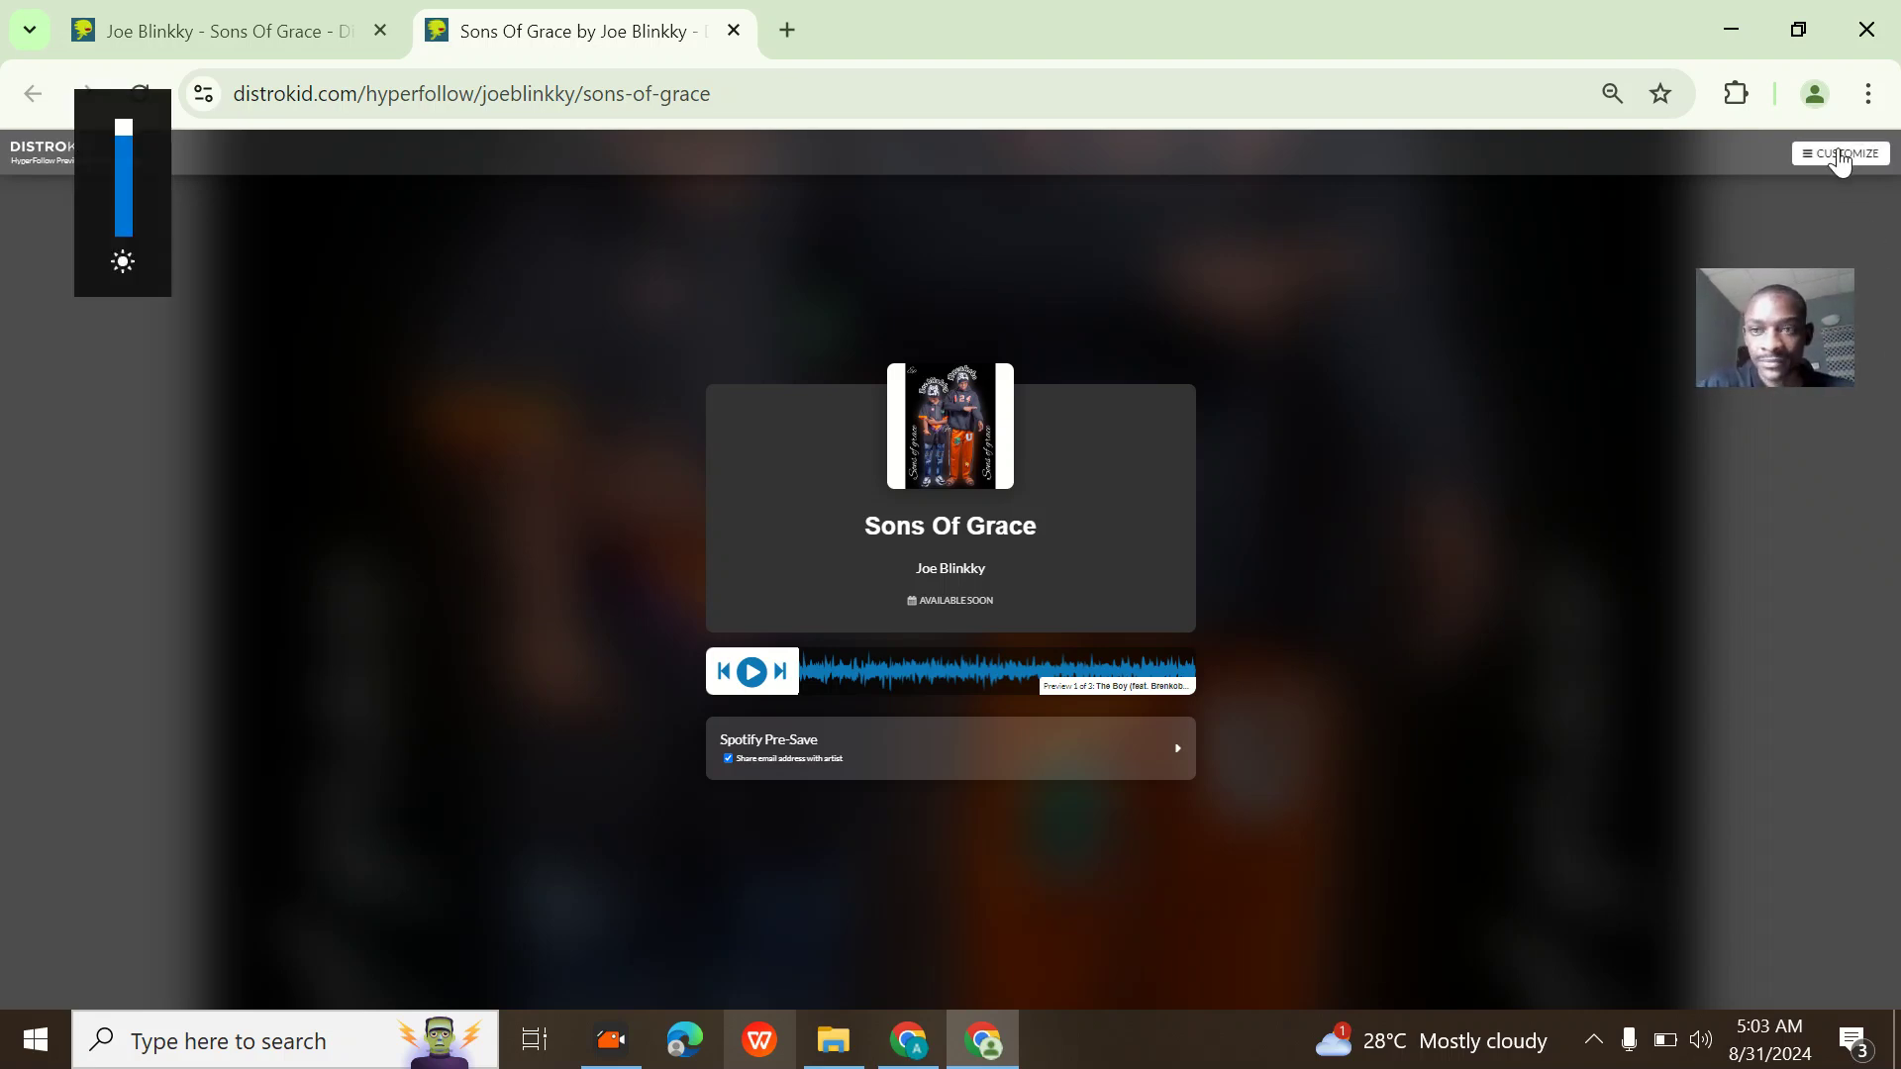
pyautogui.click(1839, 152)
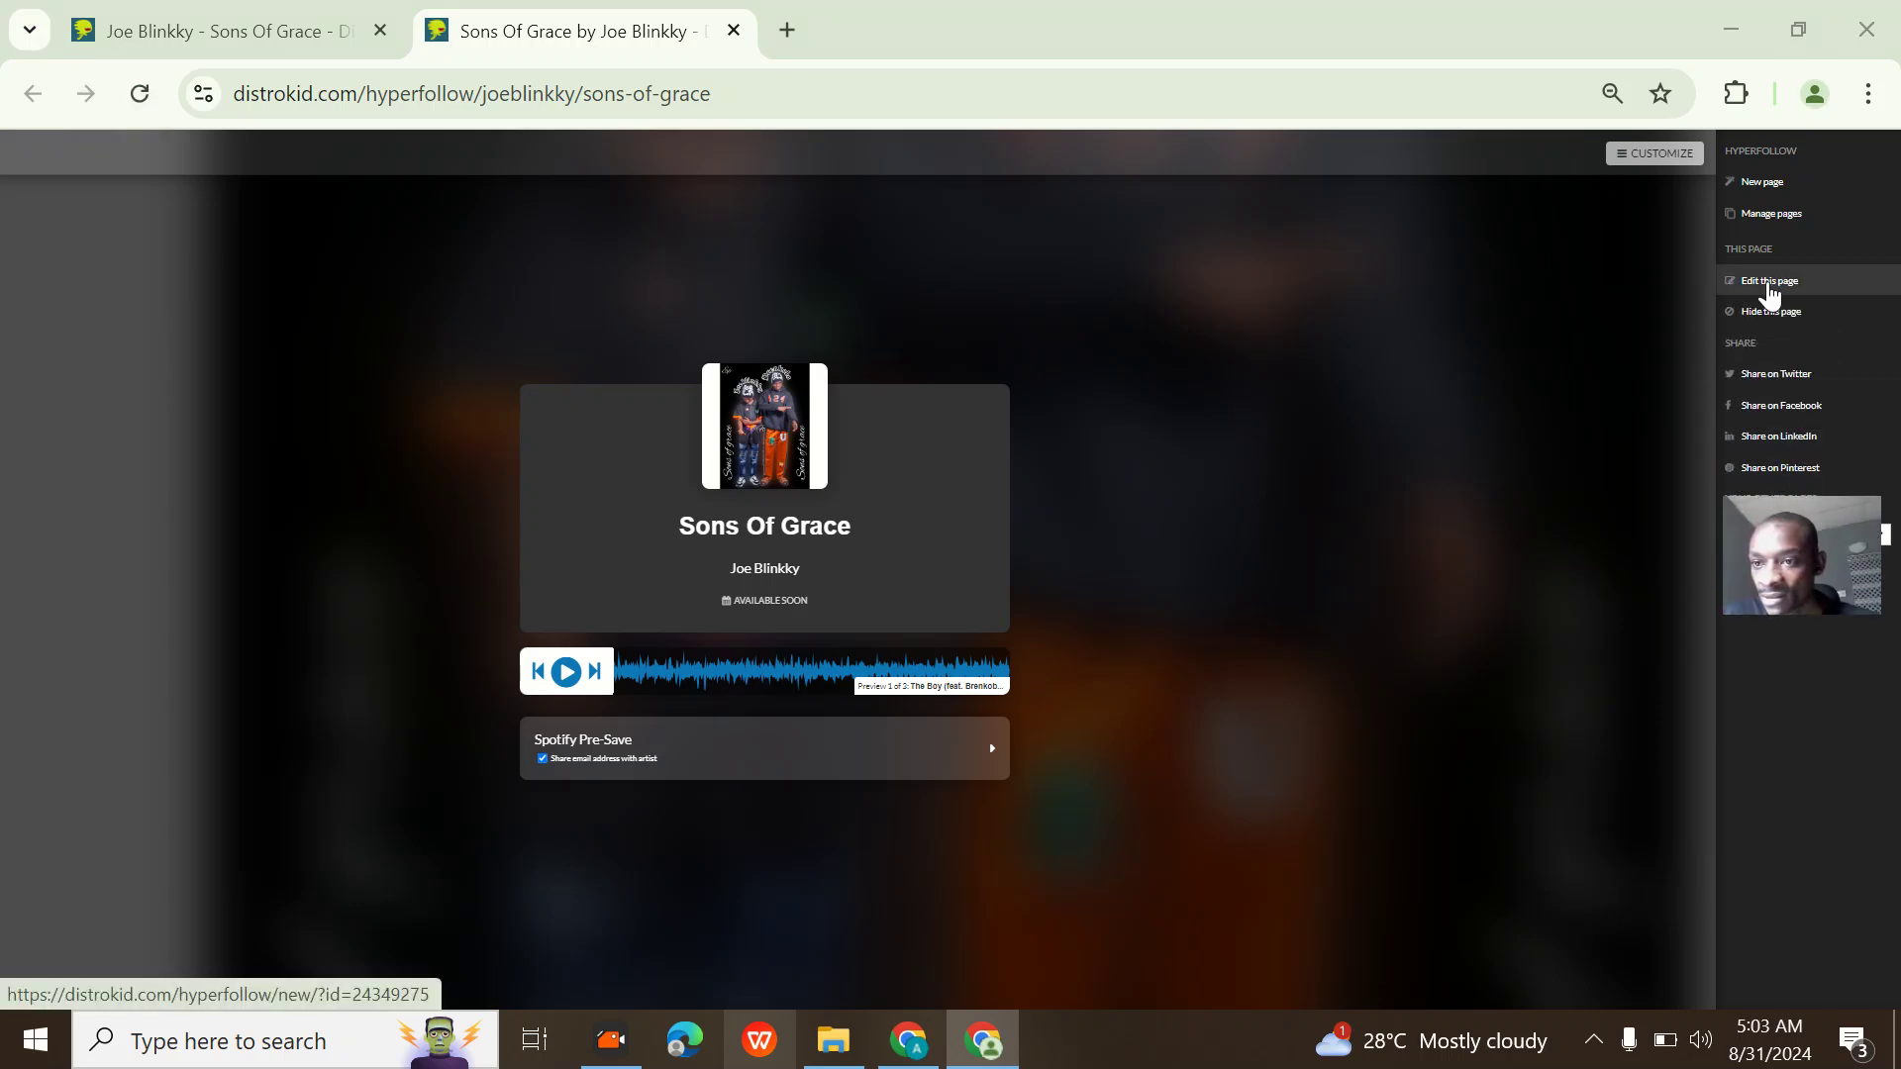
pyautogui.moveTo(1782, 297)
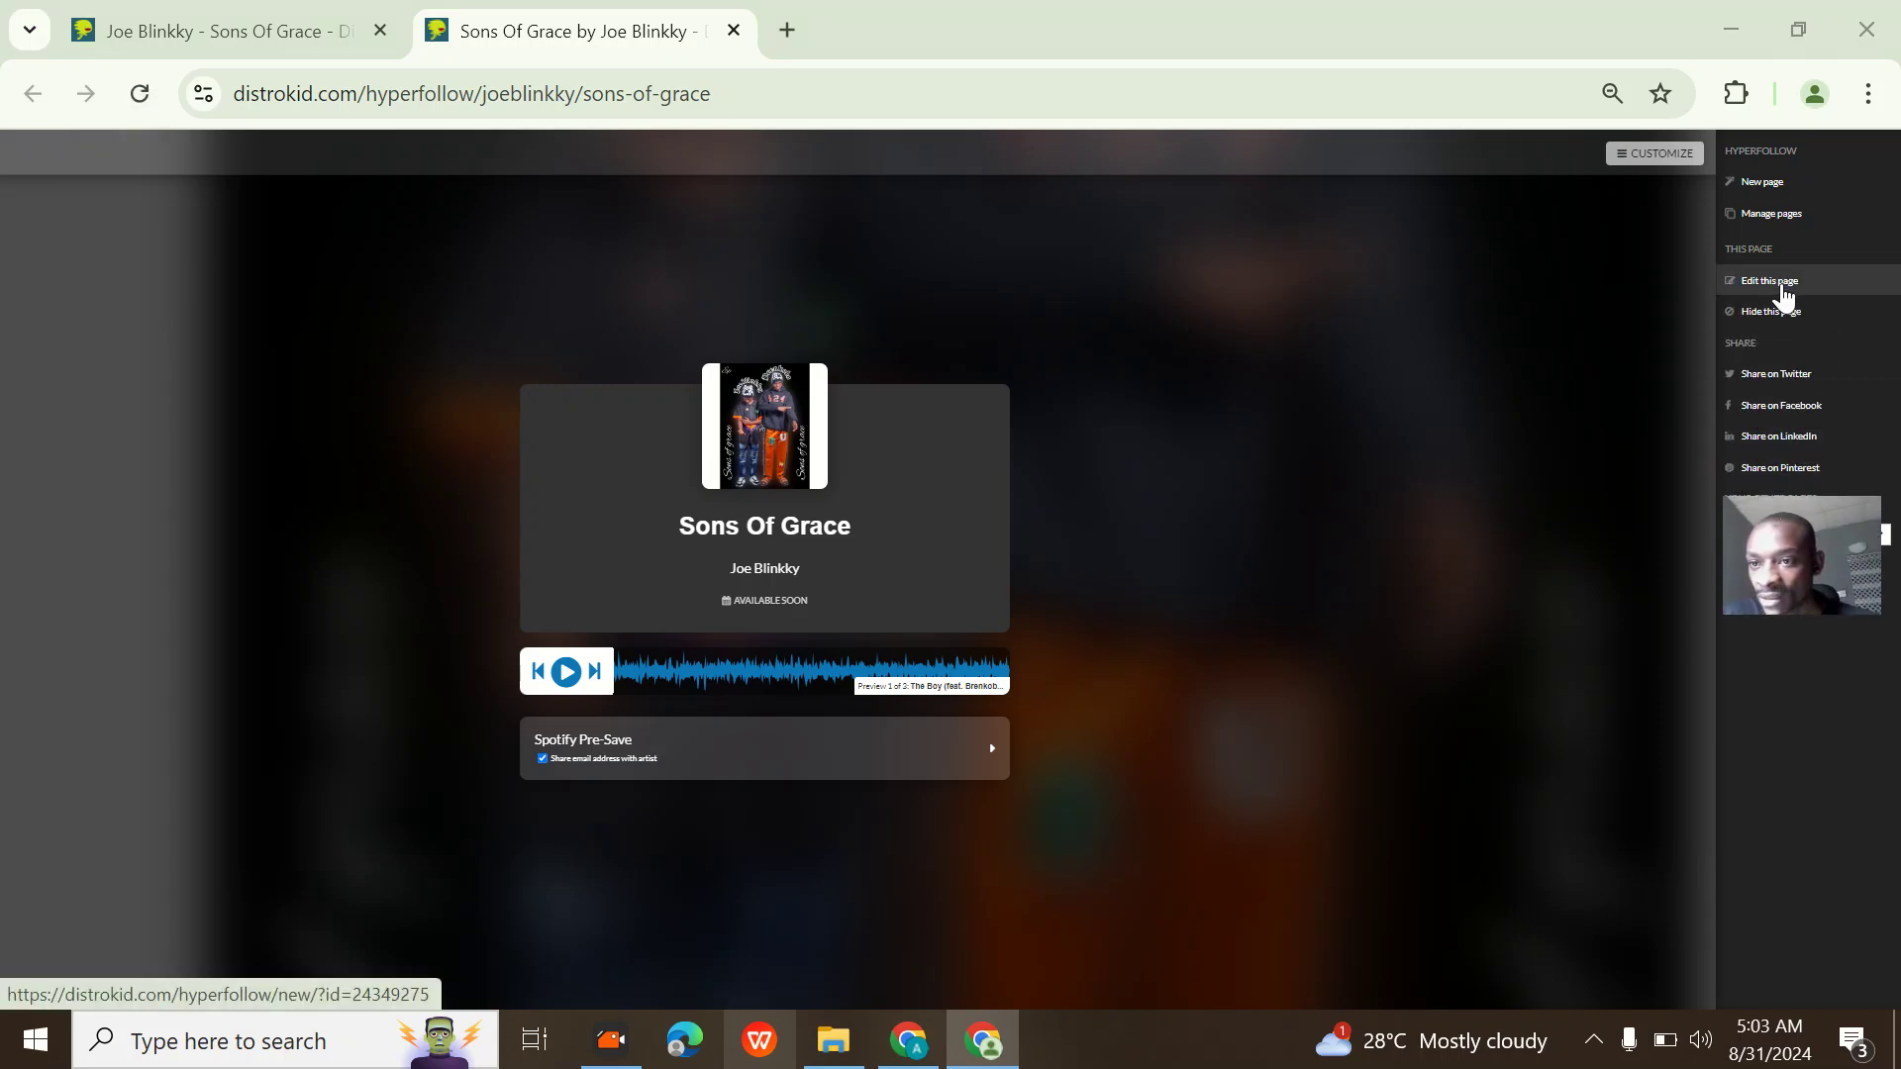
pyautogui.click(1770, 279)
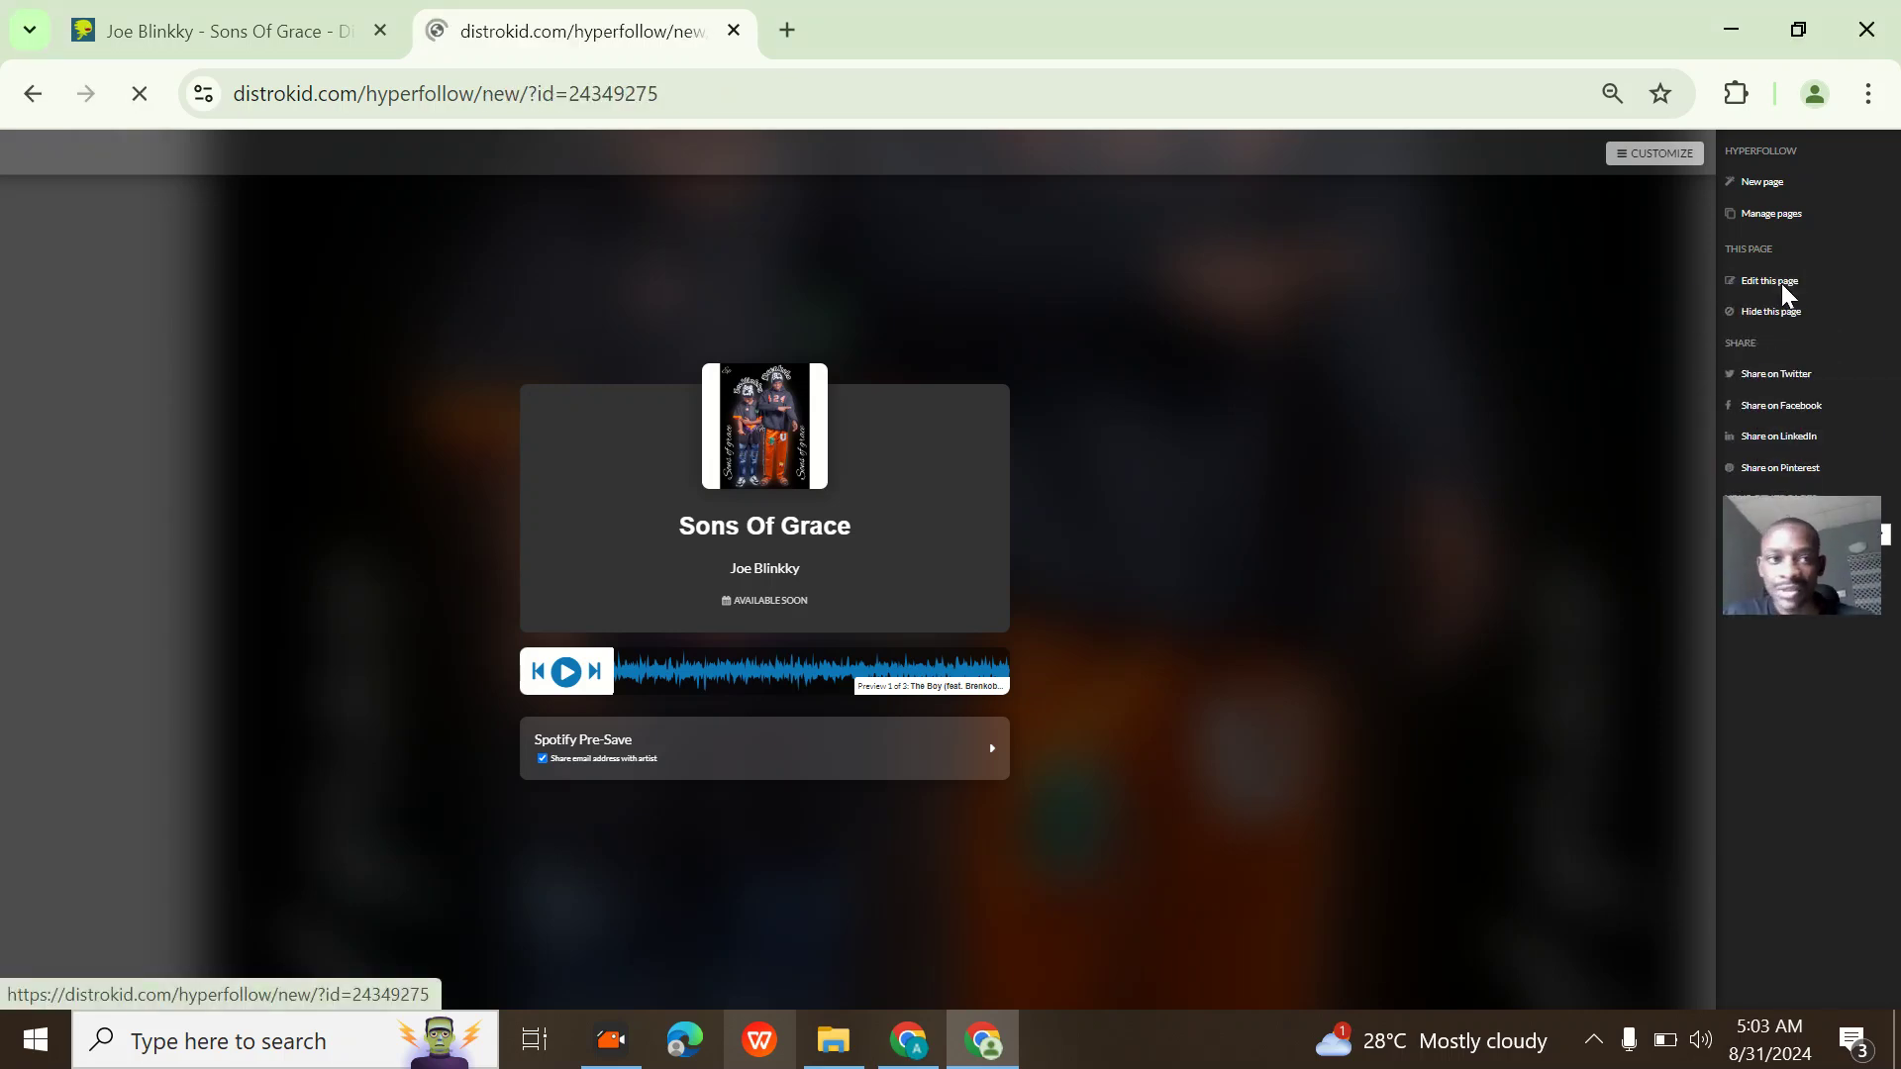
# In the editor's Links section, add a new link and begin its title 'SPOTI'
pyautogui.click(1770, 279)
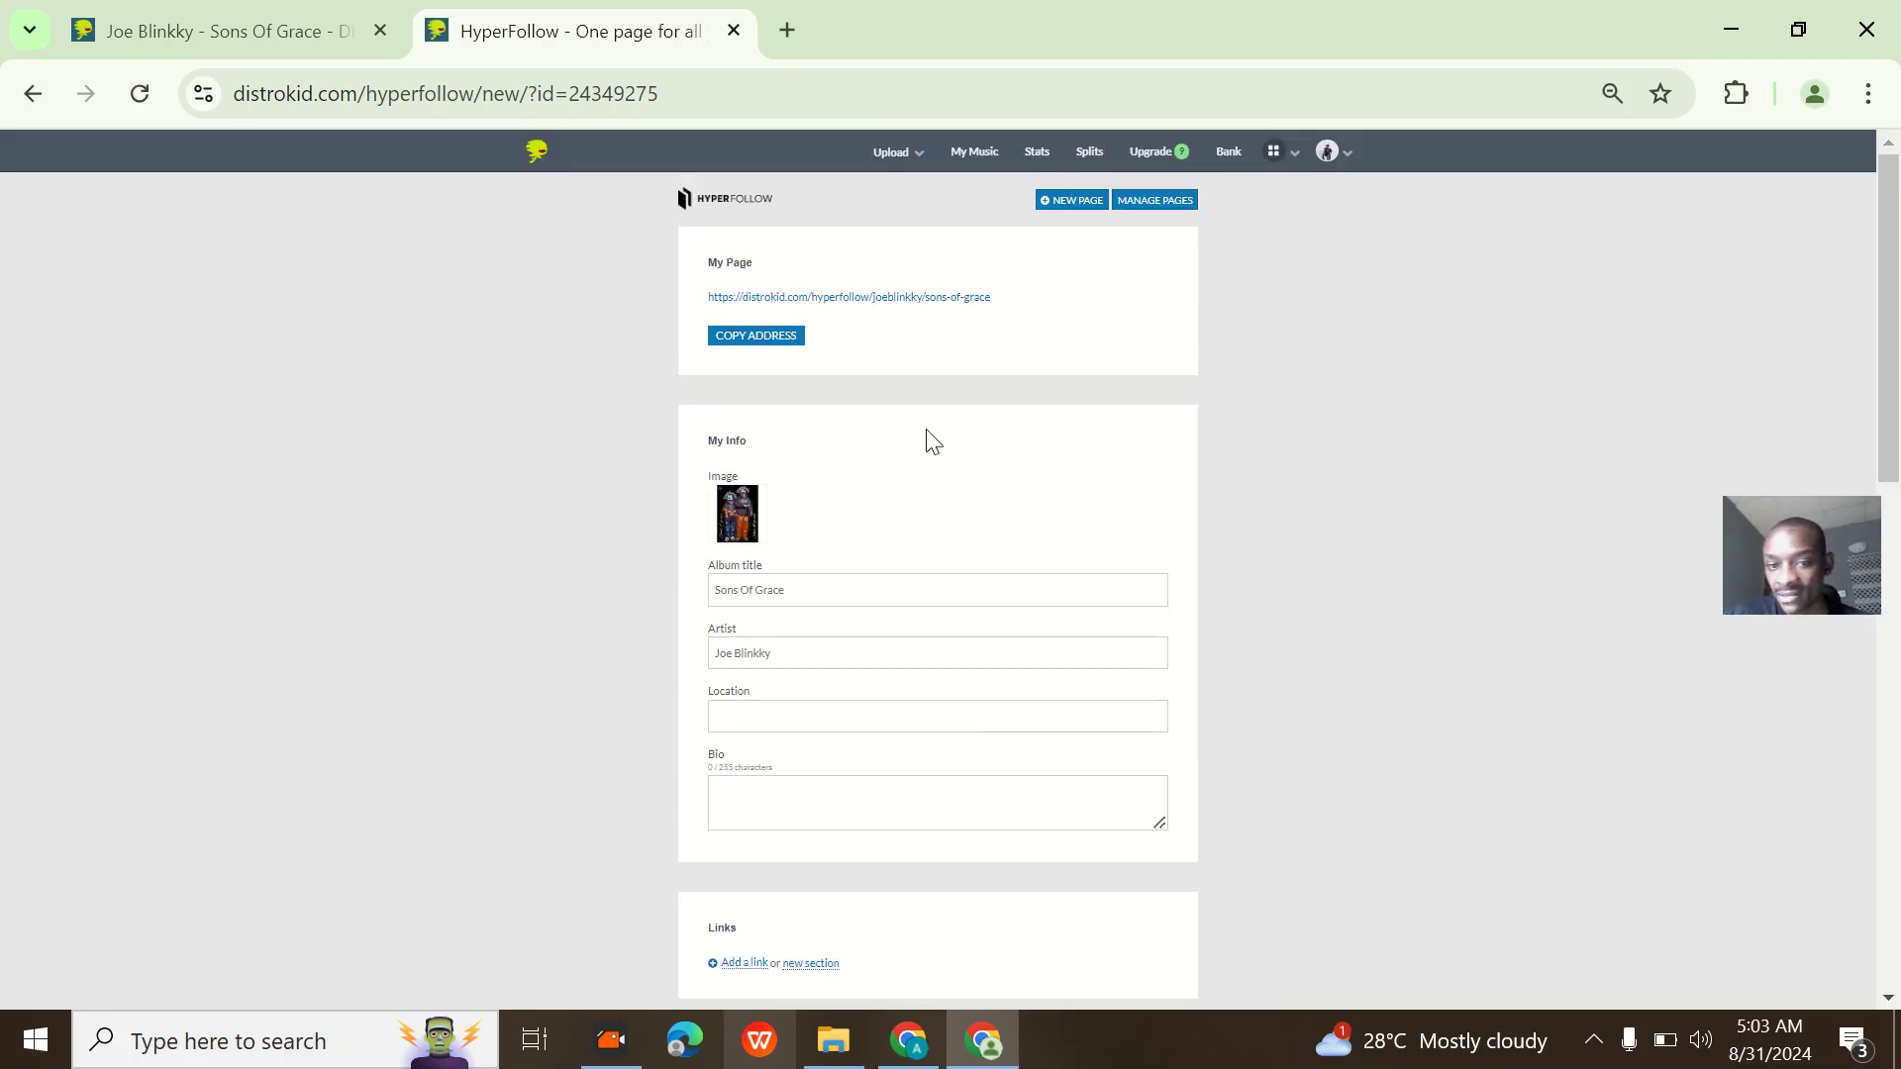
pyautogui.scroll(-3)
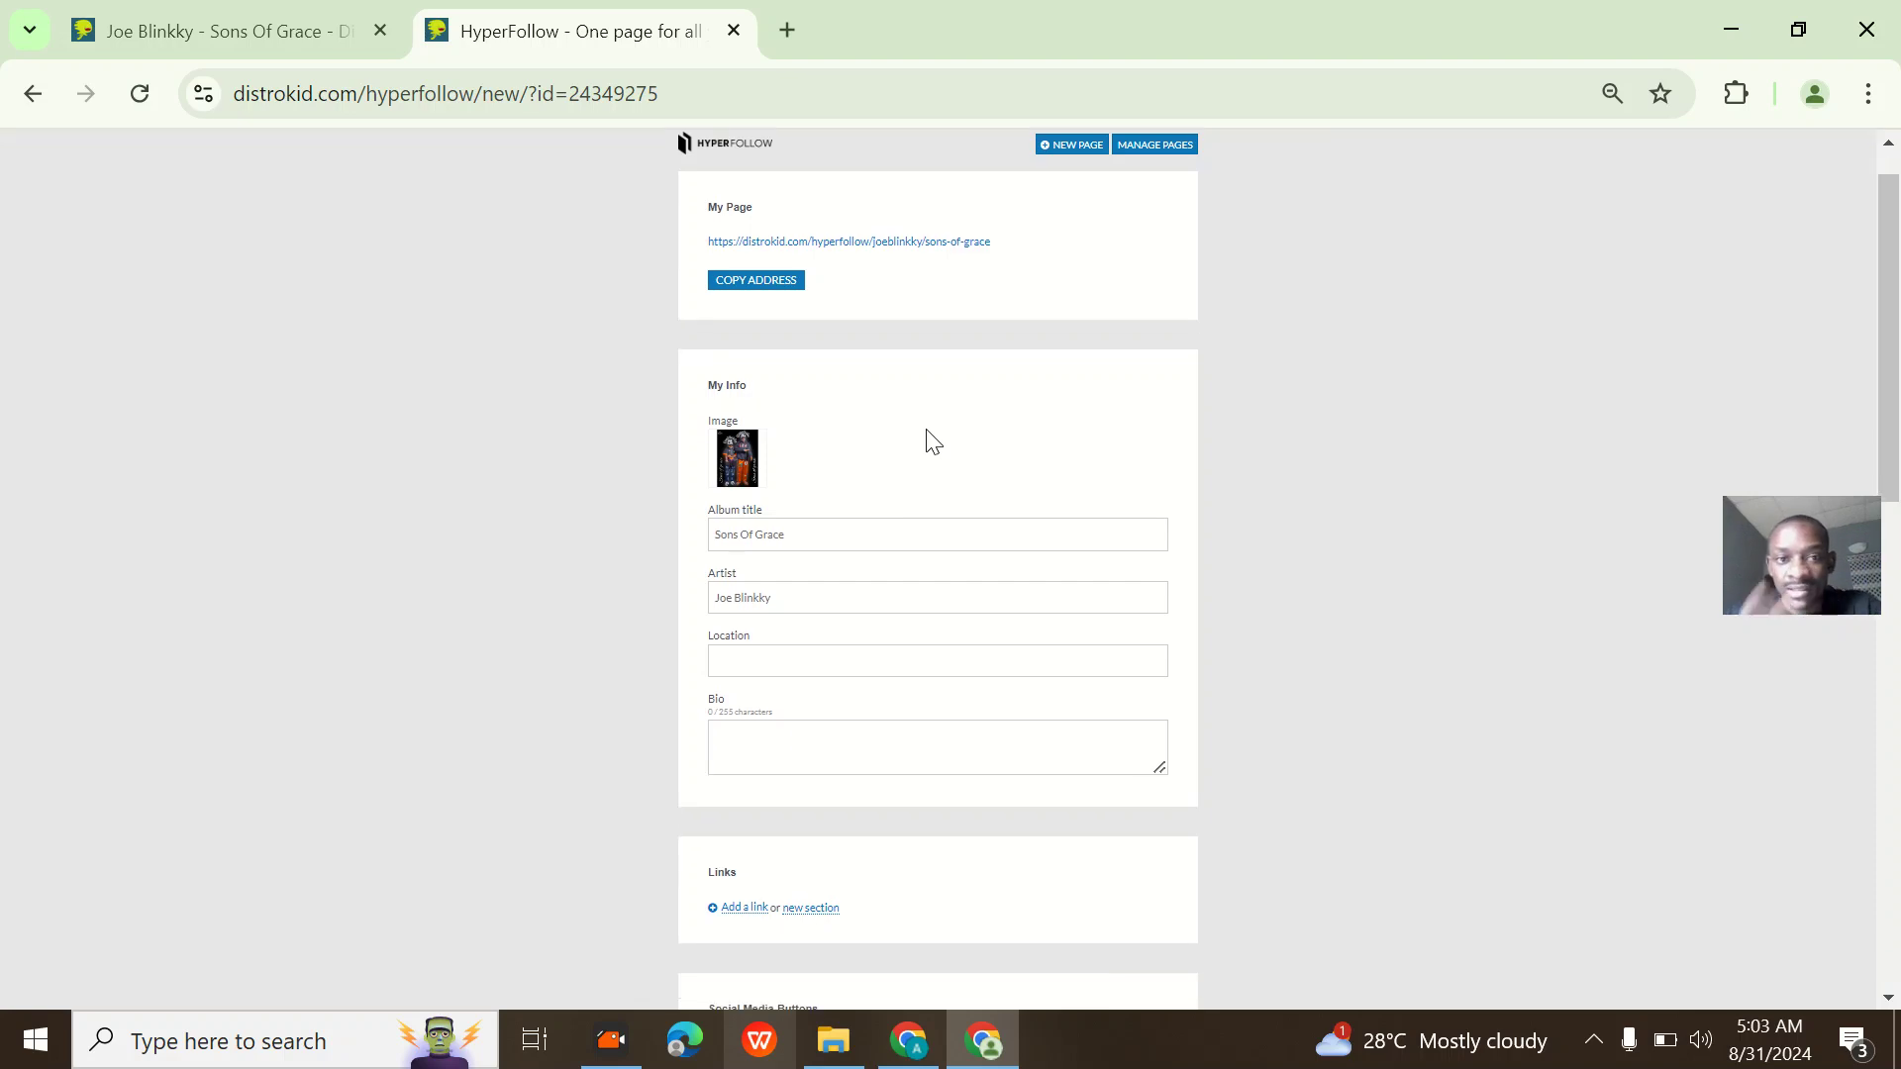
pyautogui.scroll(-3)
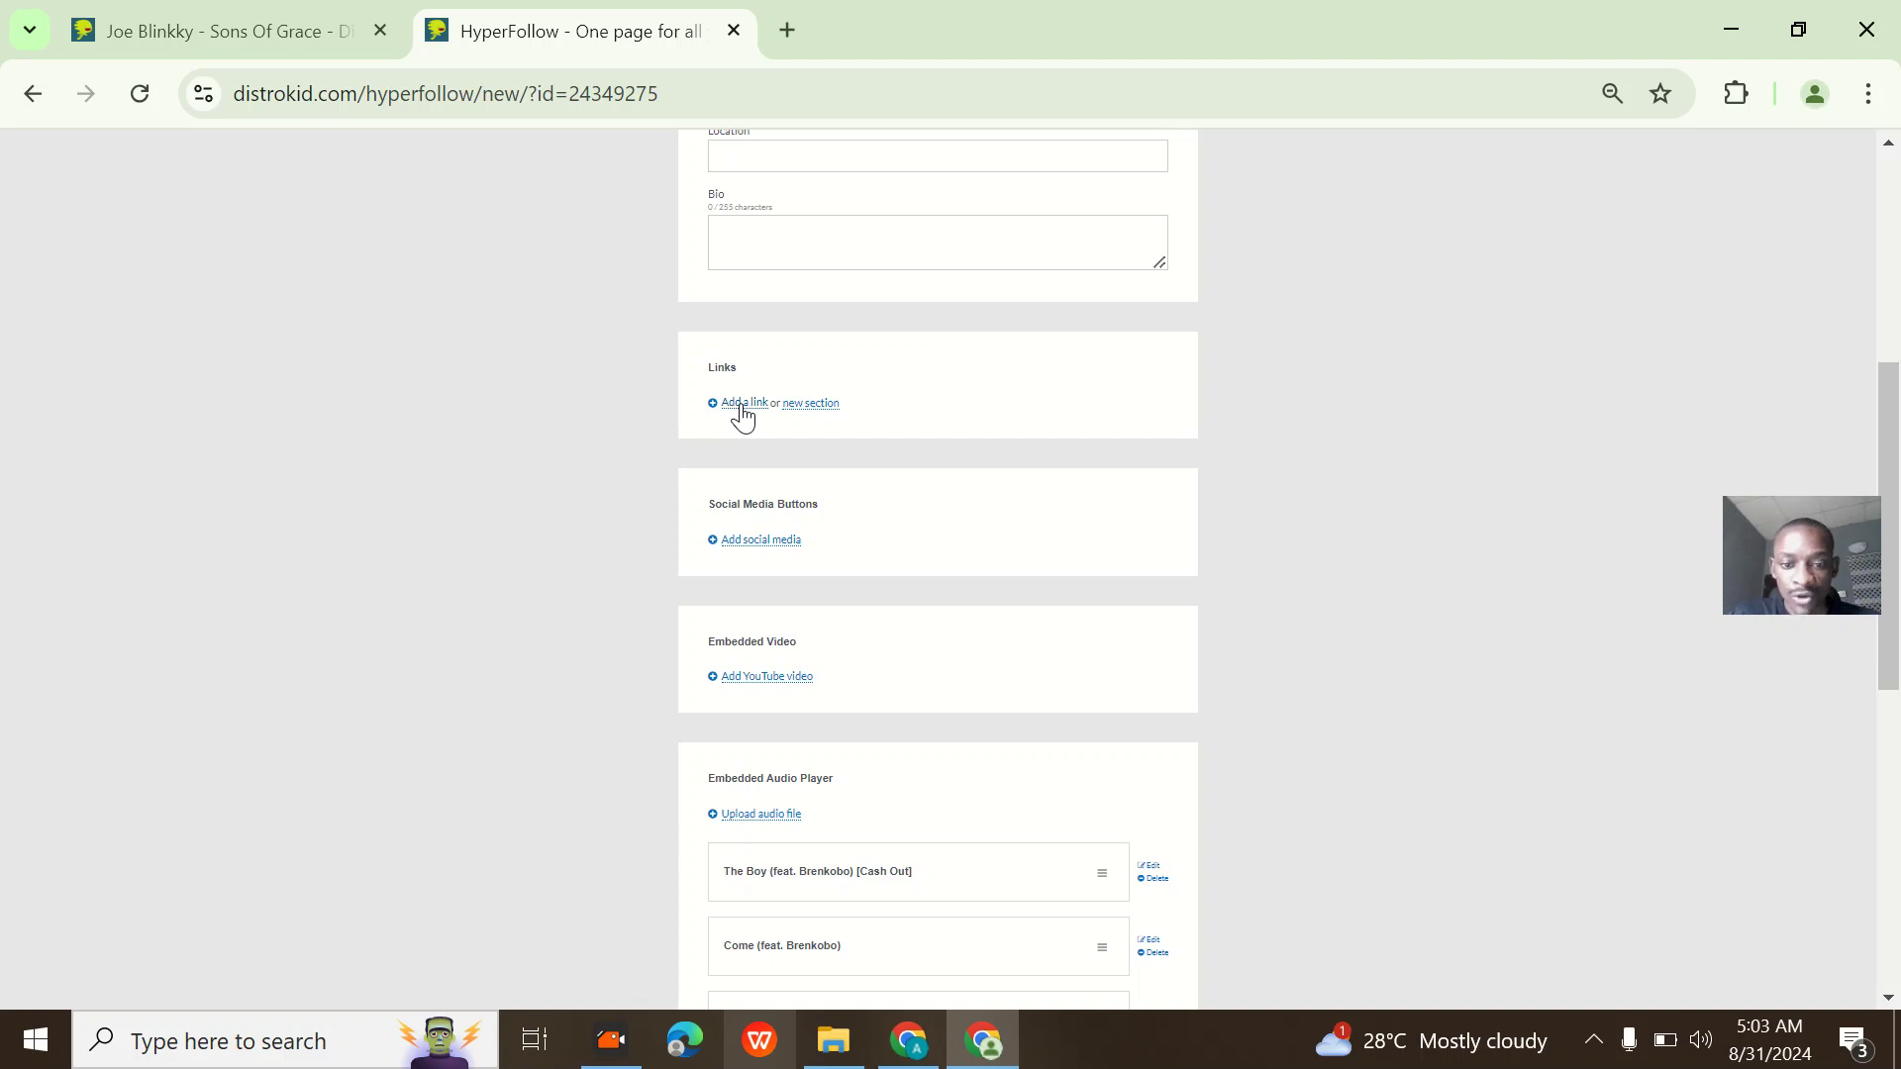
pyautogui.scroll(3)
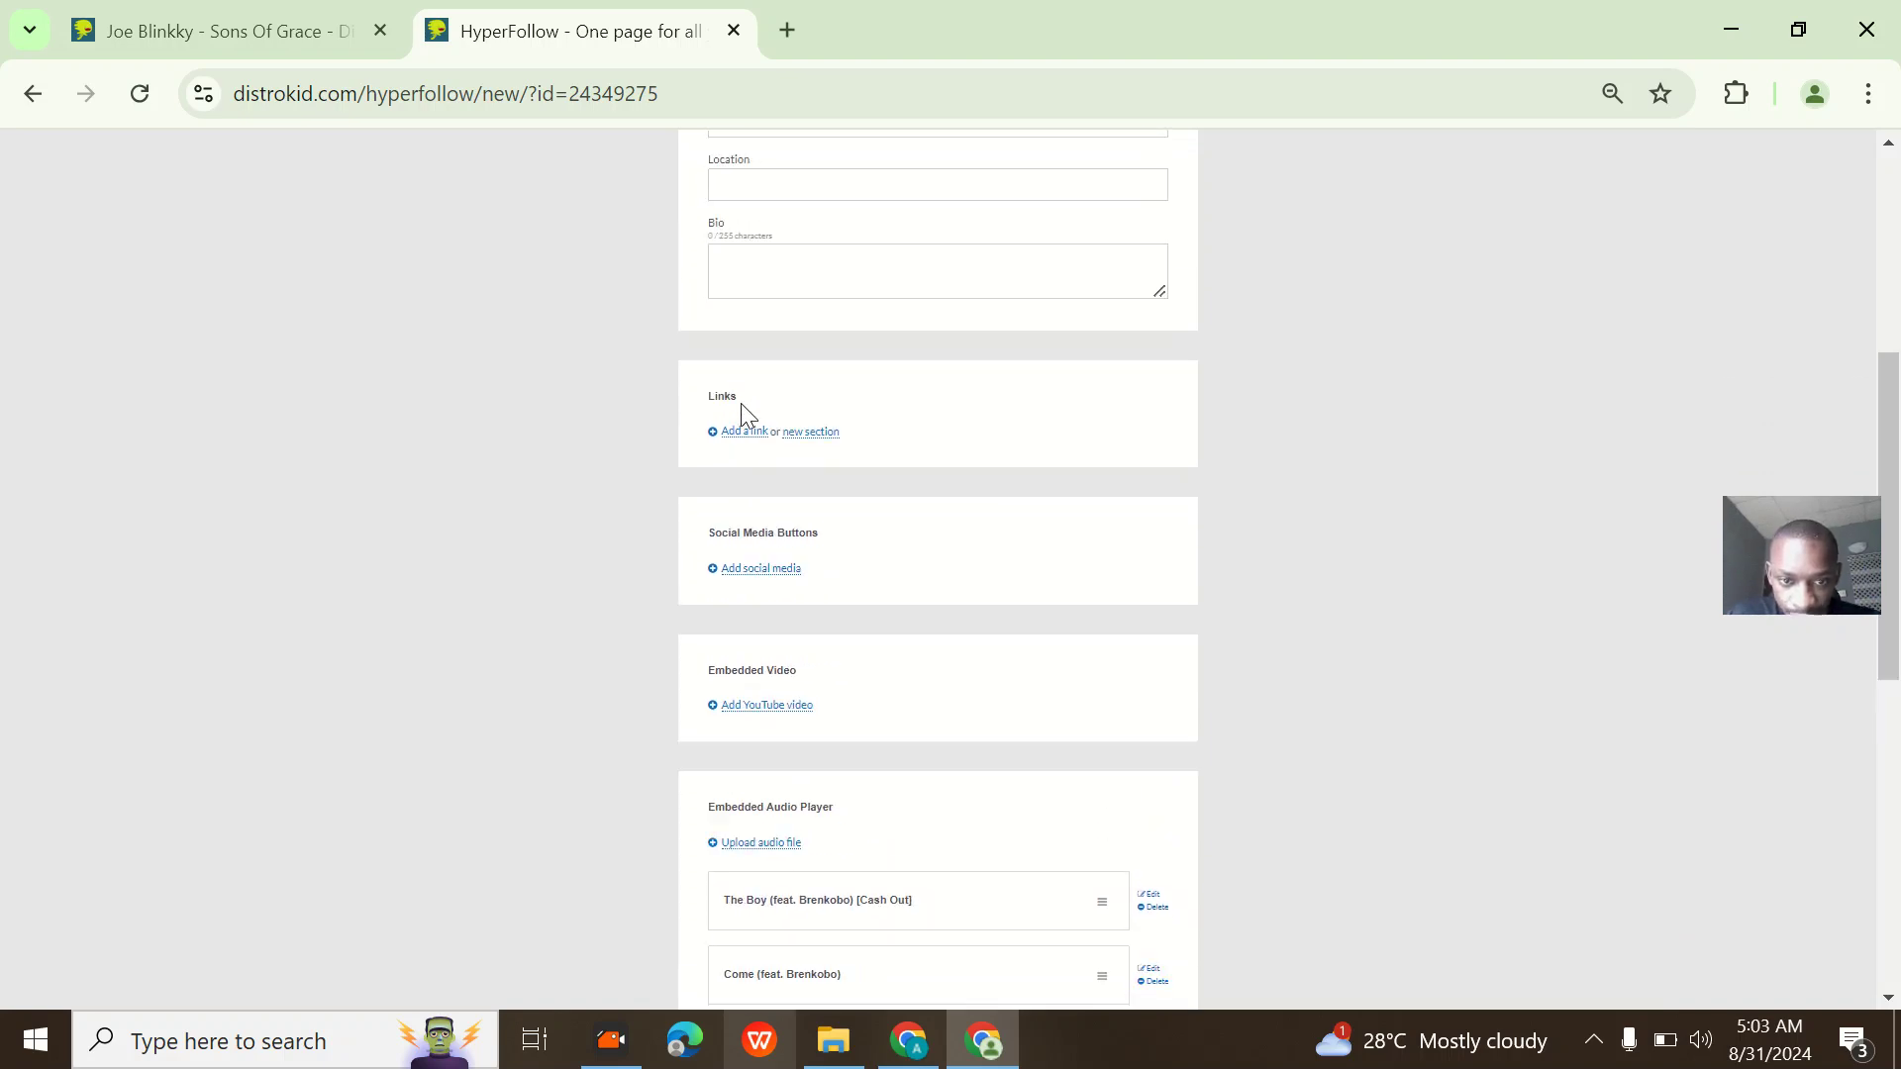
pyautogui.click(742, 430)
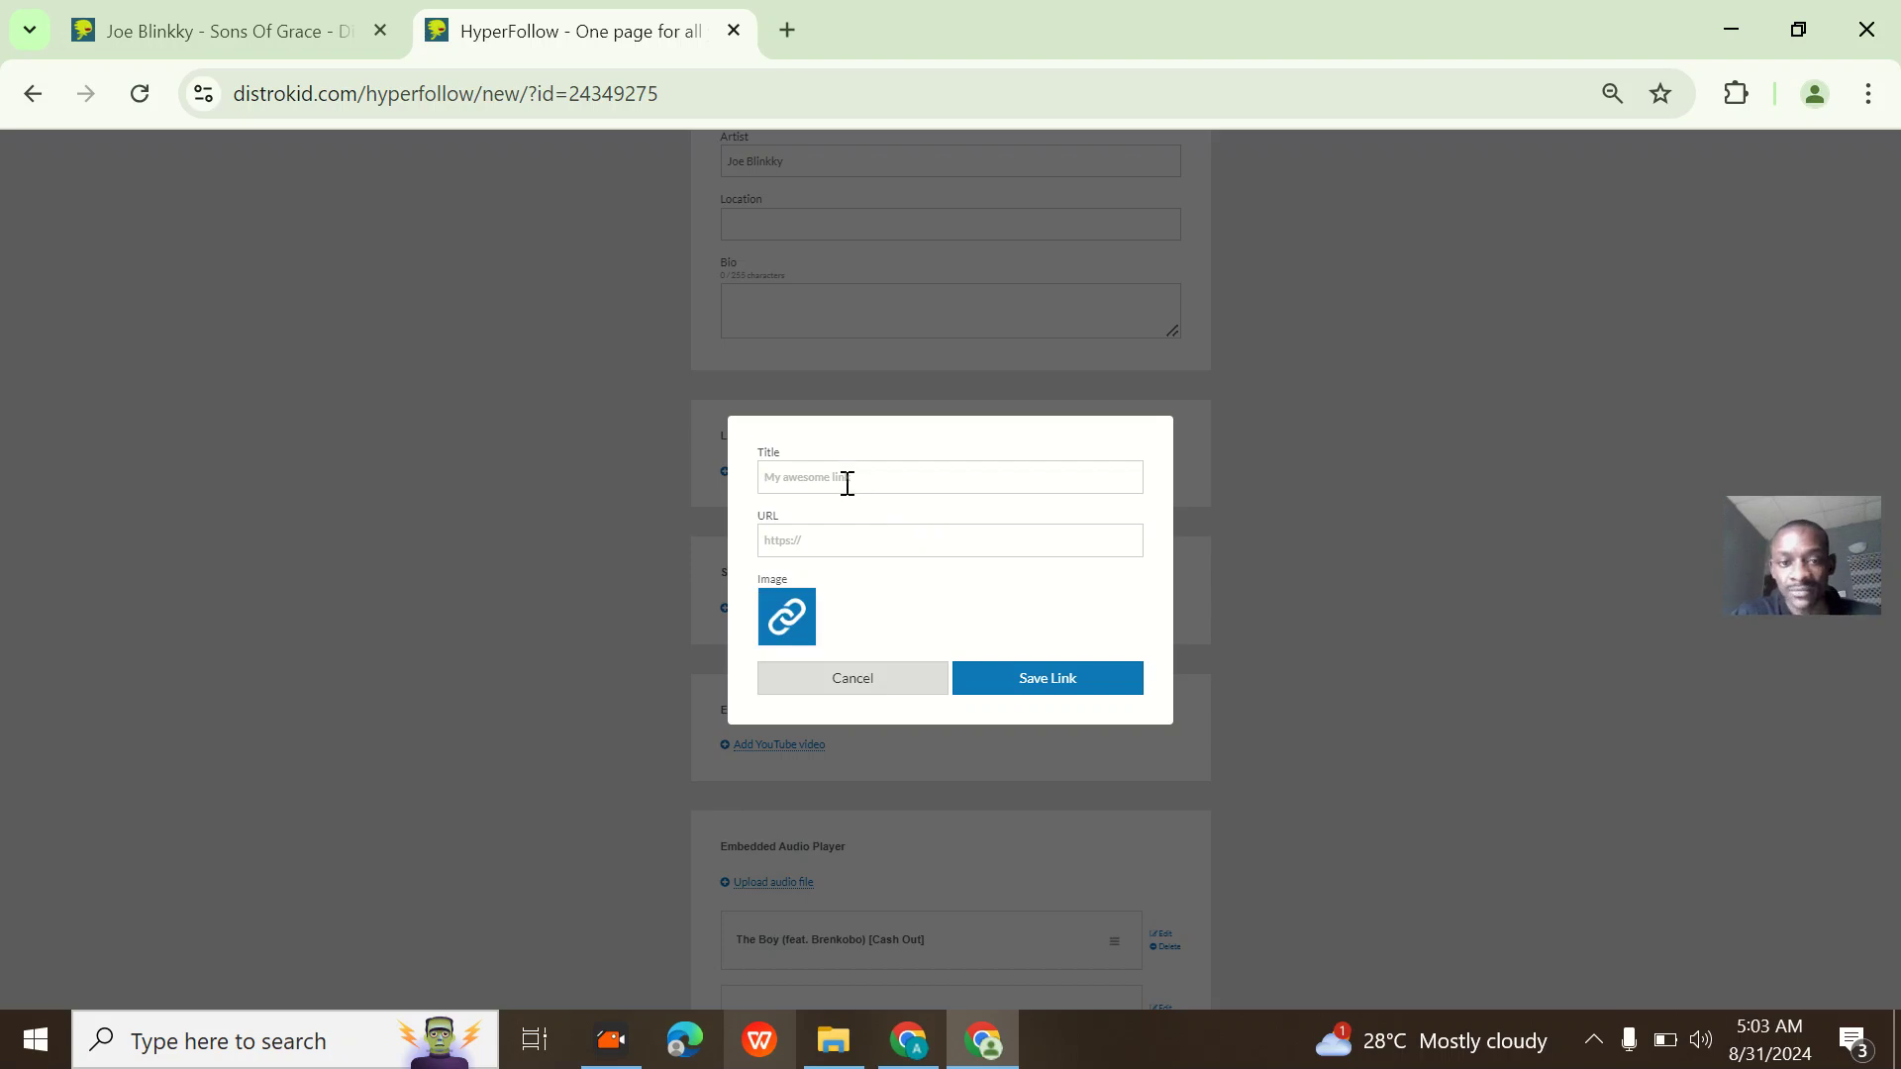
pyautogui.write('SPOTI')
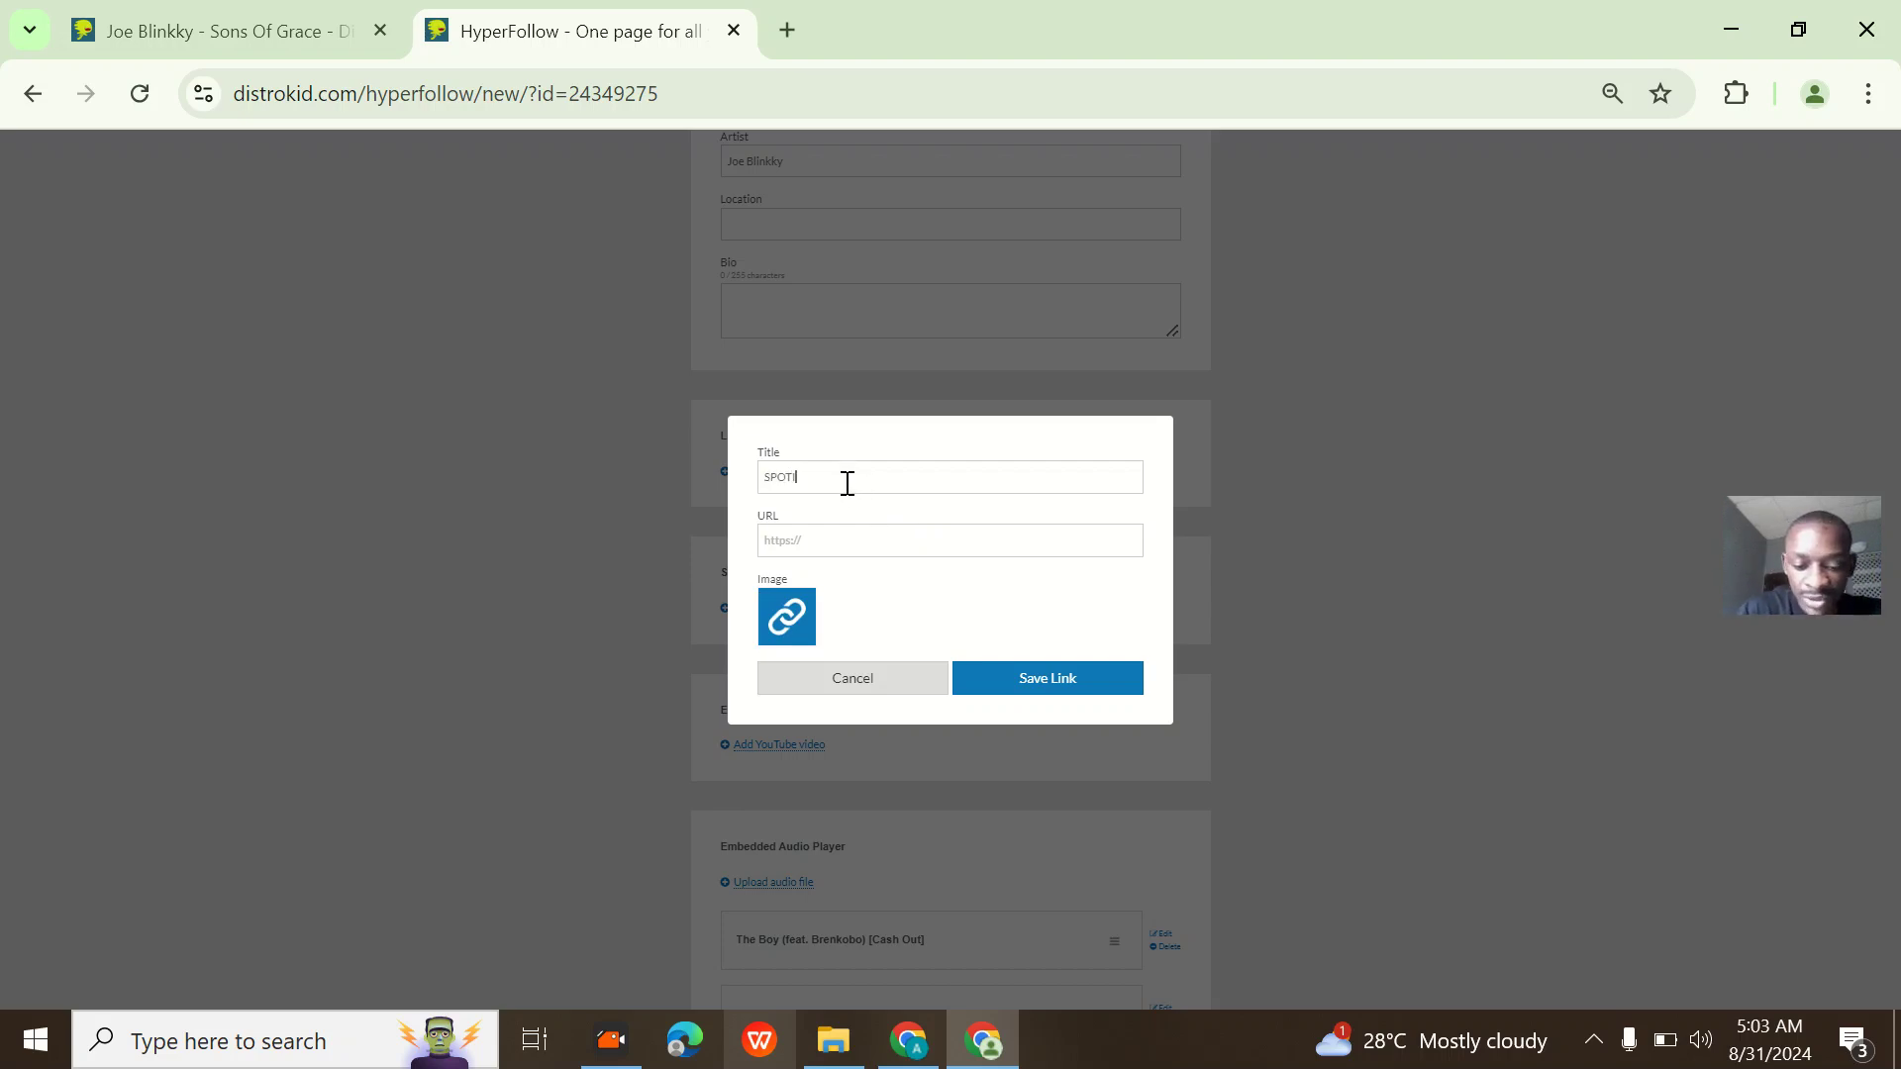
# In a new tab, Google 'SPOTIFY' and choose the Spotify - Web Player result
pyautogui.click(786, 30)
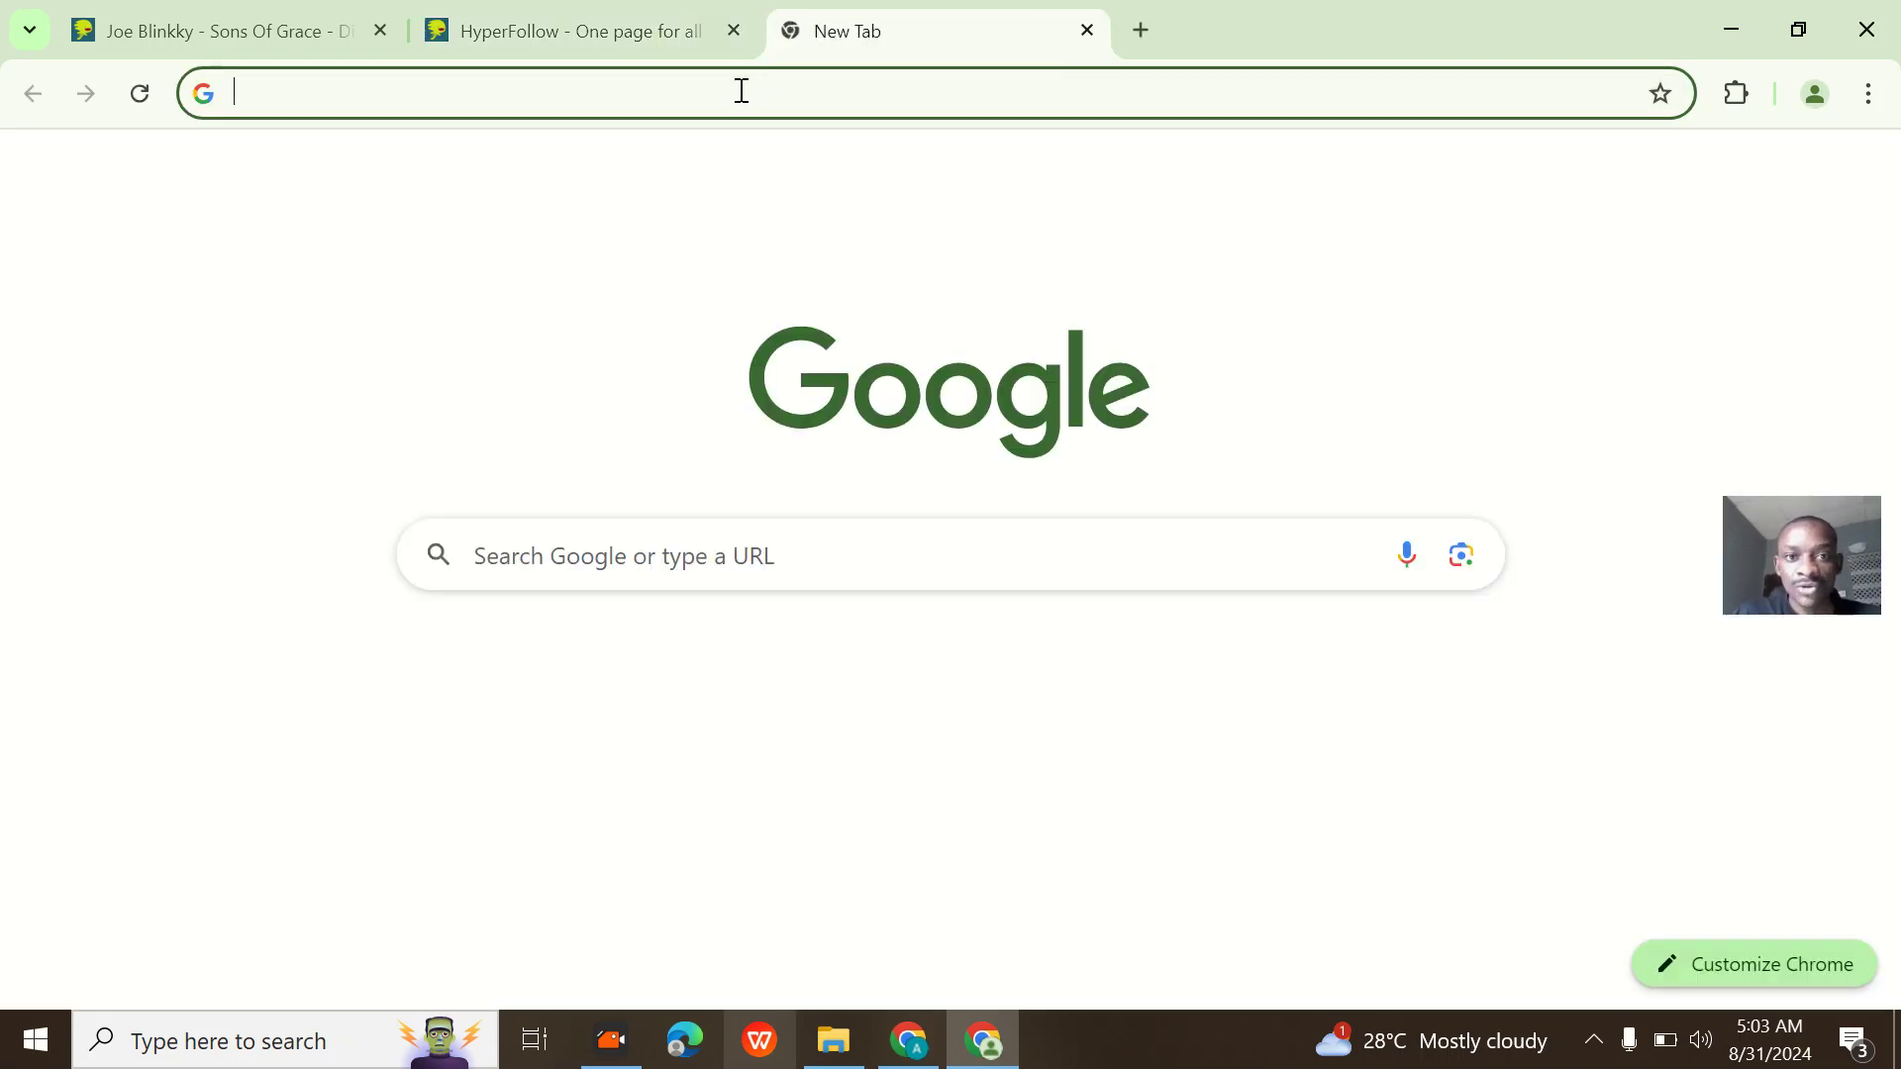
pyautogui.write('SPOTIFY')
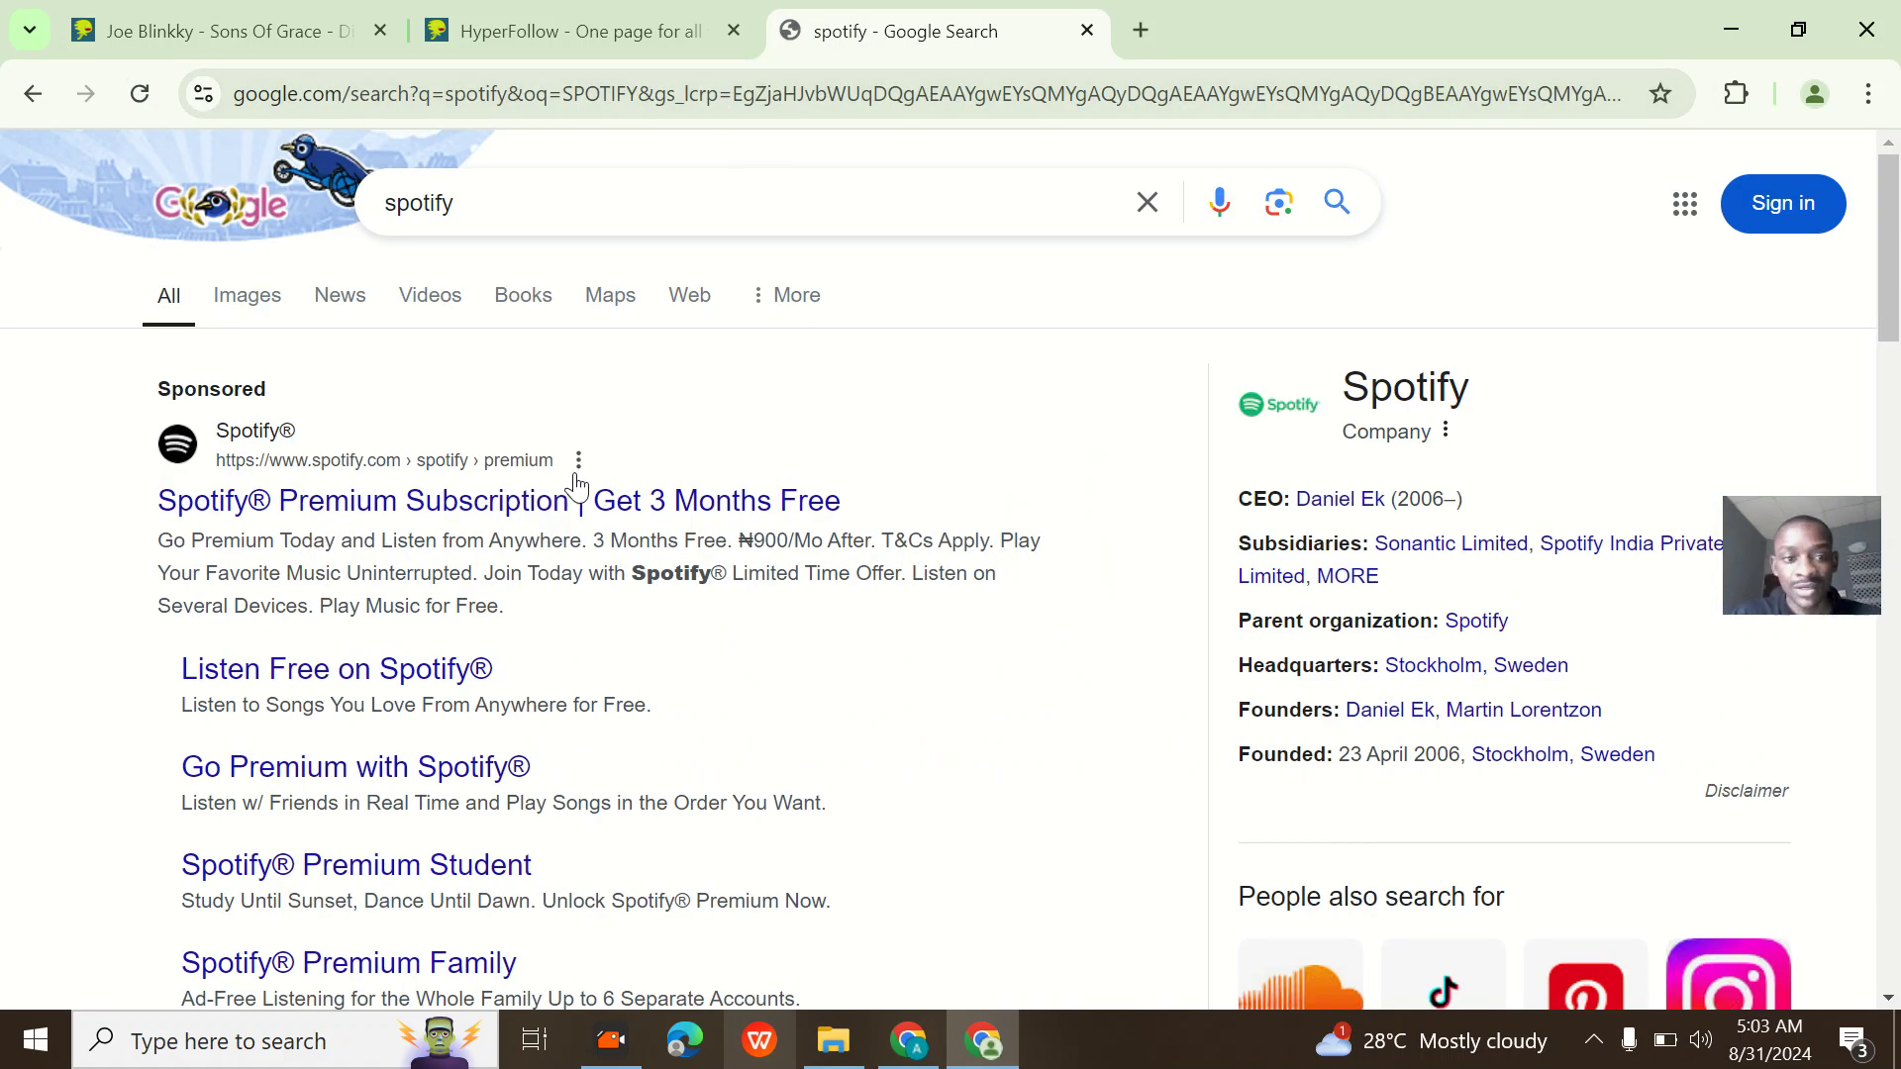
pyautogui.scroll(-3)
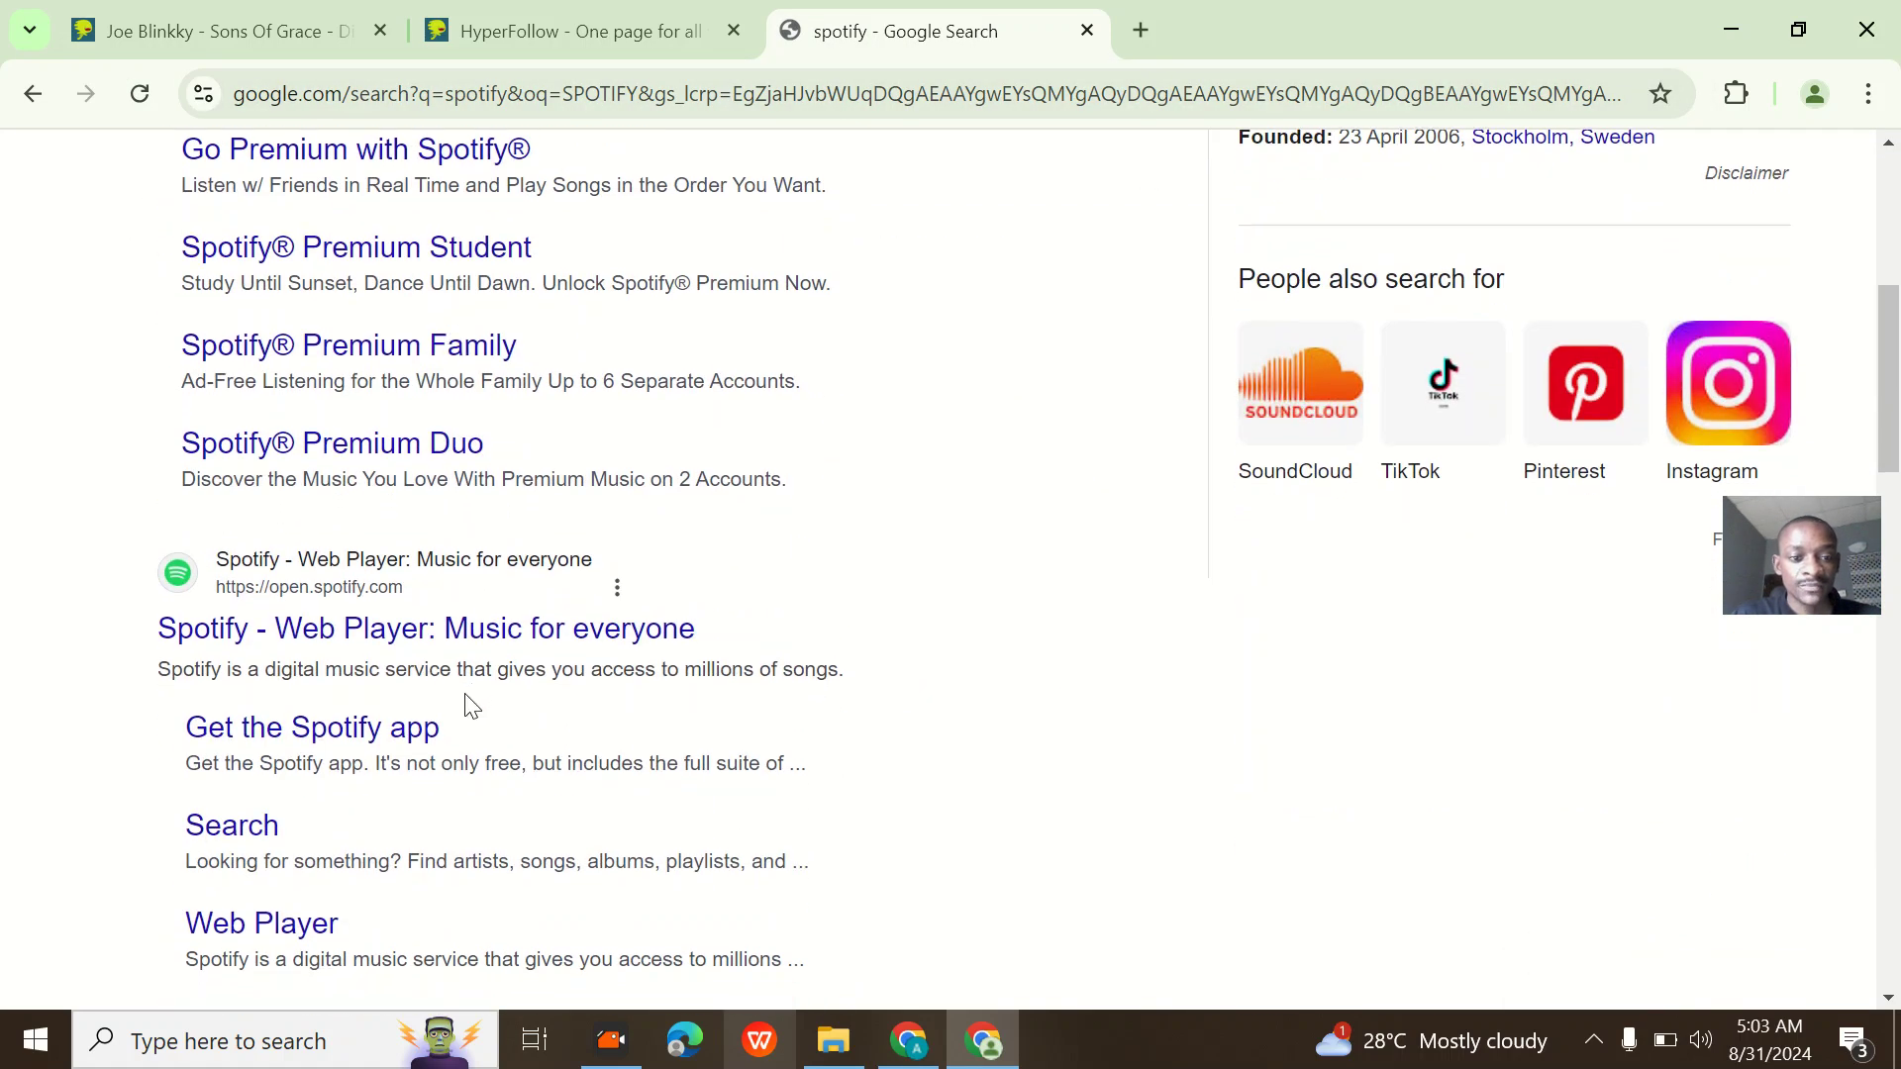
pyautogui.click(423, 628)
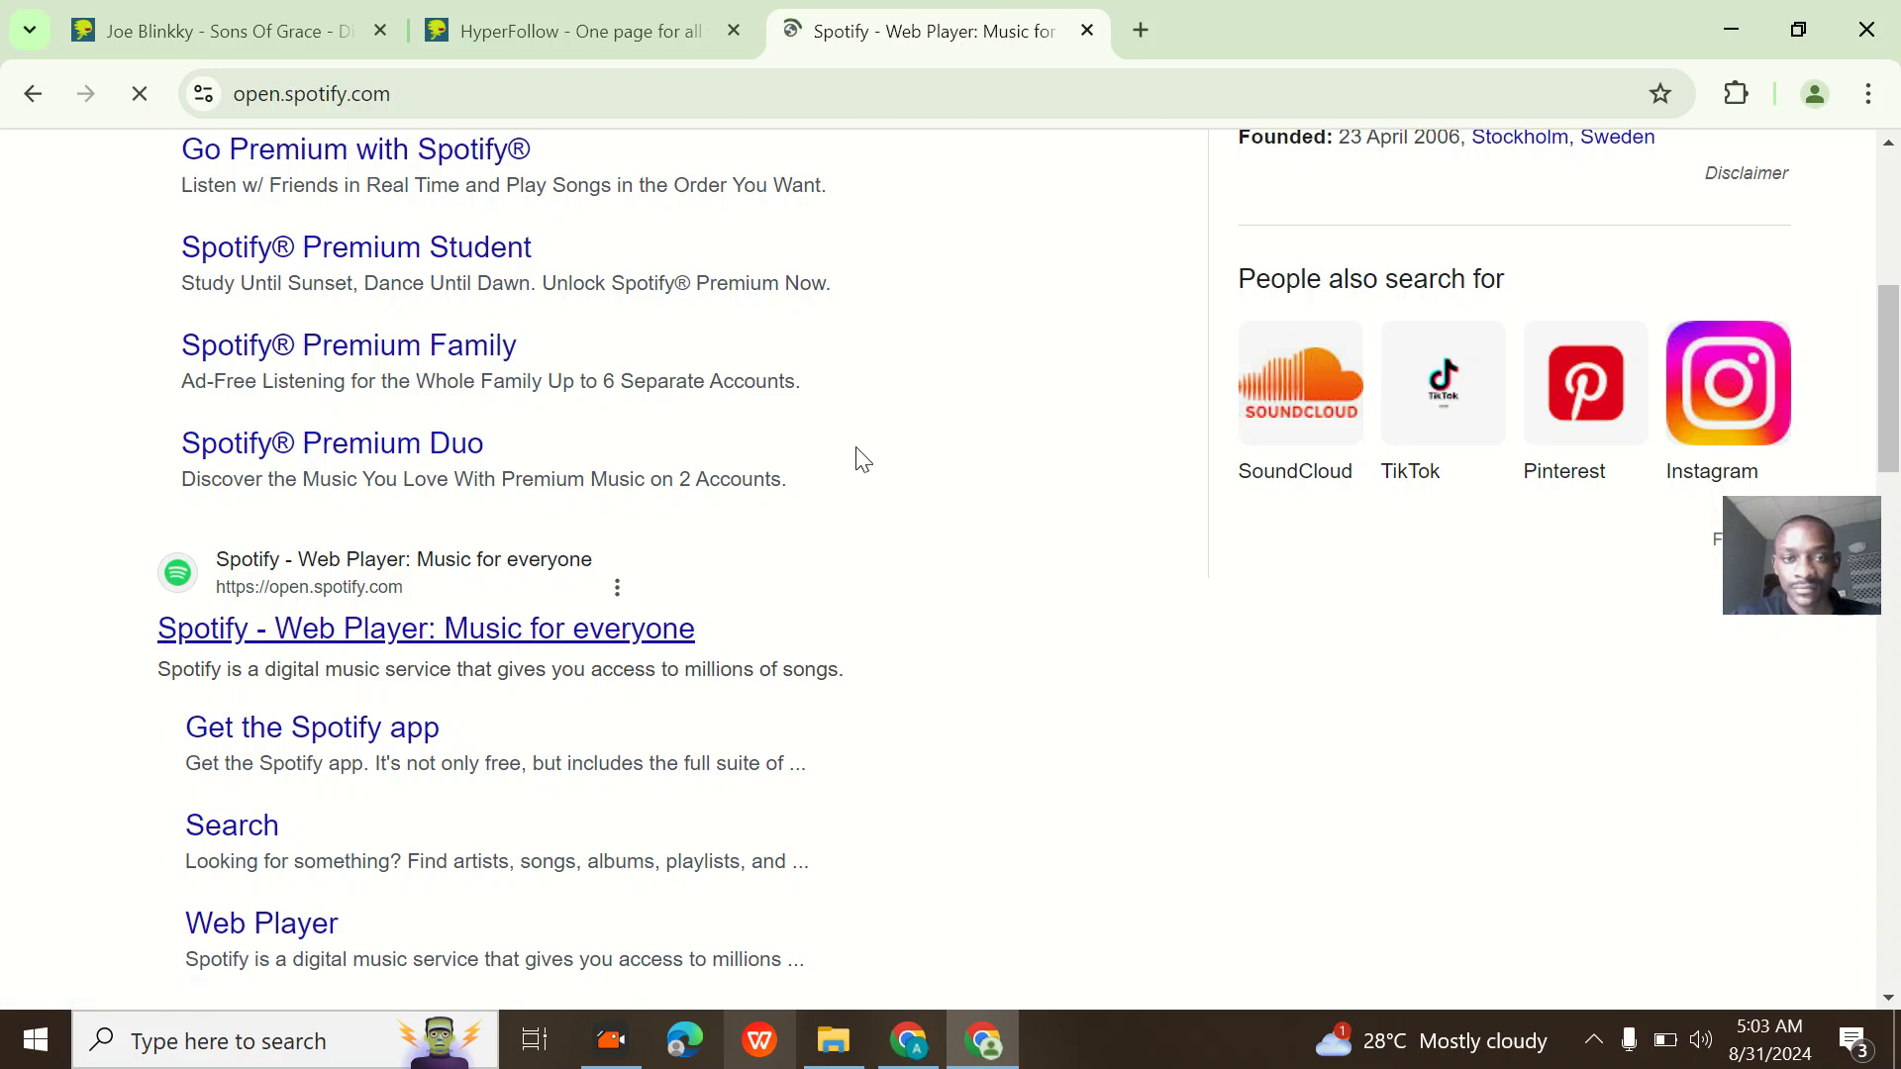
# Search Spotify for Joe Blinkky and reach the Sons Of Grace single page to copy its URL
pyautogui.click(424, 627)
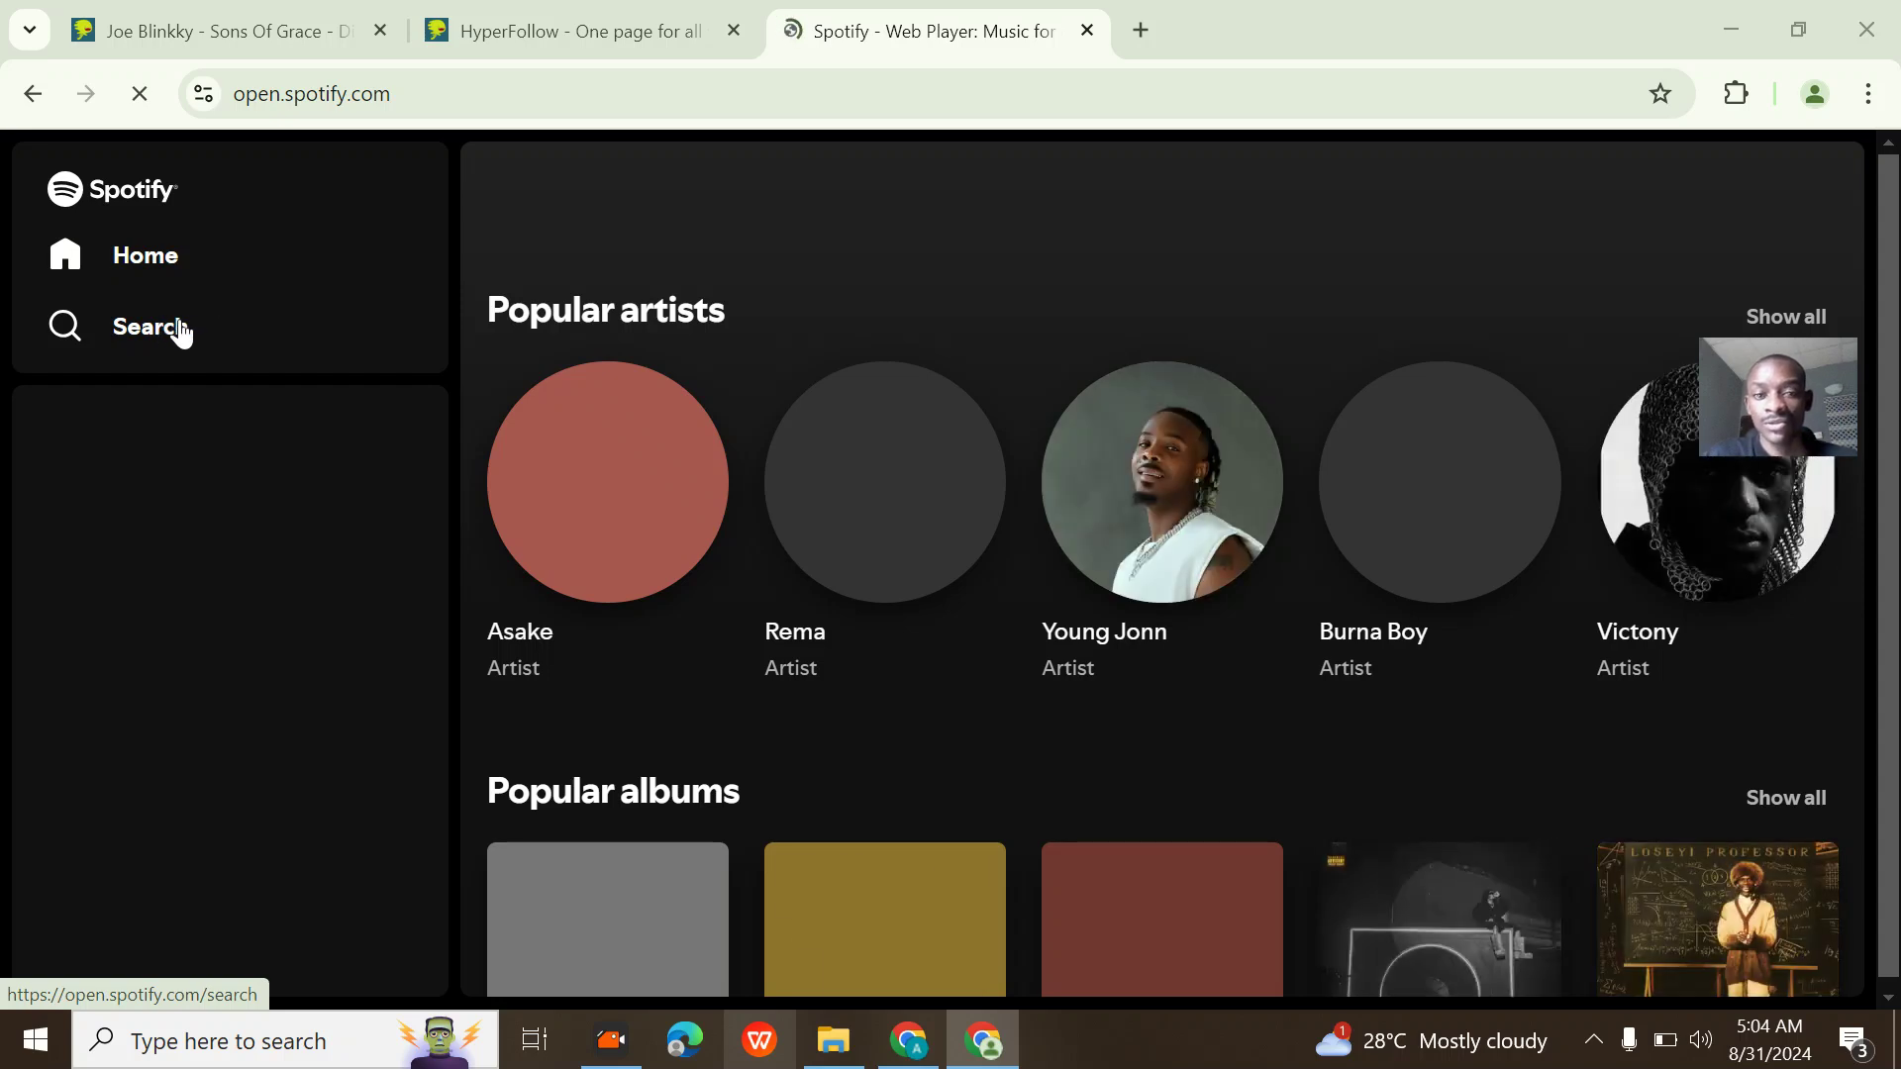
pyautogui.click(151, 327)
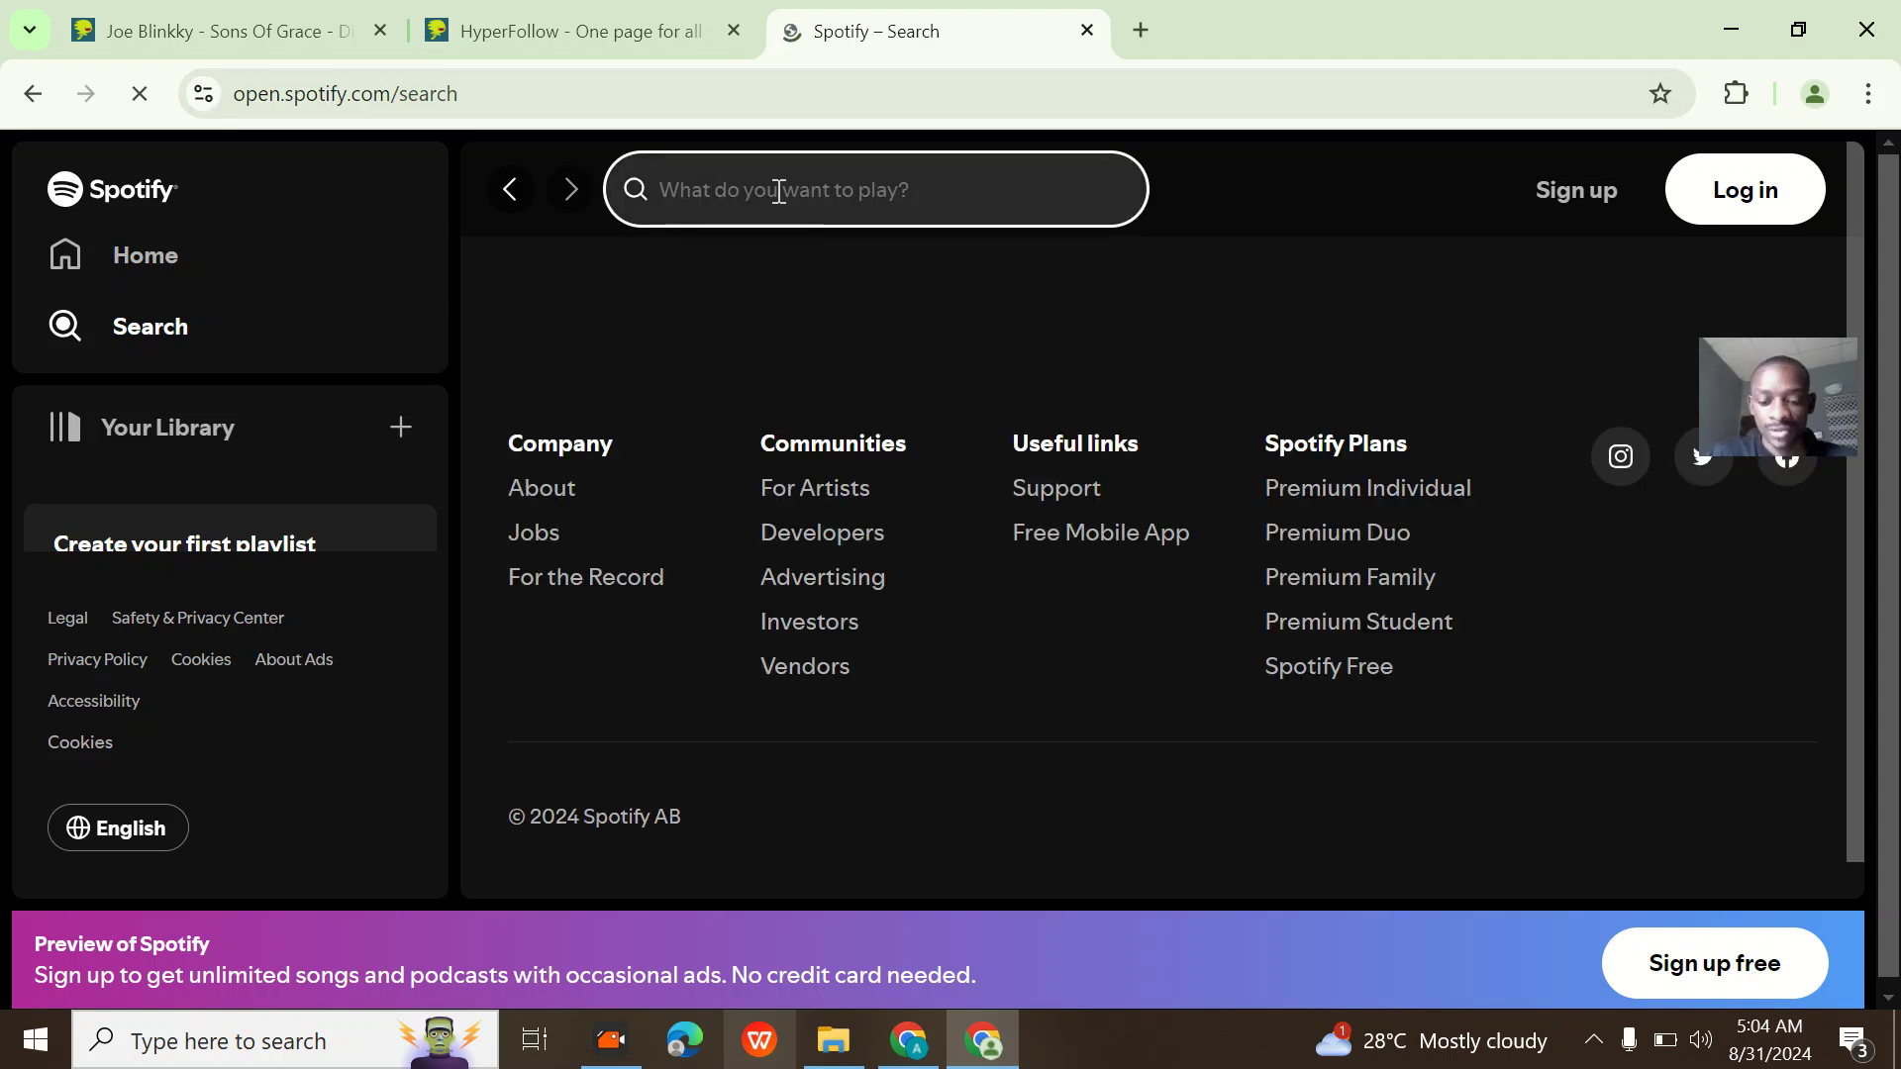
pyautogui.write('JOE BLINKKY')
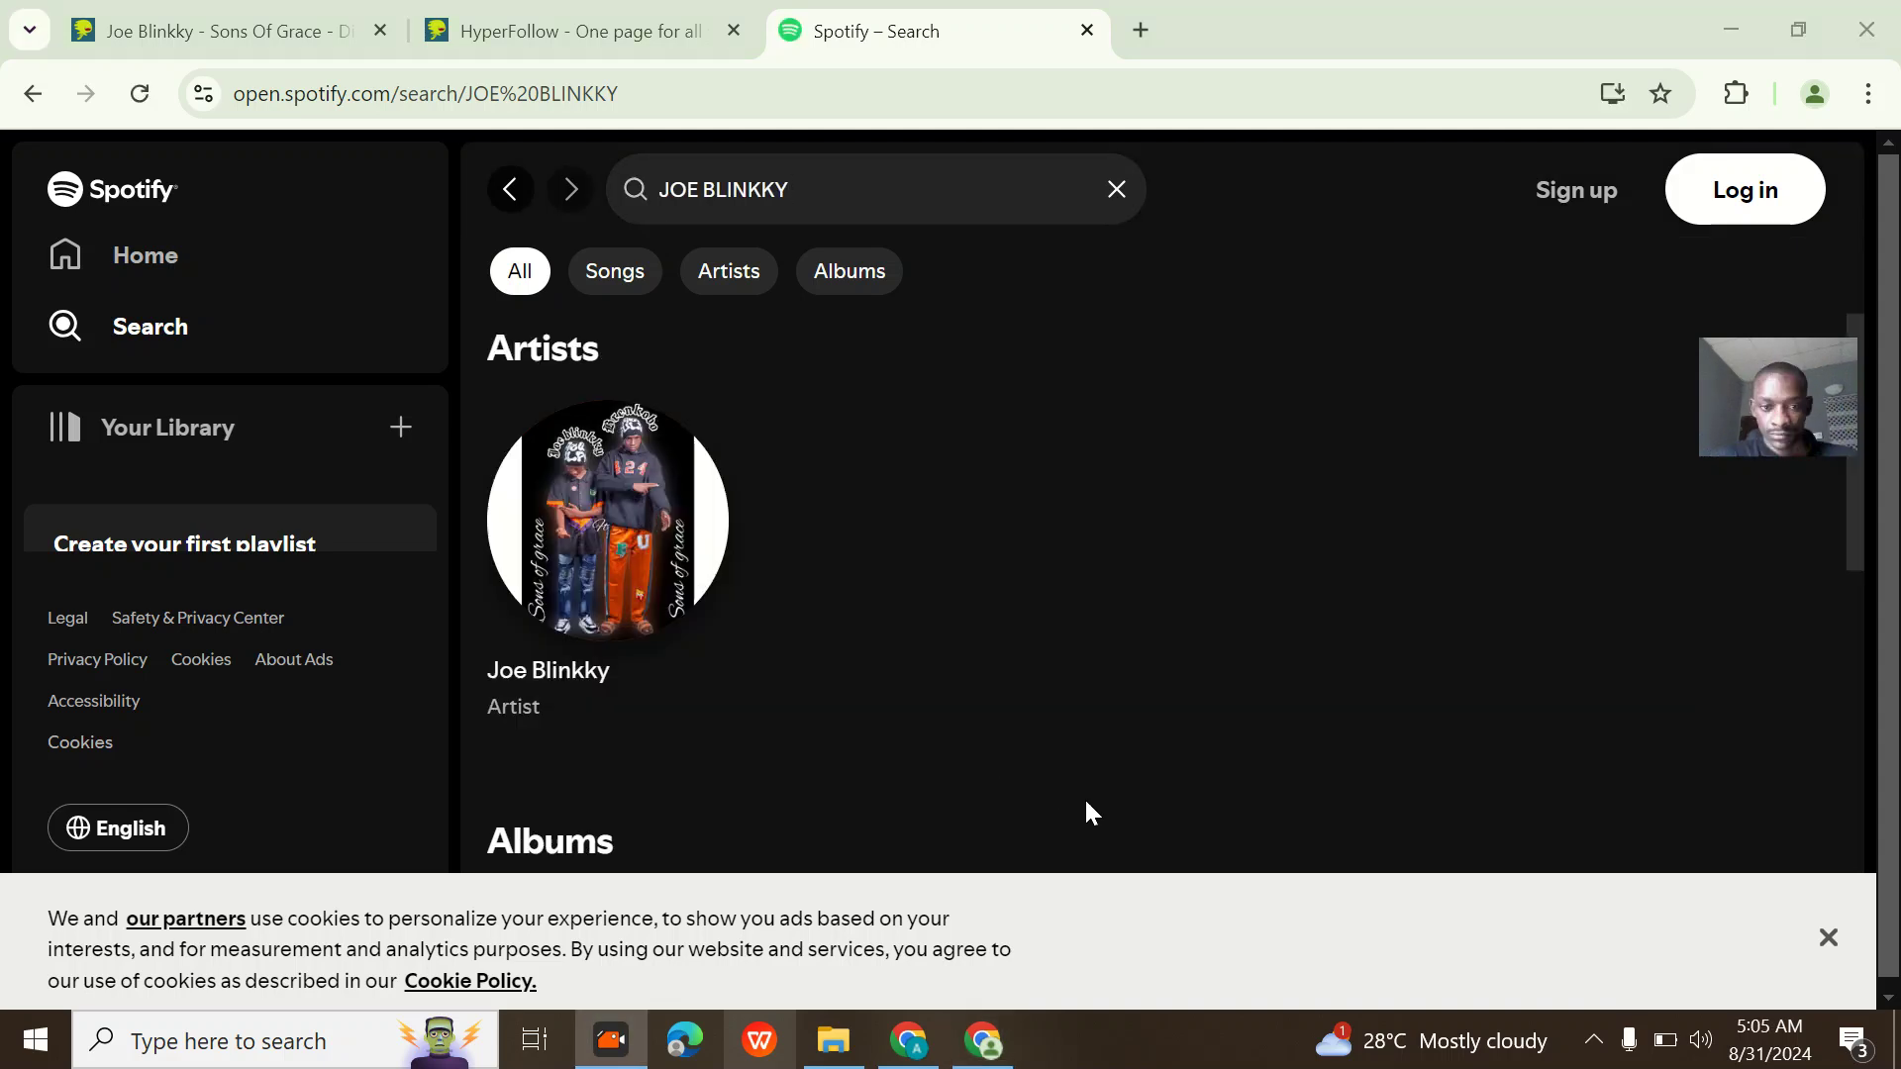
pyautogui.scroll(-3)
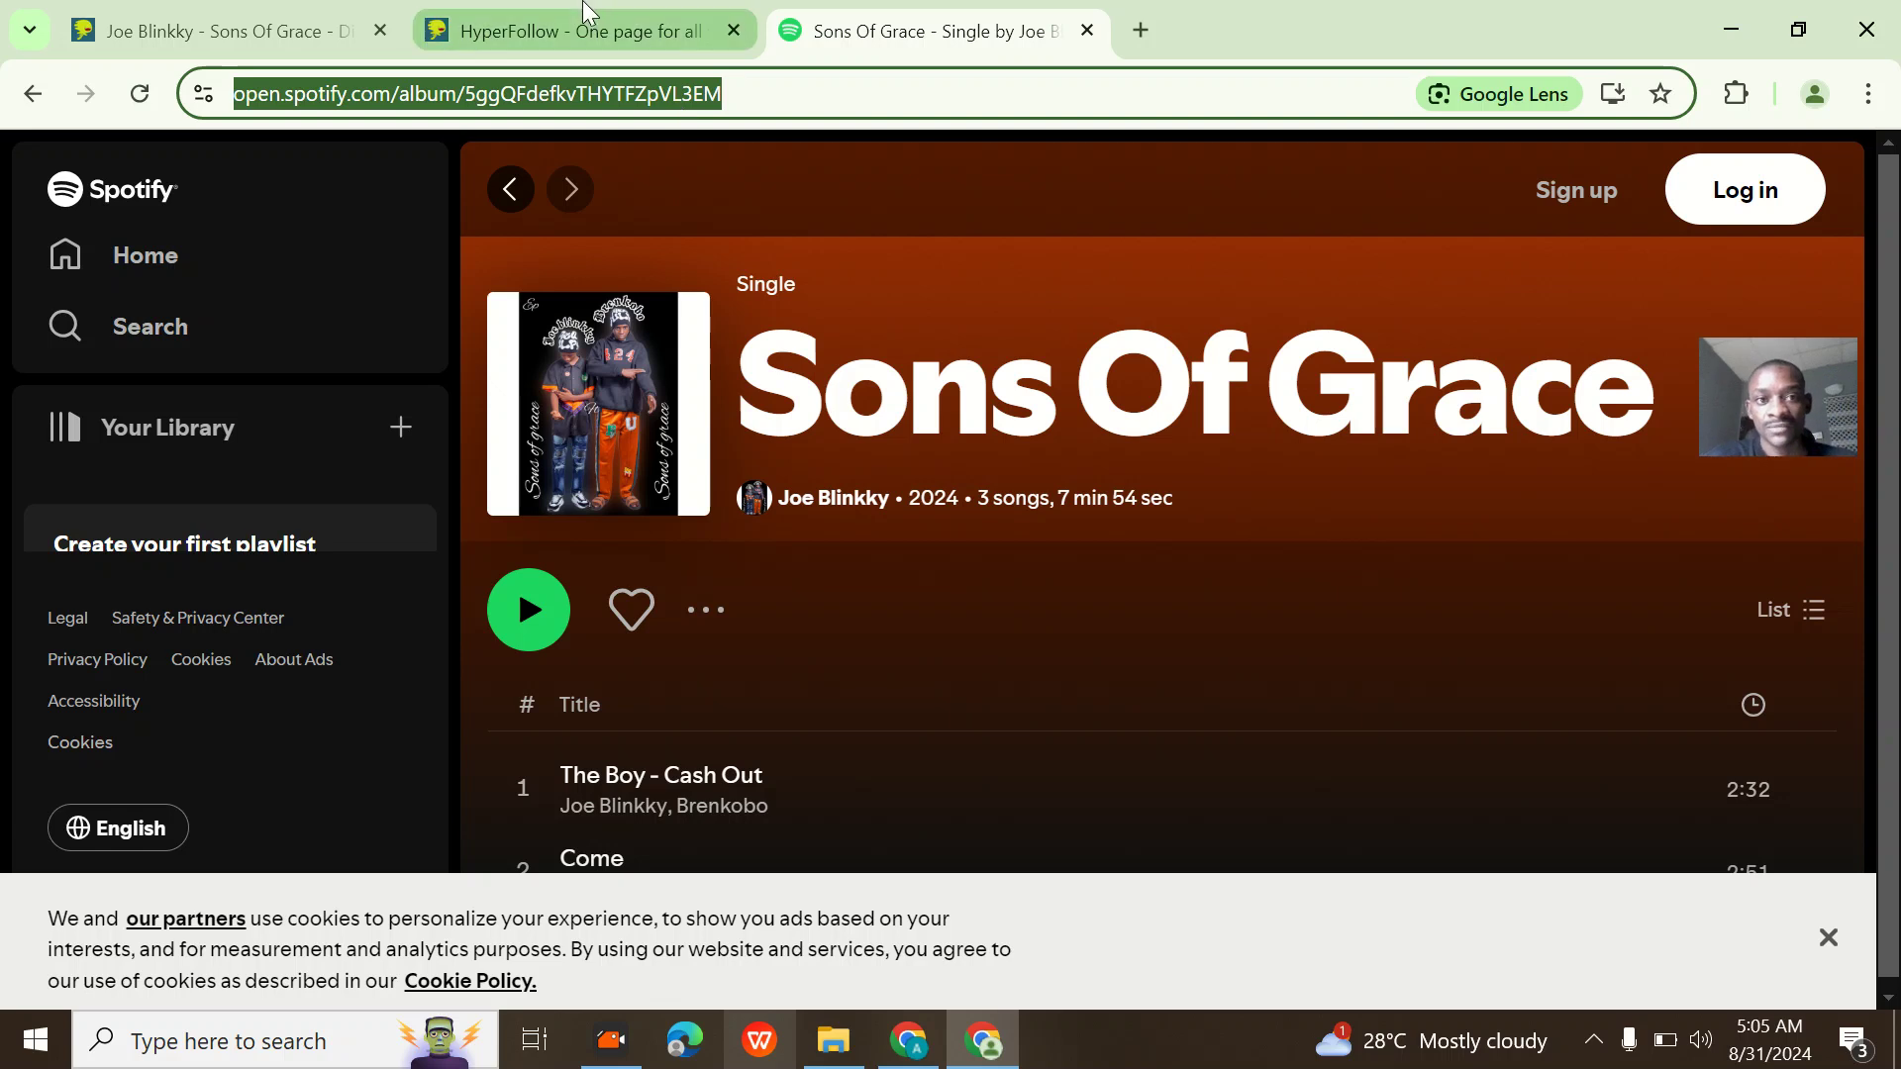
# Save the SPOTIFY link with the album URL and cropped Spotify logo, then begin another link
pyautogui.click(570, 30)
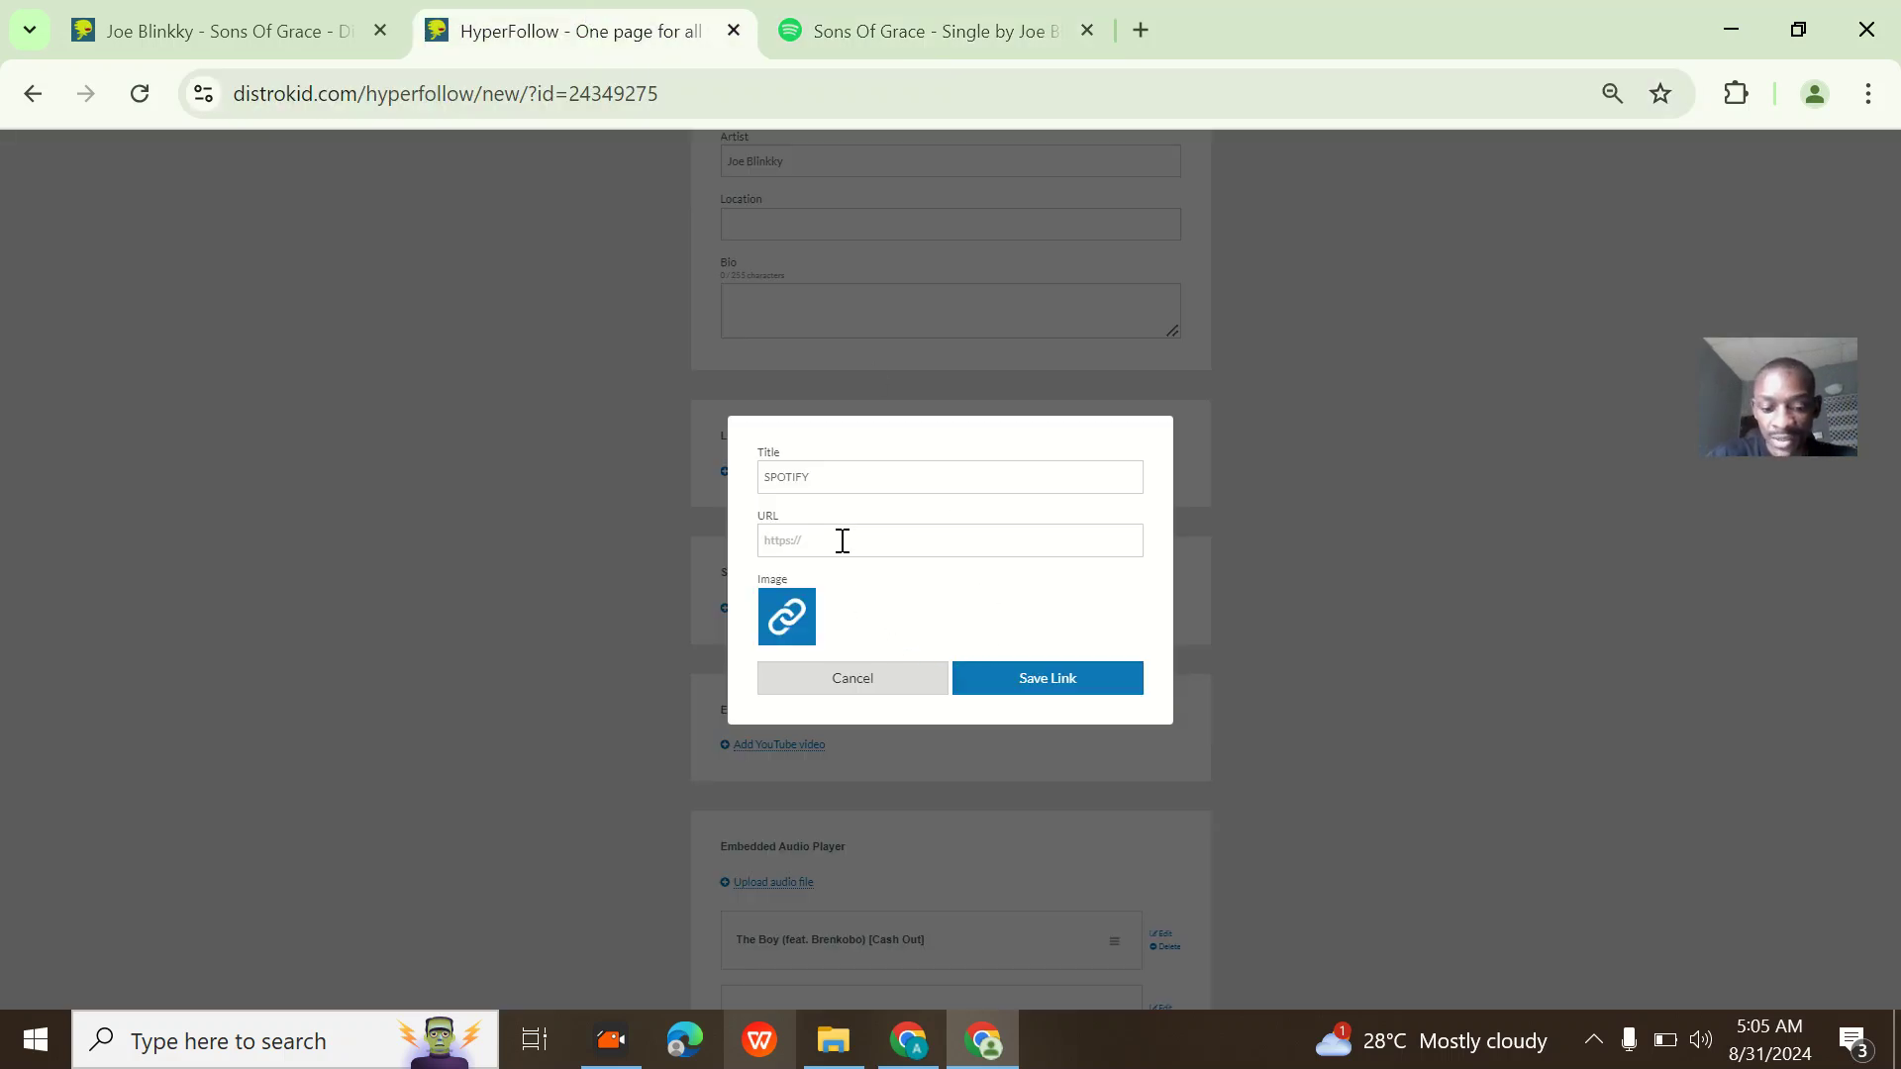
pyautogui.click(786, 616)
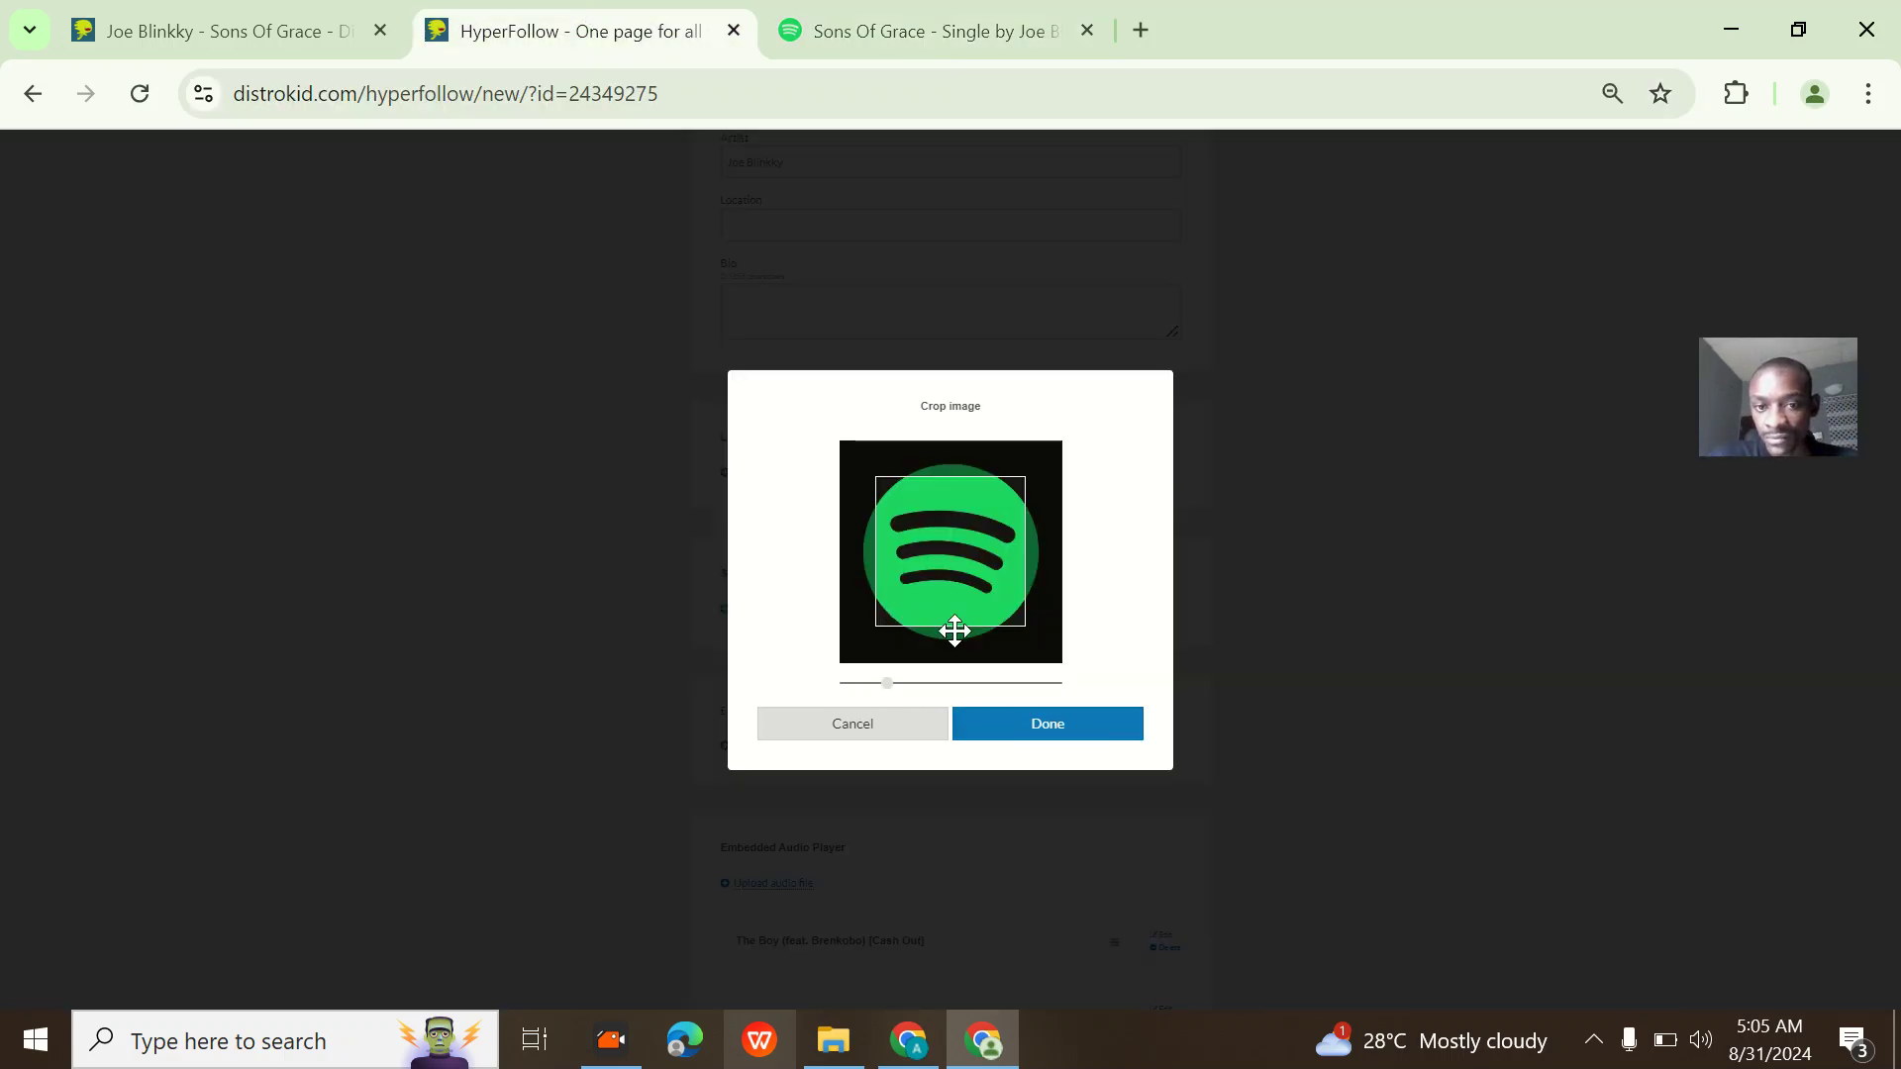
pyautogui.click(1043, 724)
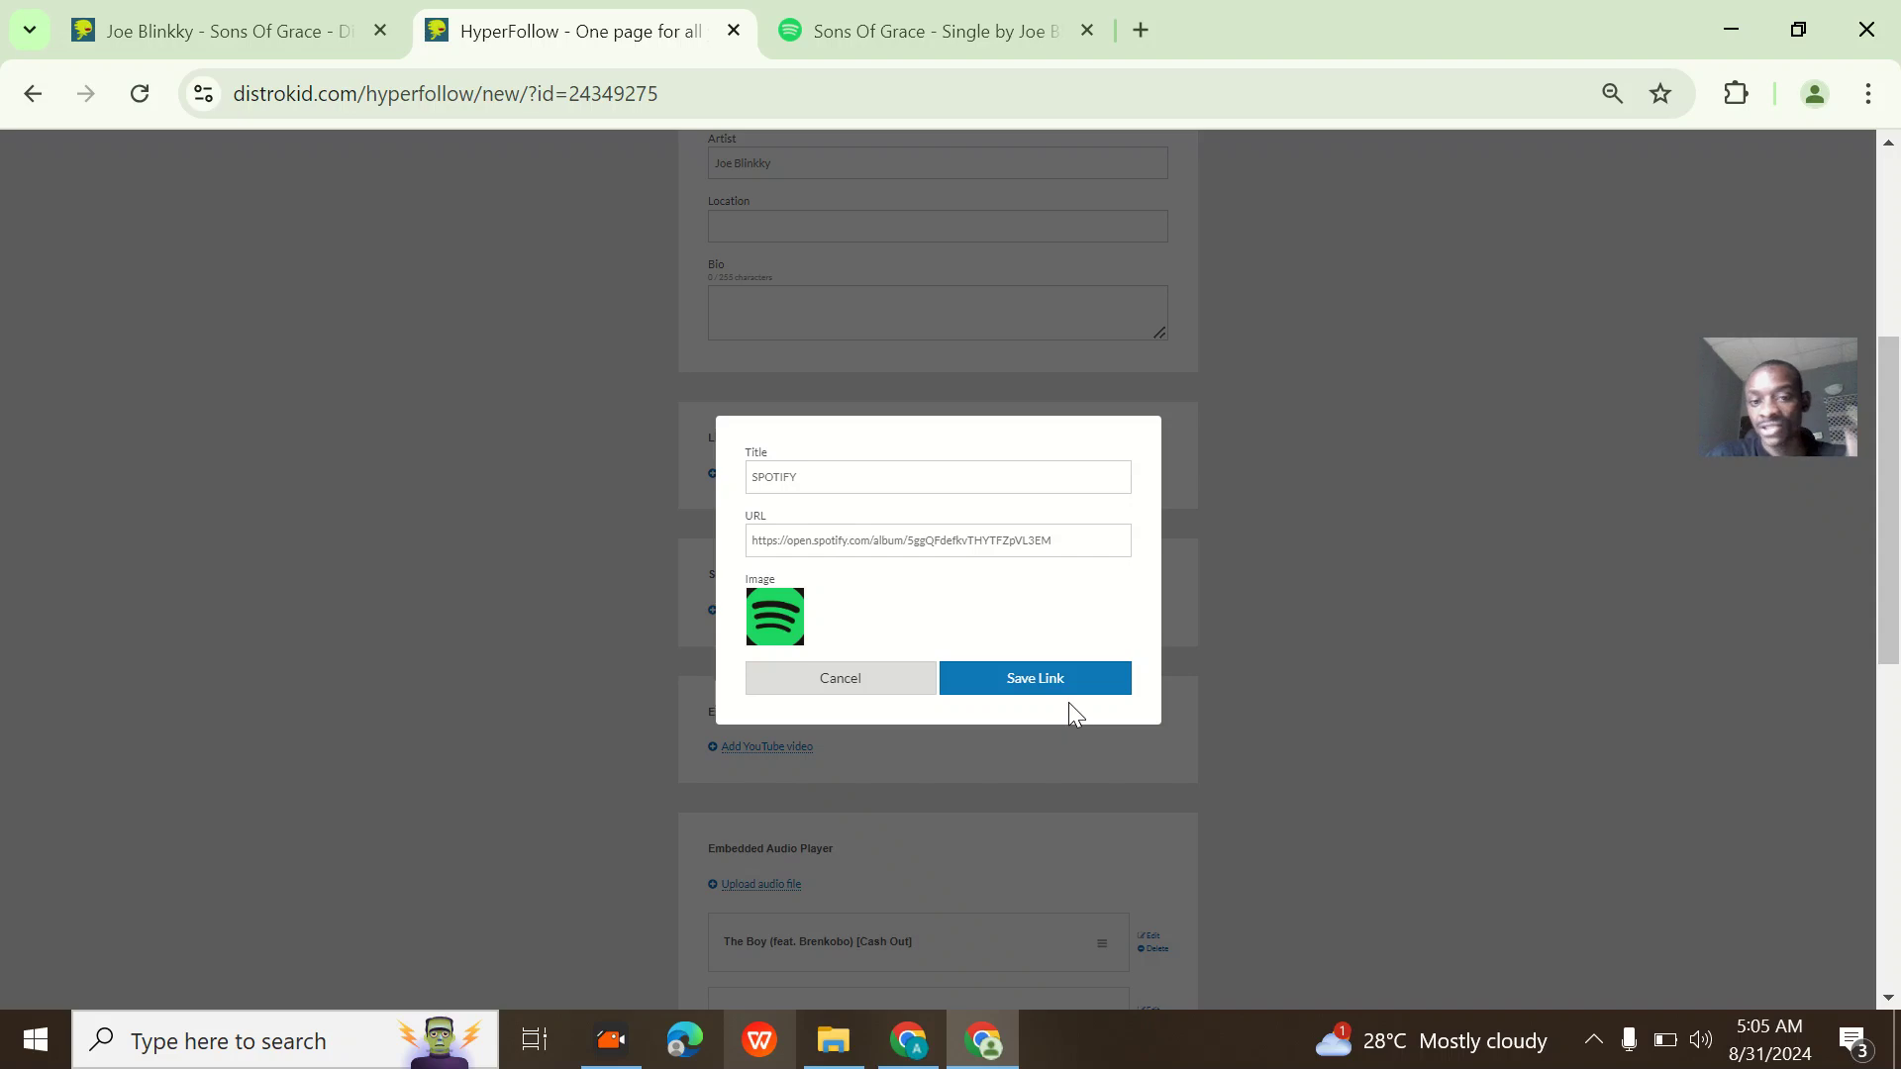
pyautogui.click(1033, 677)
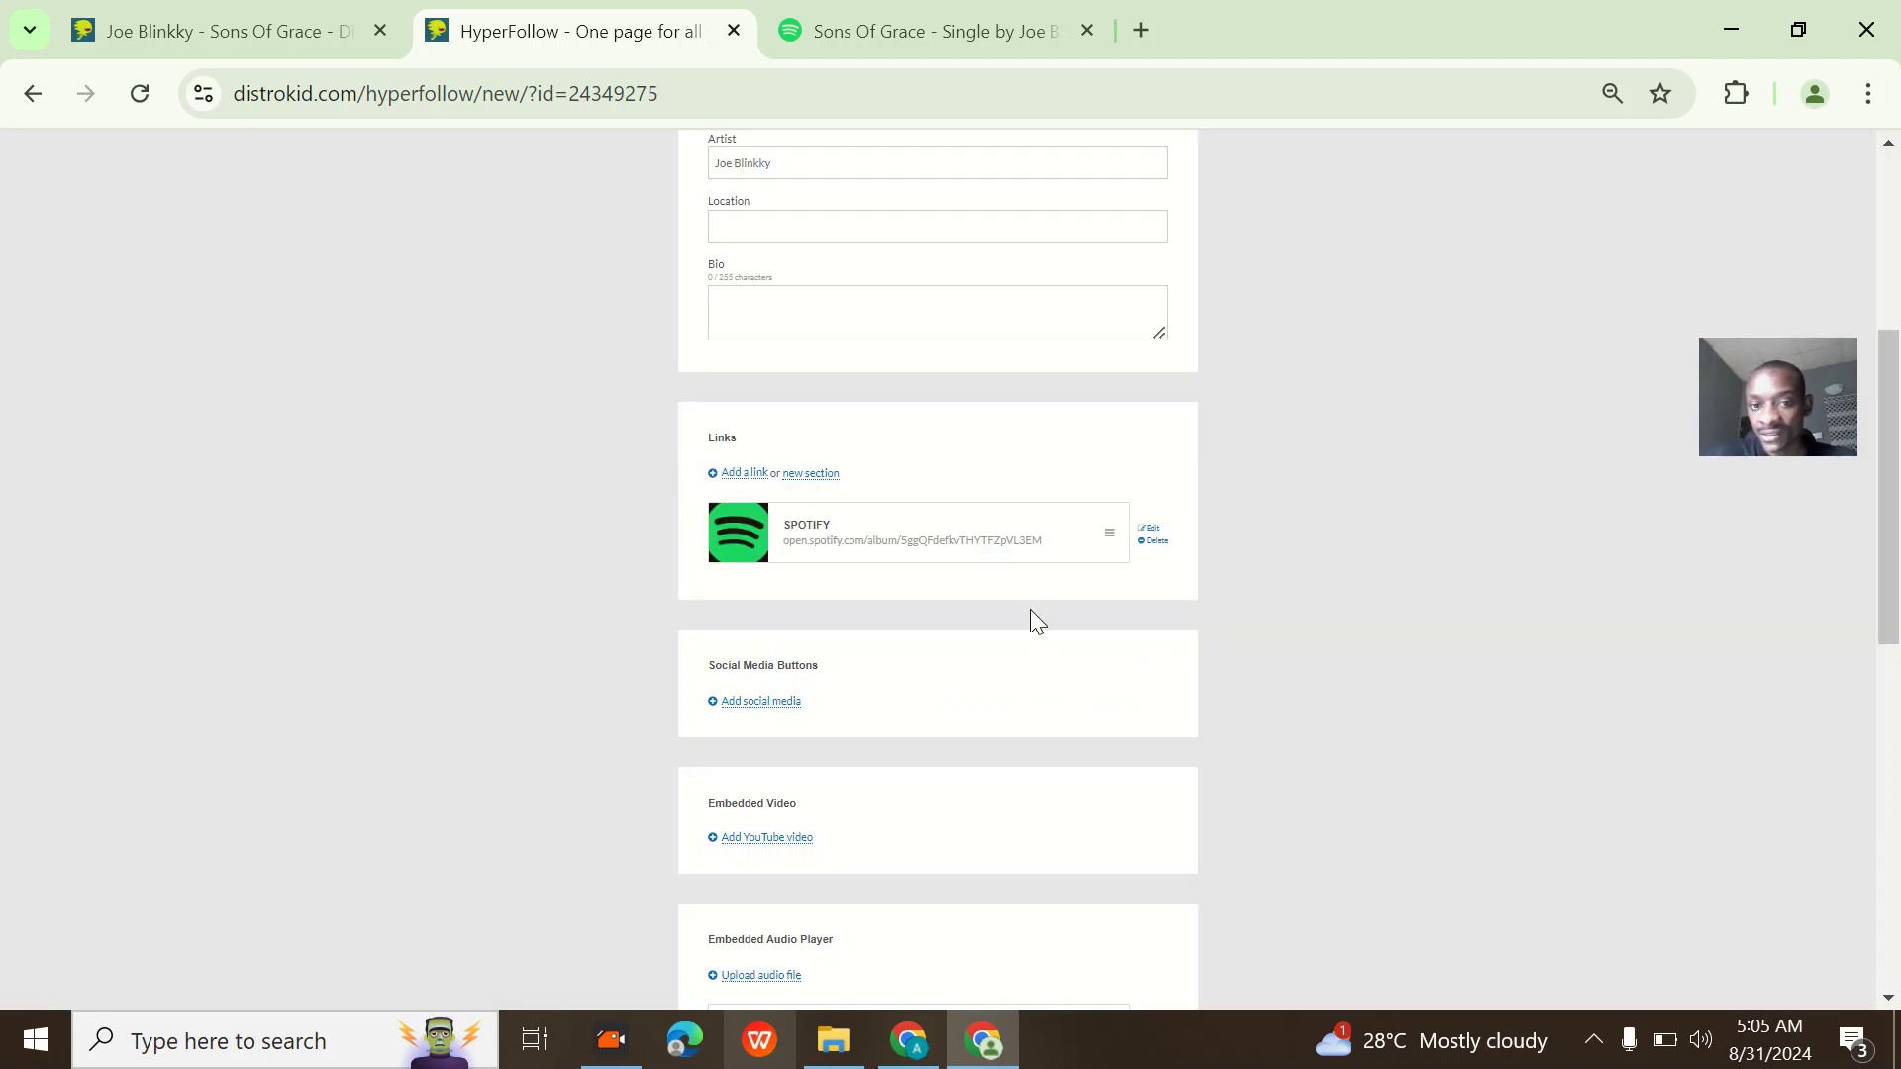
pyautogui.click(743, 473)
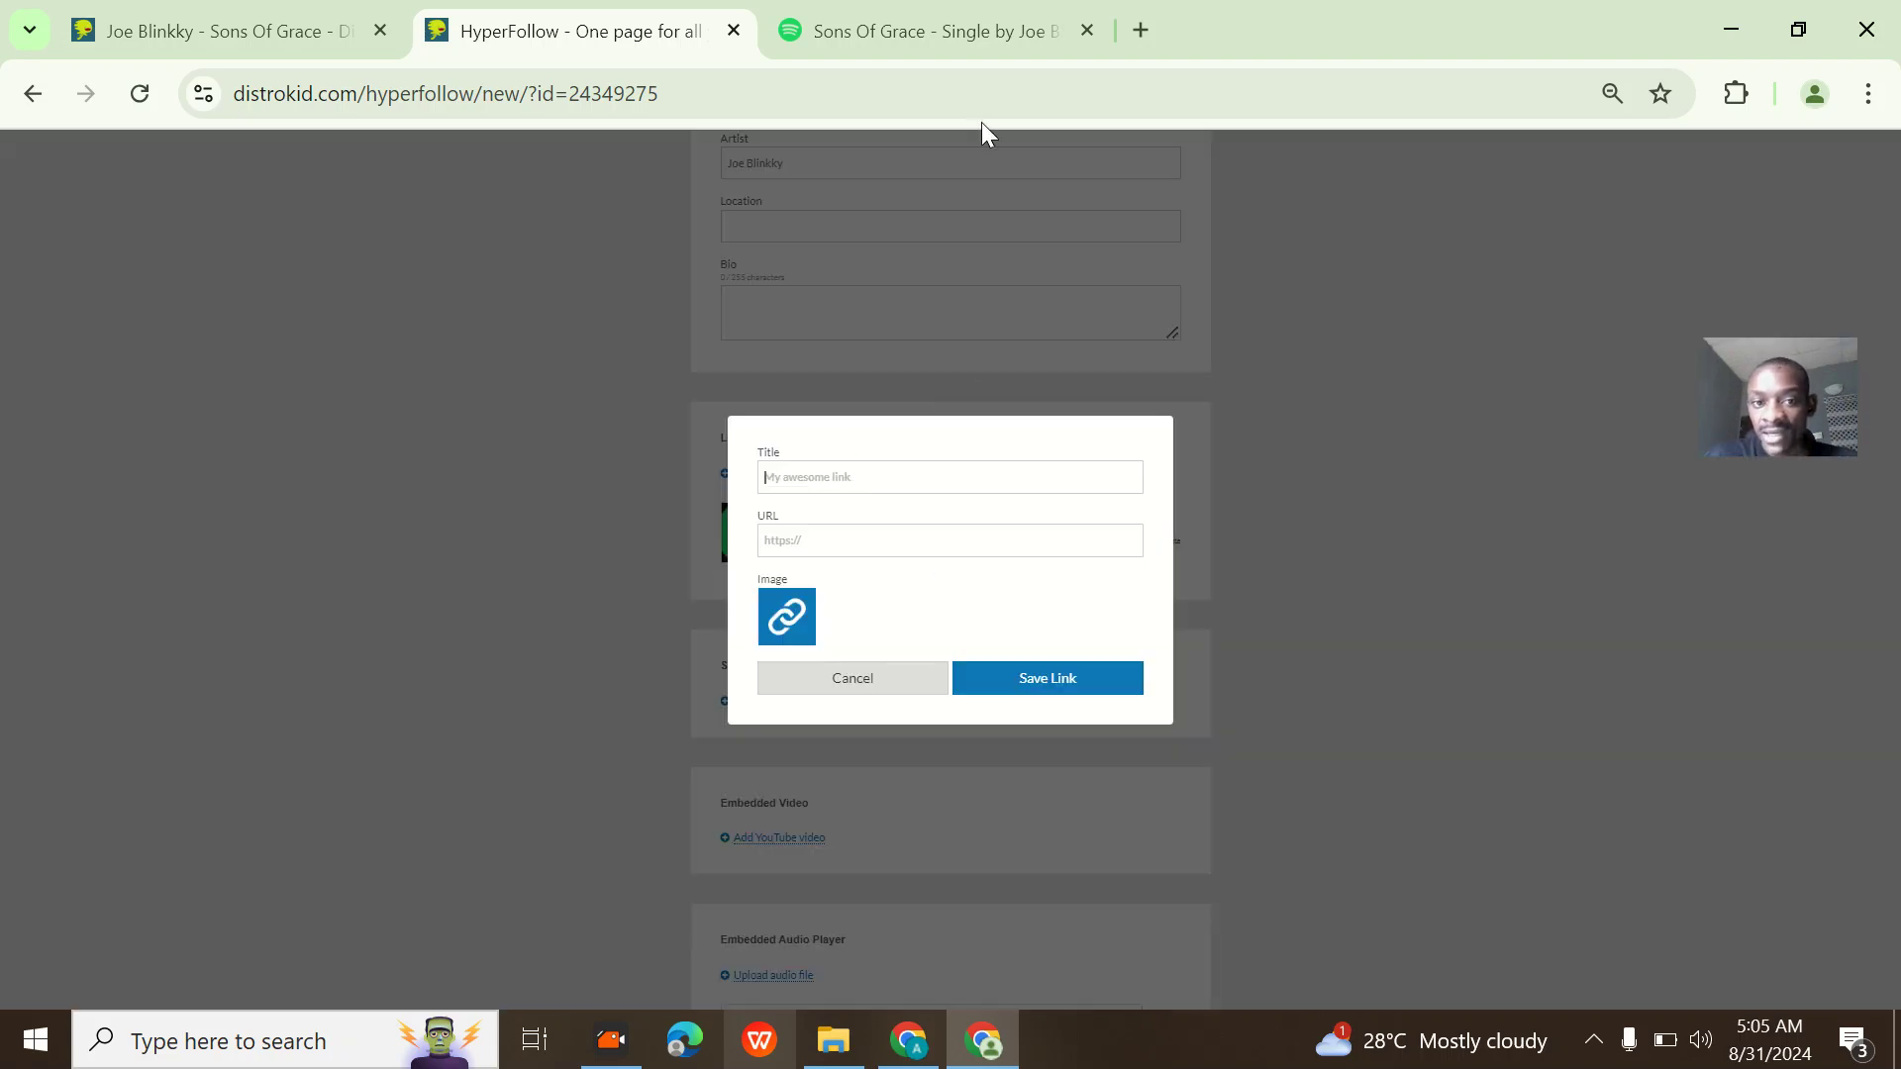
# In a new tab, Google 'Apple Music' to find the Apple Music Web Player
pyautogui.click(921, 30)
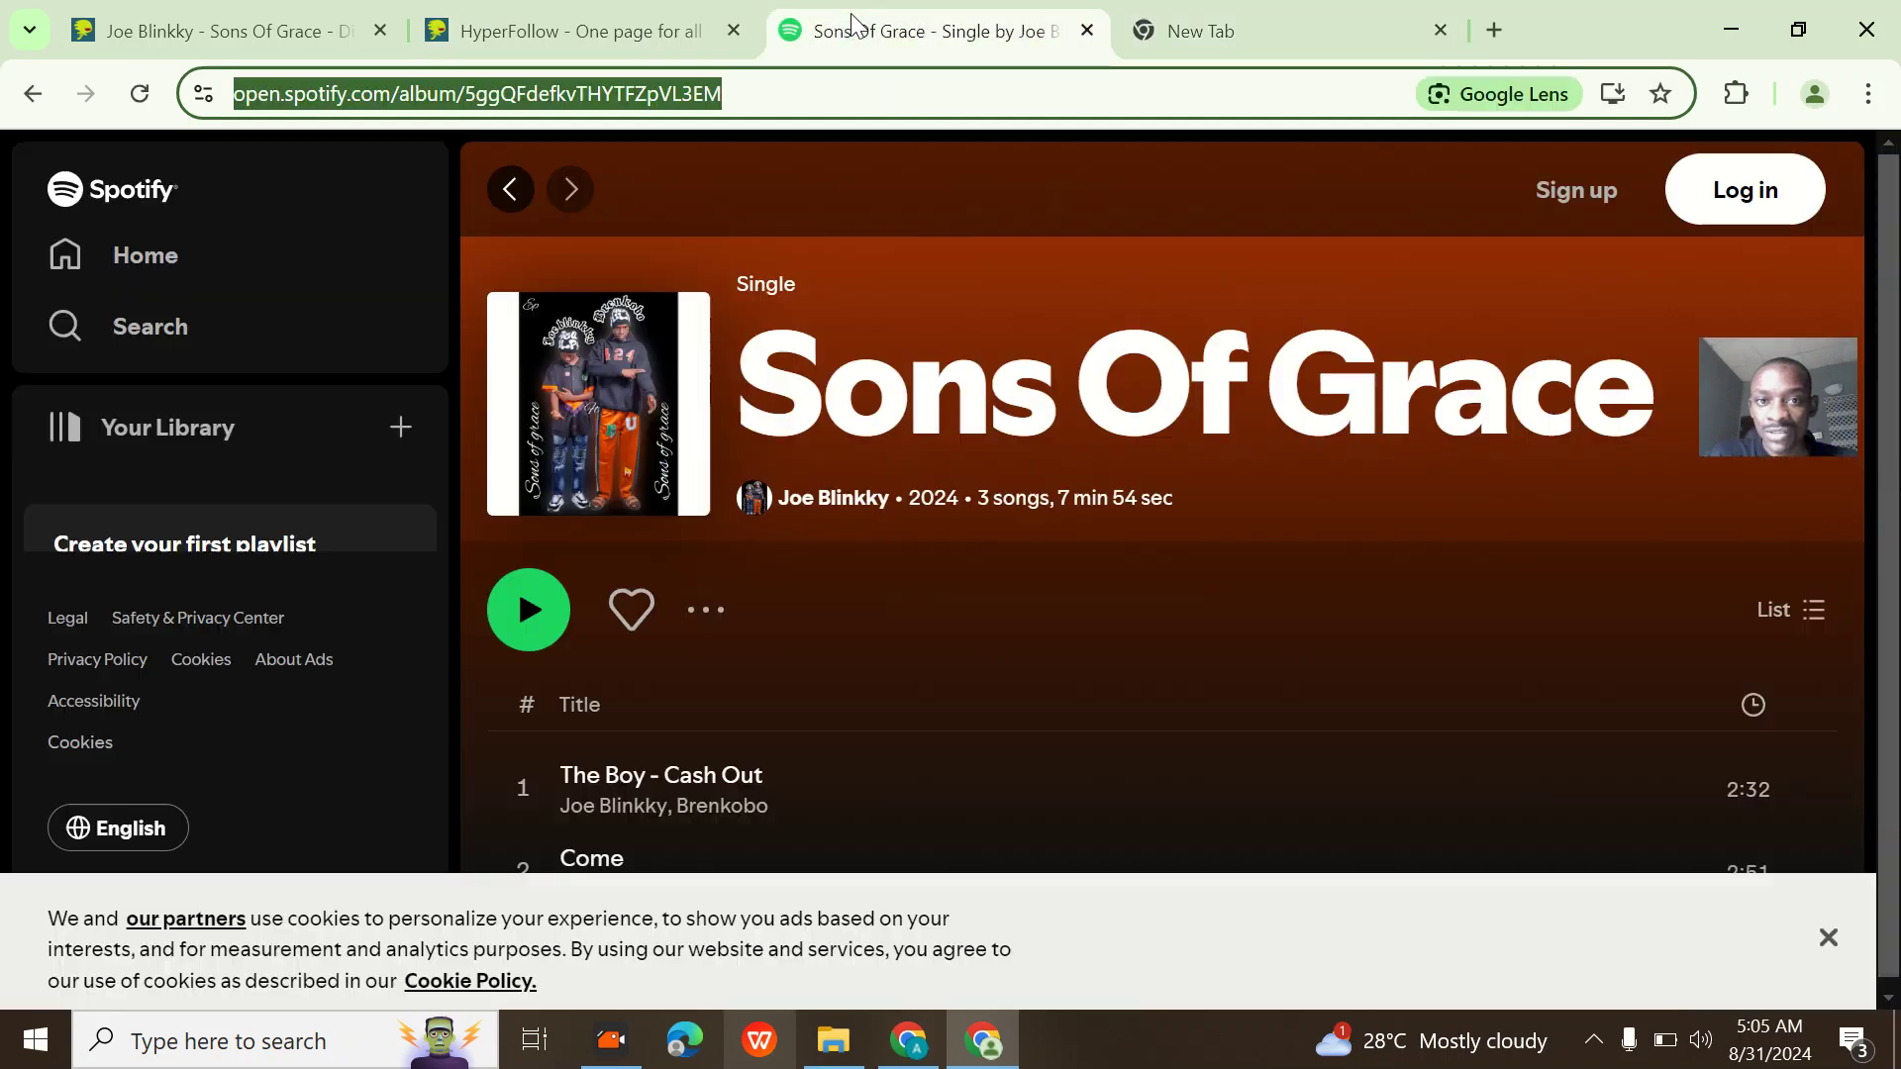
pyautogui.write('APP')
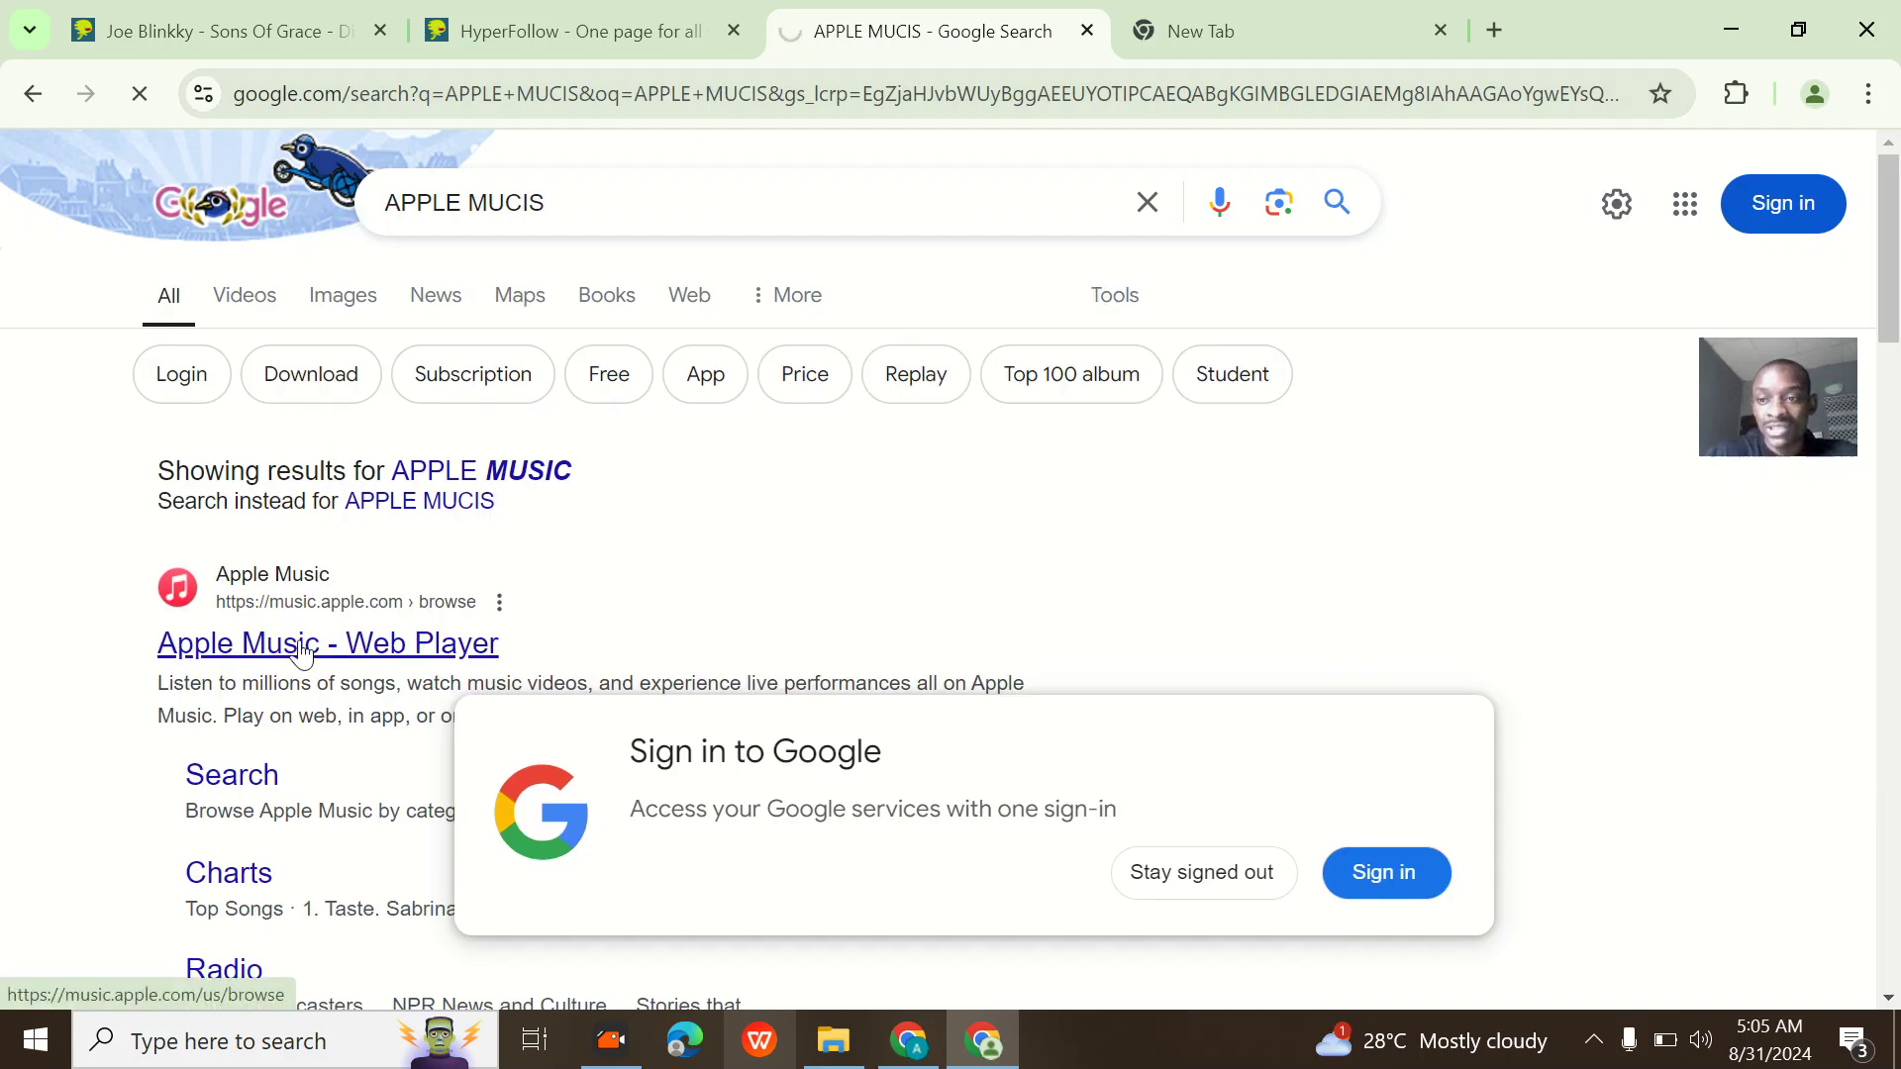
# On Apple Music Web Player, find Joe Blinkky's artist page and review his releases
pyautogui.click(327, 644)
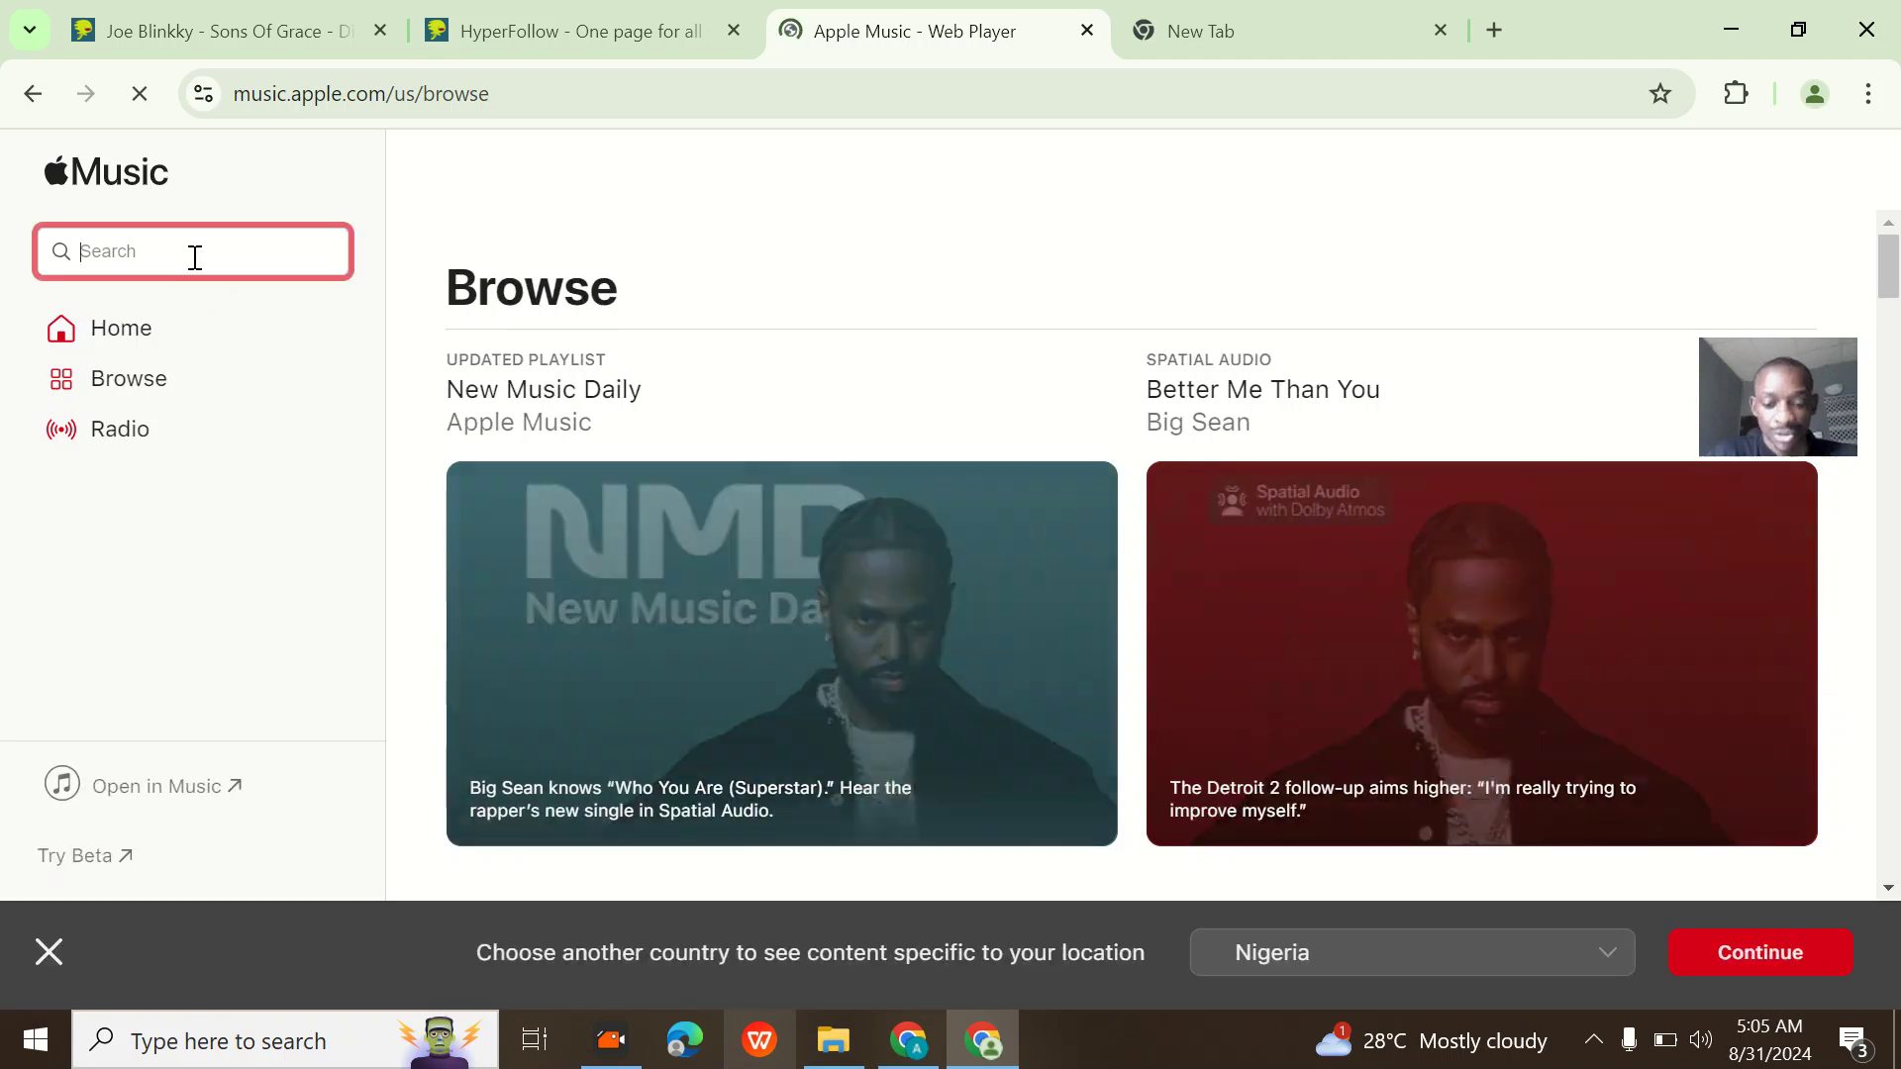
pyautogui.write('JOE BLINK')
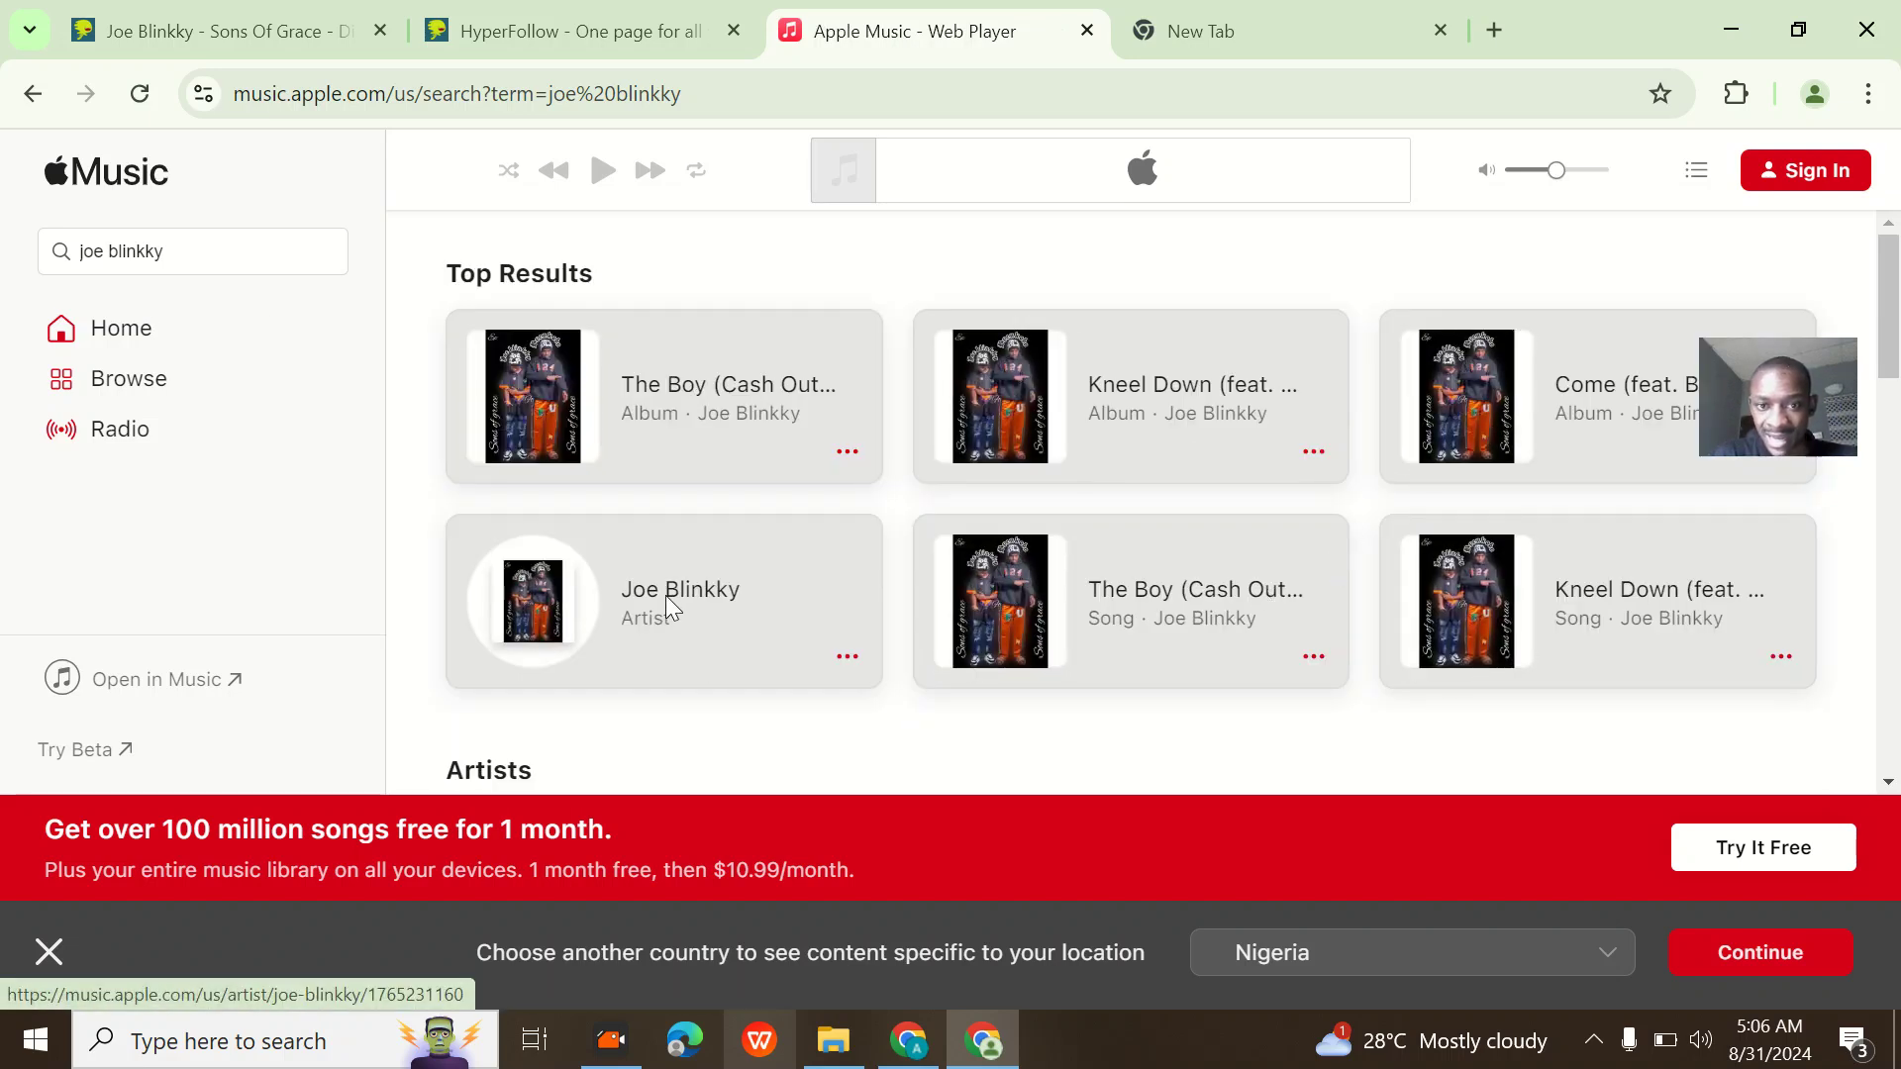
pyautogui.click(679, 590)
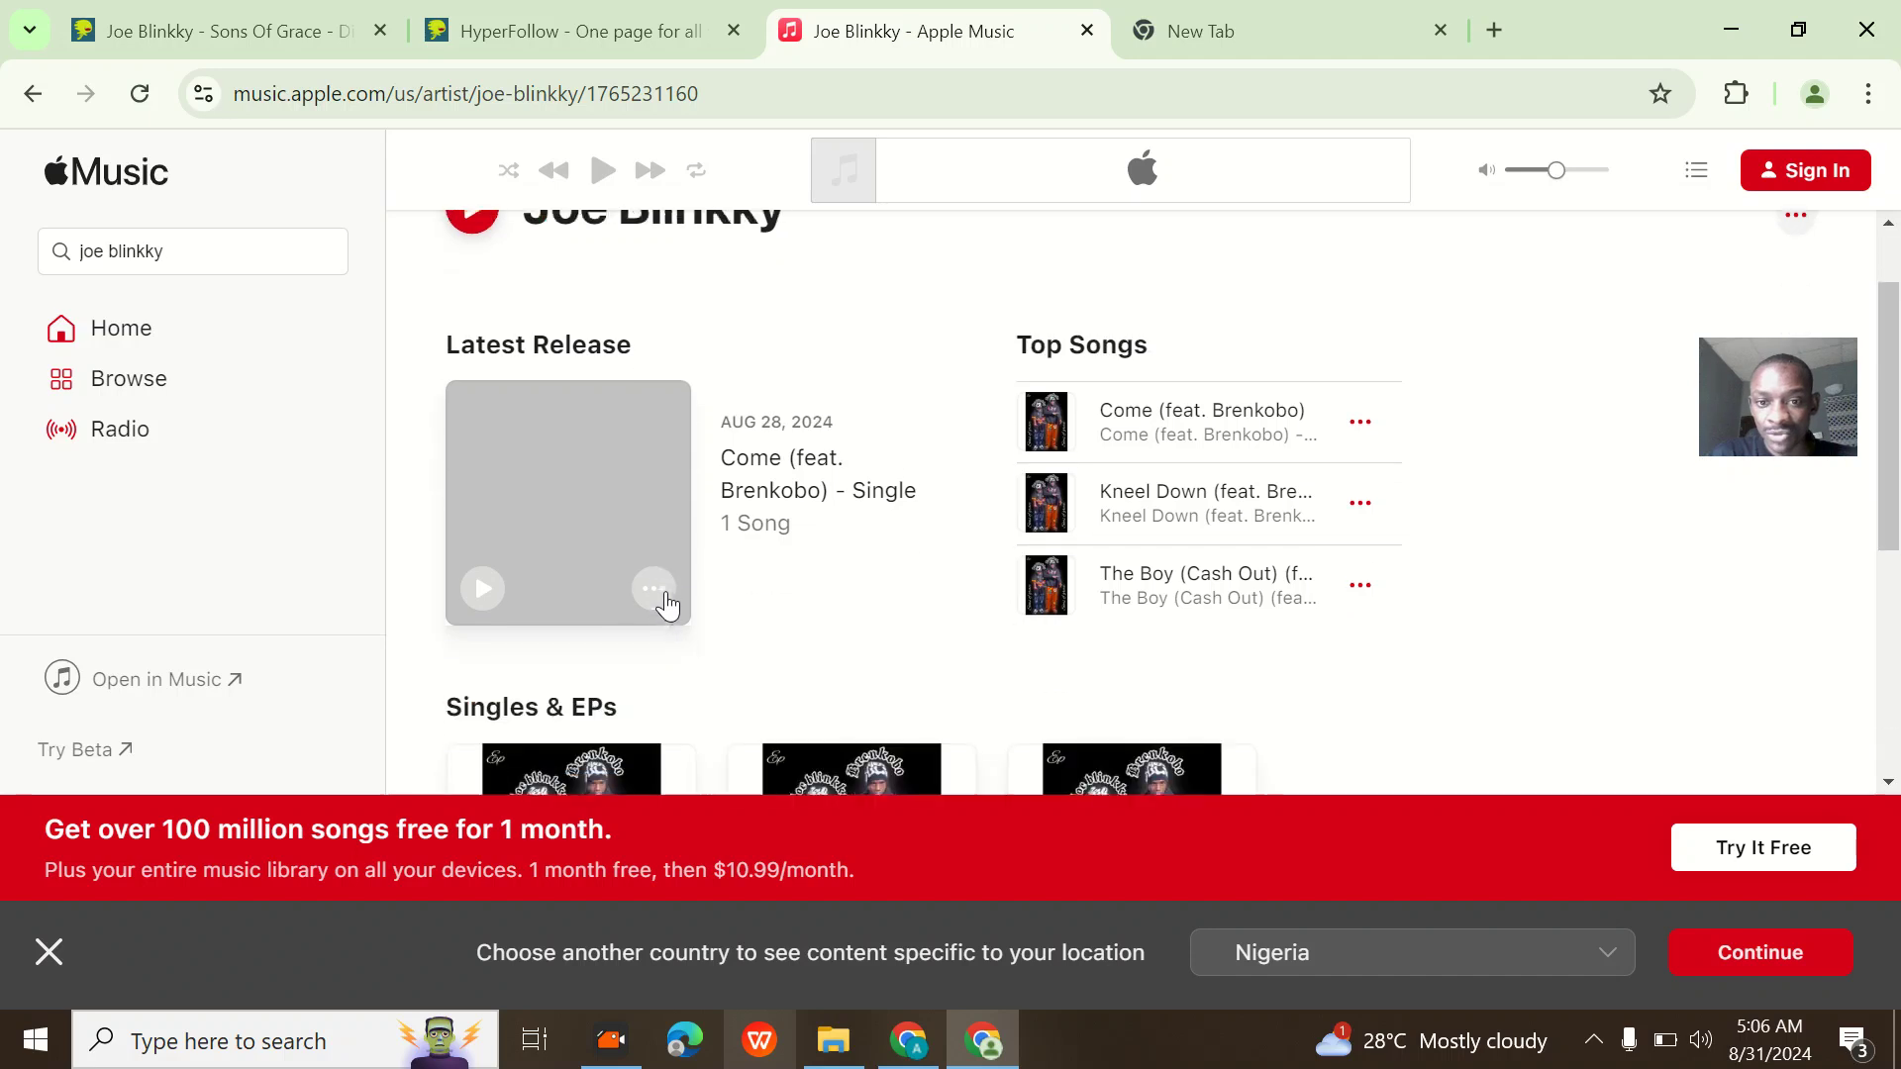
pyautogui.scroll(-3)
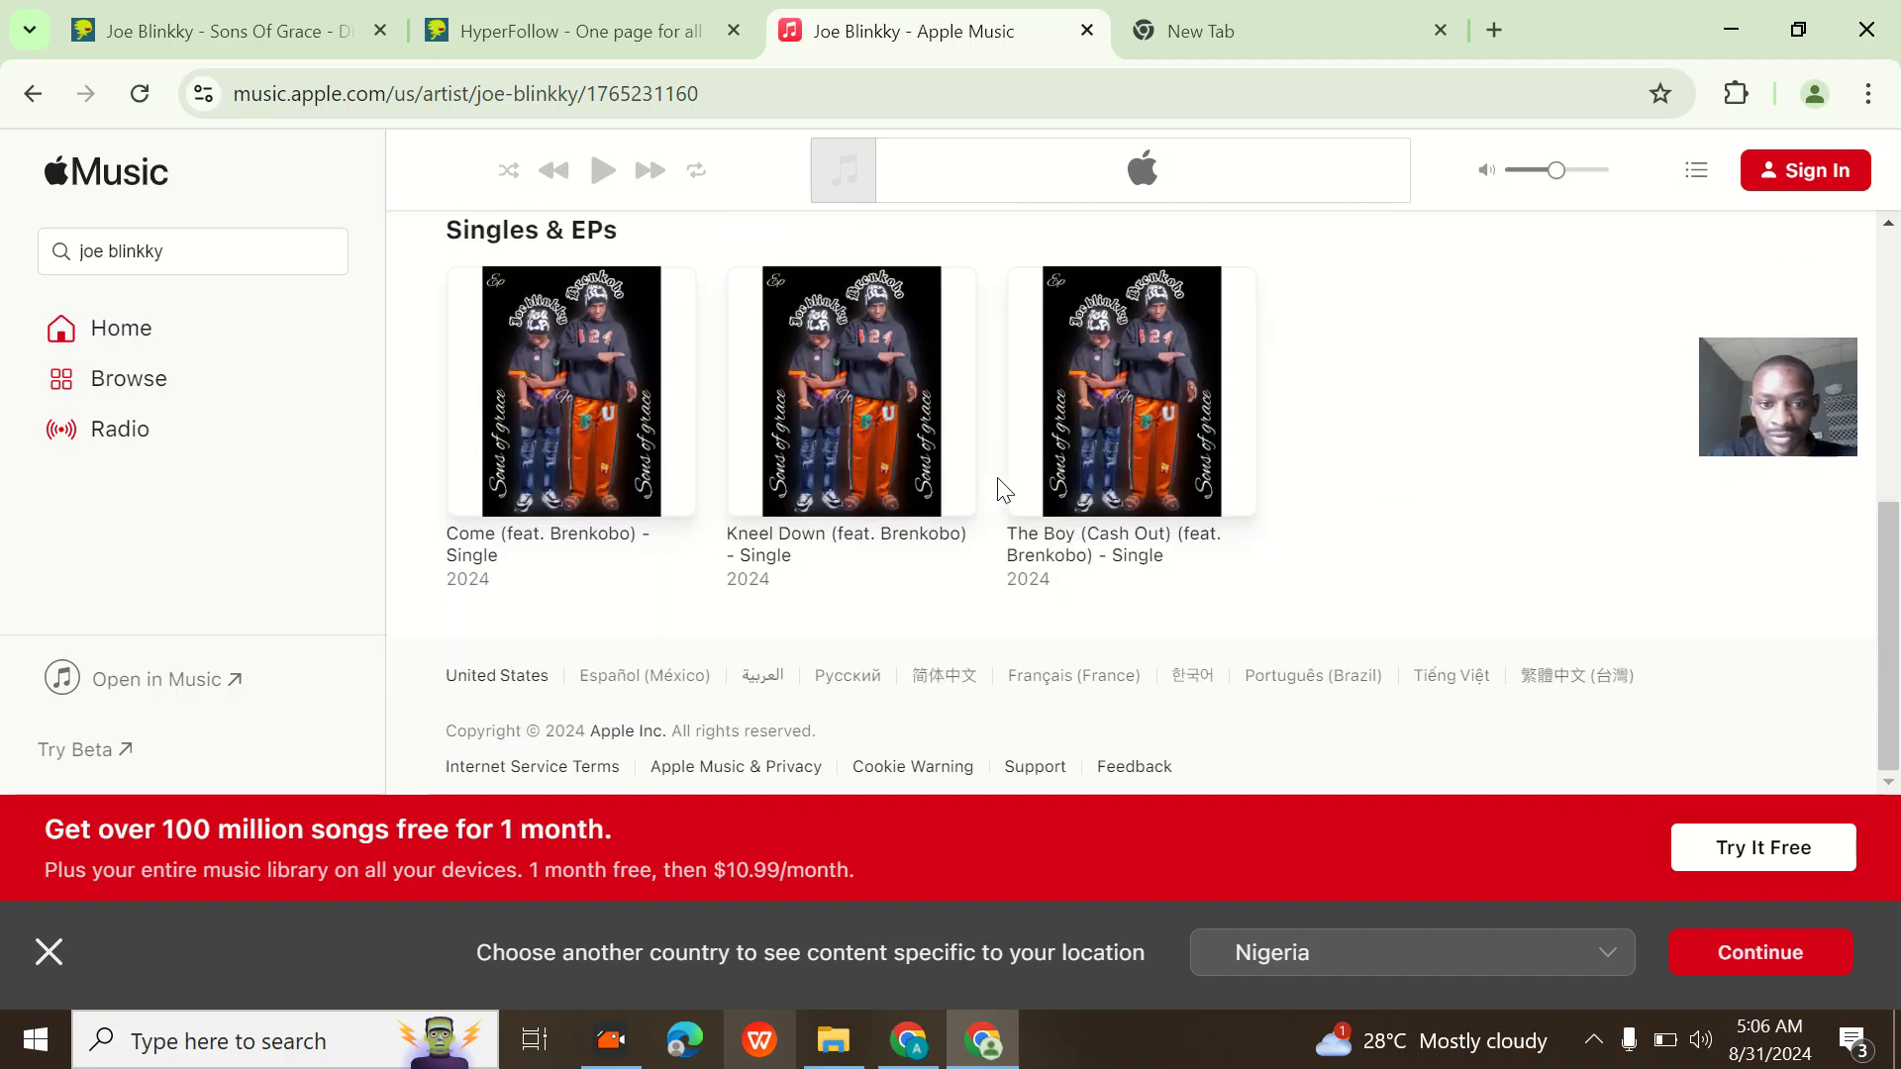
pyautogui.scroll(3)
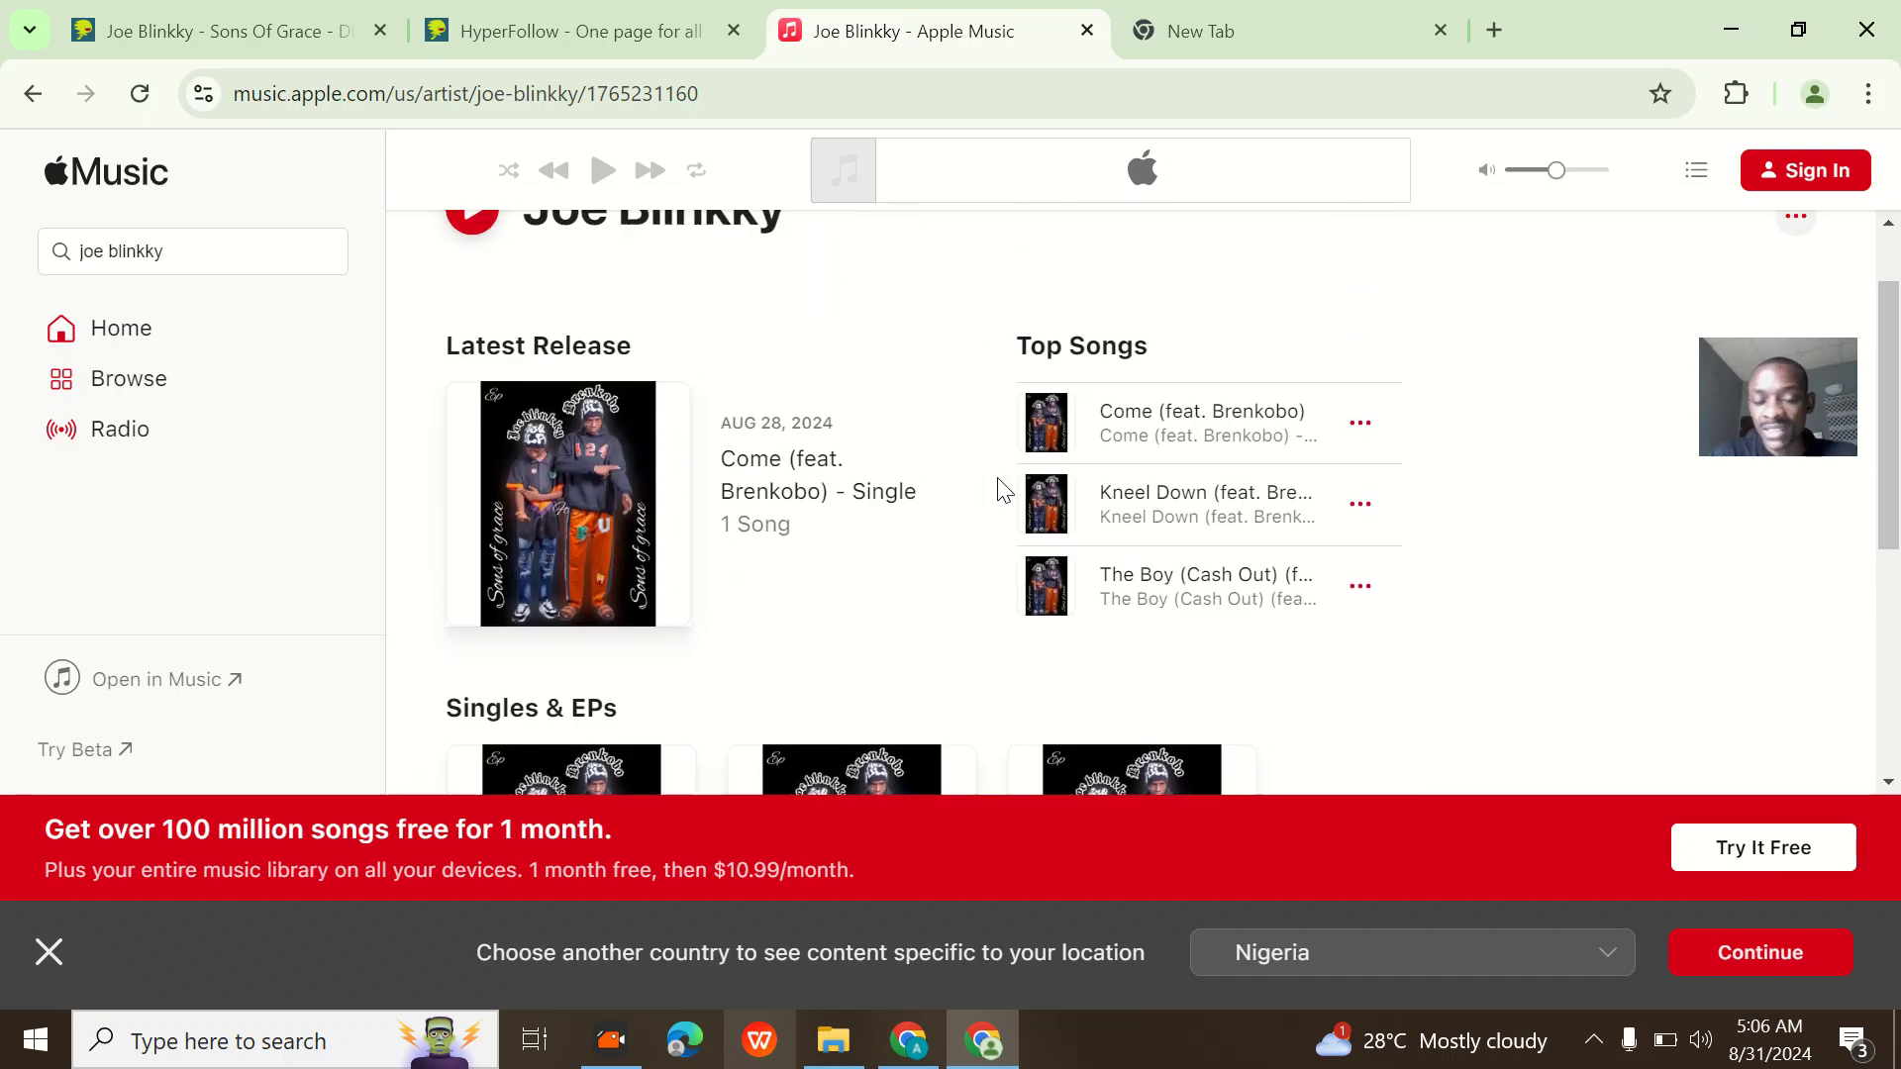
pyautogui.scroll(3)
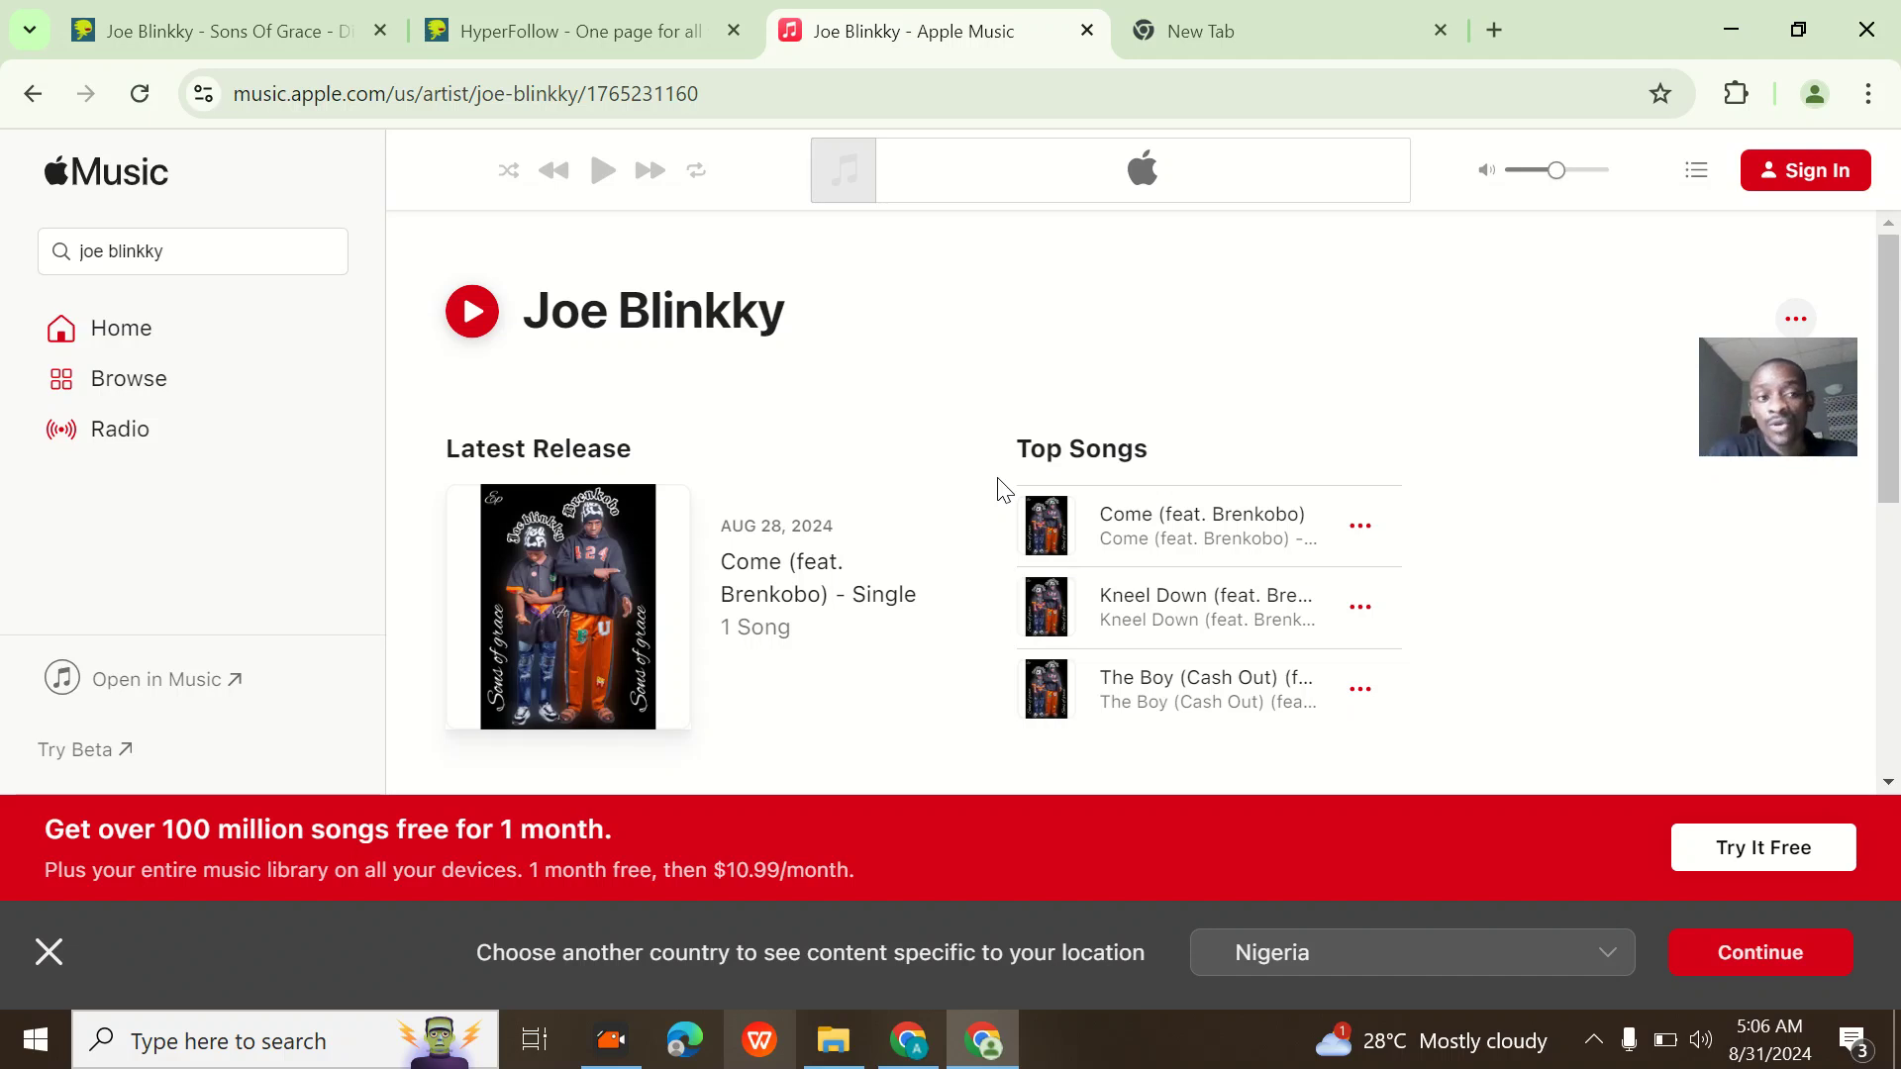
# Search 'youtube' from this tab's address bar
pyautogui.click(485, 93)
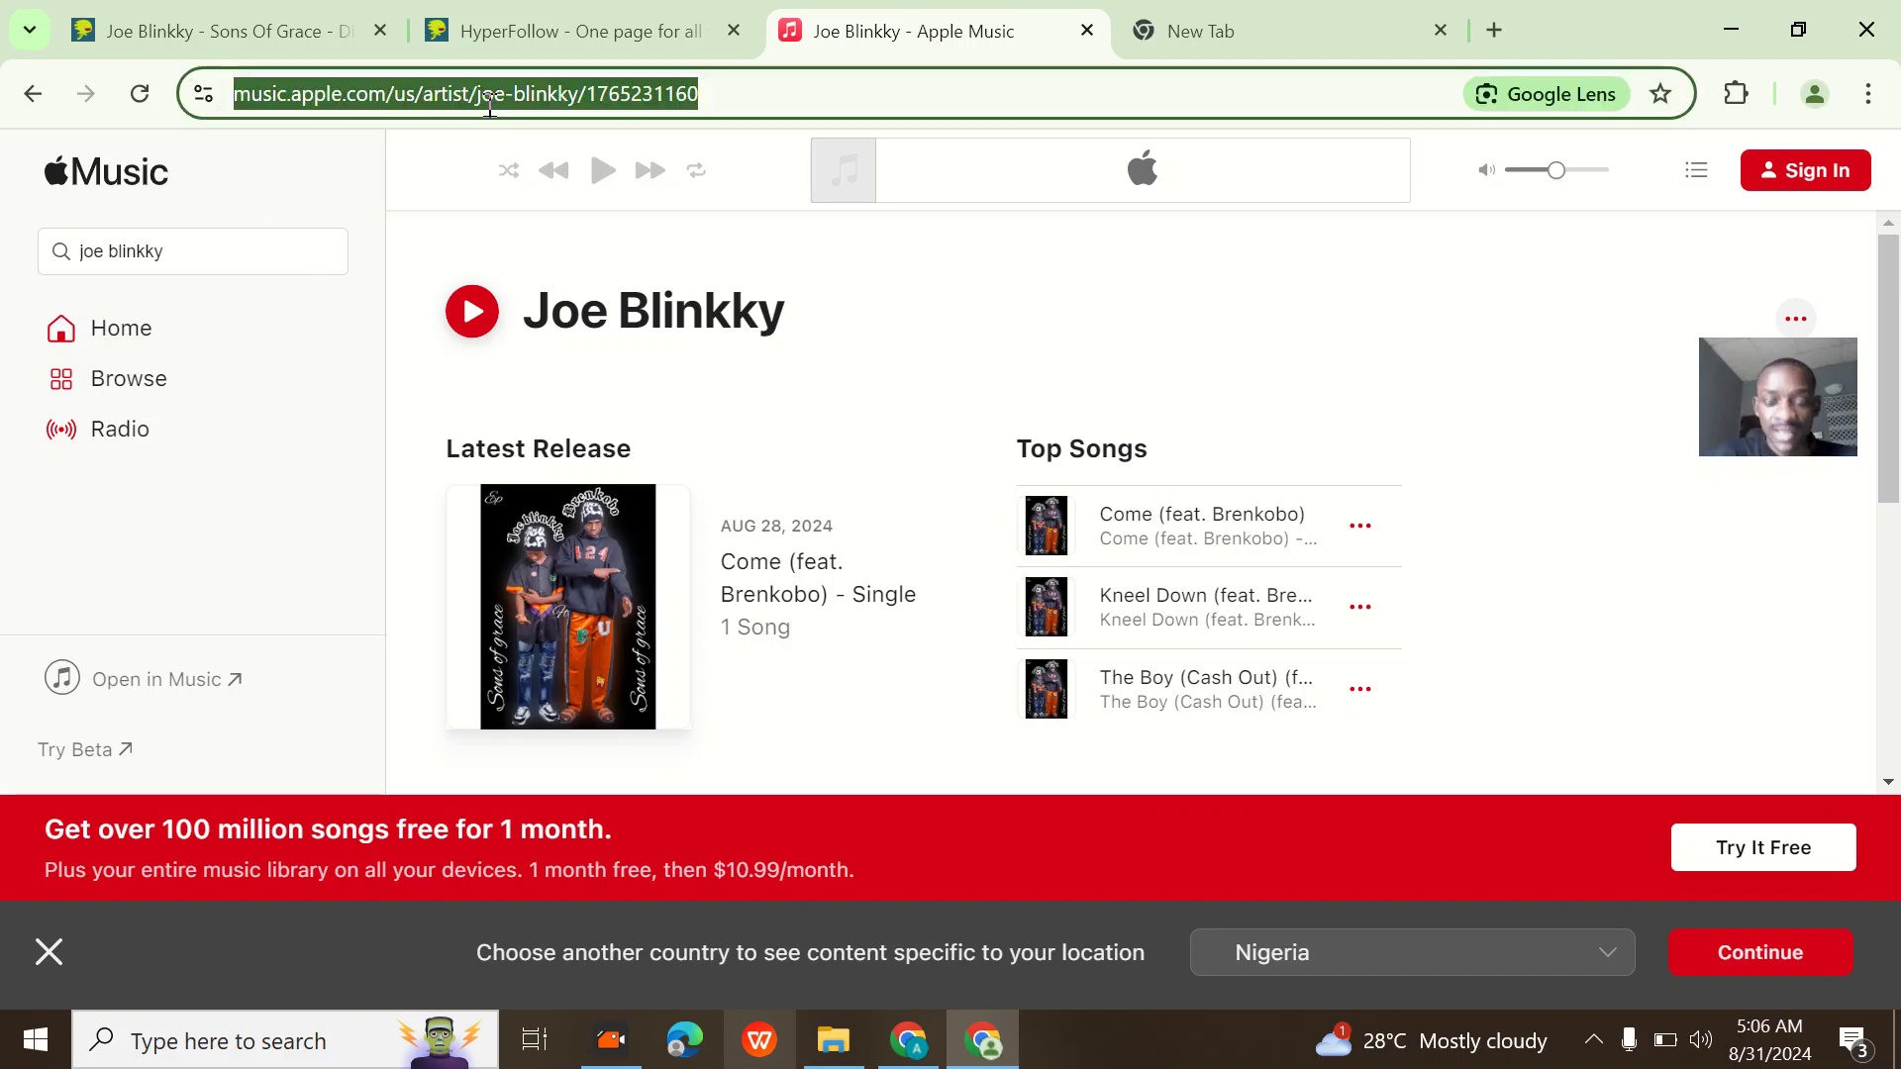
pyautogui.write('YOU')
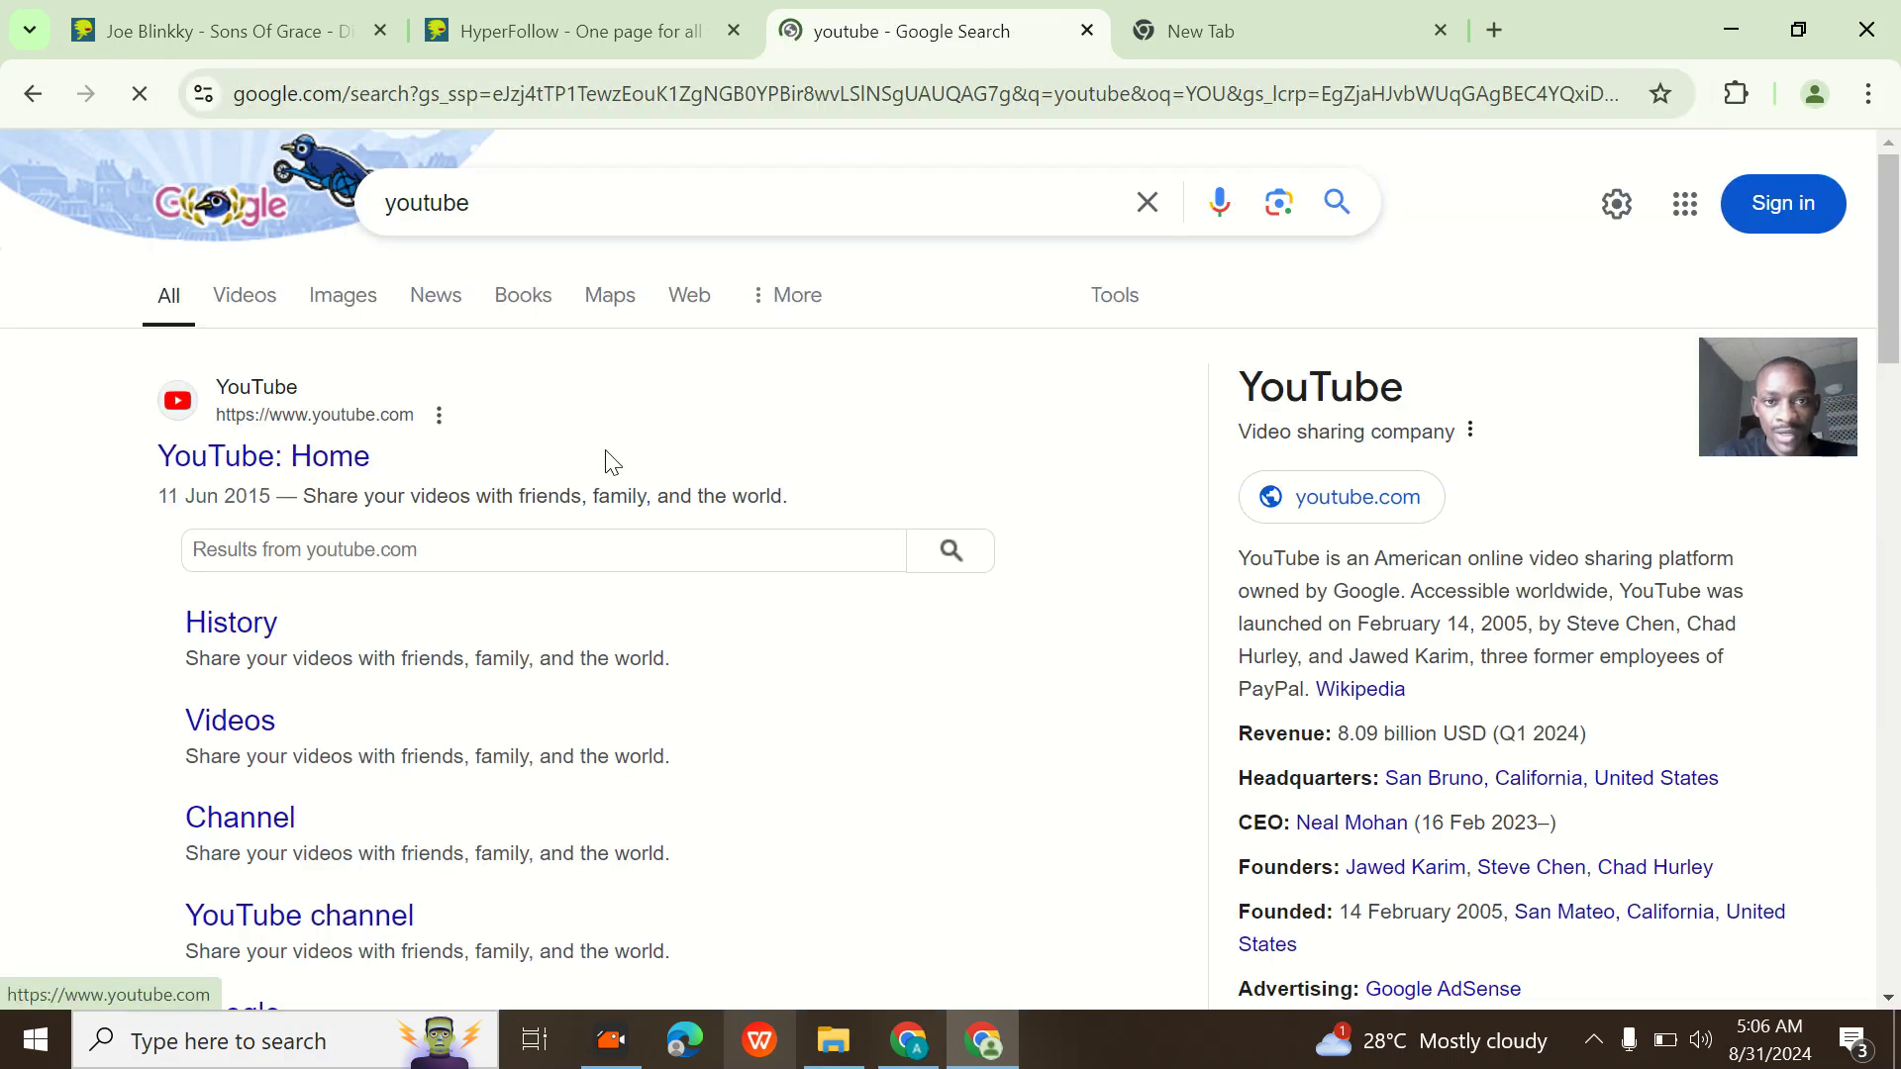
# On YouTube, search 'JOE BLINKKY' and scroll through the results
pyautogui.click(261, 455)
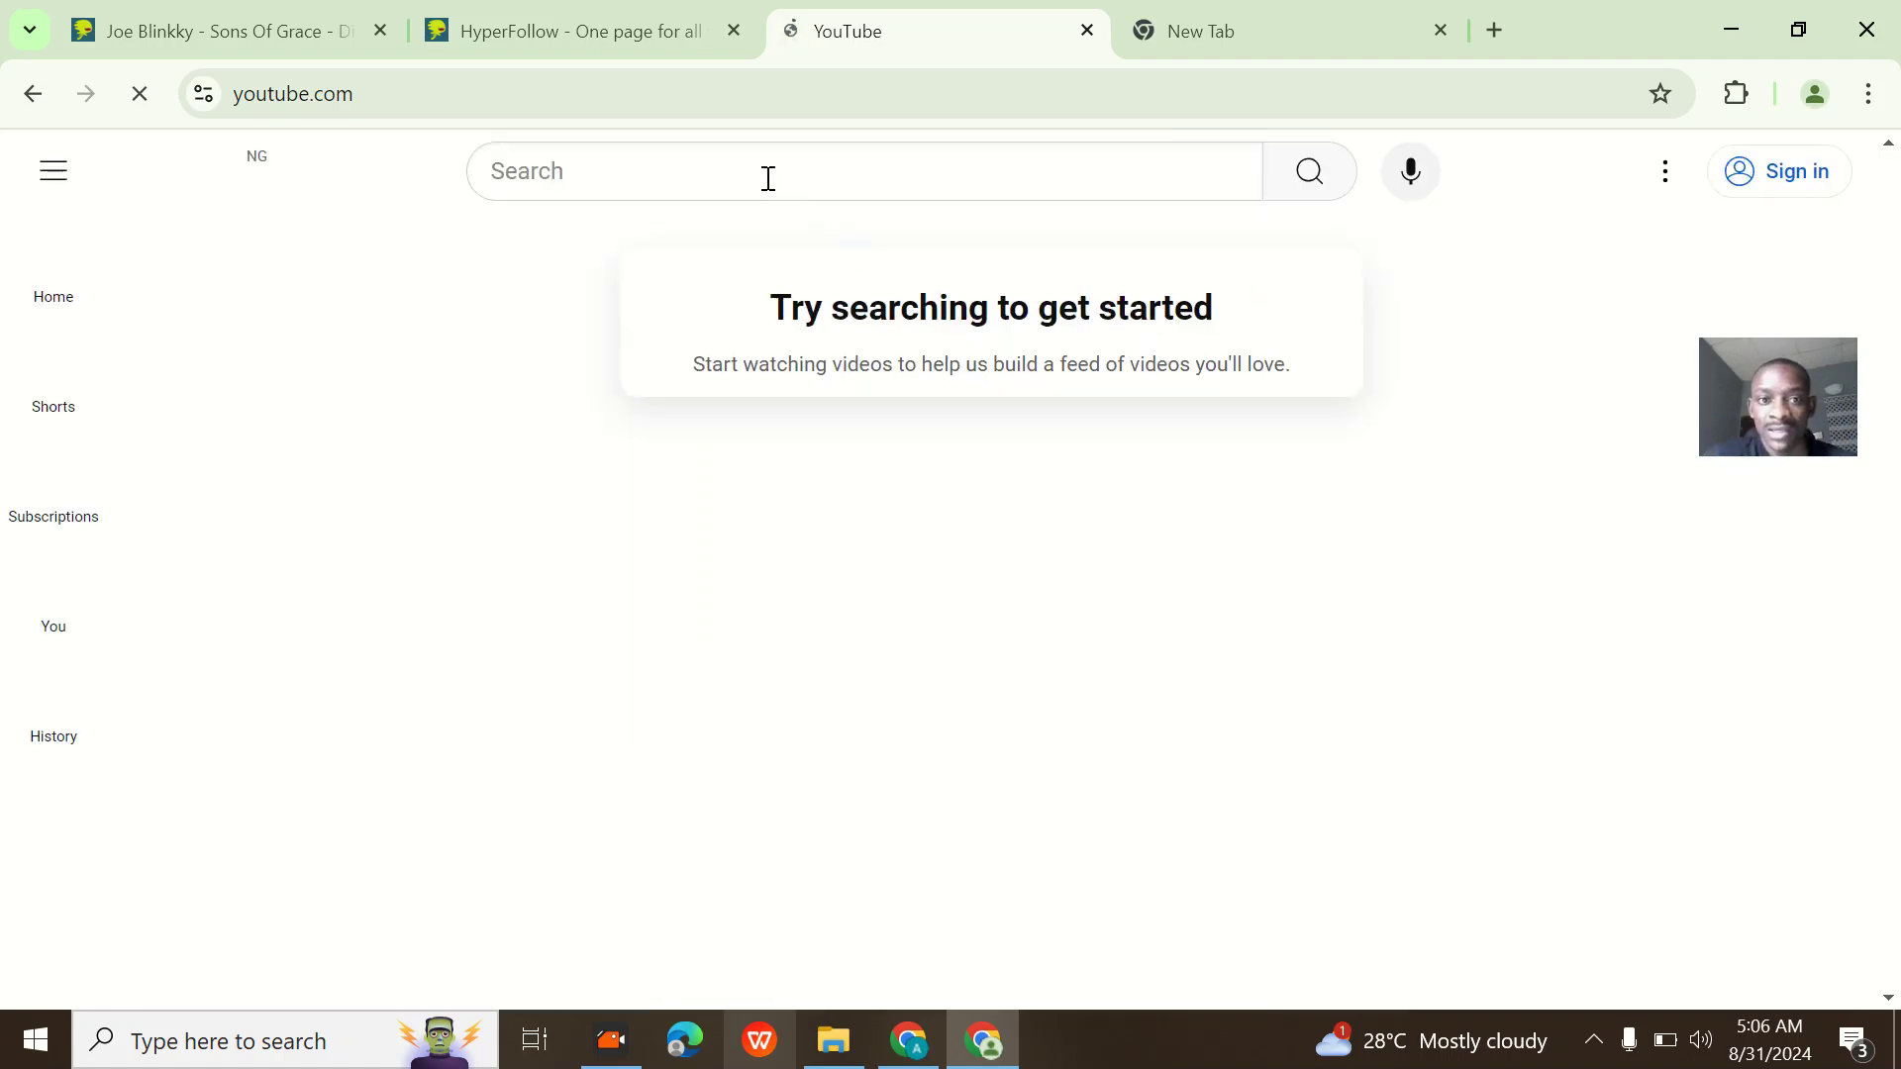
pyautogui.write('JOE')
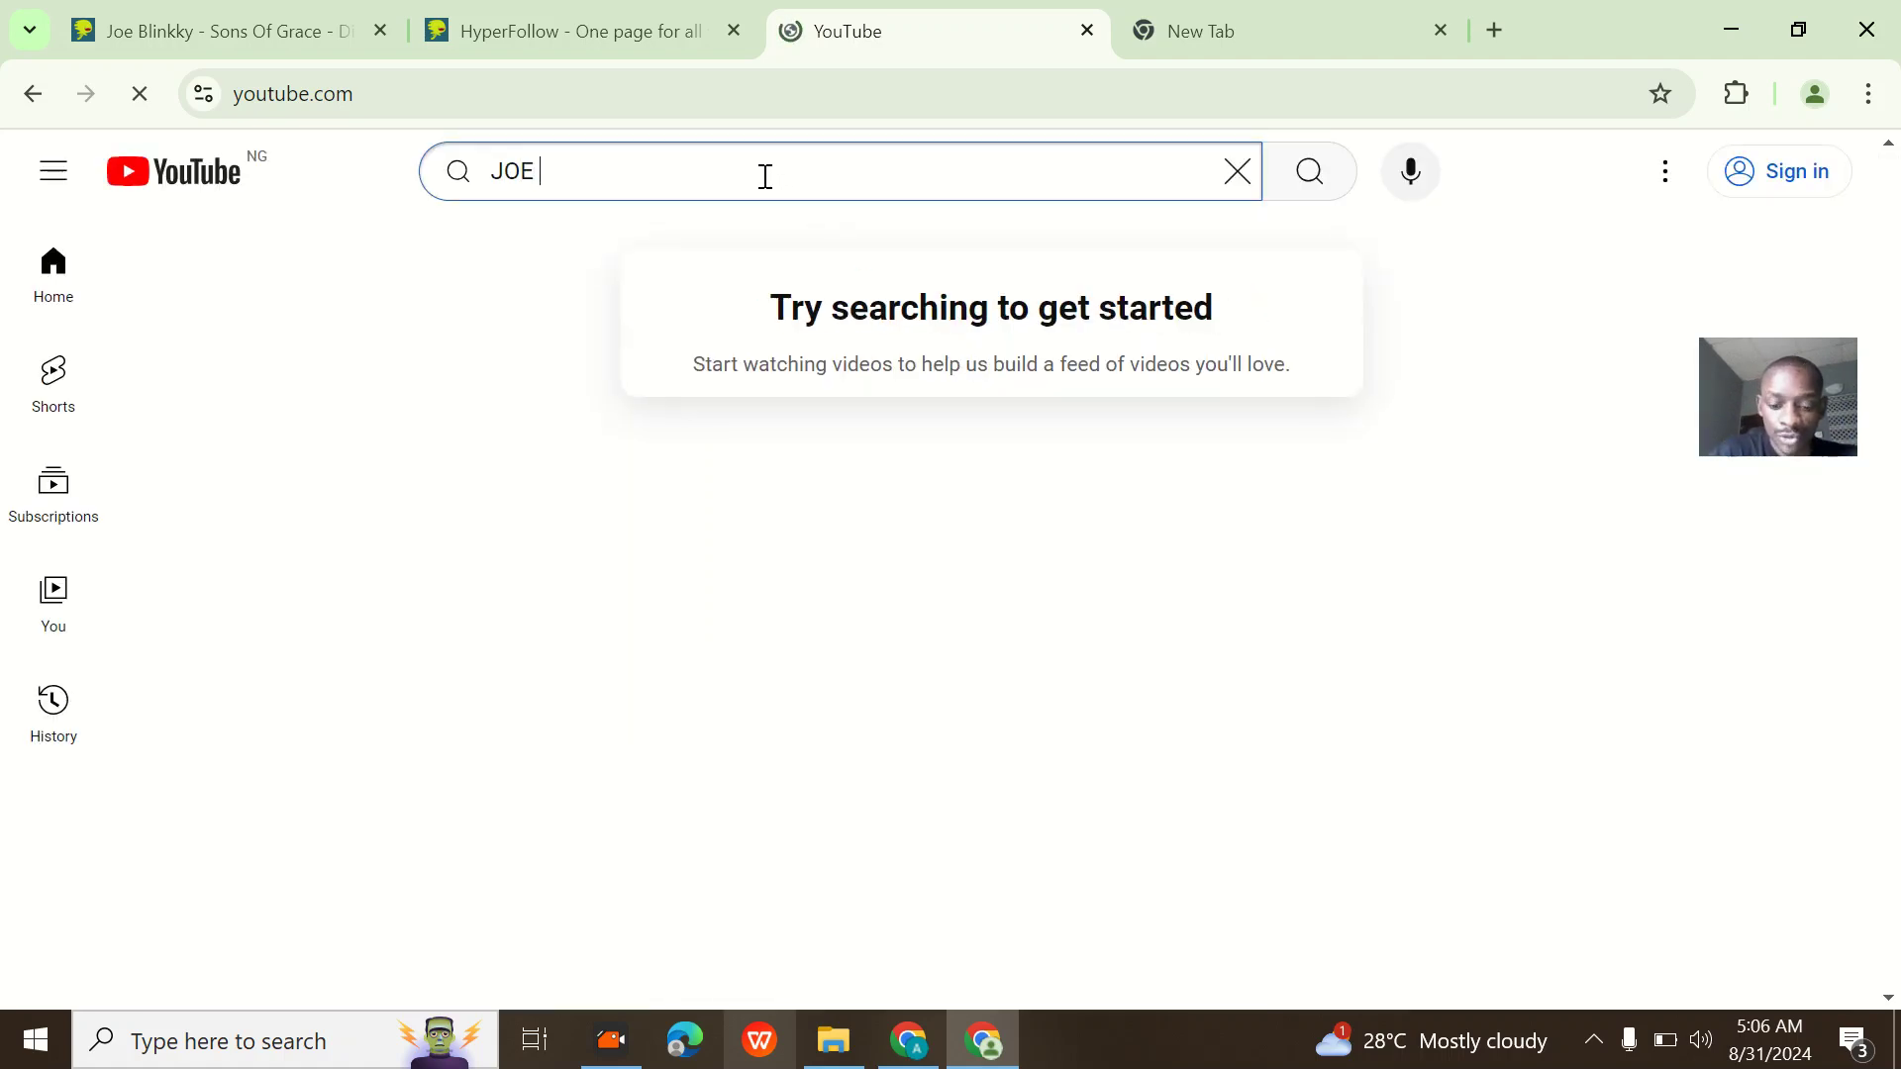
pyautogui.write('BLINKKY')
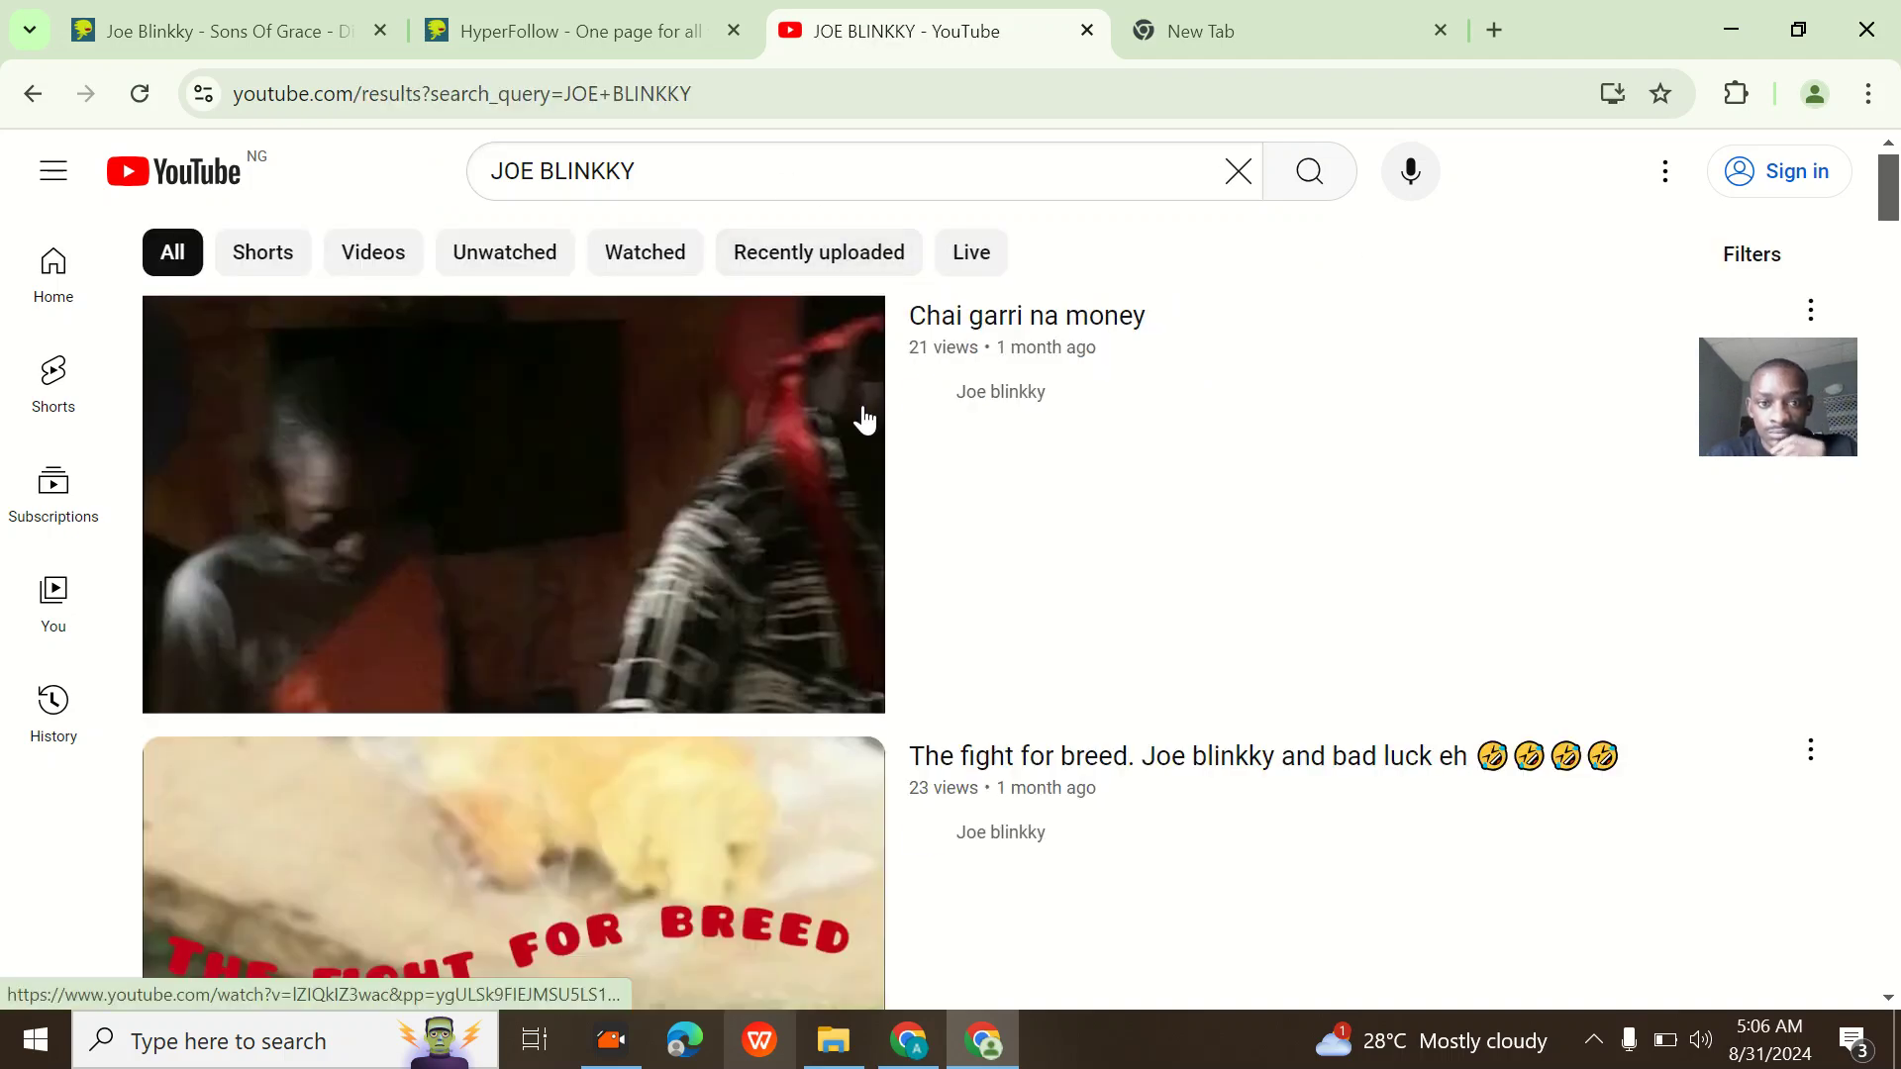
pyautogui.scroll(-3)
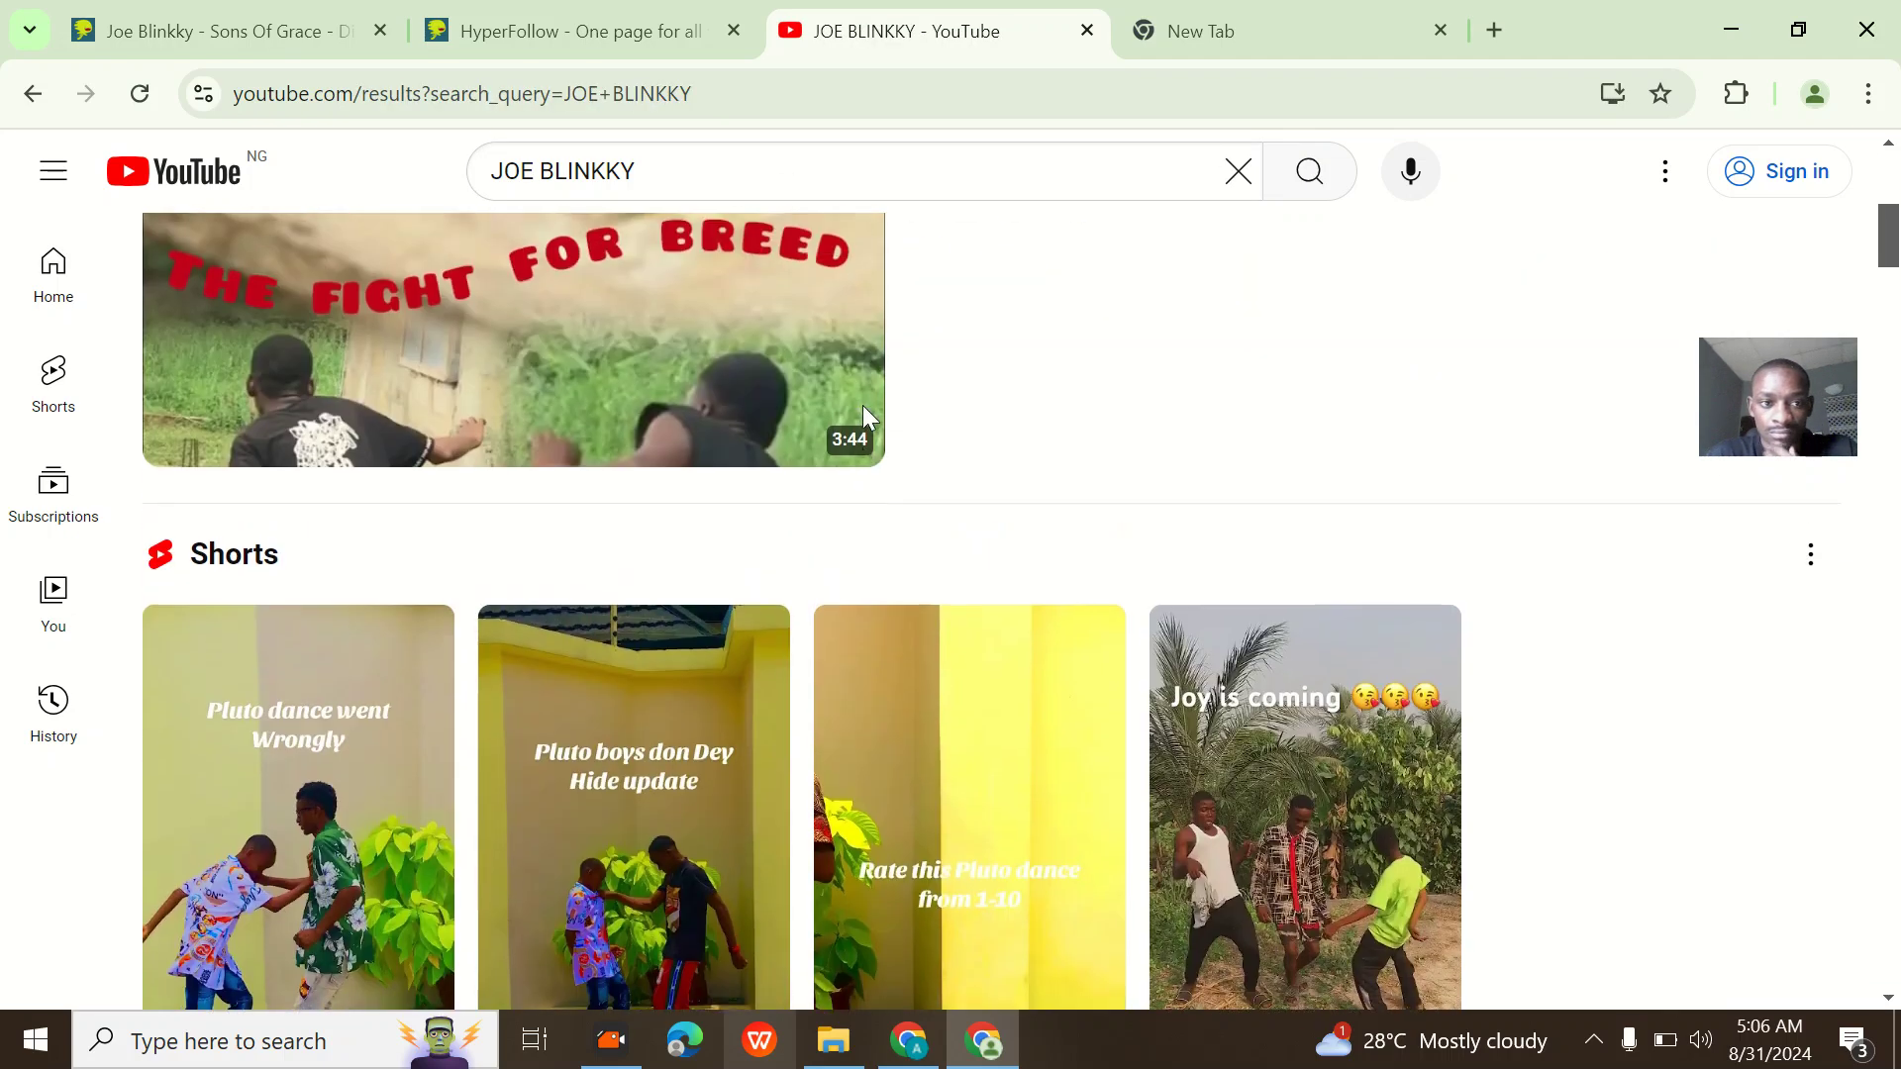
pyautogui.scroll(-3)
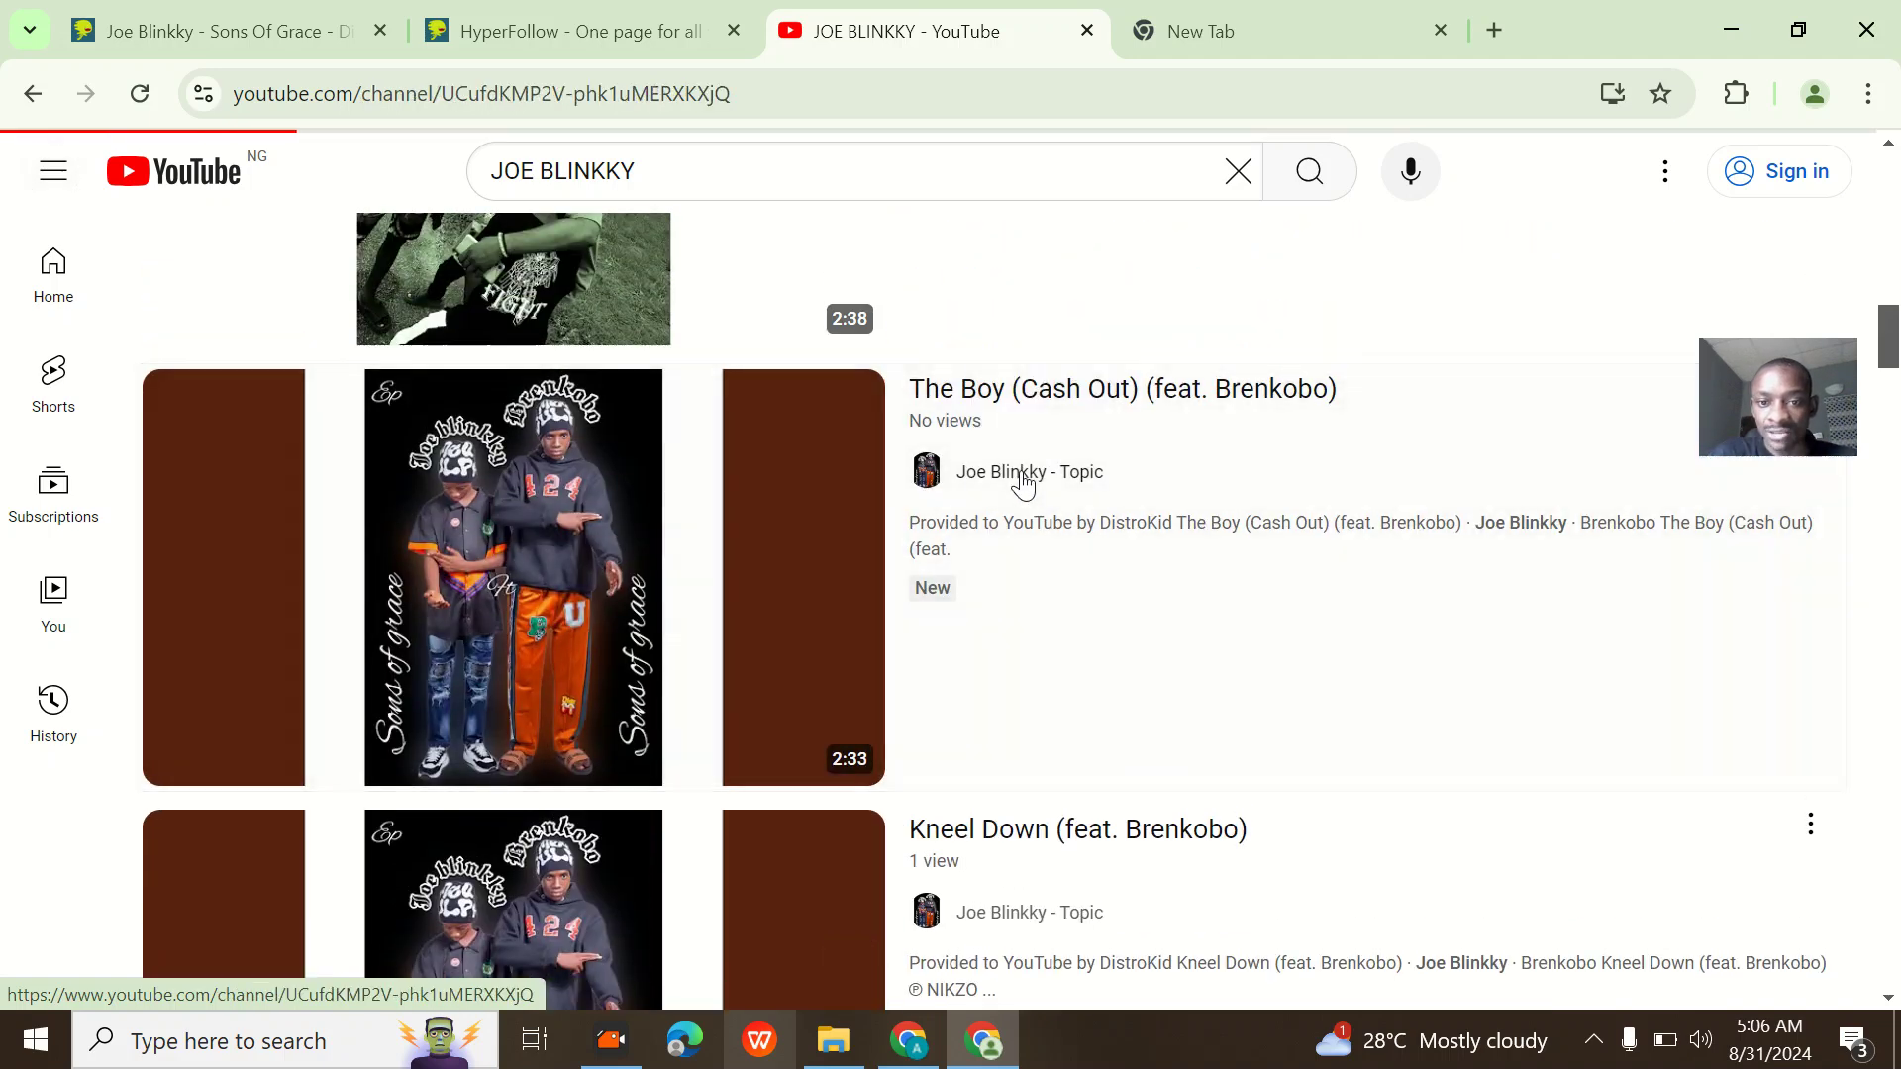
# From the Joe Blinkky - Topic channel, open the full Sons Of Grace playlist and grab its link
pyautogui.click(1027, 471)
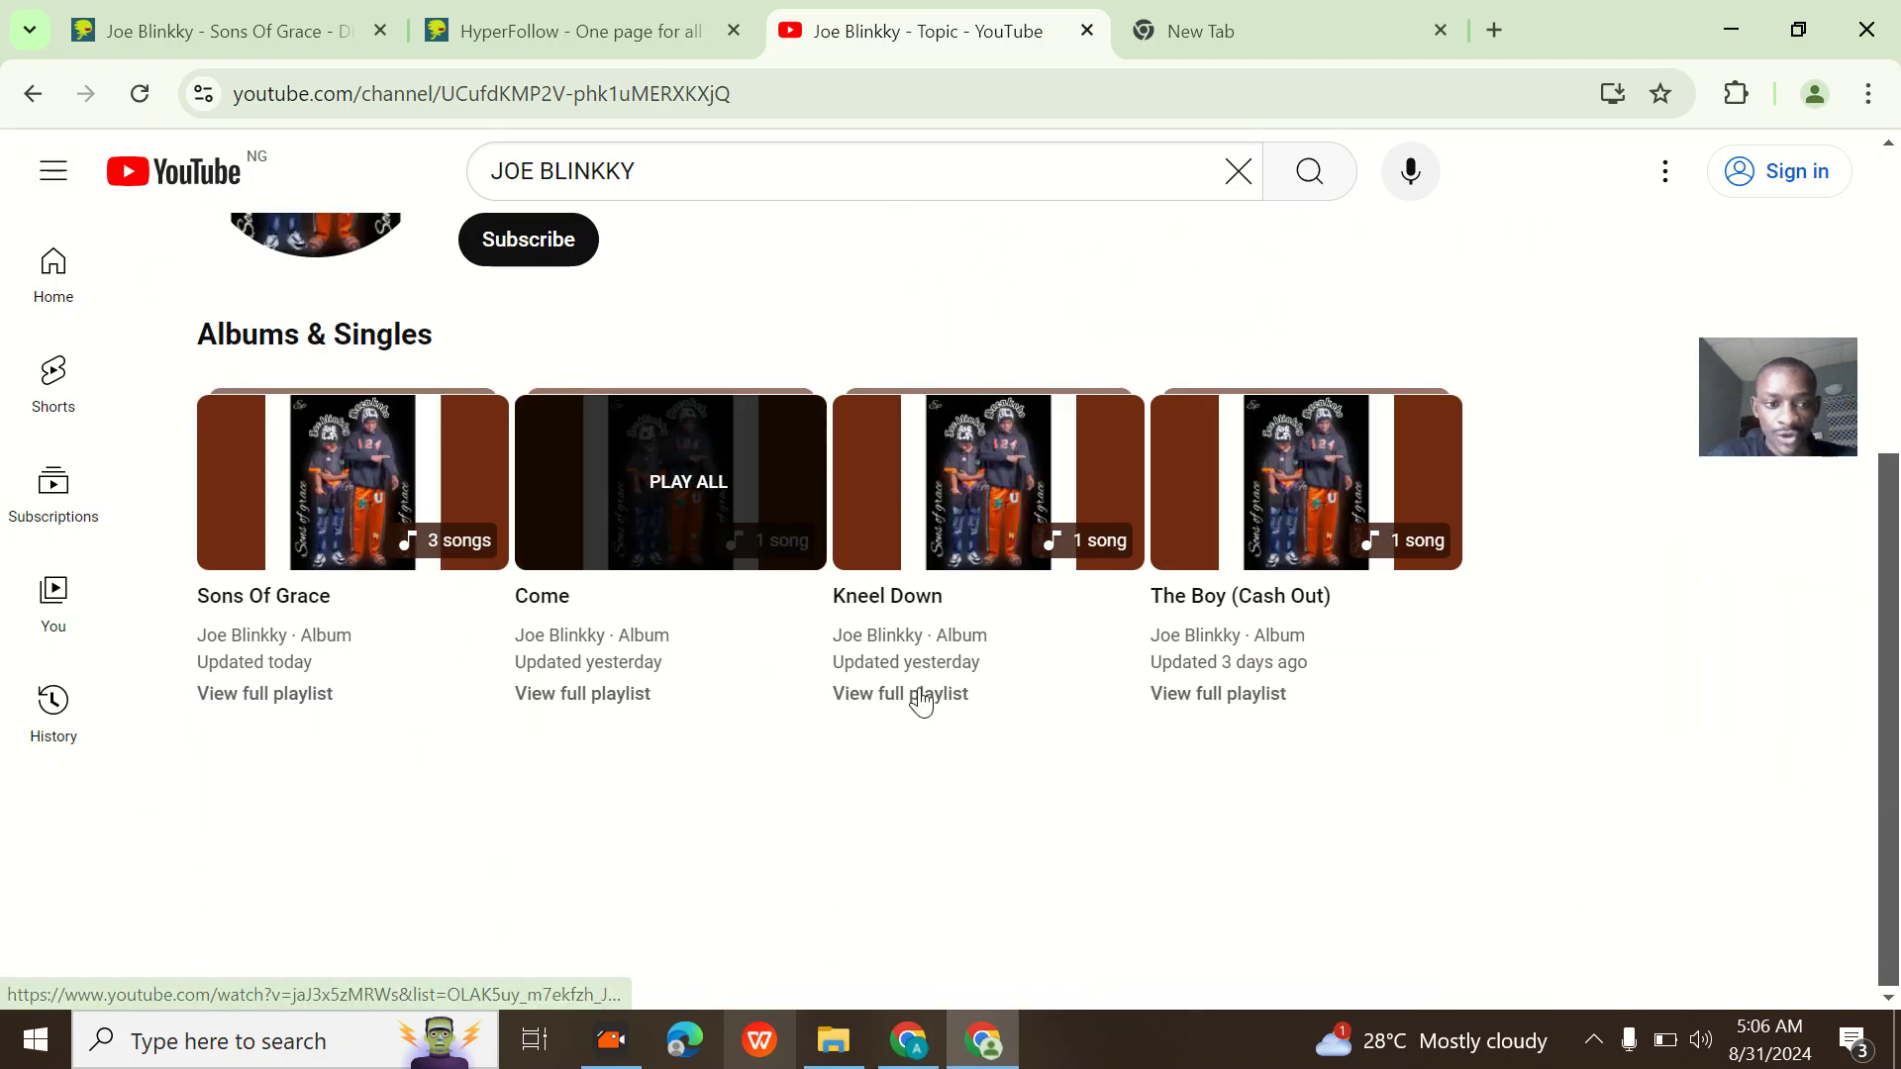
pyautogui.click(263, 693)
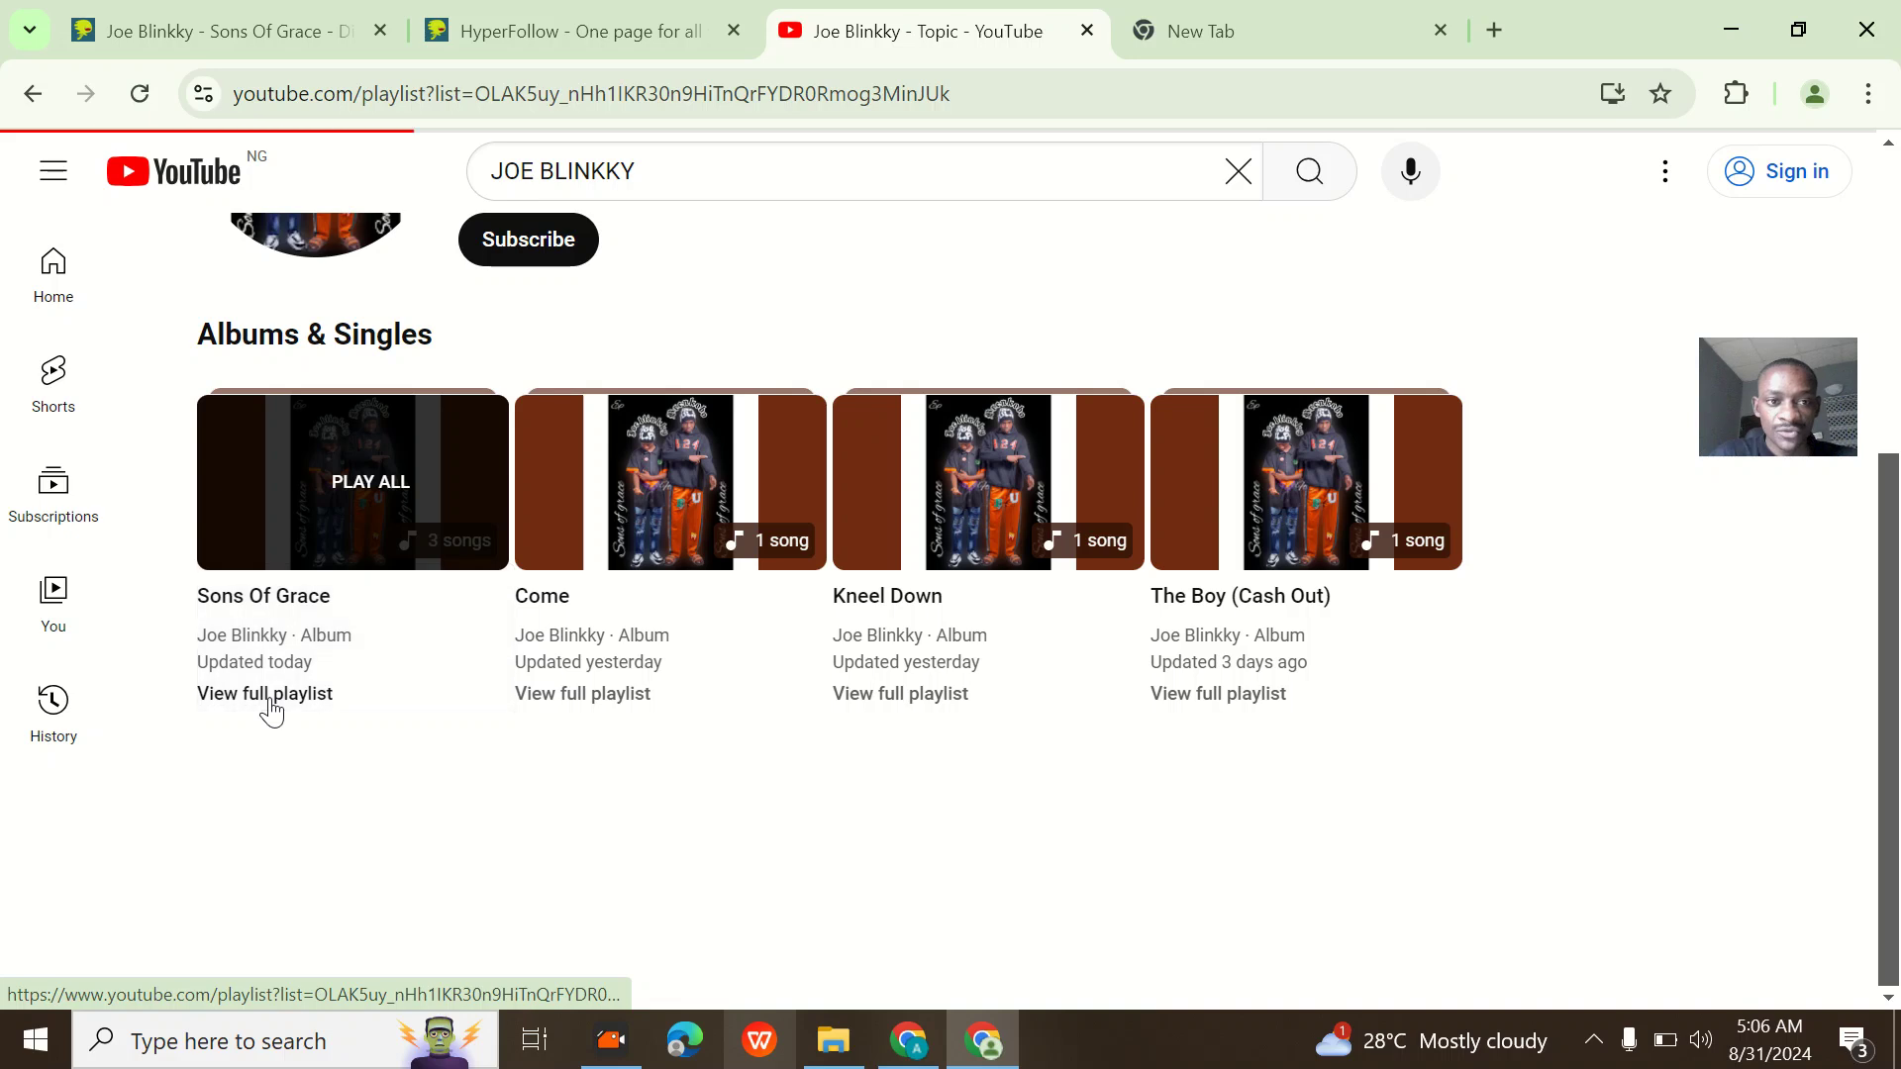
pyautogui.click(264, 693)
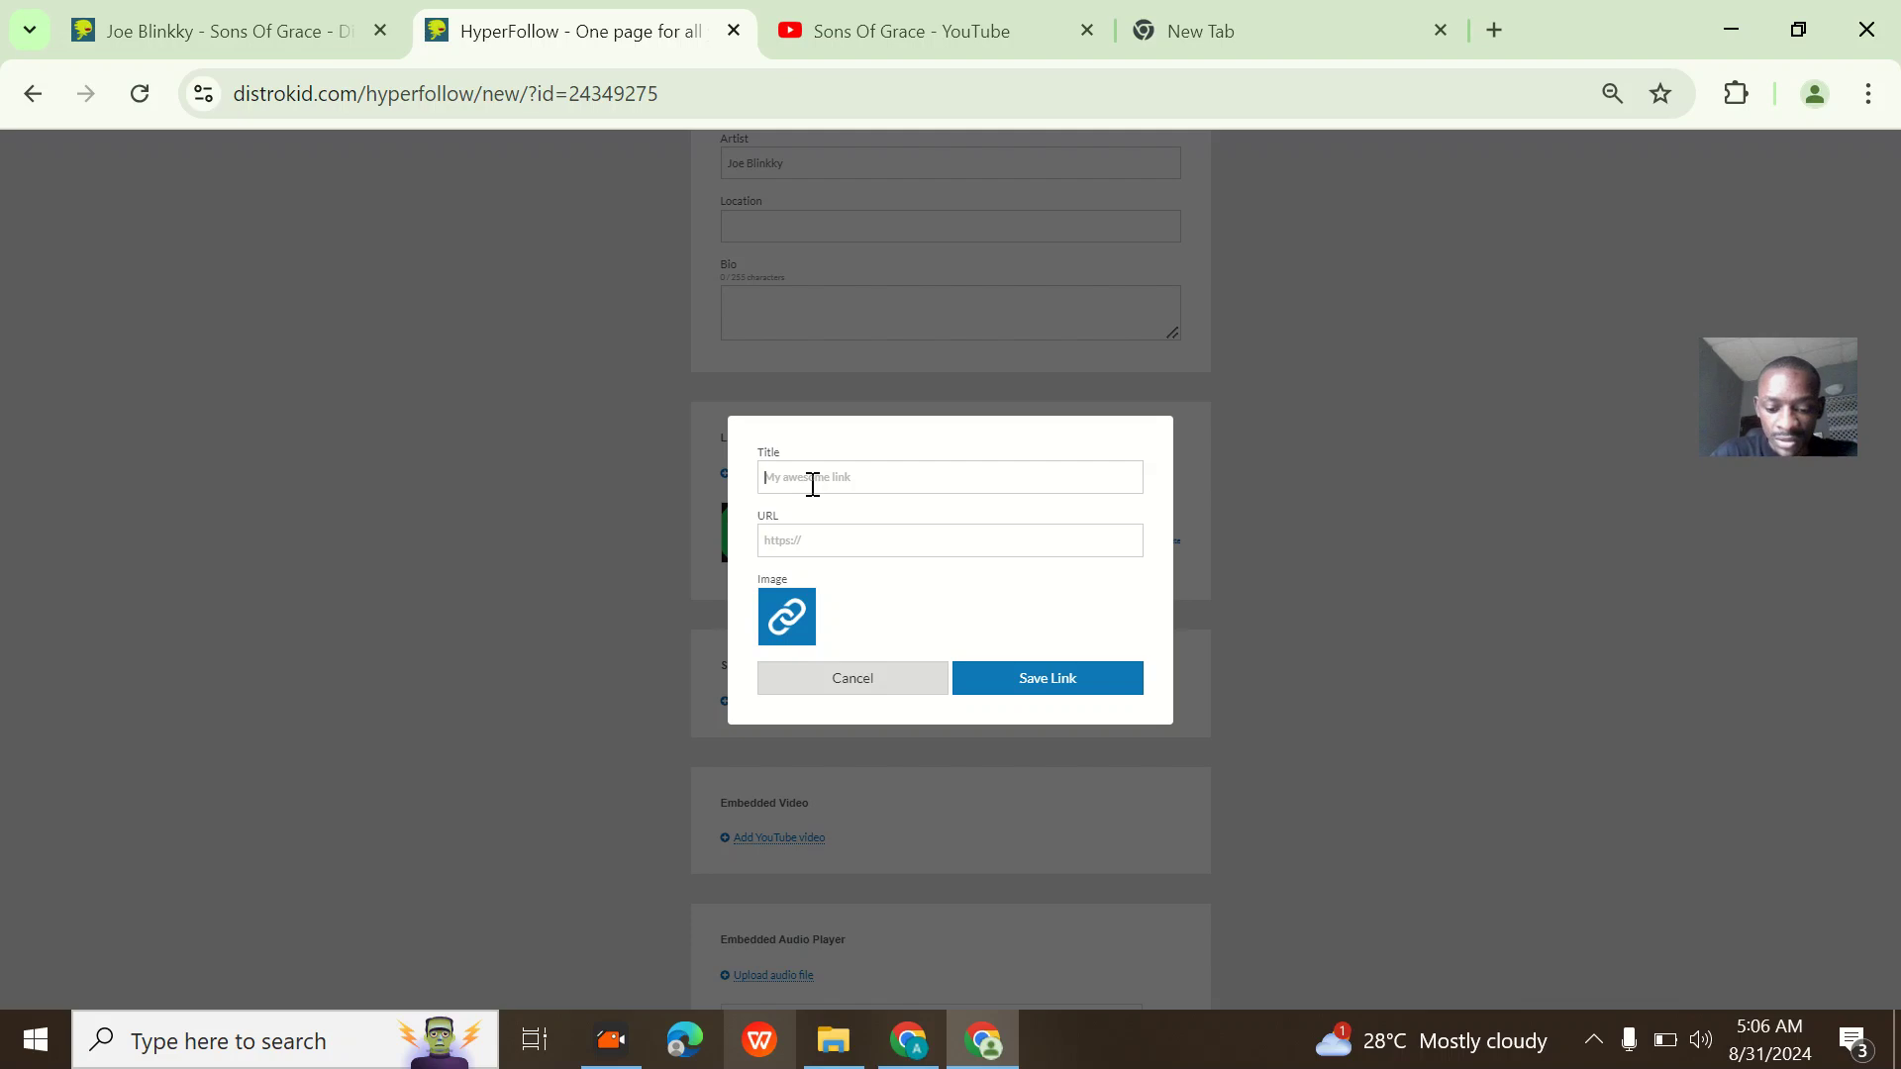
# Save a YOUTUBE MUSIC link with the Sons Of Grace playlist URL and cropped YouTube logo
pyautogui.write('YOUTUBE MUSIC')
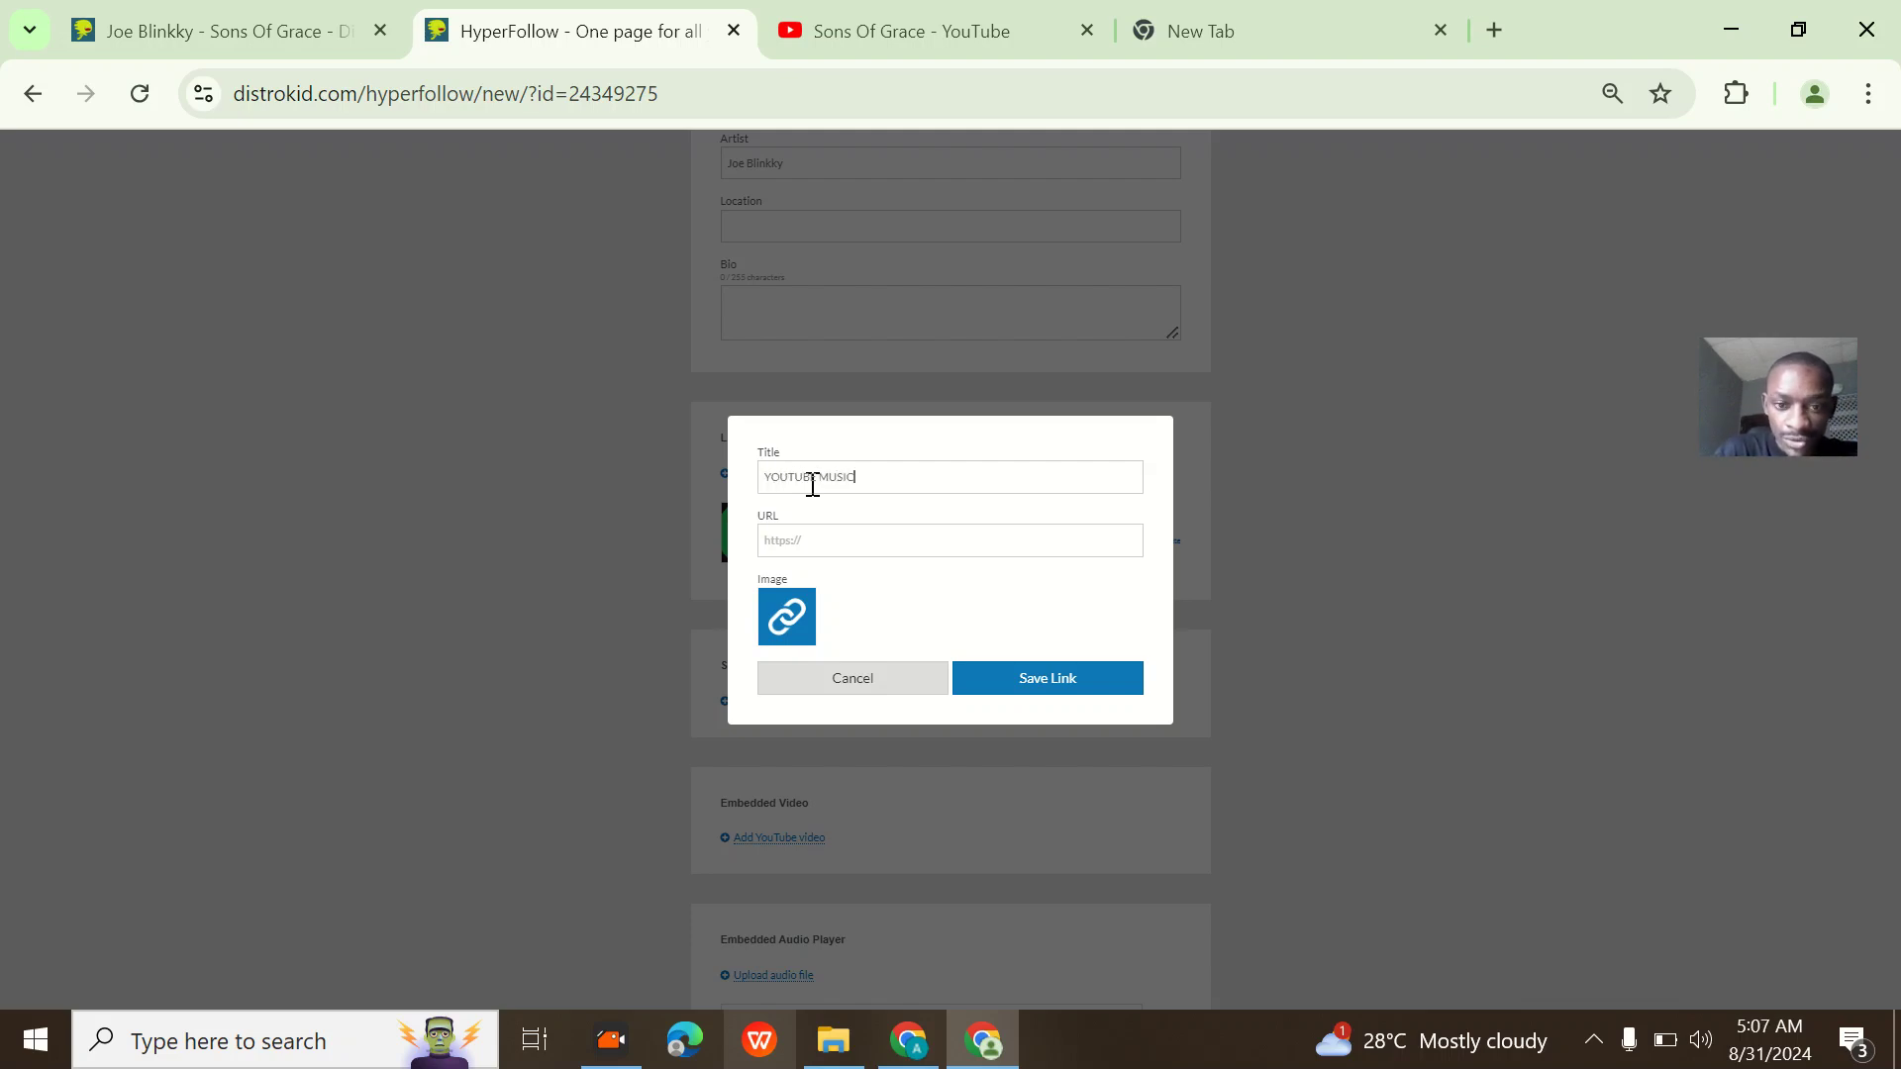
pyautogui.write('tube.com/playlist?list=OLAK5uy_nHh1IKR3On9HiTnQrFYDR0Rmog3MinJUk')
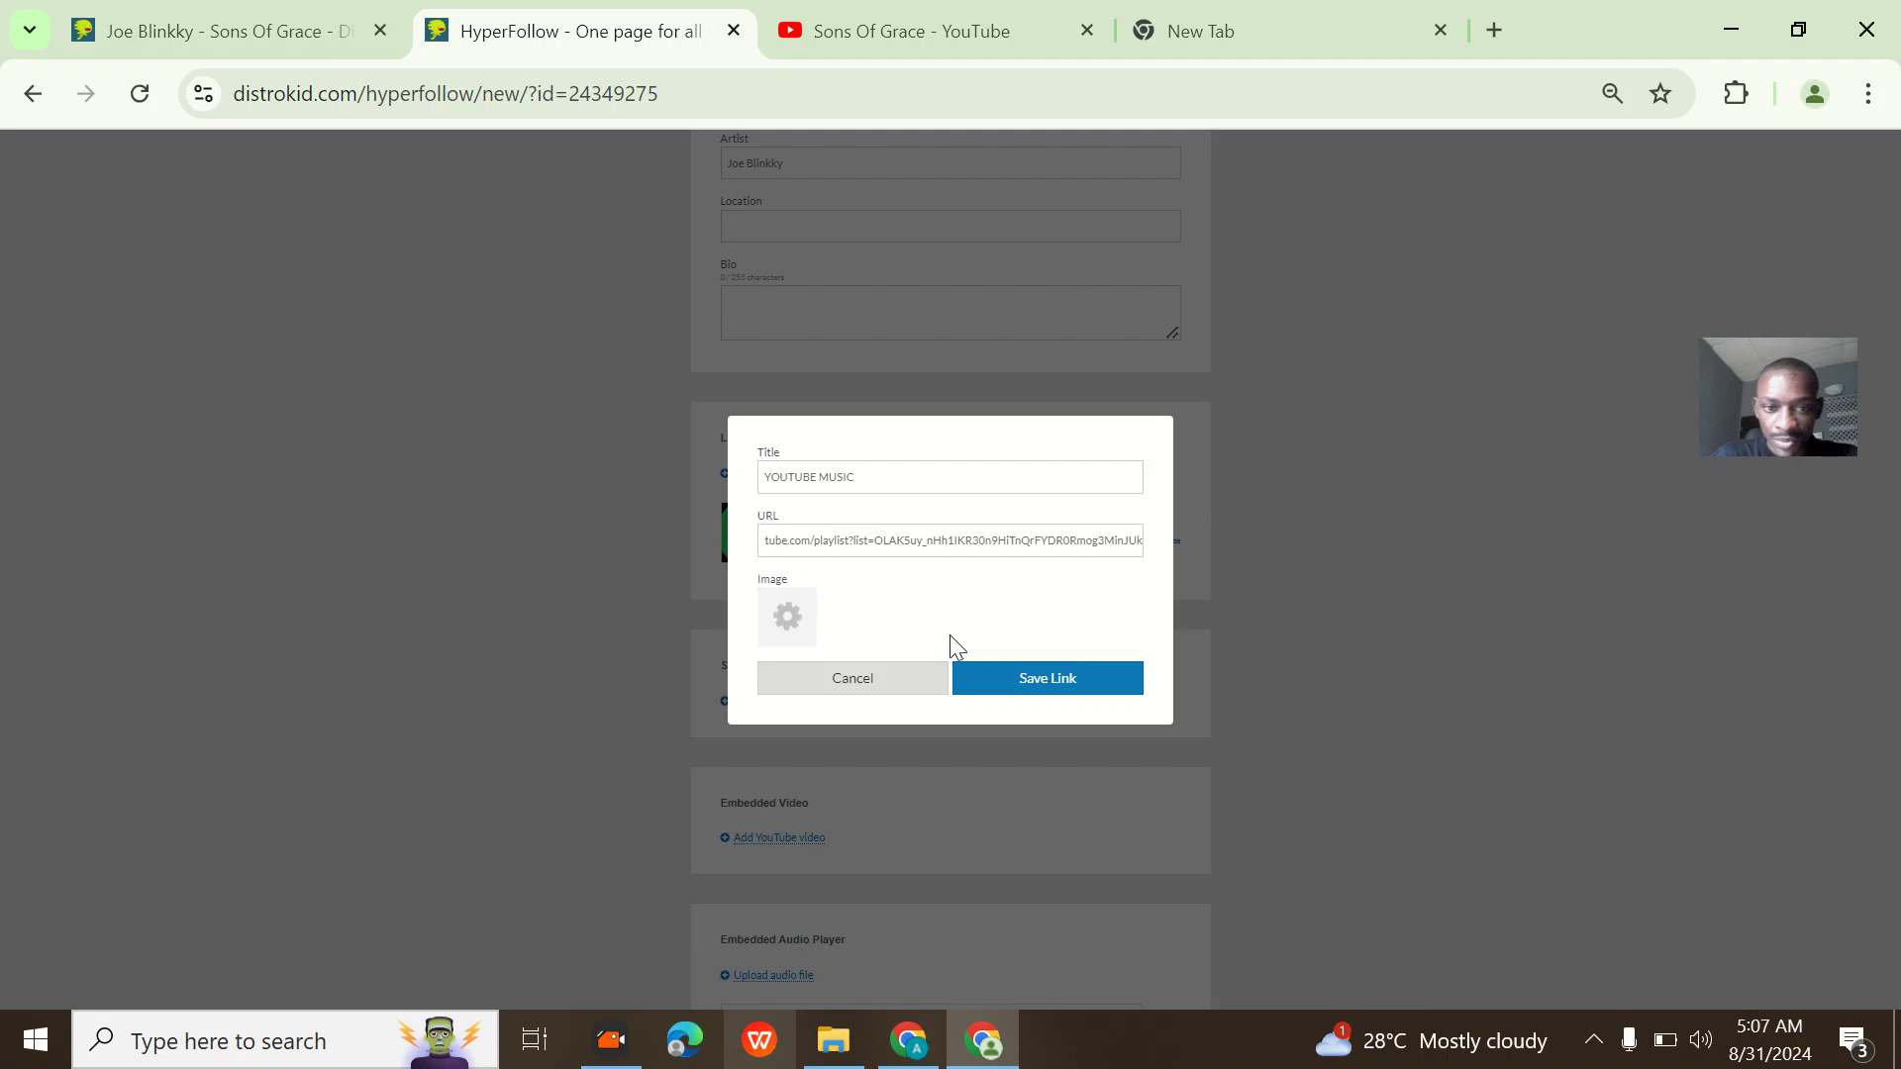
pyautogui.click(786, 615)
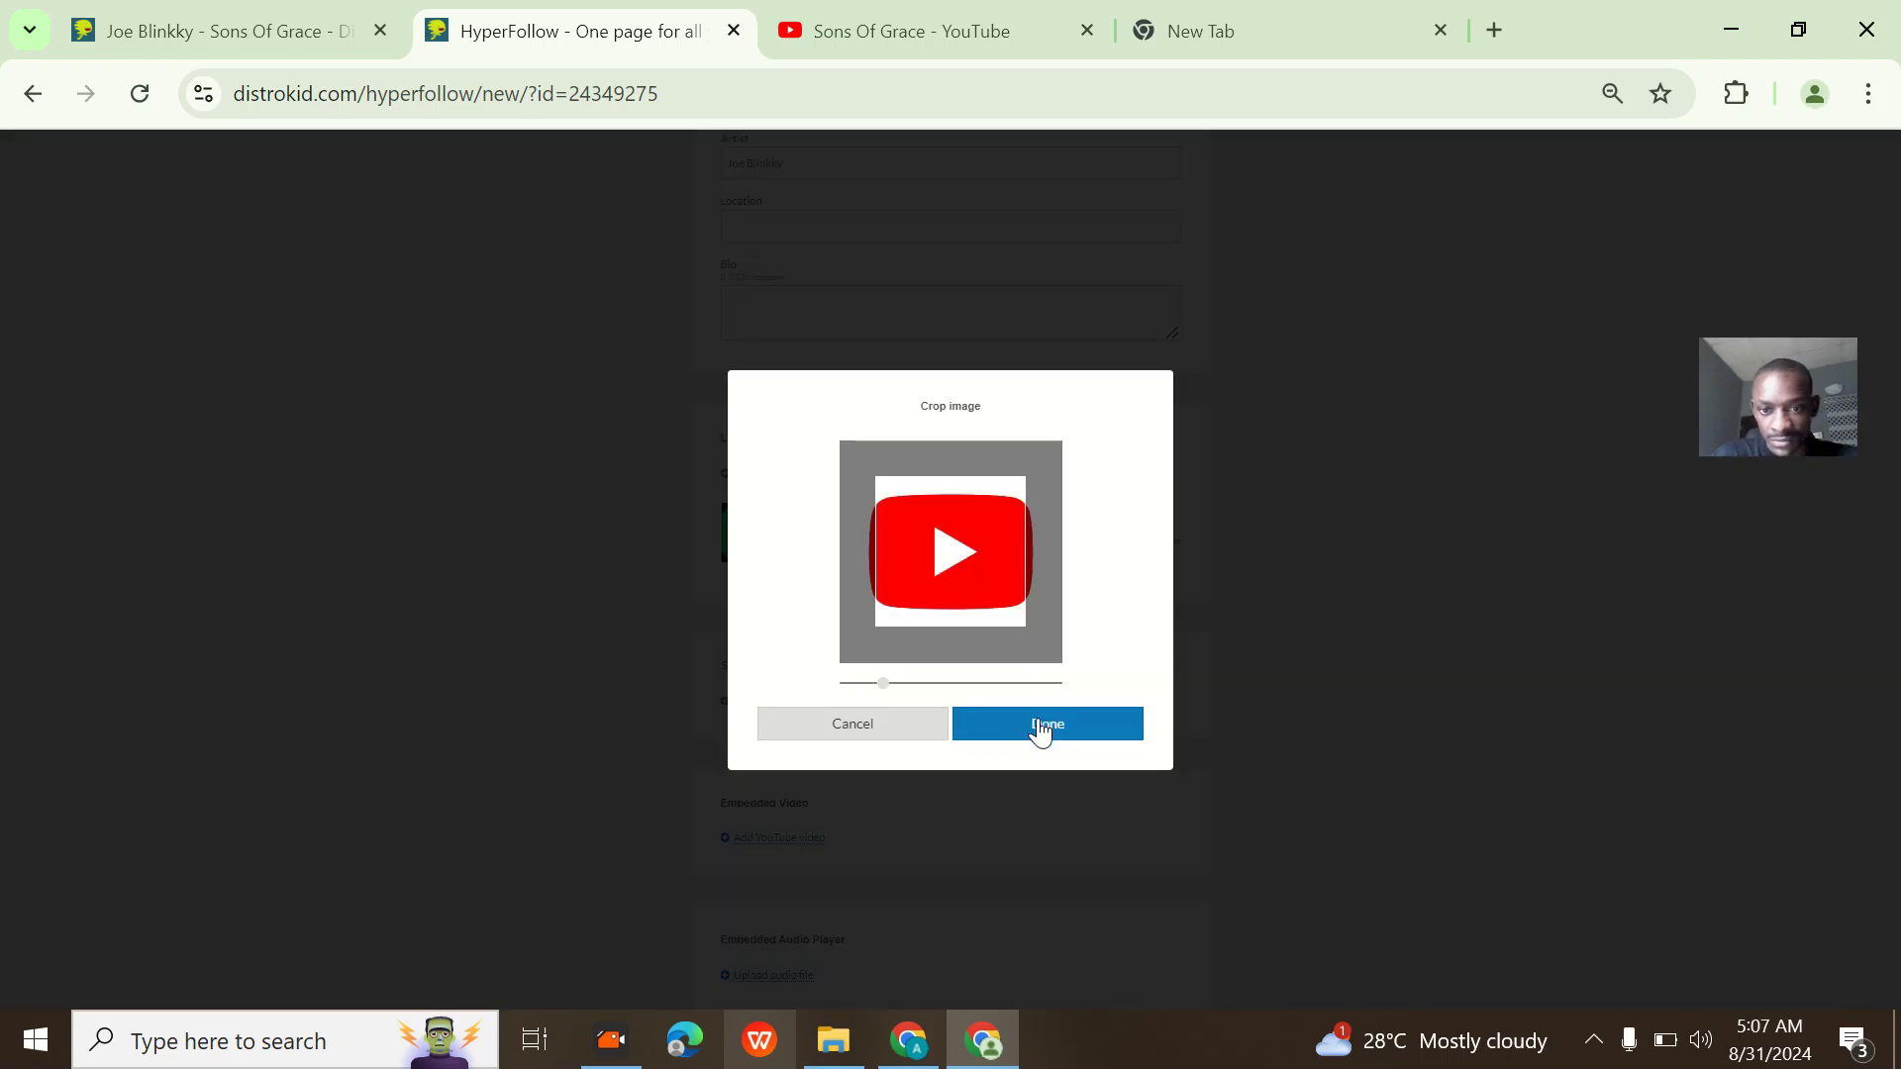
pyautogui.click(1045, 725)
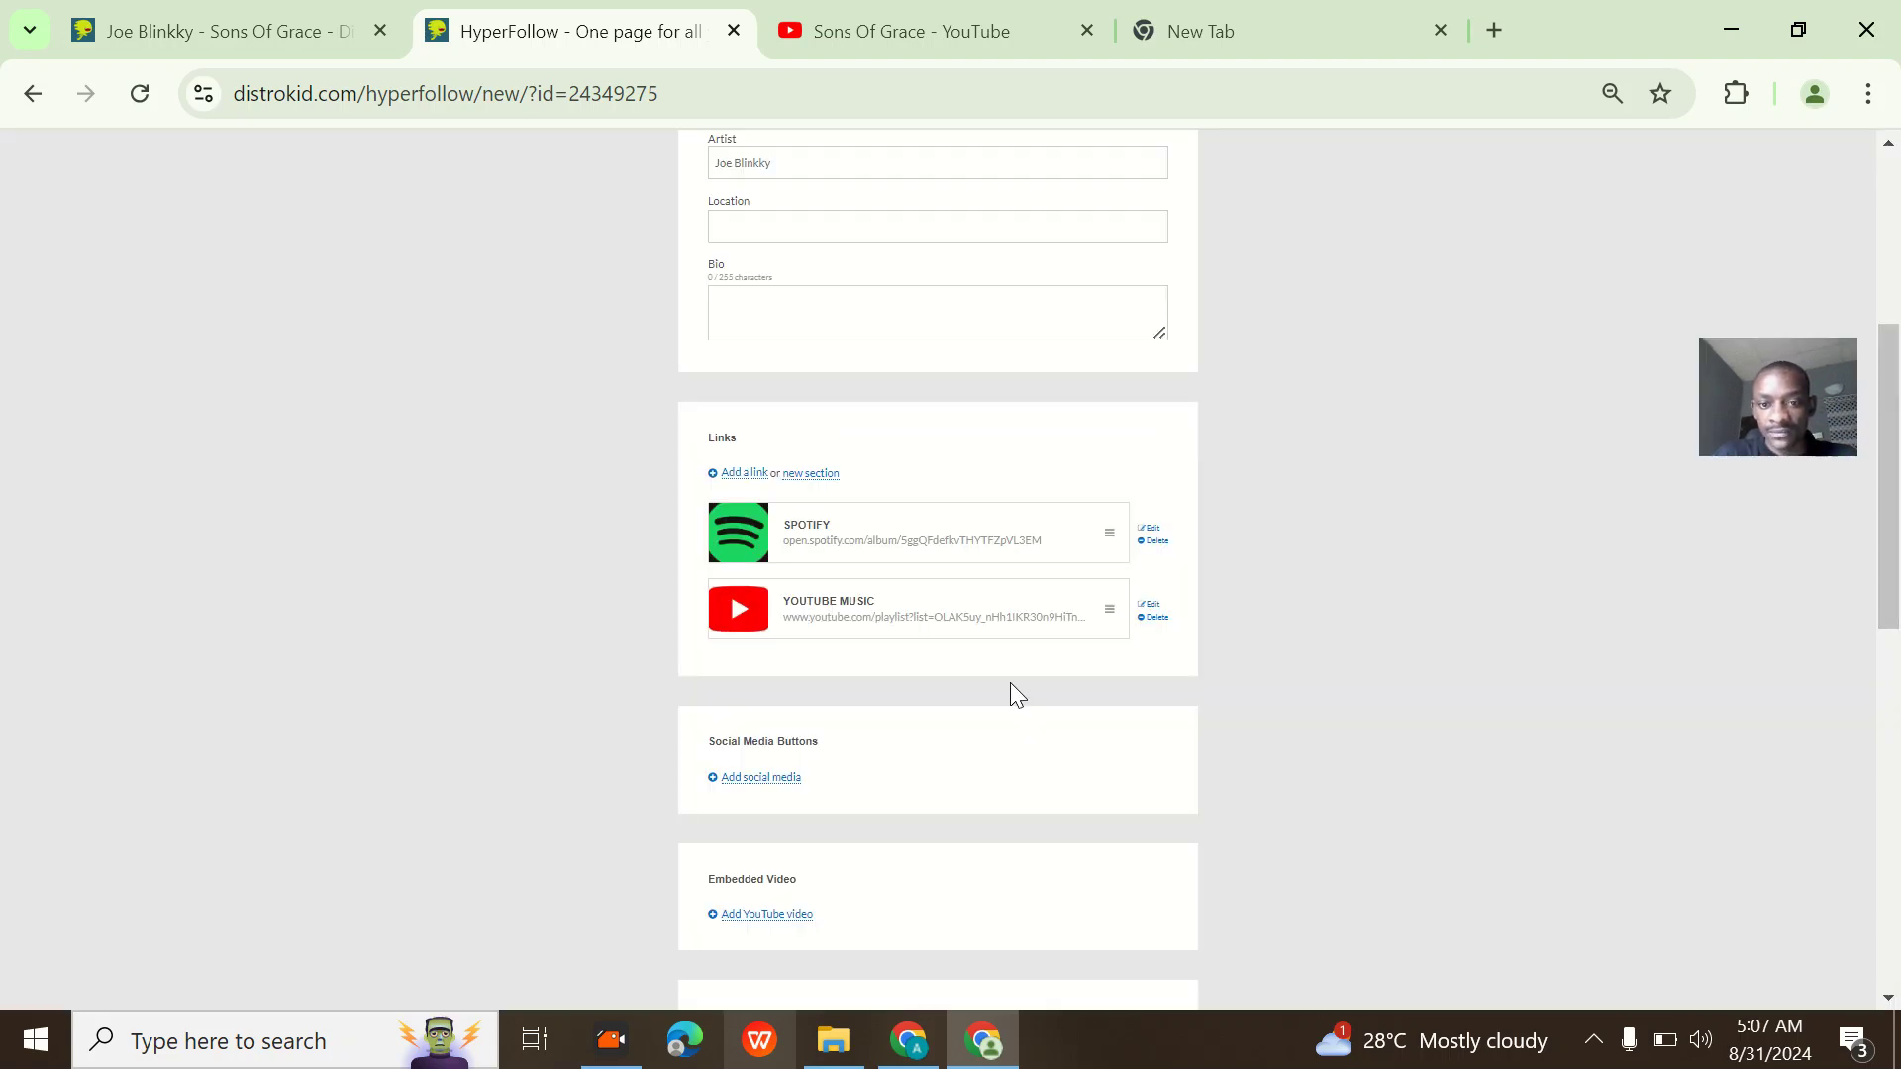
pyautogui.click(903, 30)
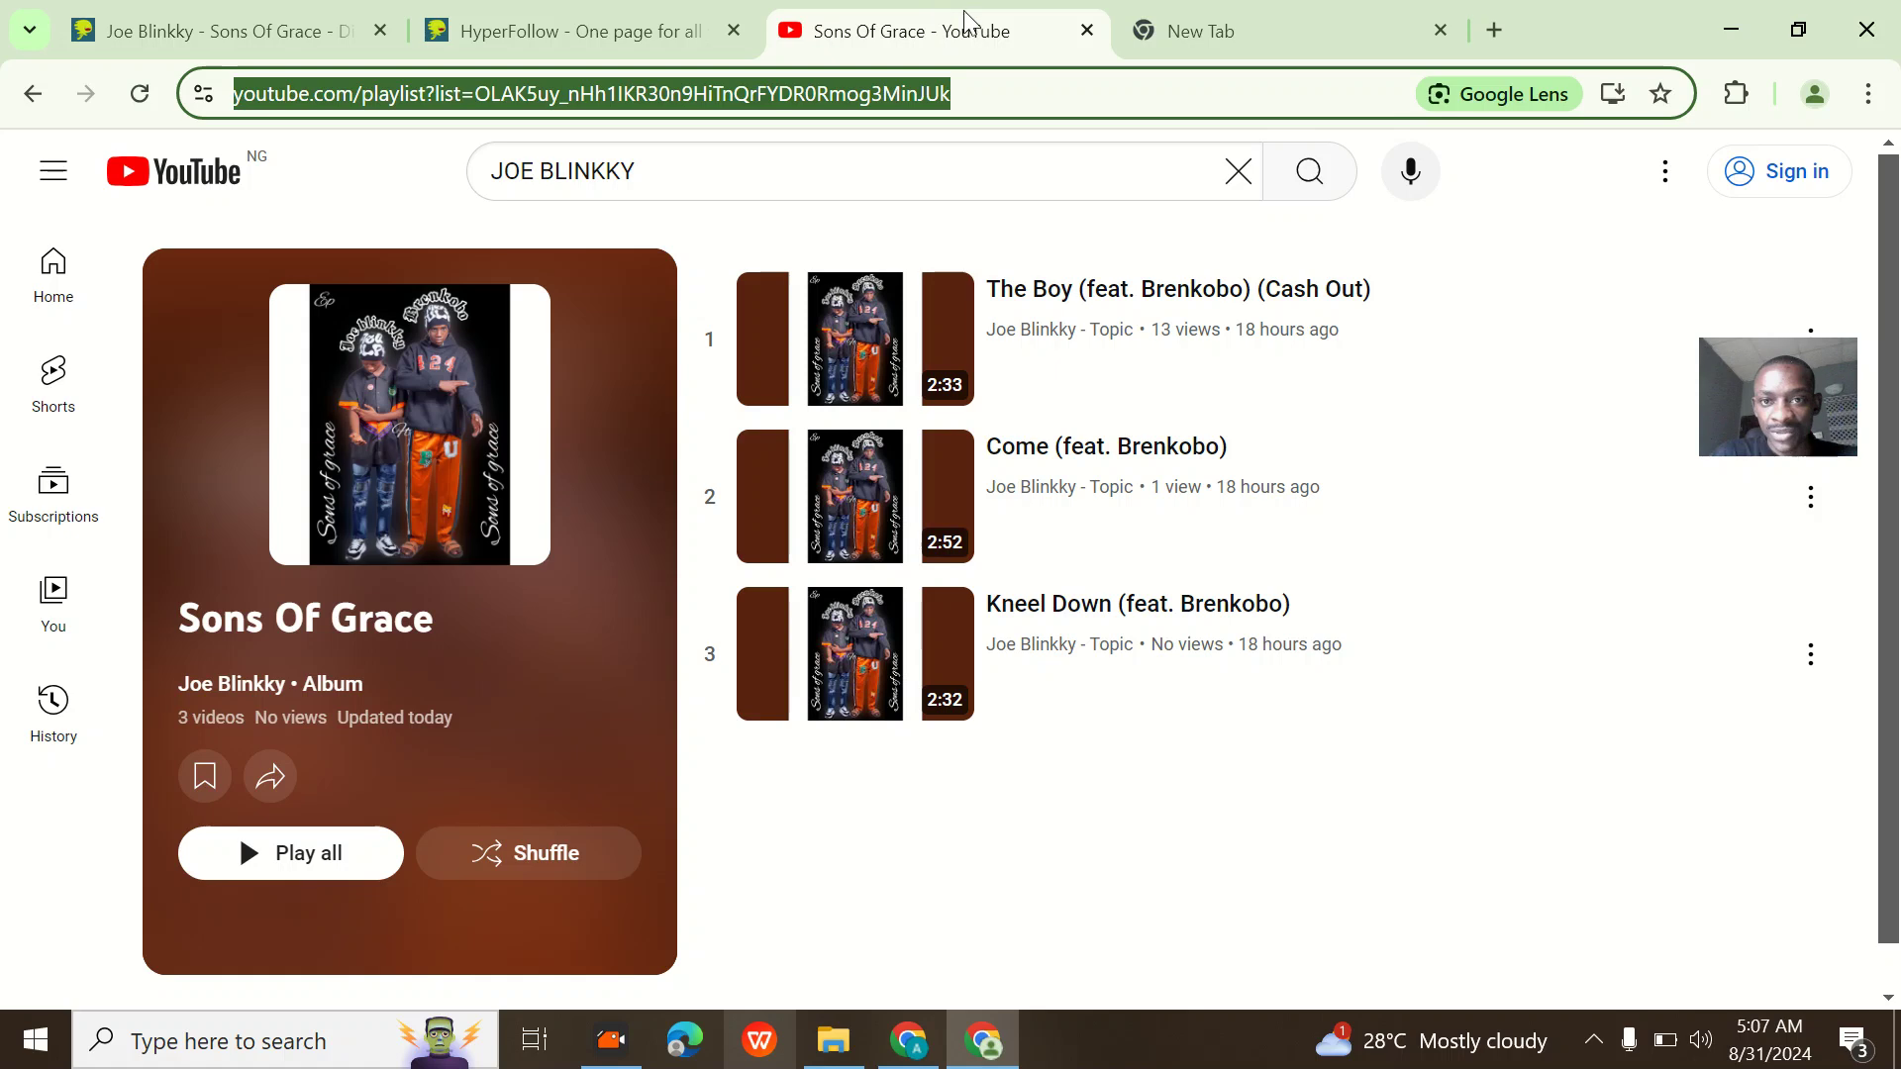
# Reach the Boomplay site via Google and search it for JOE BLINKKY, filtered to Artists
pyautogui.write('BOO')
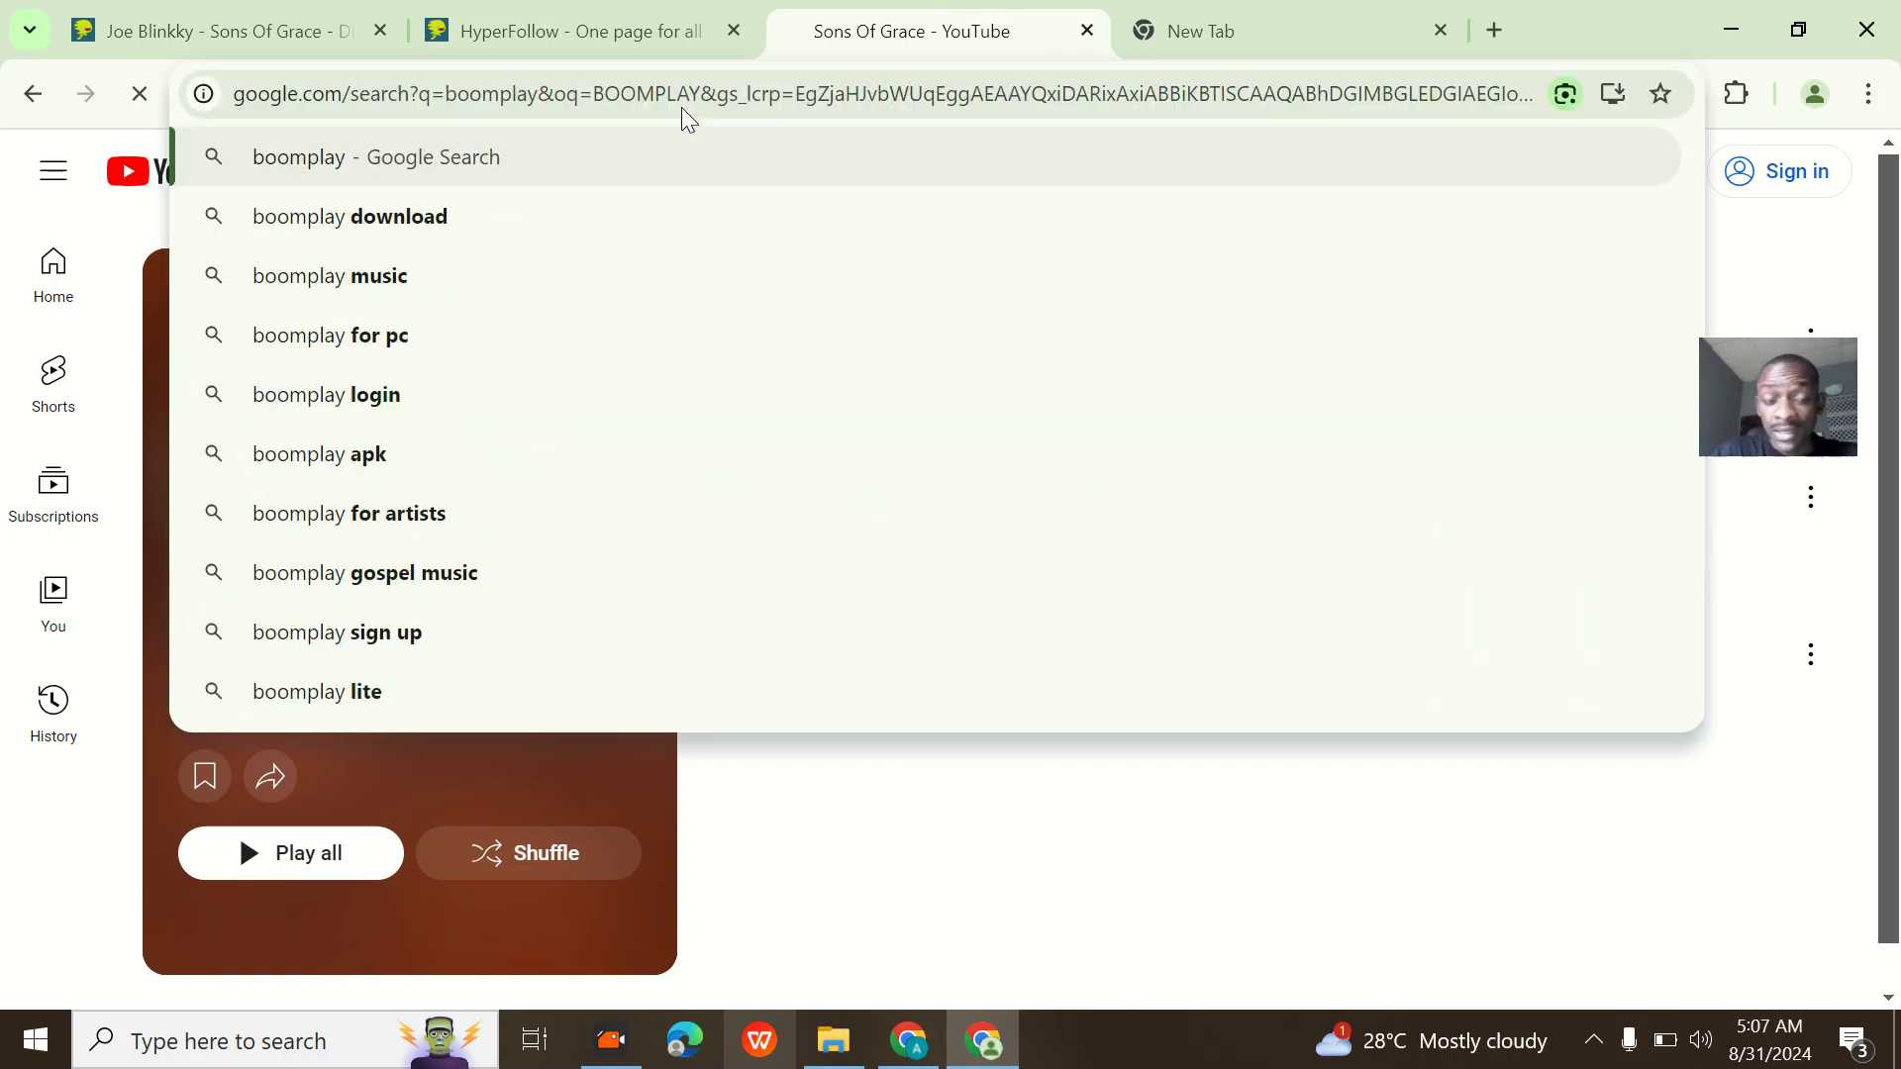
pyautogui.press('Enter')
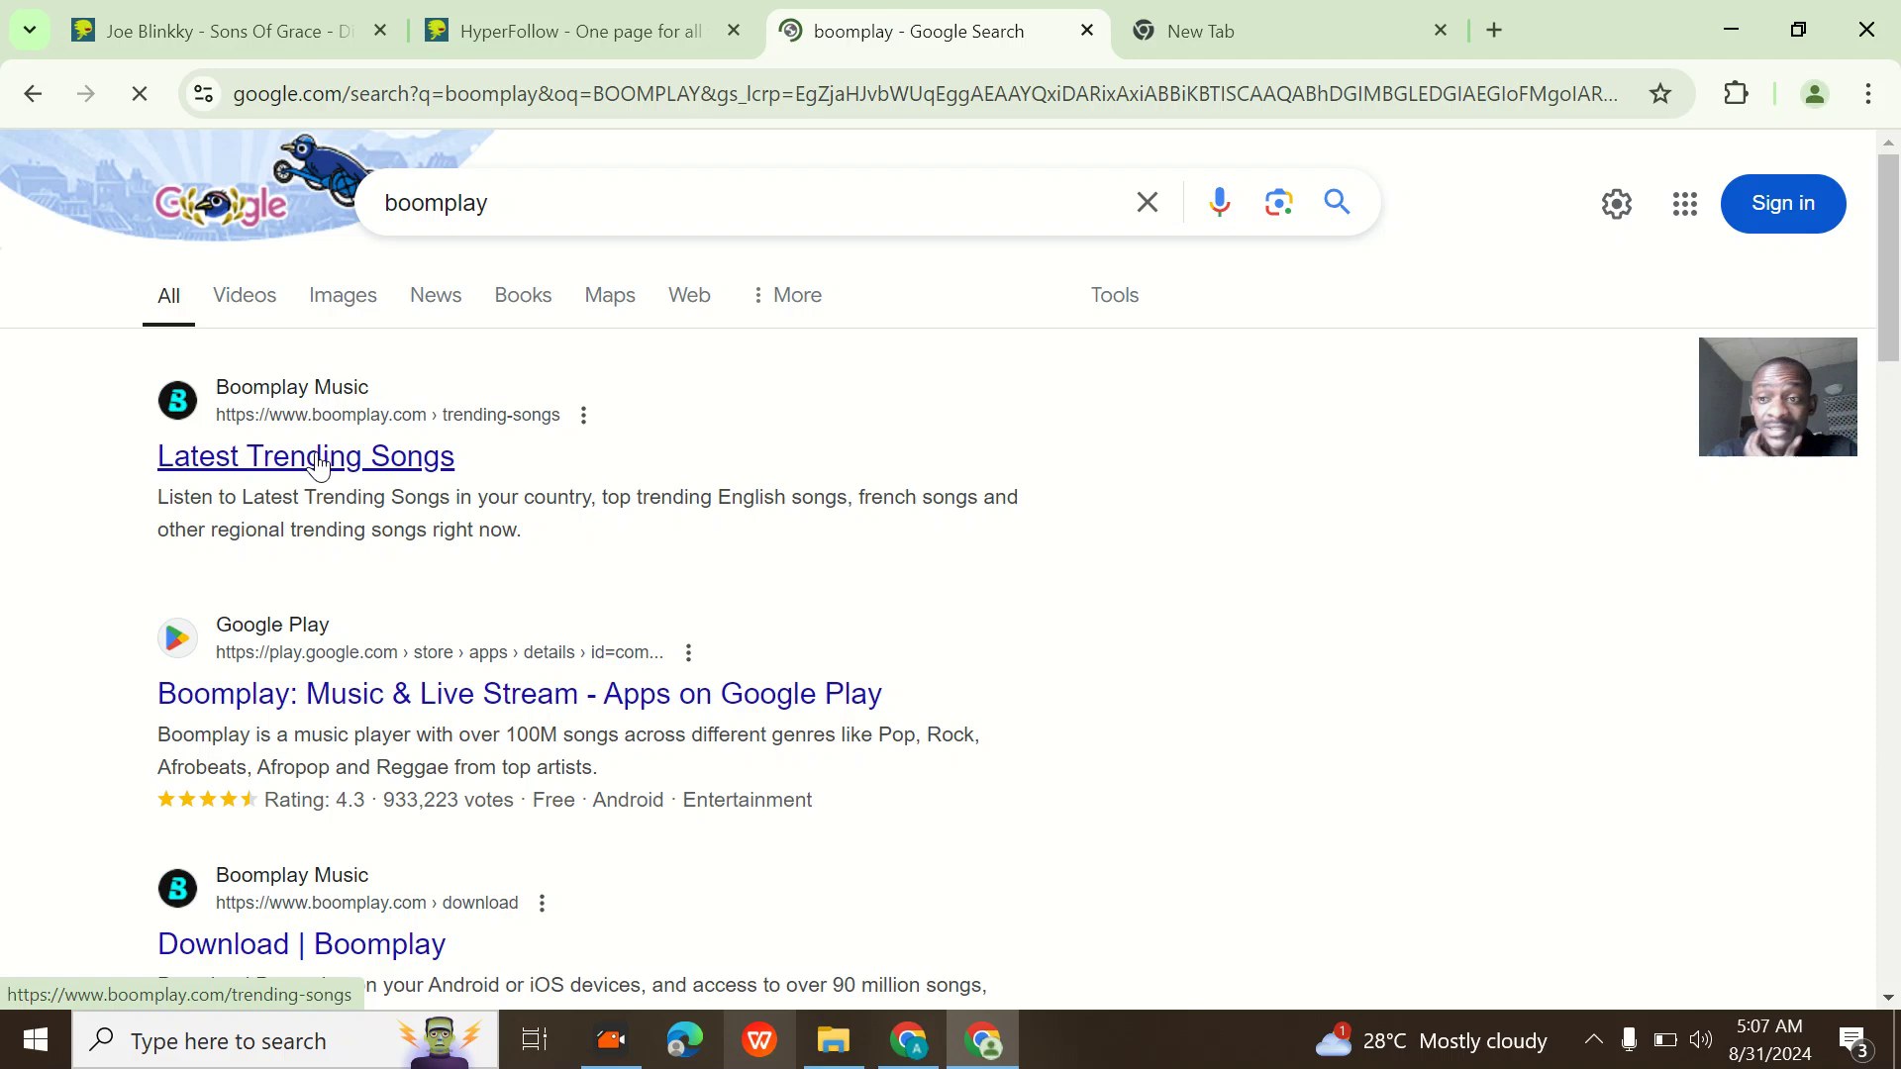
pyautogui.click(305, 455)
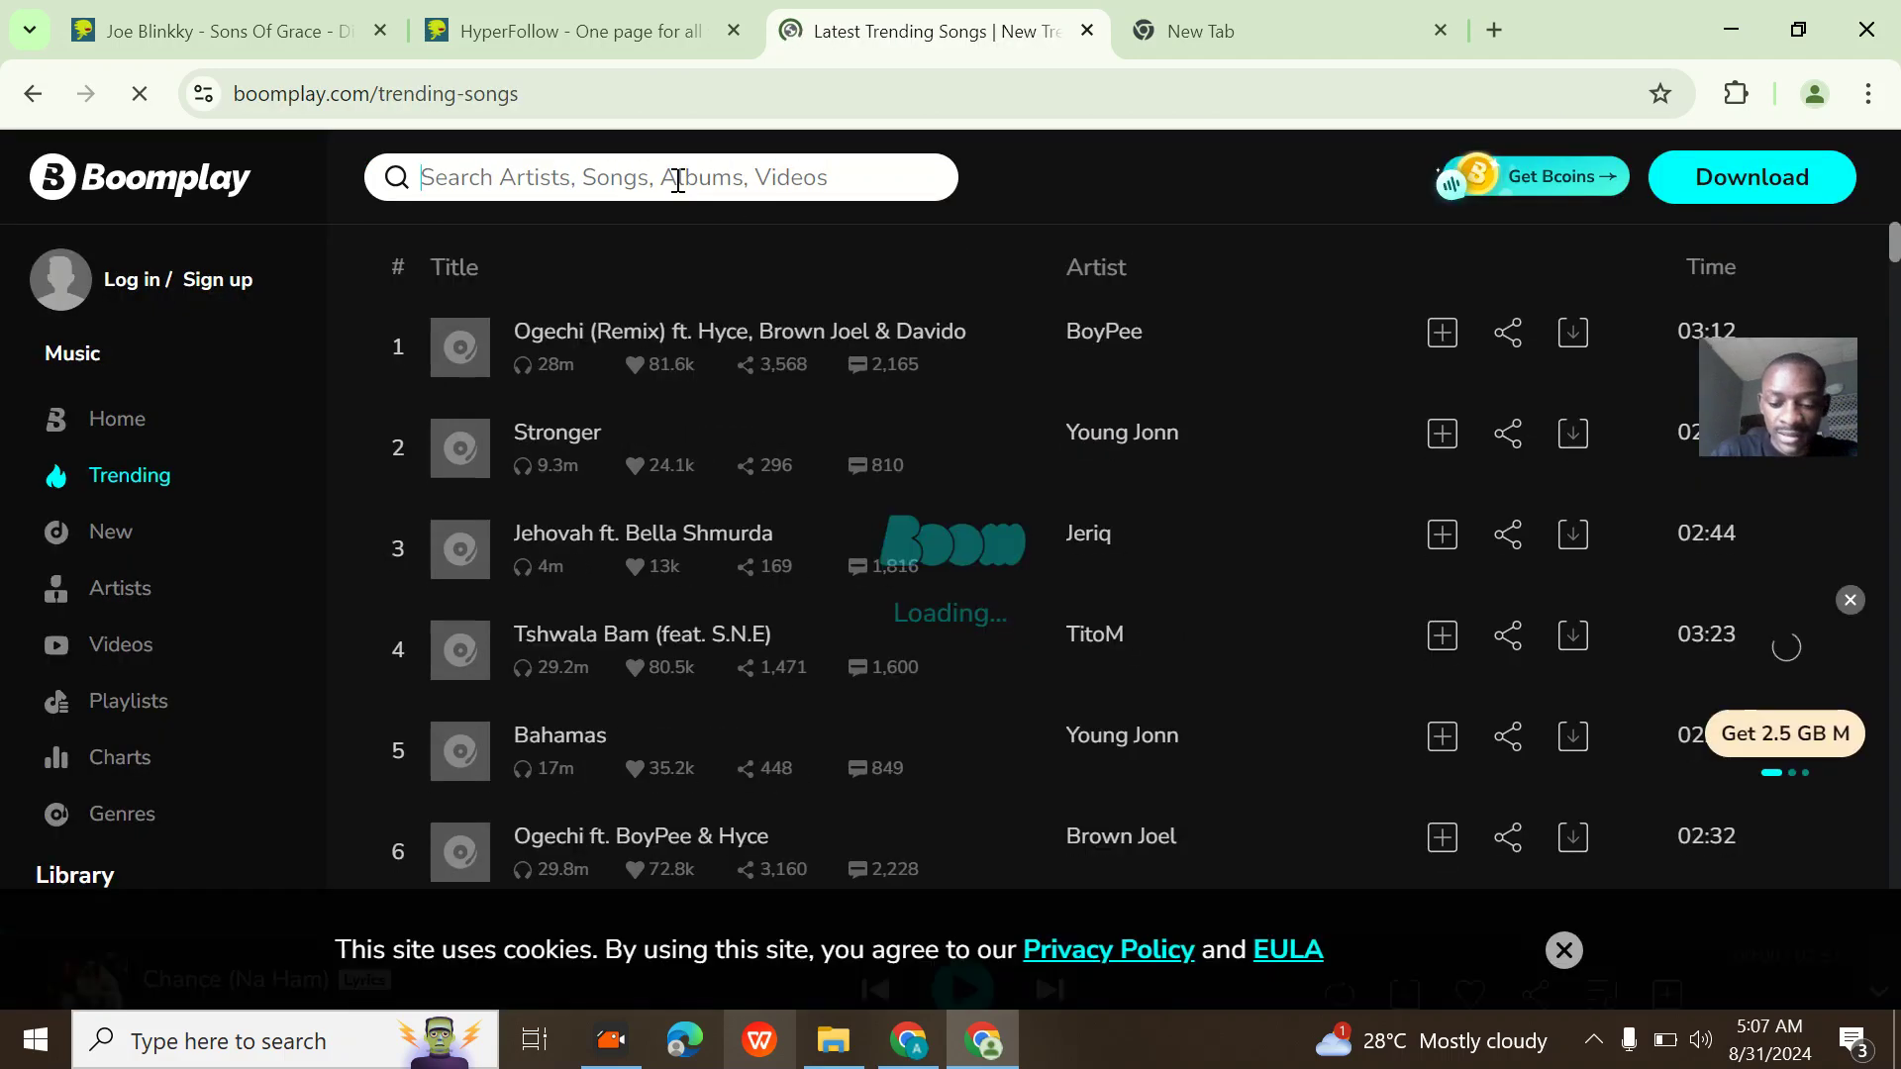
pyautogui.write('JOE BLINKKY')
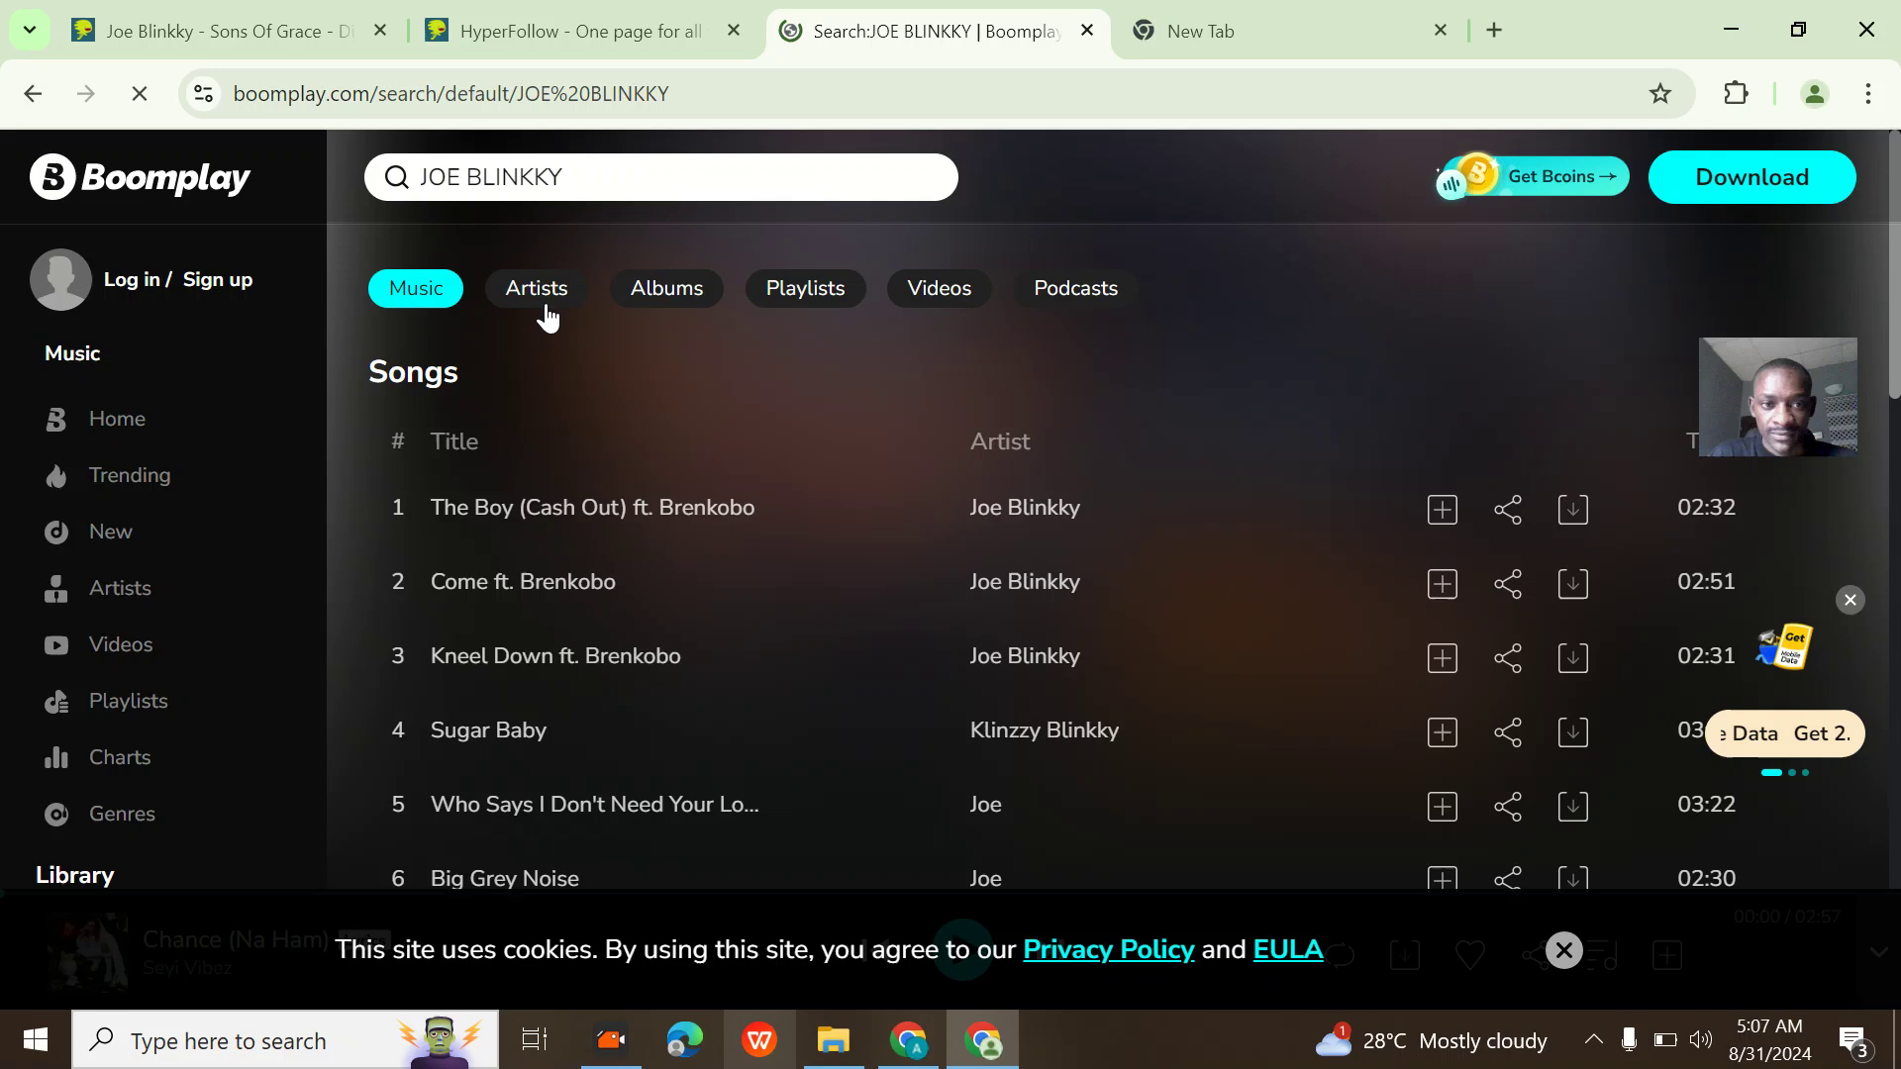
pyautogui.click(535, 289)
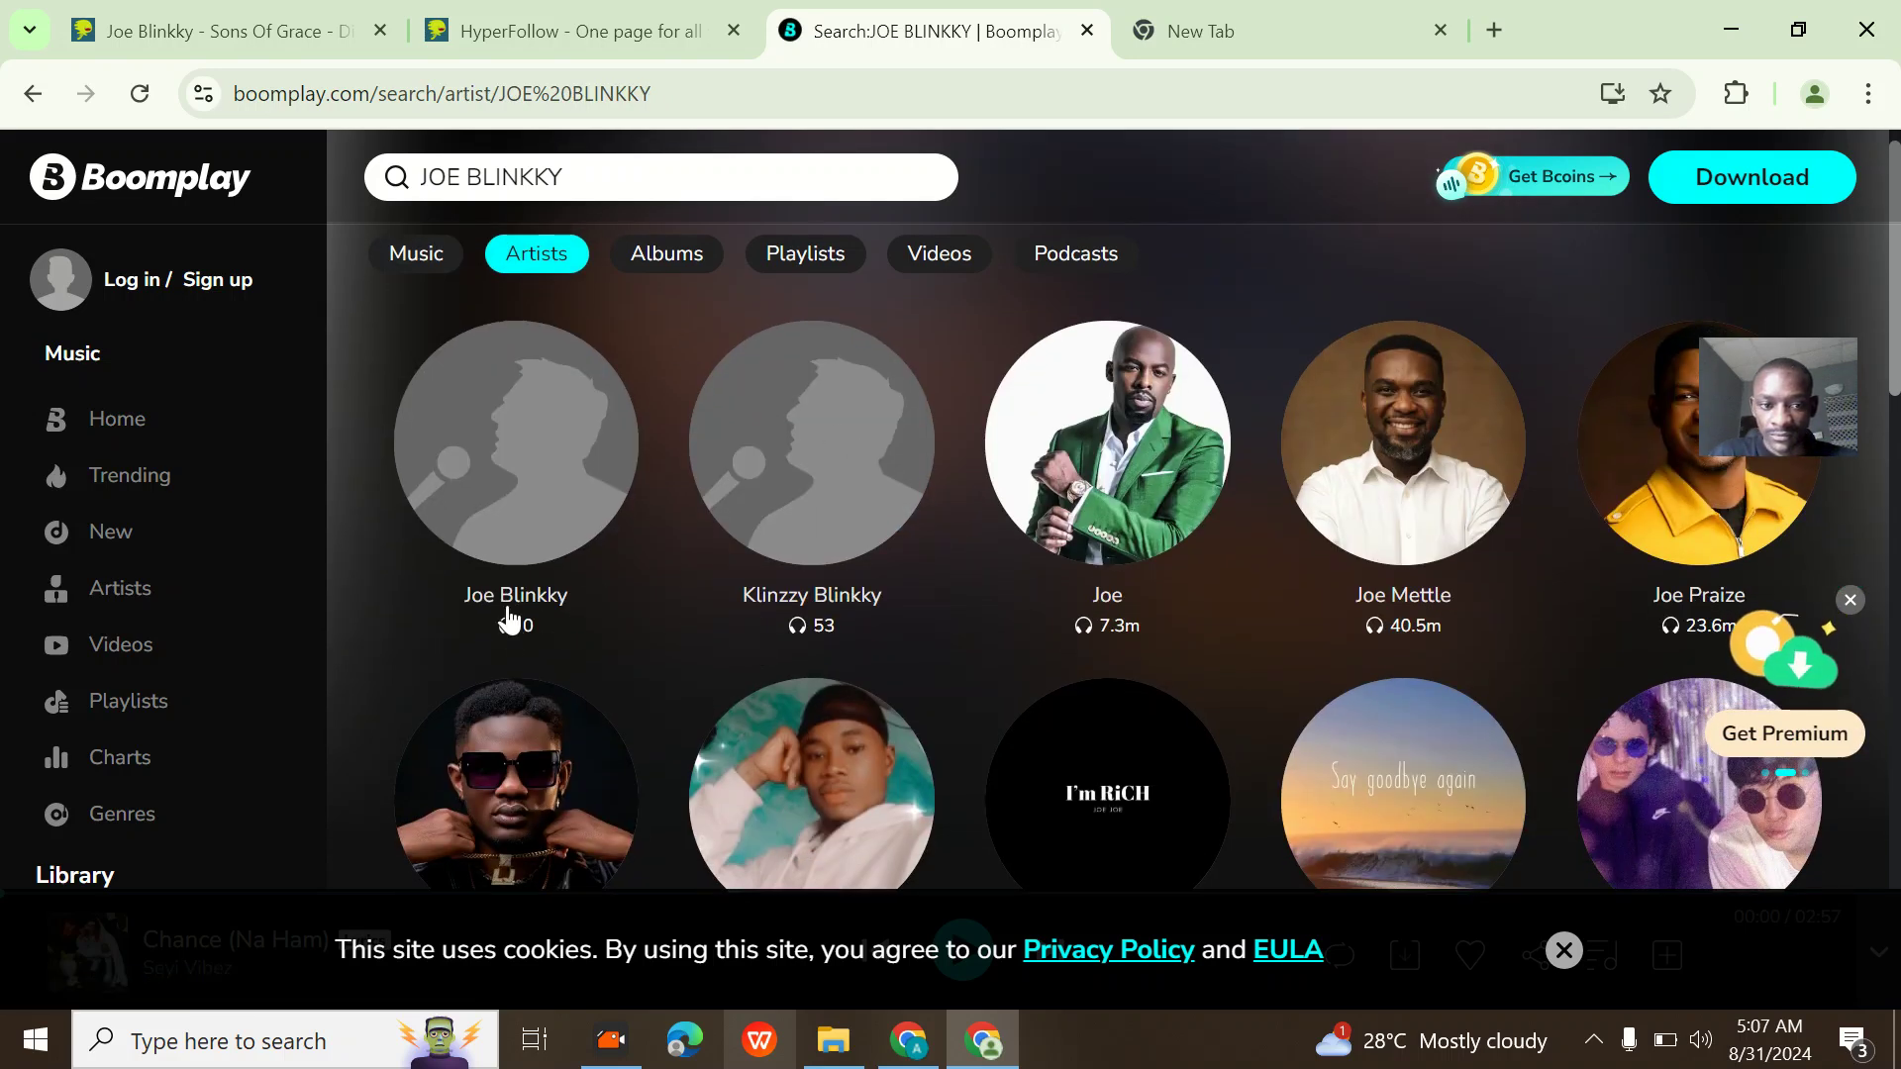
# Open Joe Blinkky's Sons Of Grace album, copy its link and return to the HyperFollow editor
pyautogui.click(515, 442)
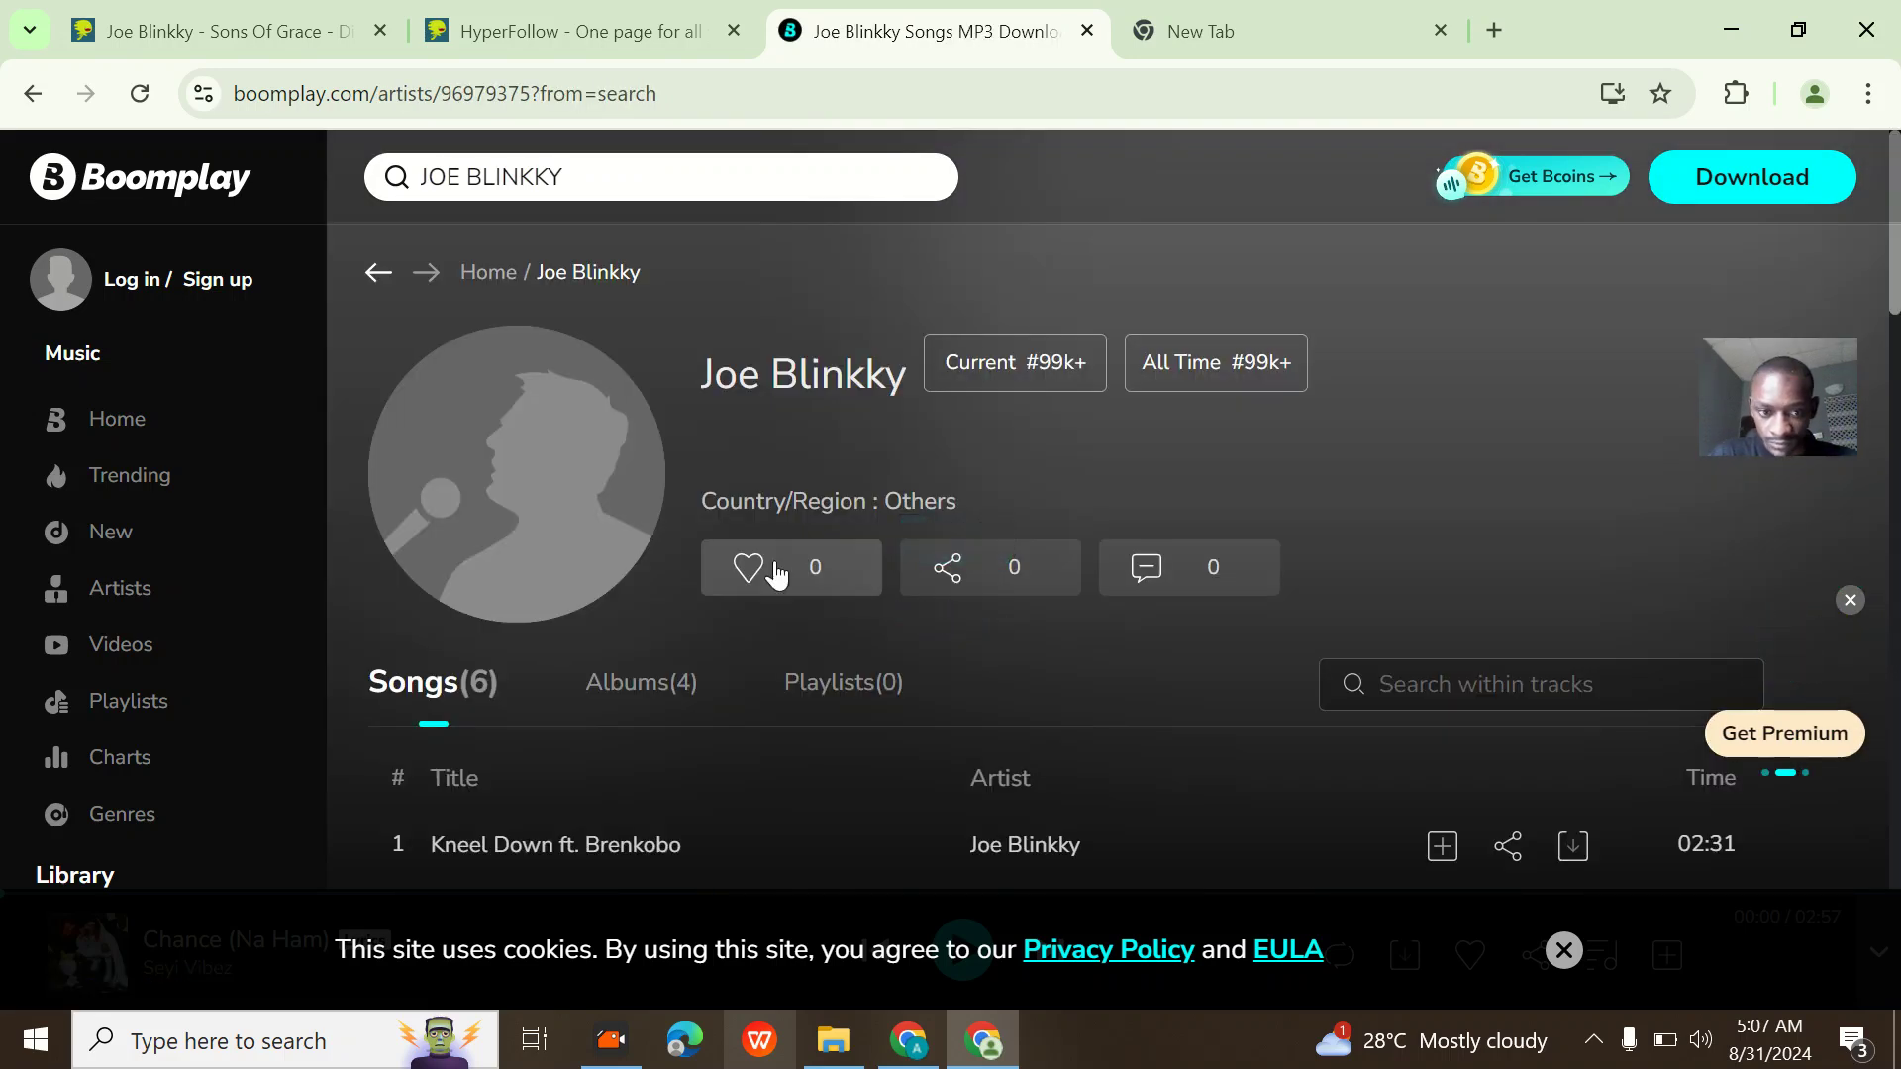
pyautogui.scroll(-3)
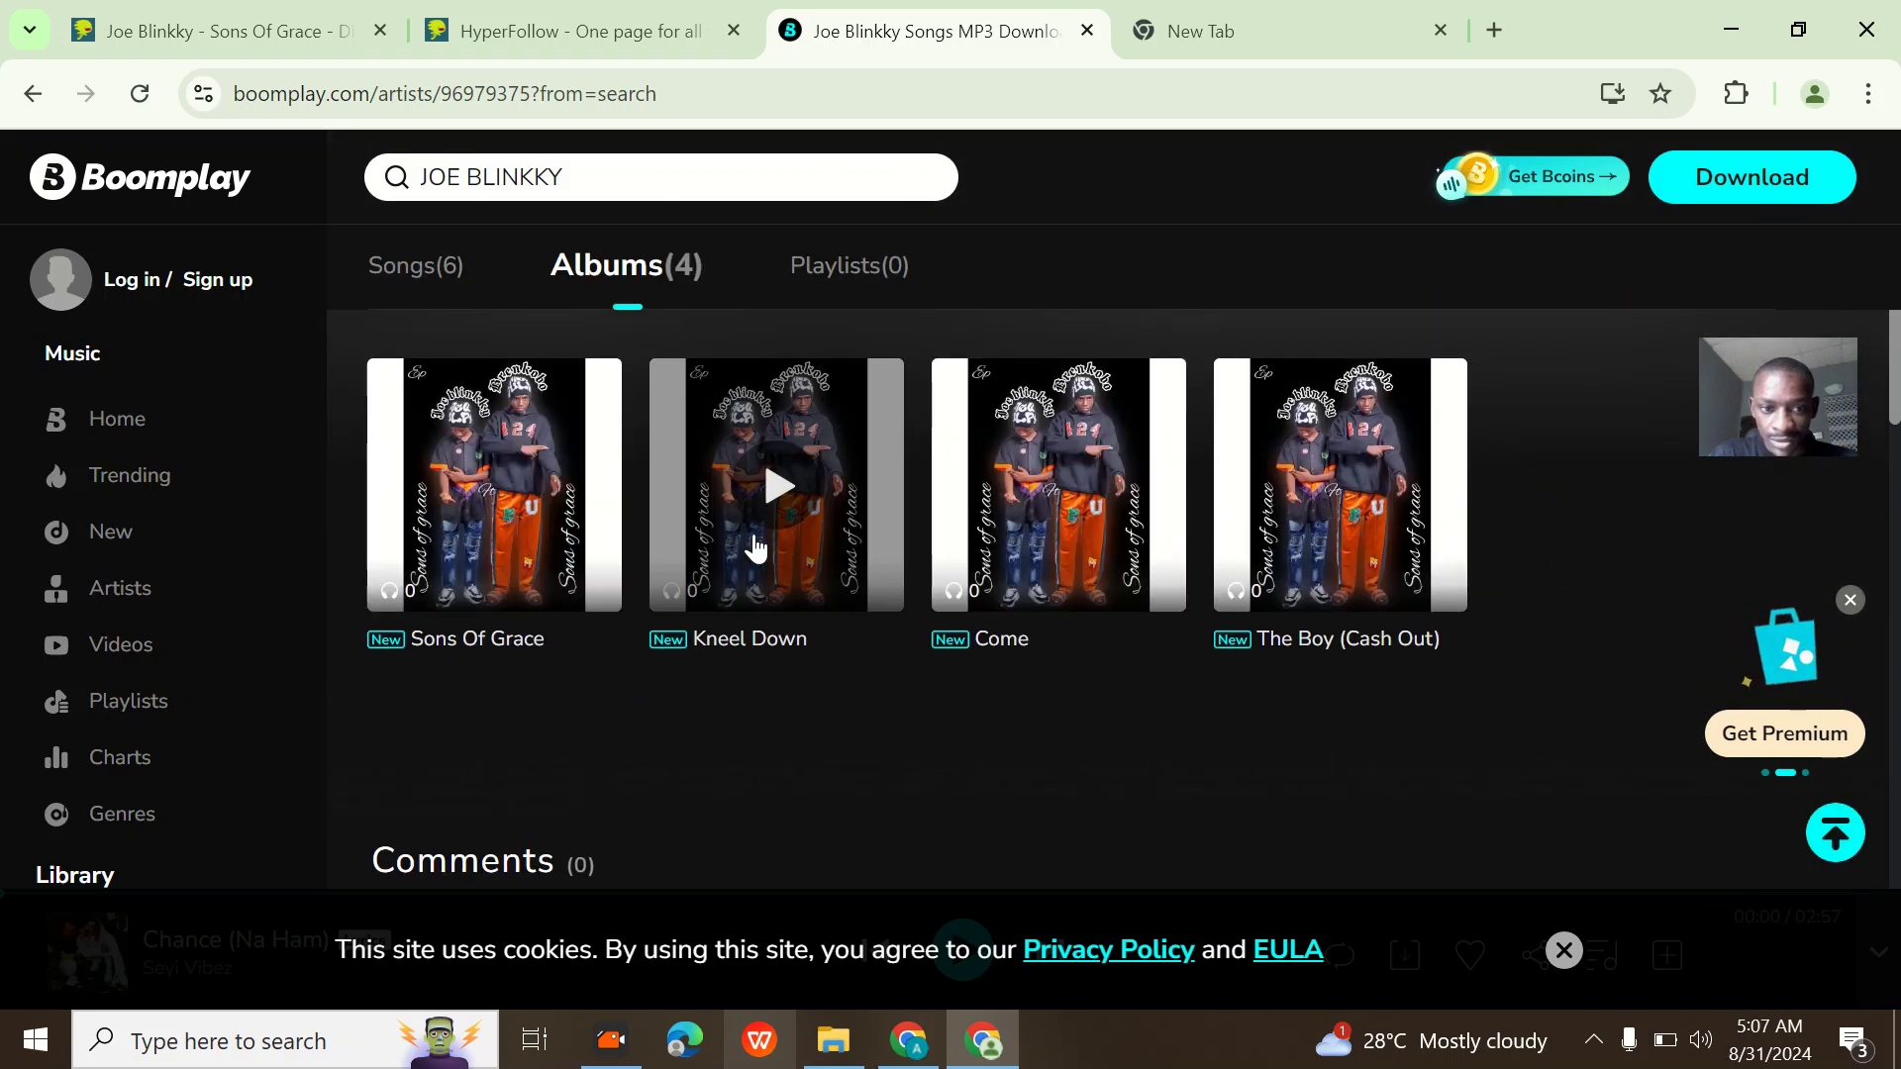
pyautogui.click(493, 486)
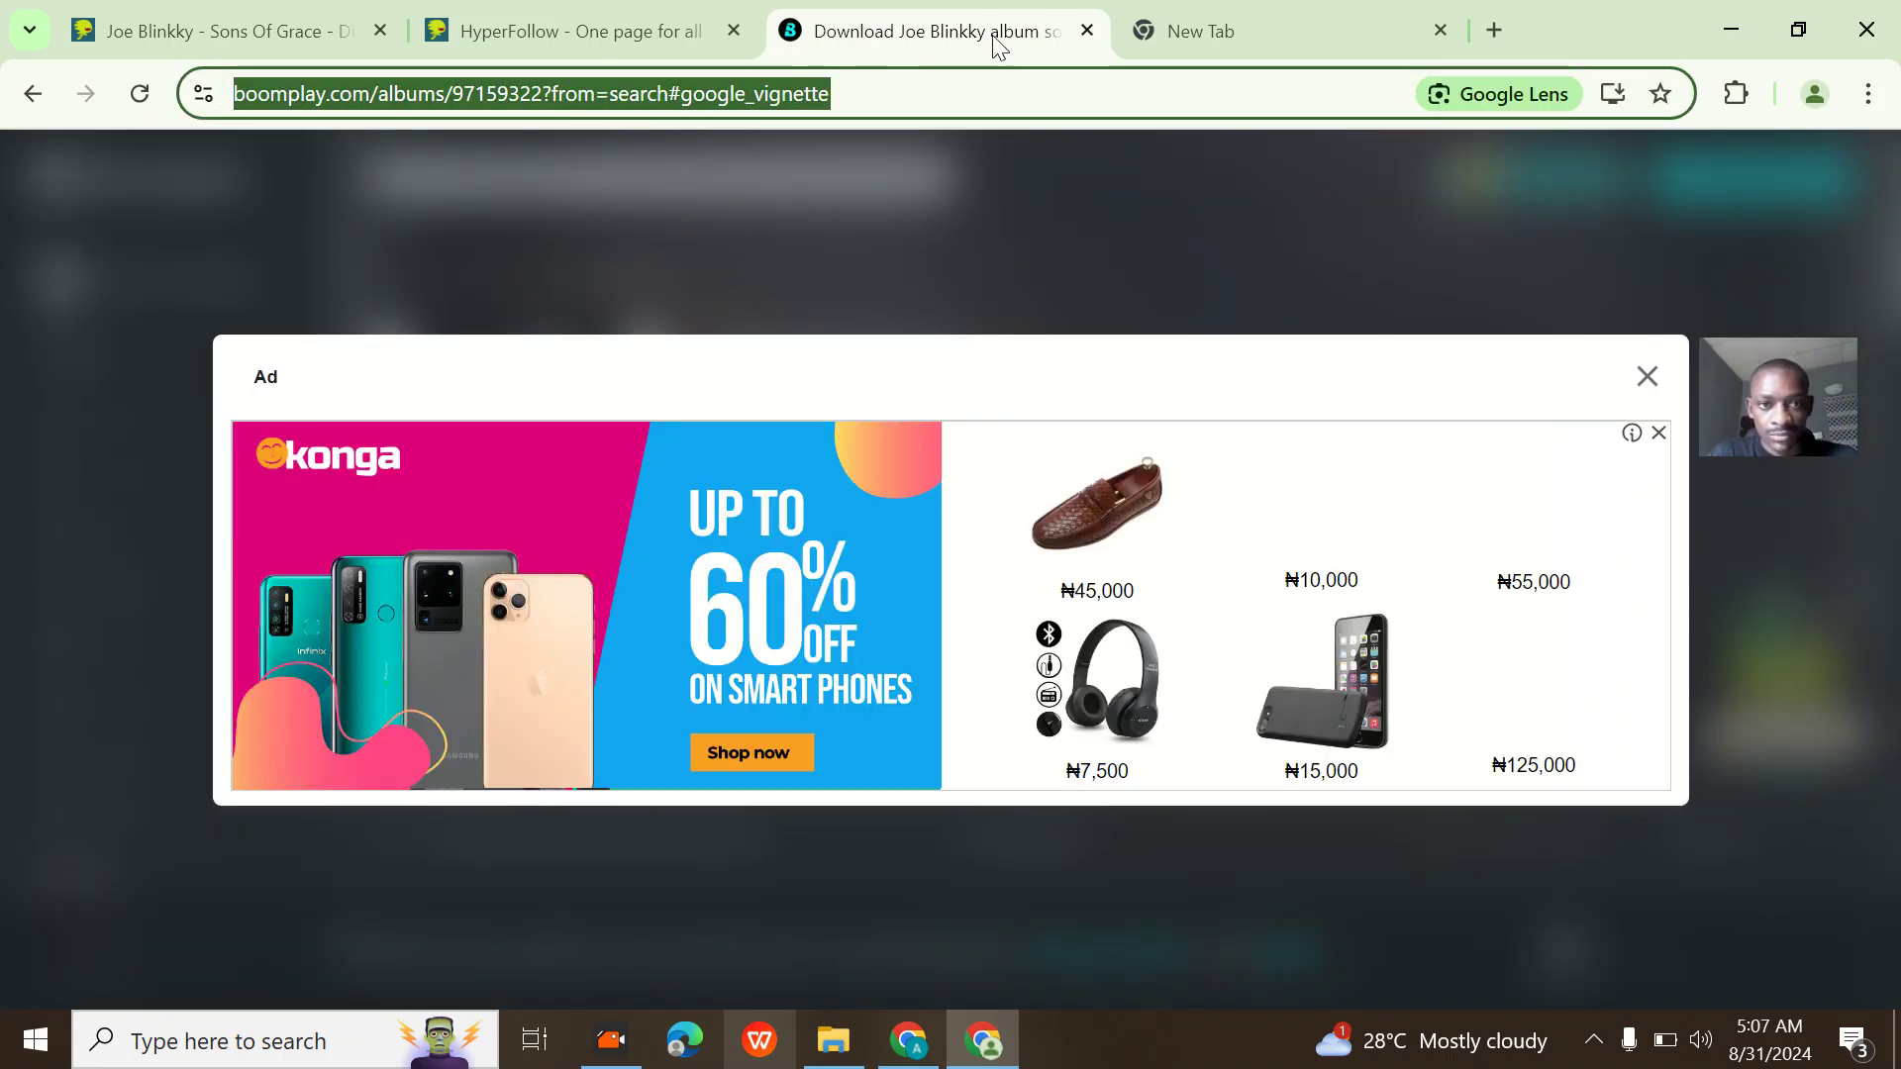
pyautogui.click(218, 29)
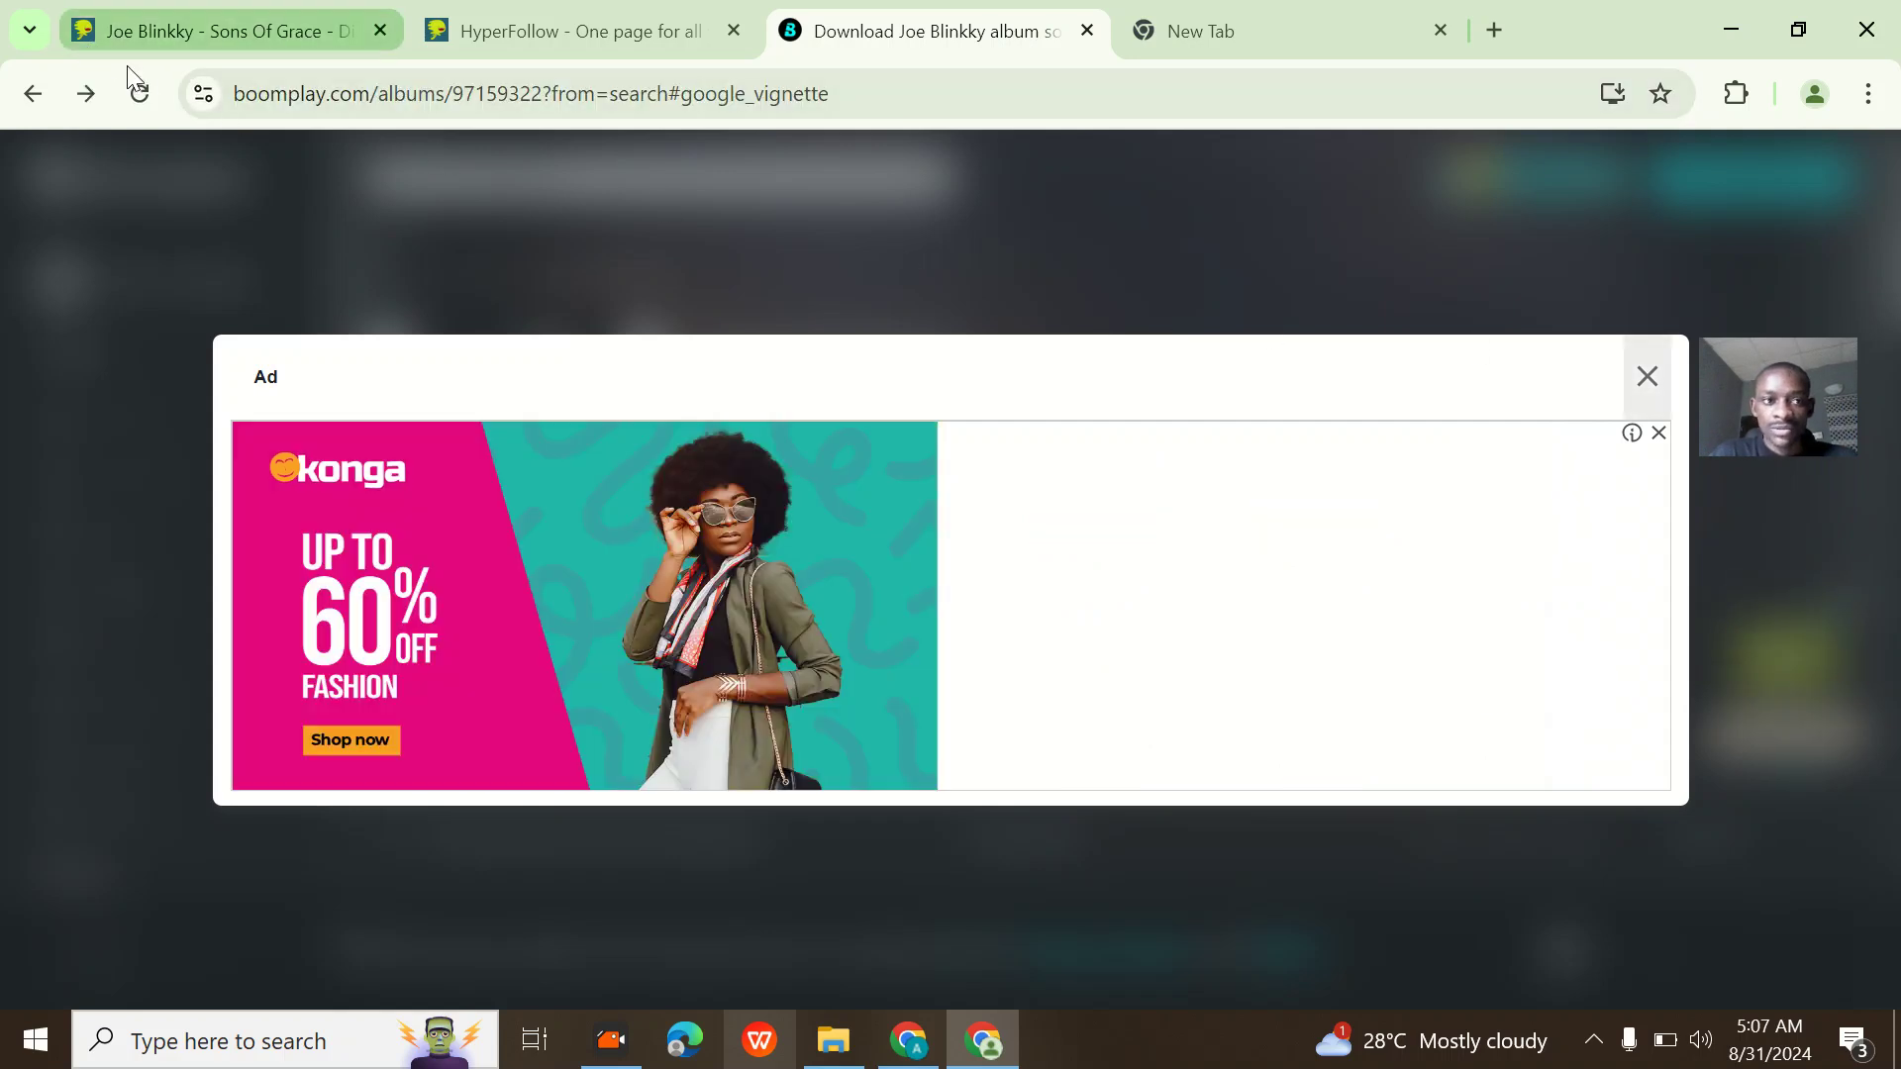
pyautogui.click(1646, 376)
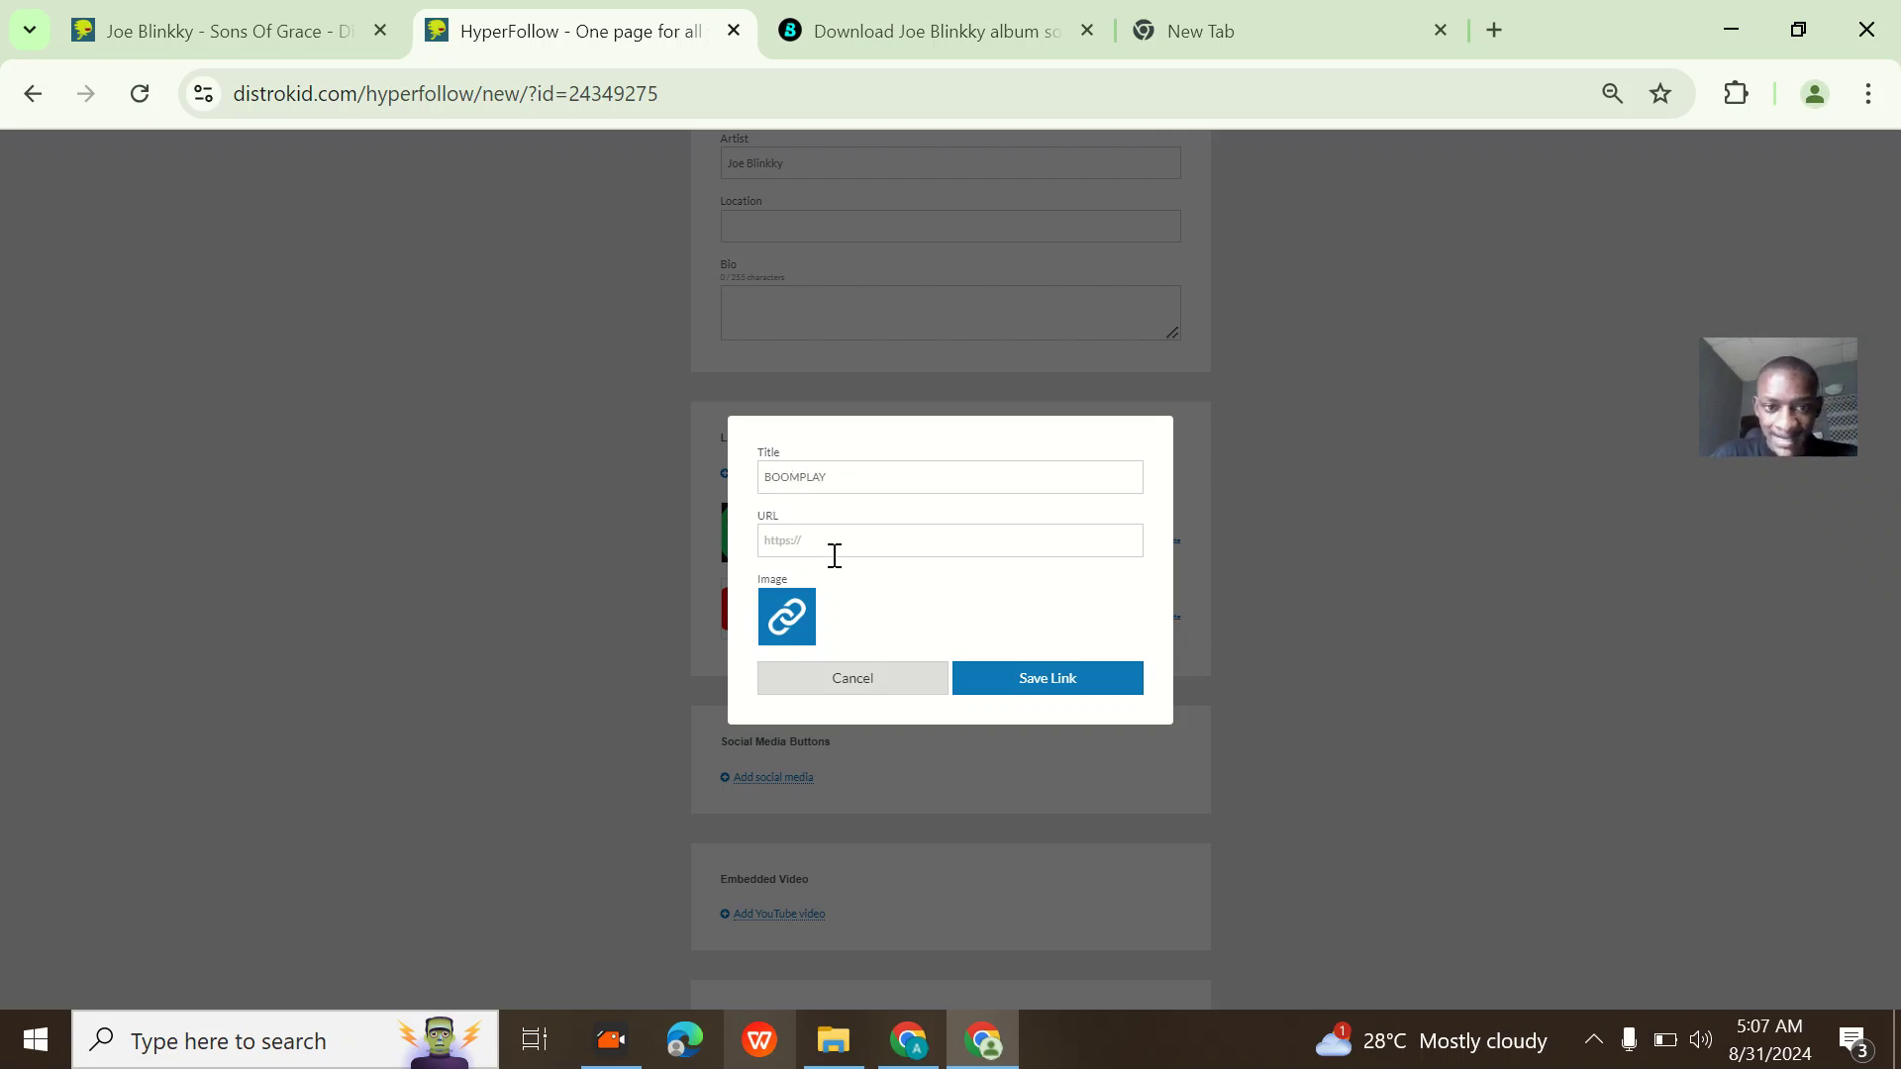
# Save the BOOMPLAY link with the Sons Of Grace album URL and cropped album art
pyautogui.write('https://www.boomplay.com/albums/97159322?from=search')
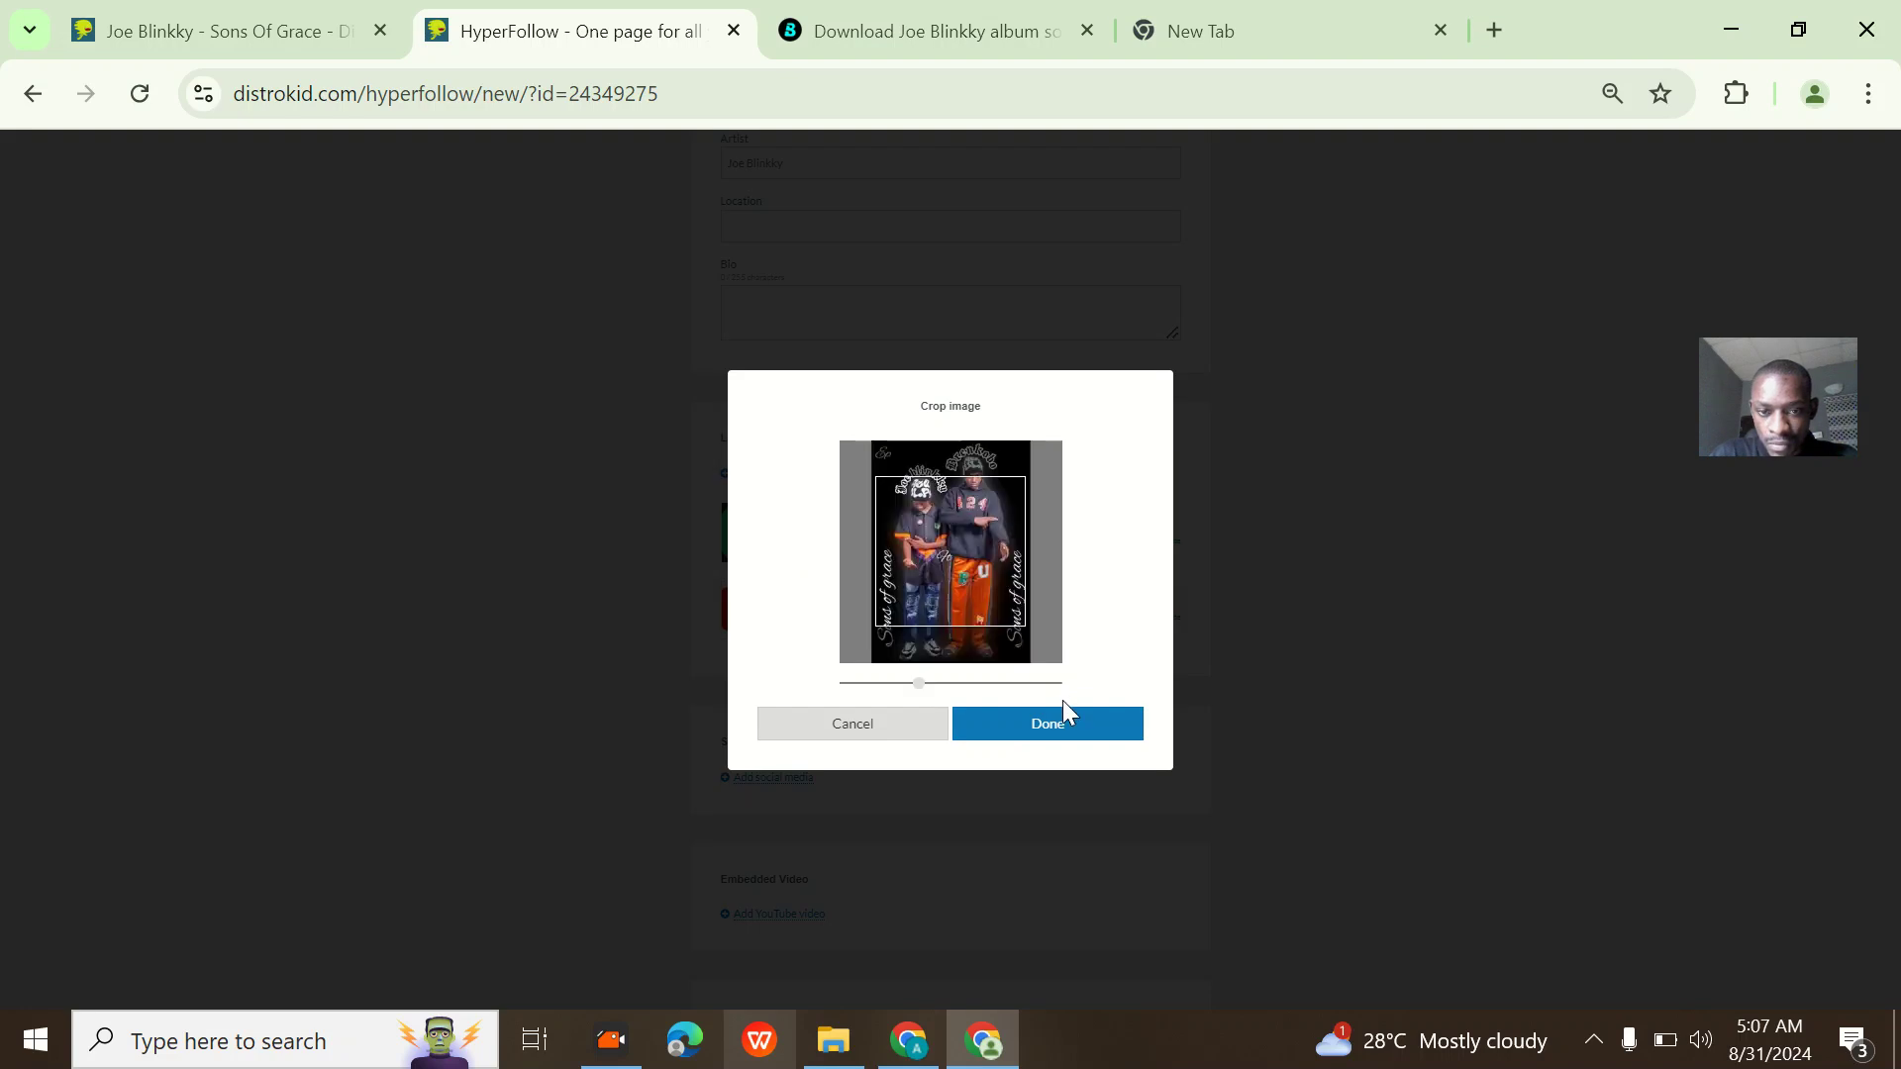
pyautogui.click(1045, 725)
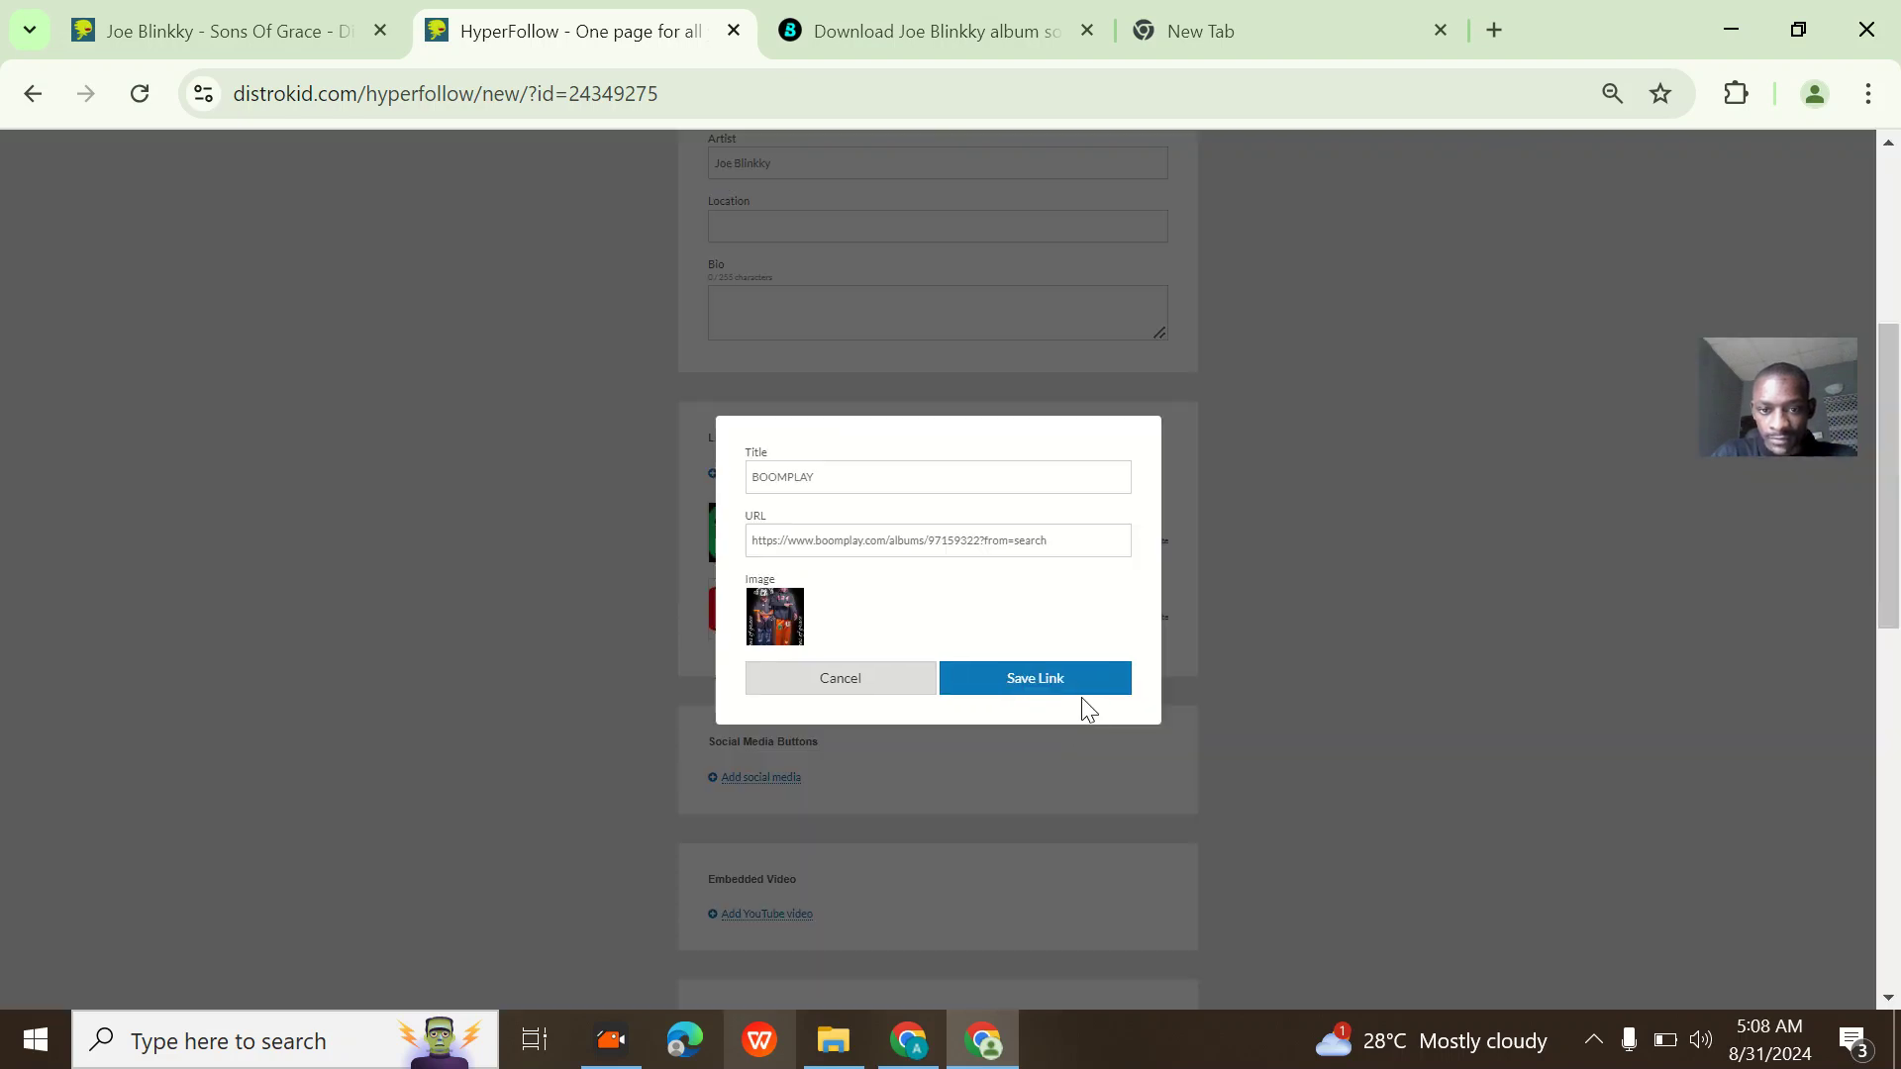
pyautogui.click(1034, 677)
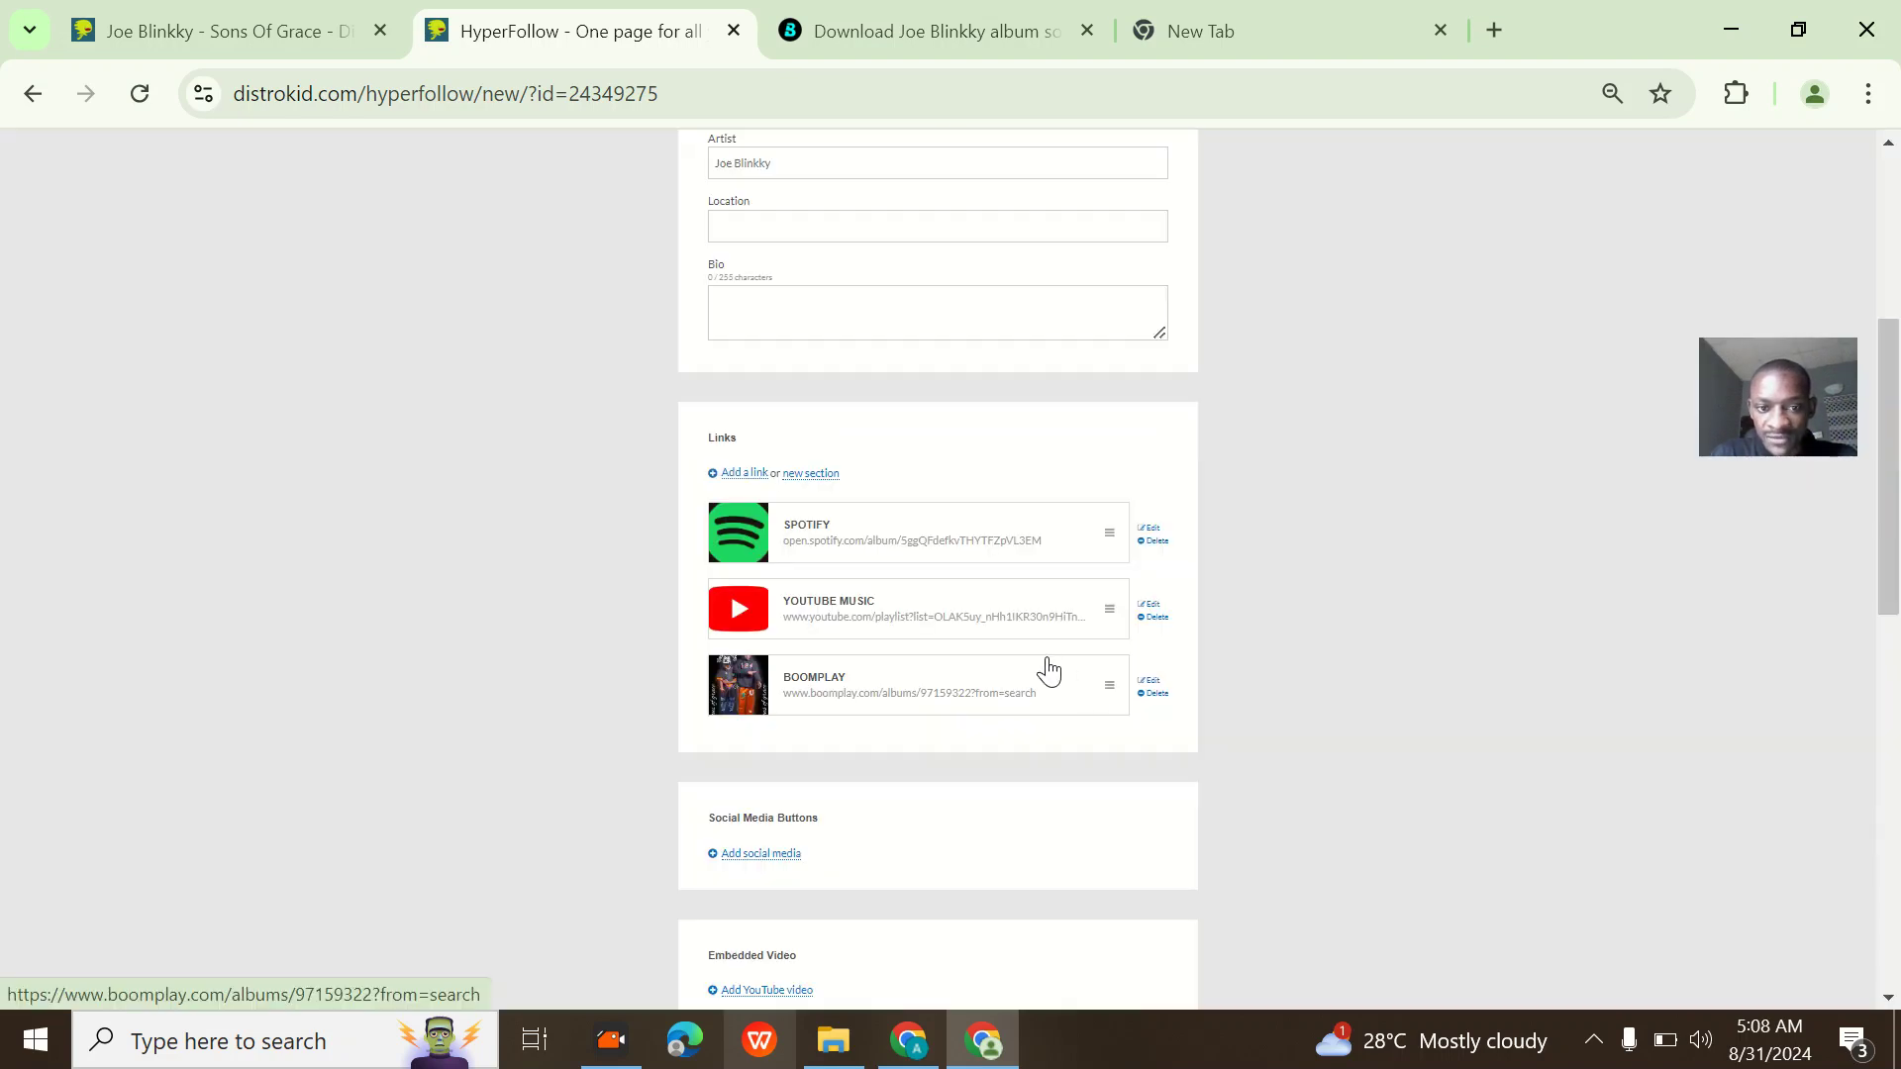
pyautogui.click(1228, 30)
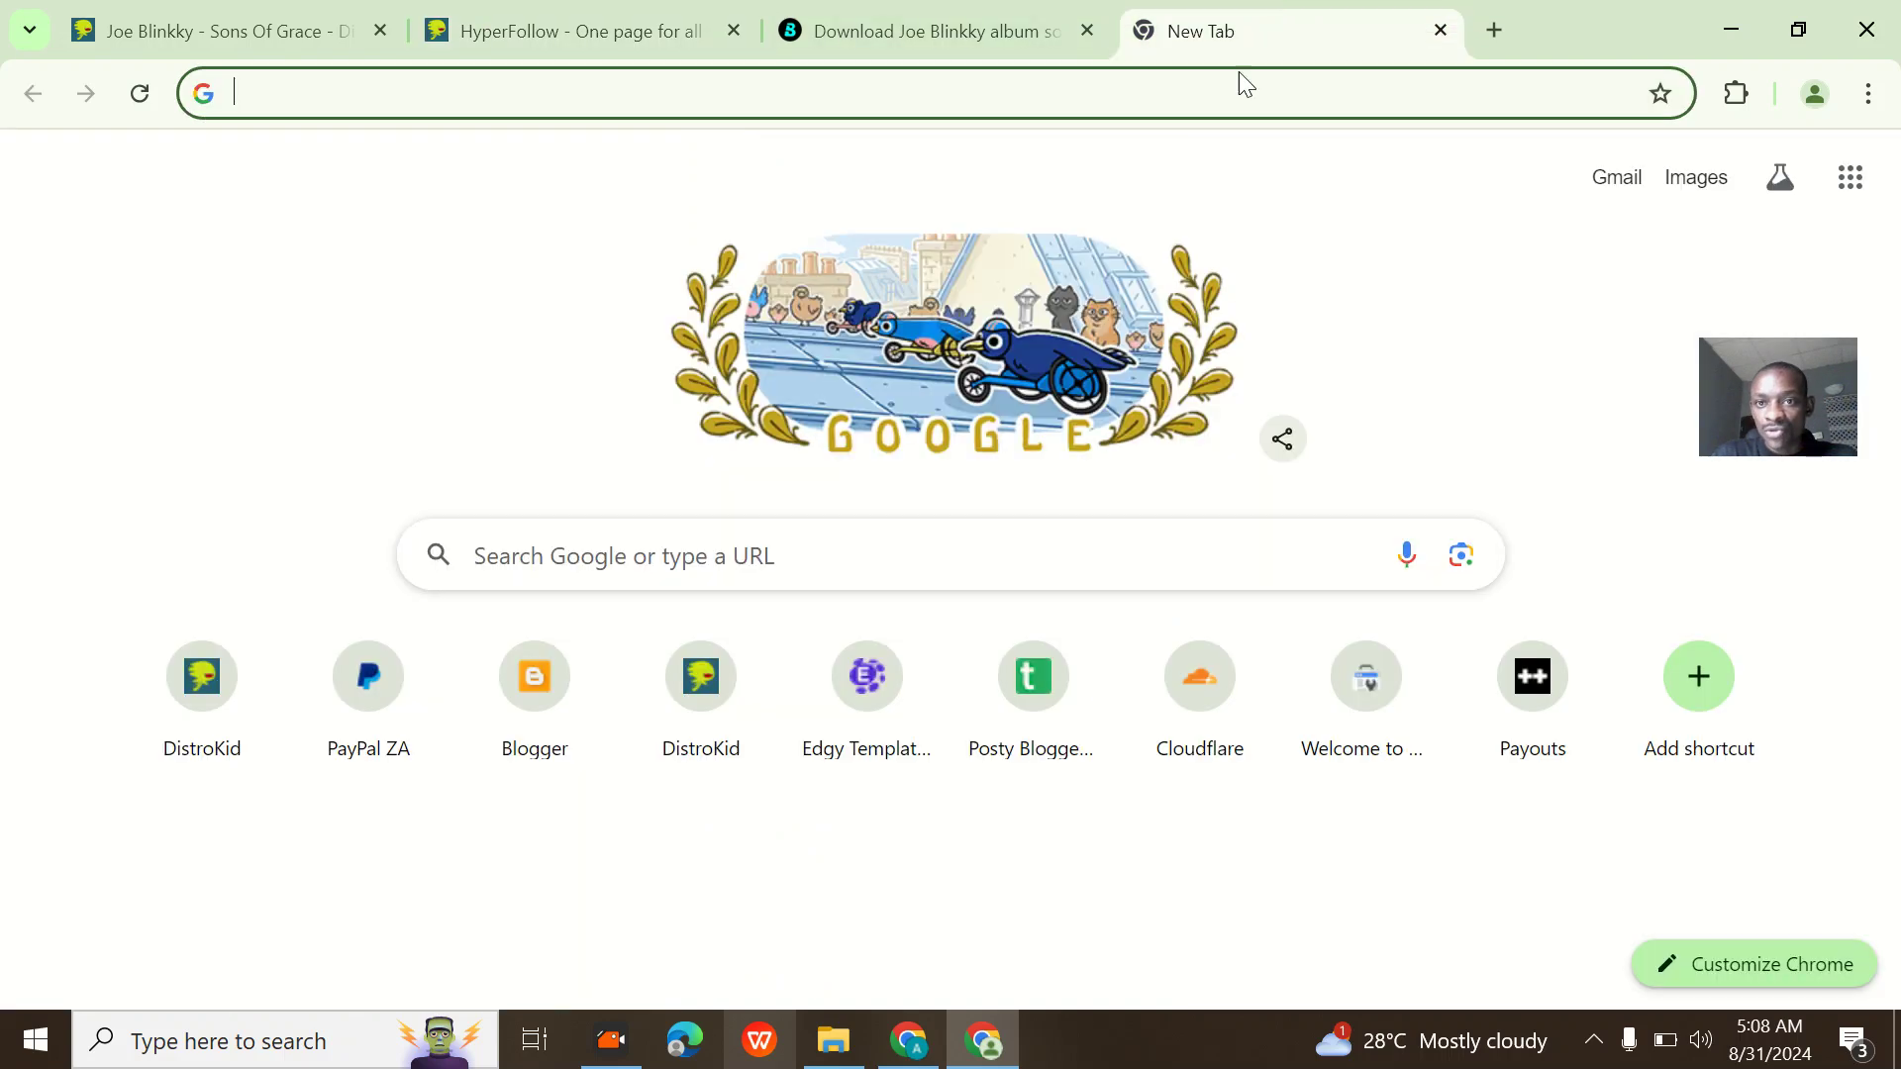
# Find and download a Boomplay logo from Google Images, then return to HyperFollow
pyautogui.write('BOOMPLAY')
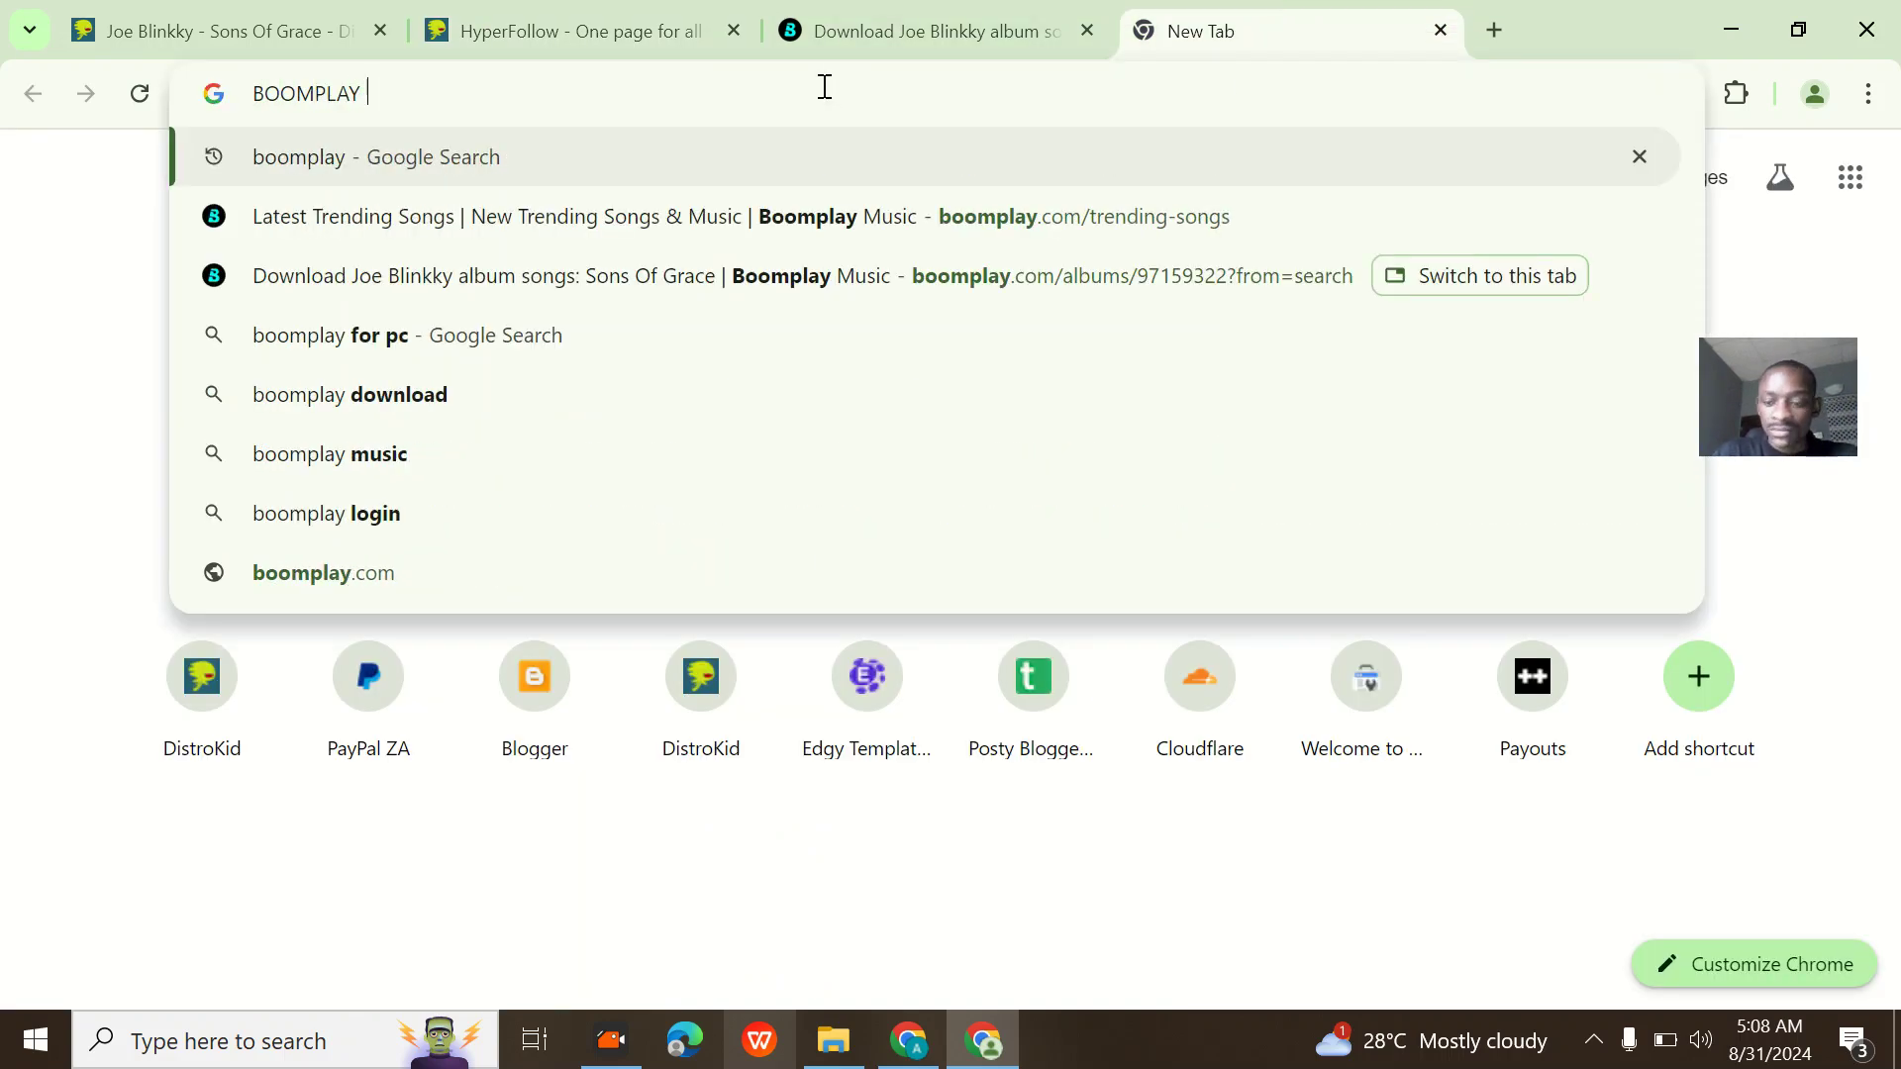
pyautogui.press('enter')
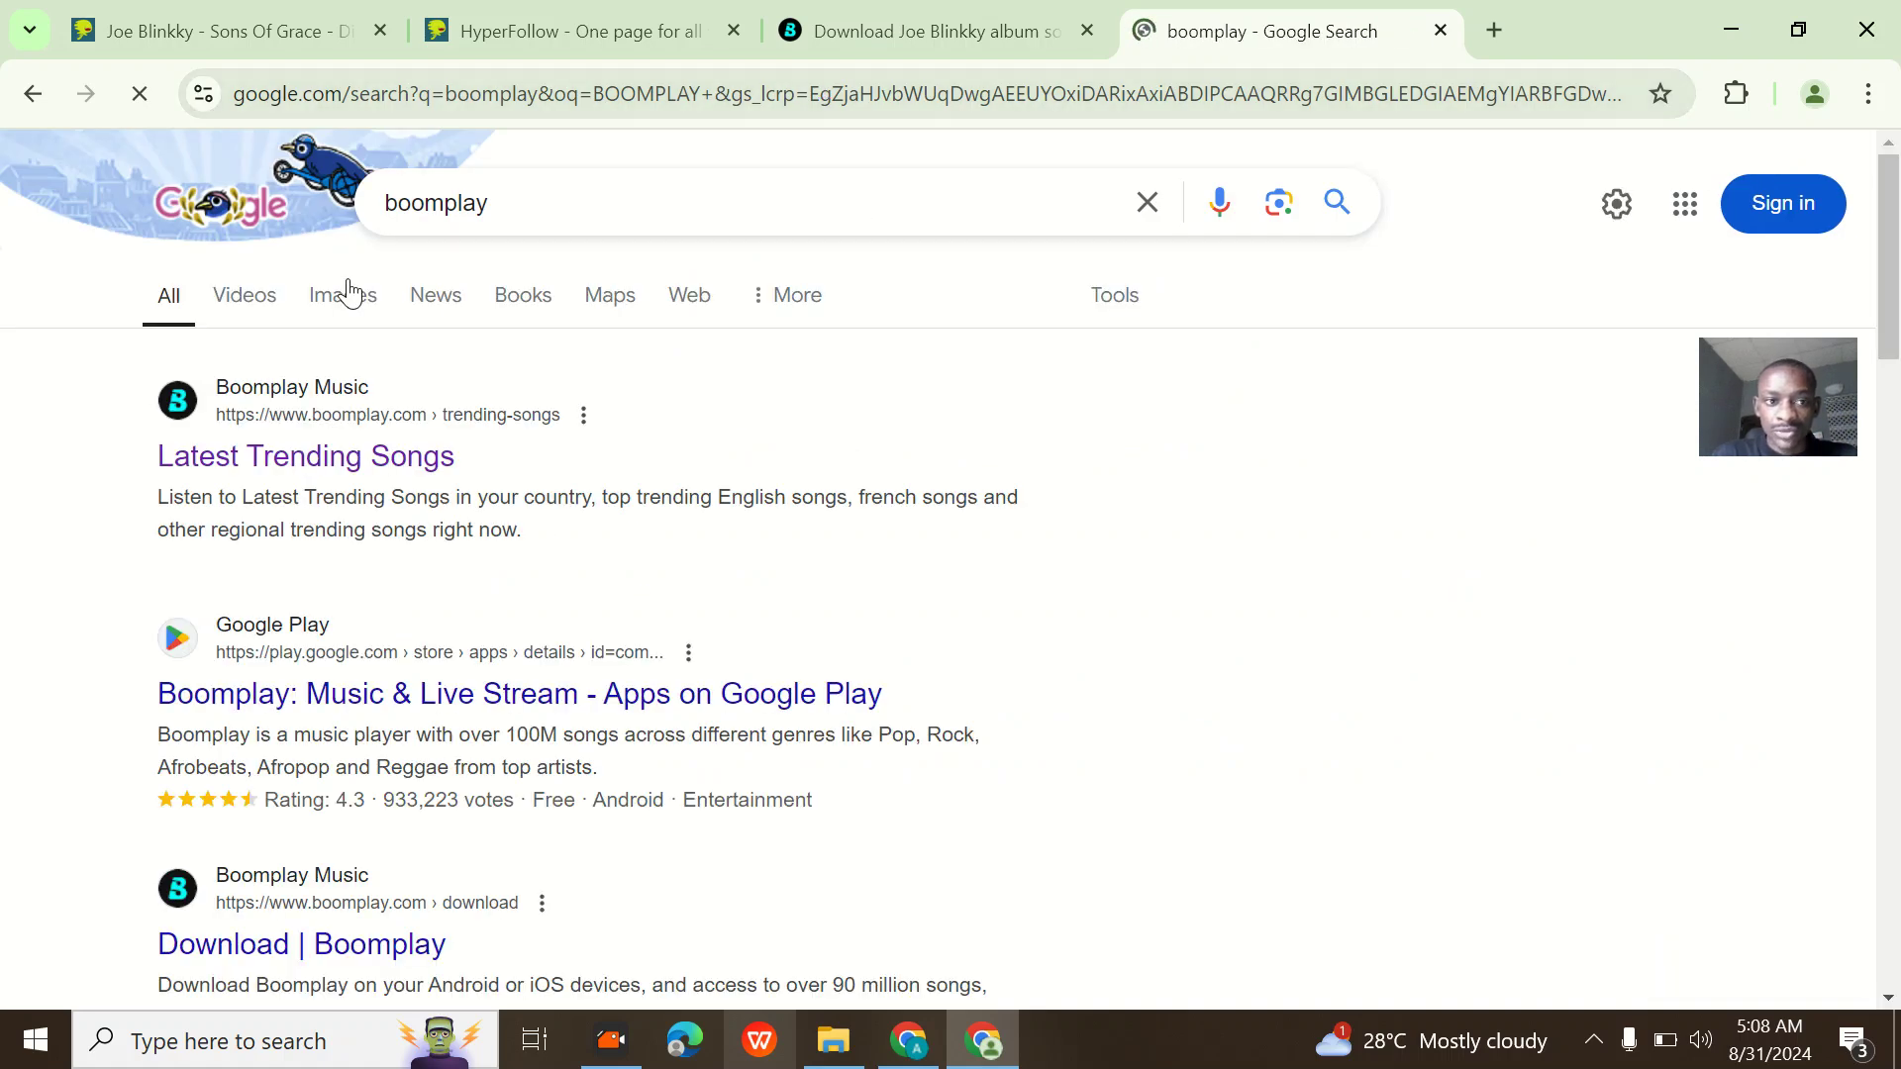
pyautogui.click(343, 295)
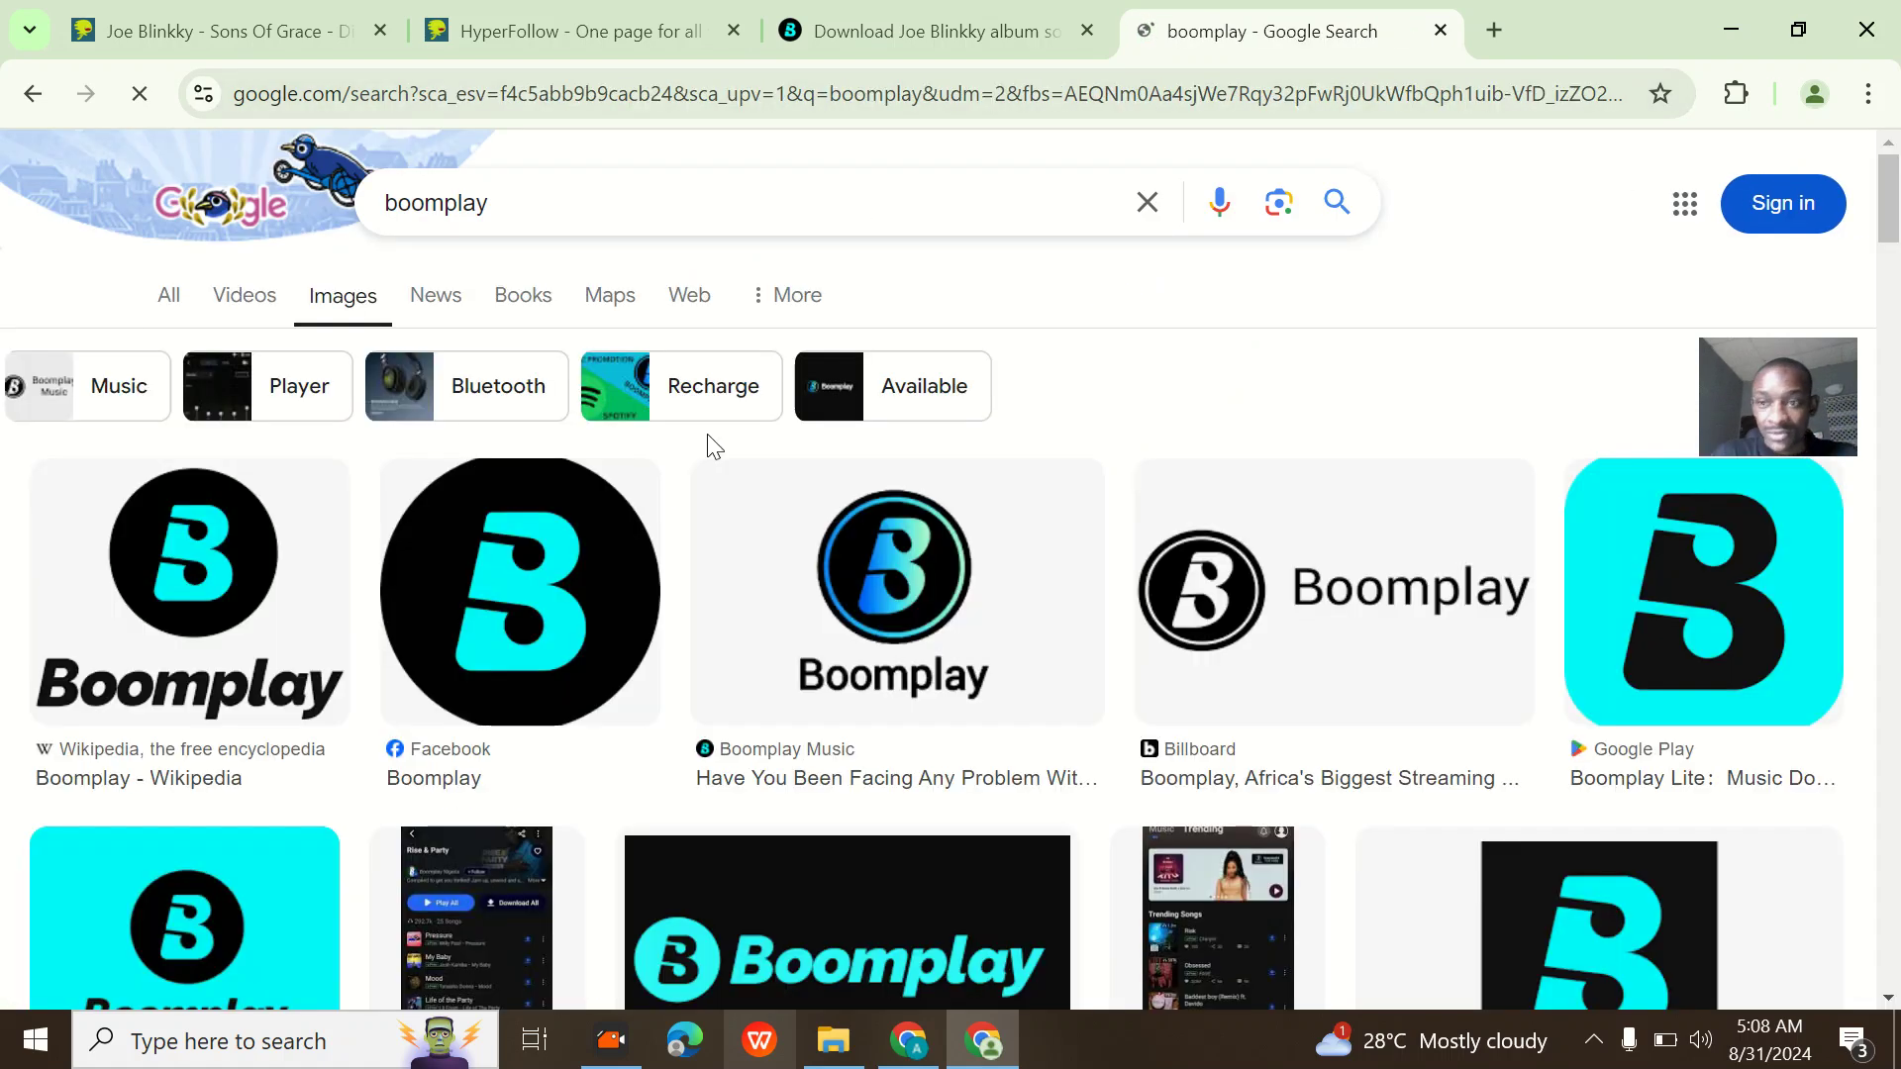
pyautogui.scroll(-3)
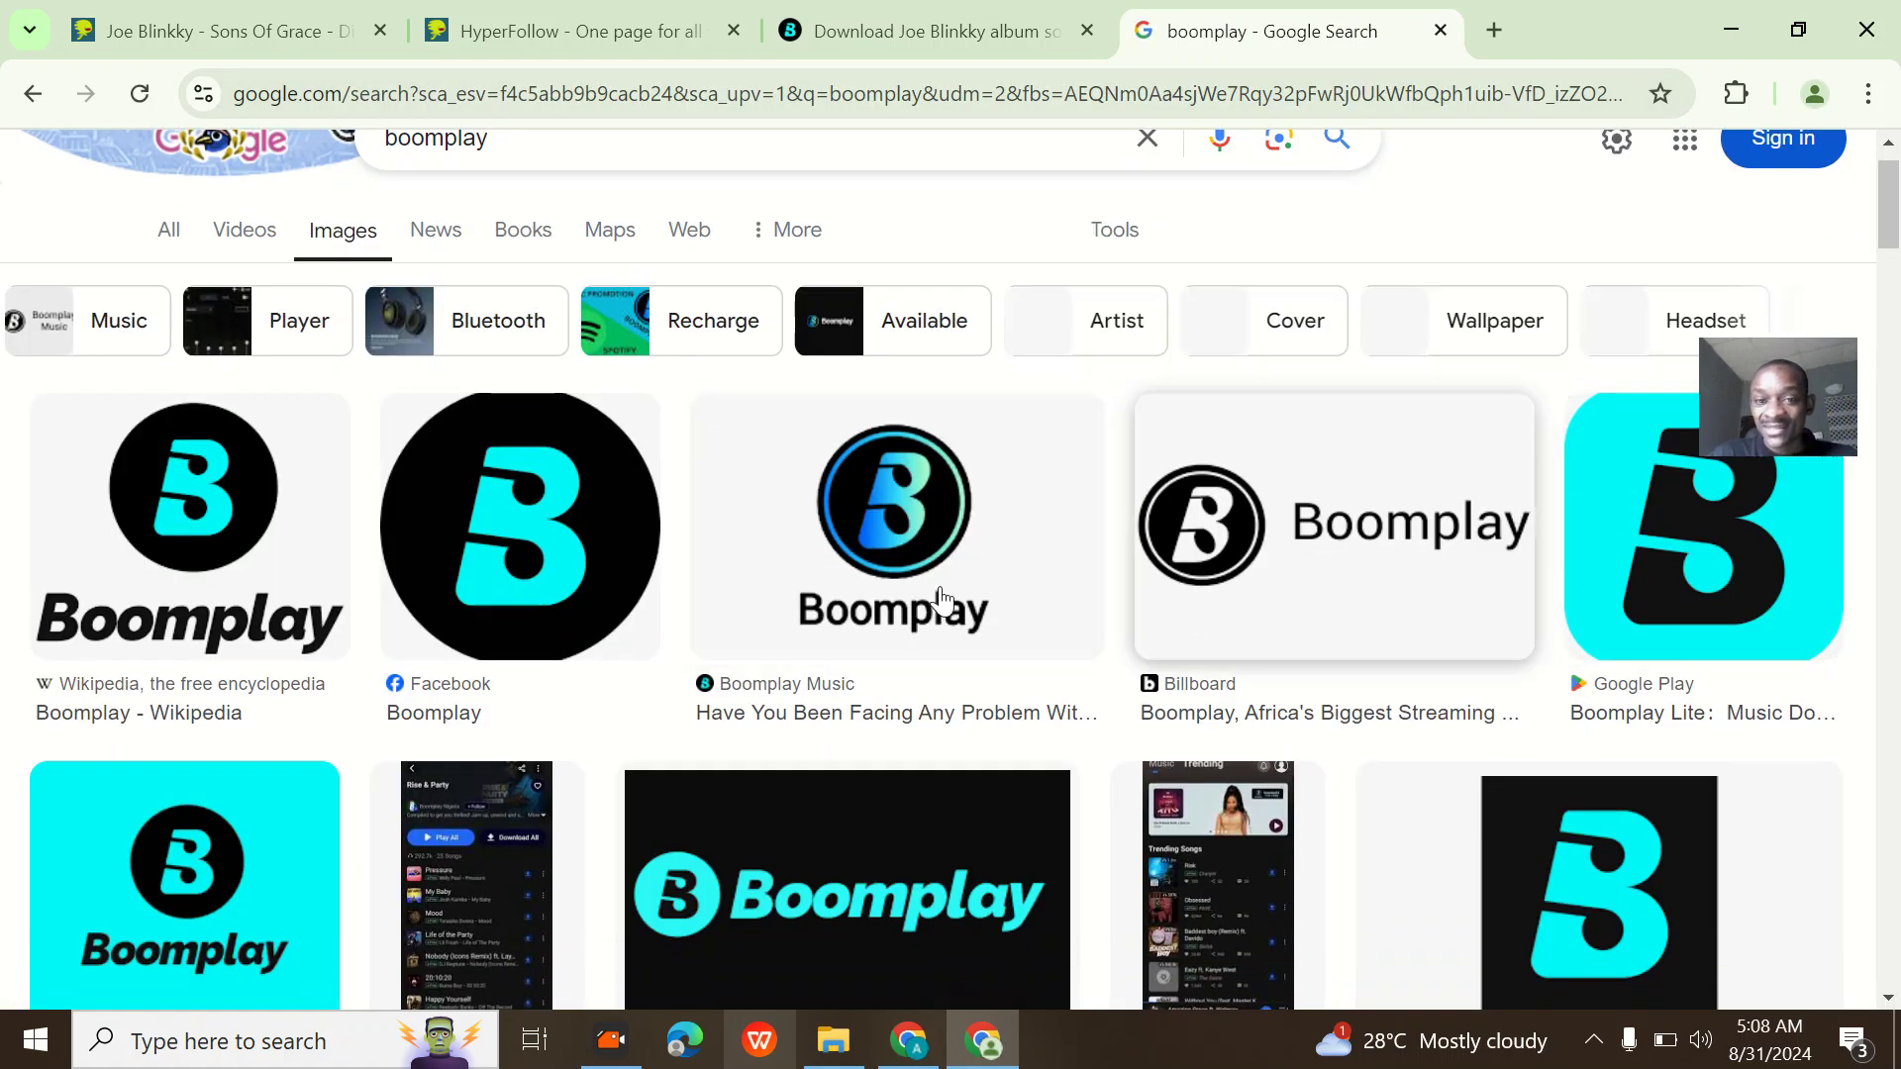
pyautogui.moveTo(1640, 545)
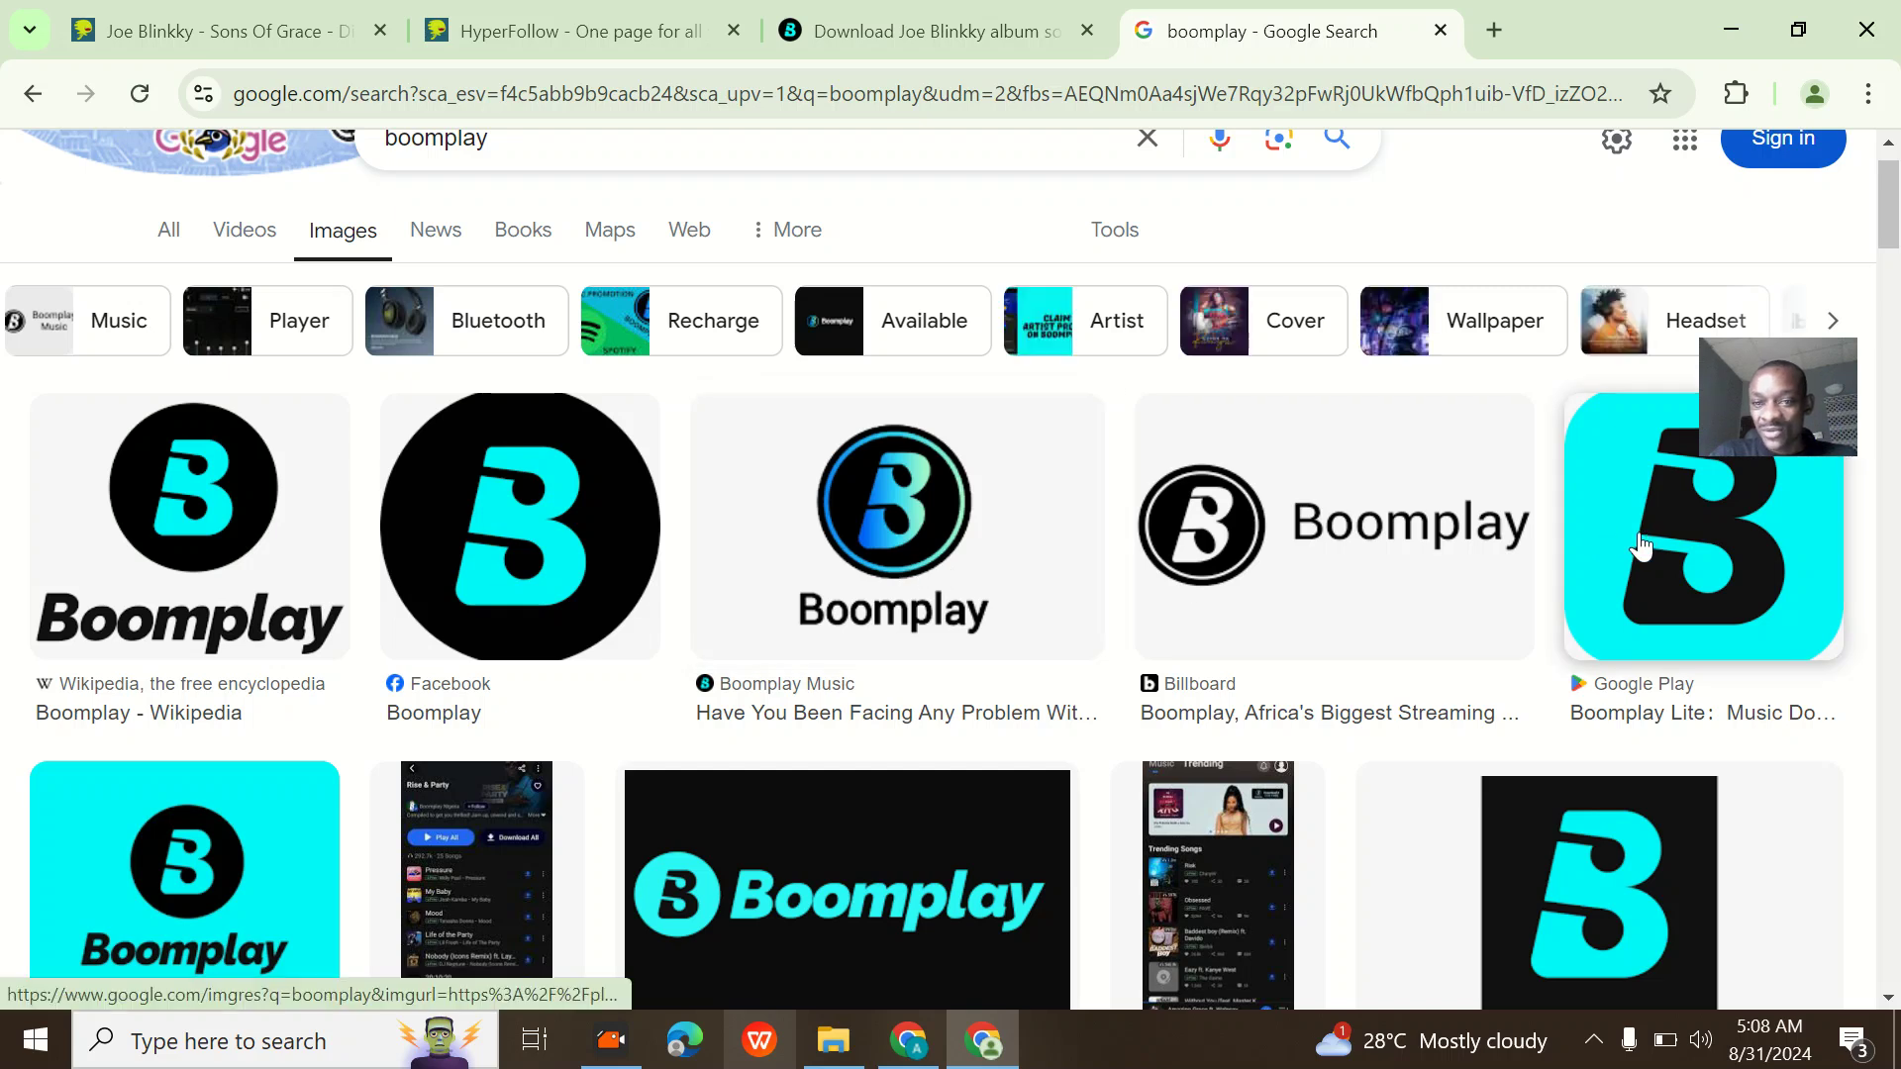
pyautogui.moveTo(977, 515)
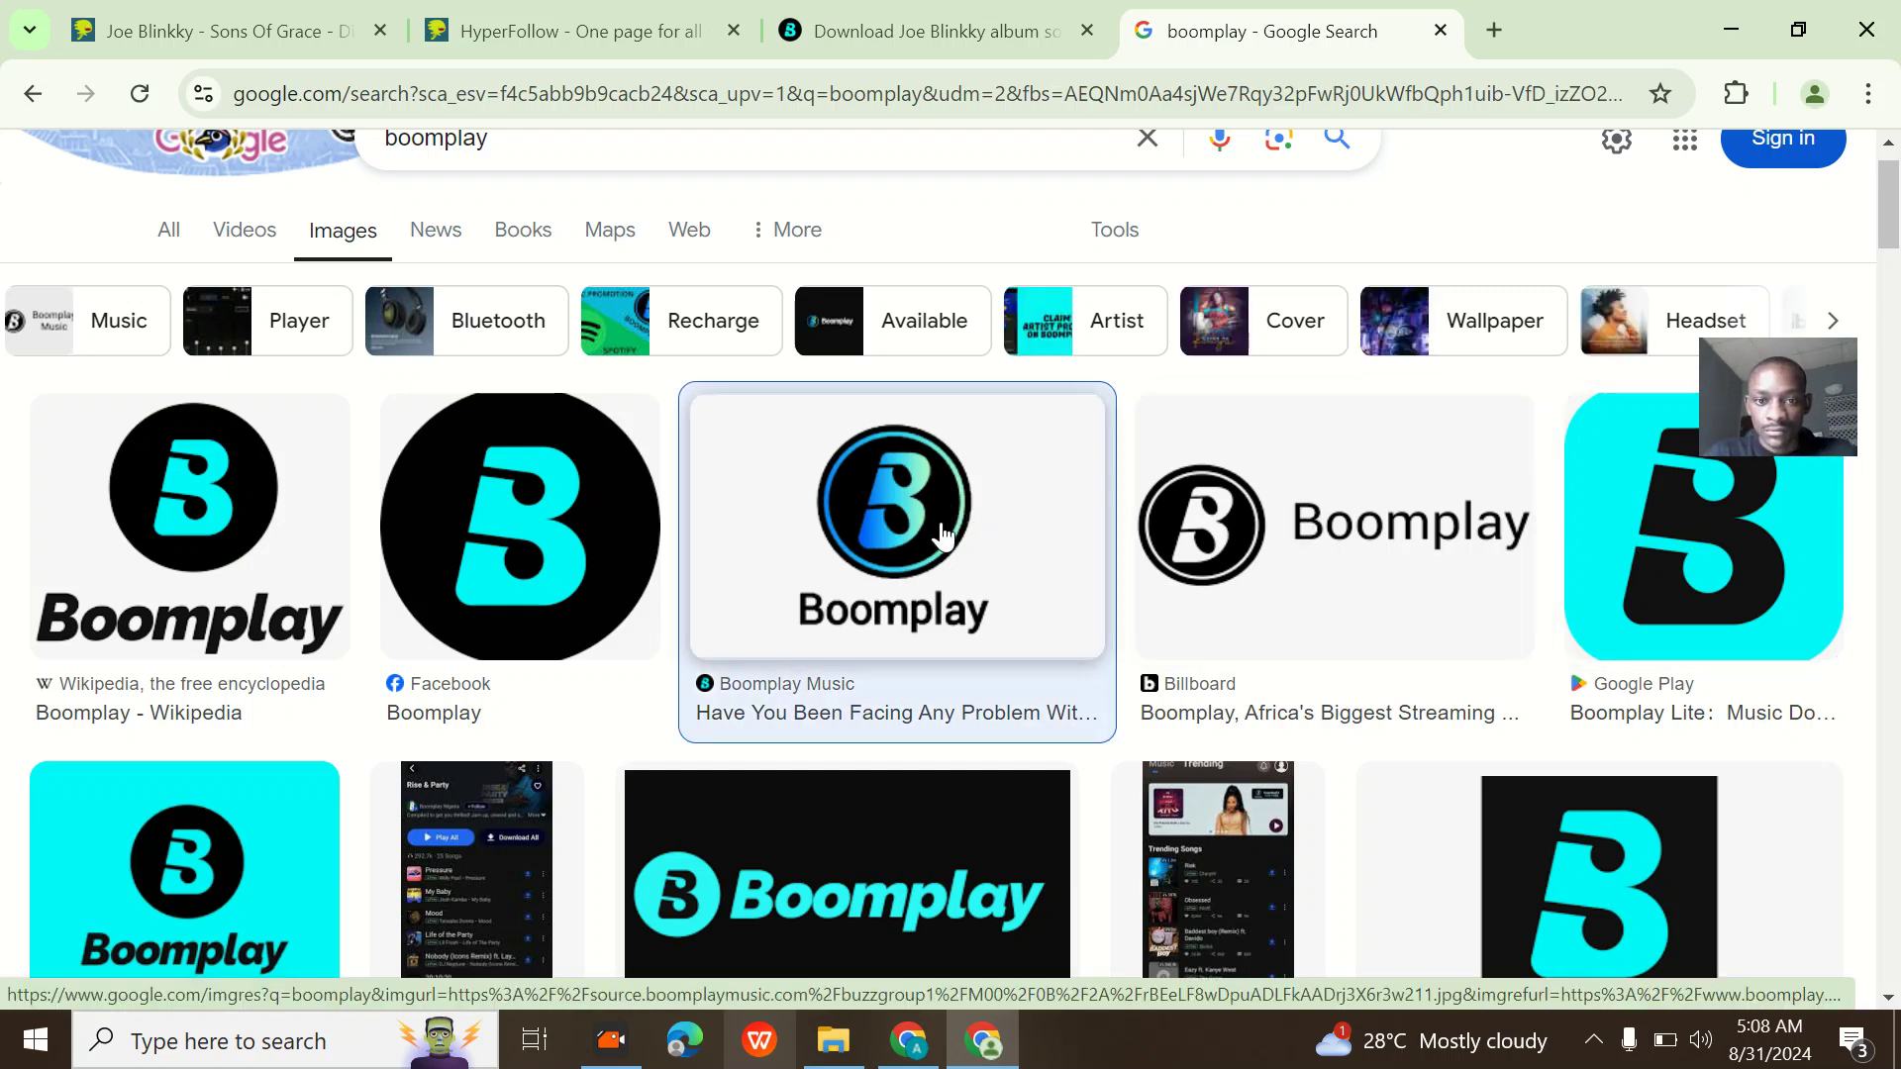
pyautogui.click(895, 523)
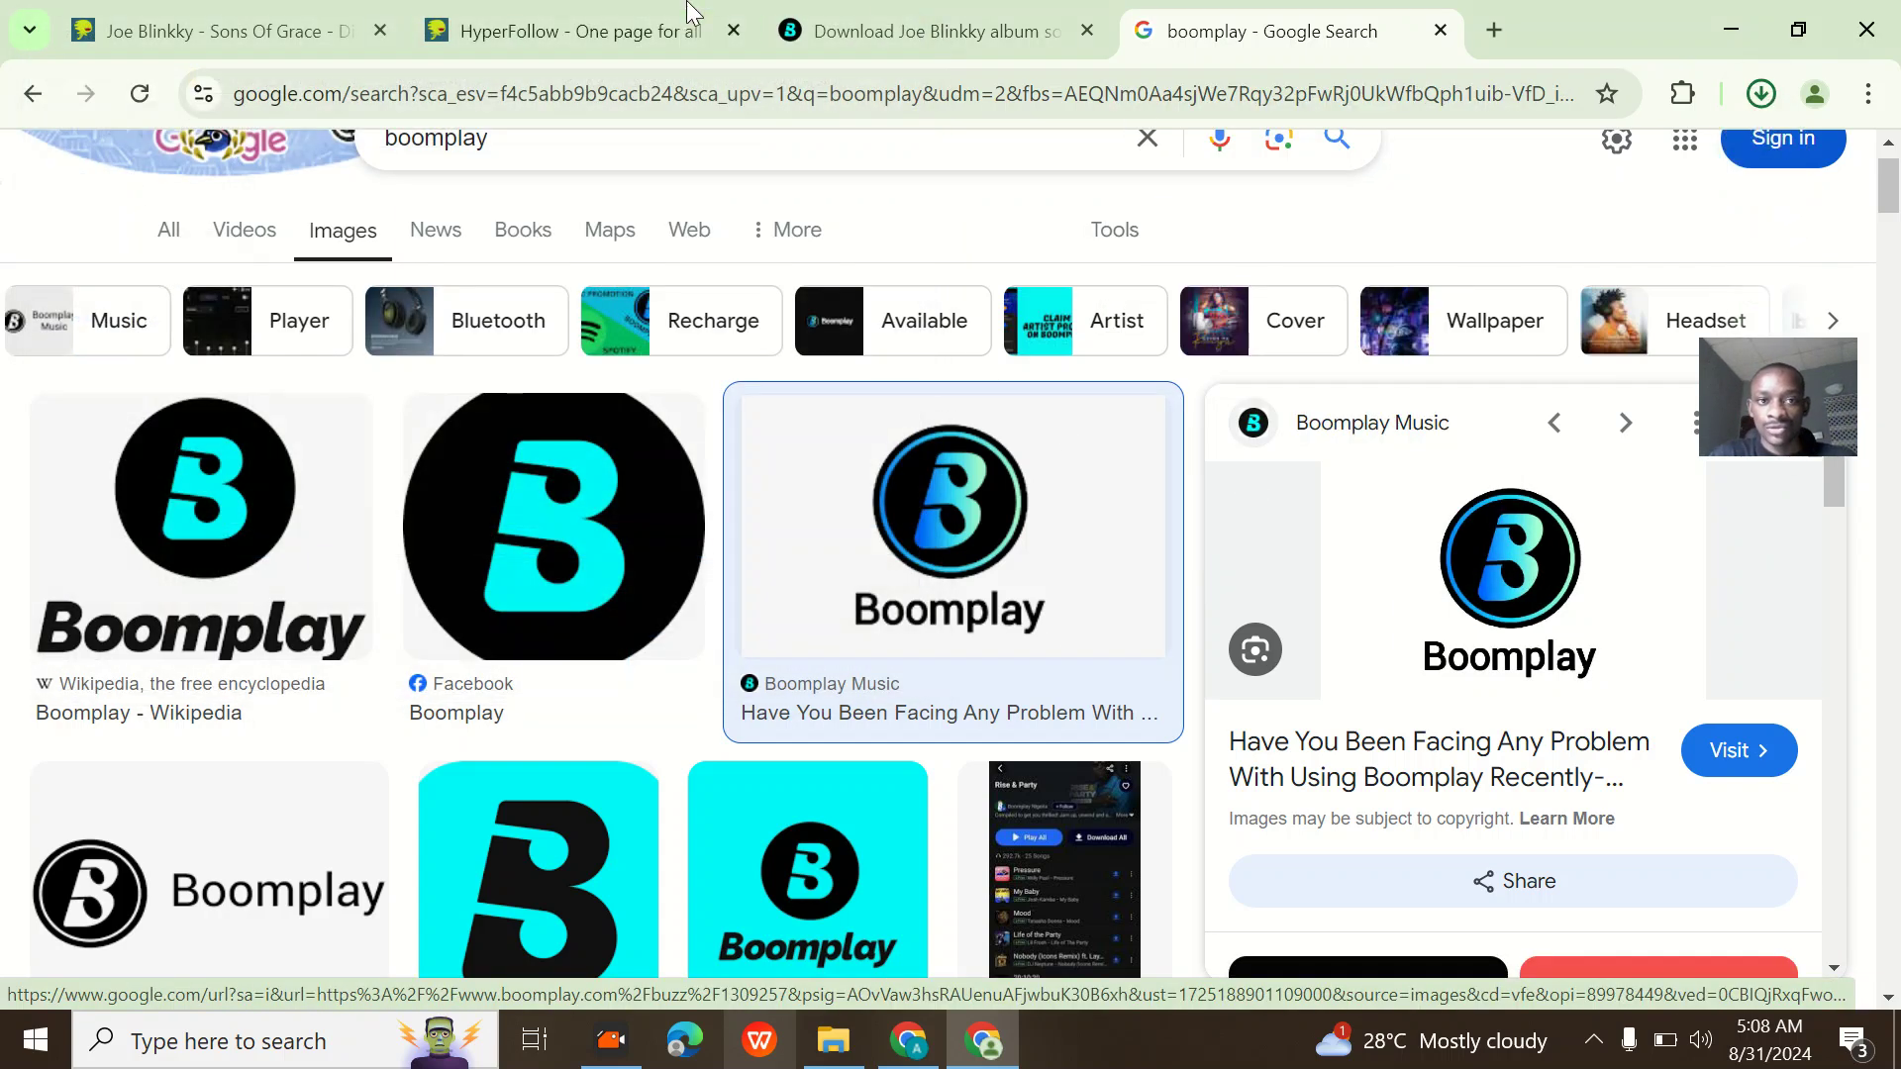
pyautogui.click(570, 30)
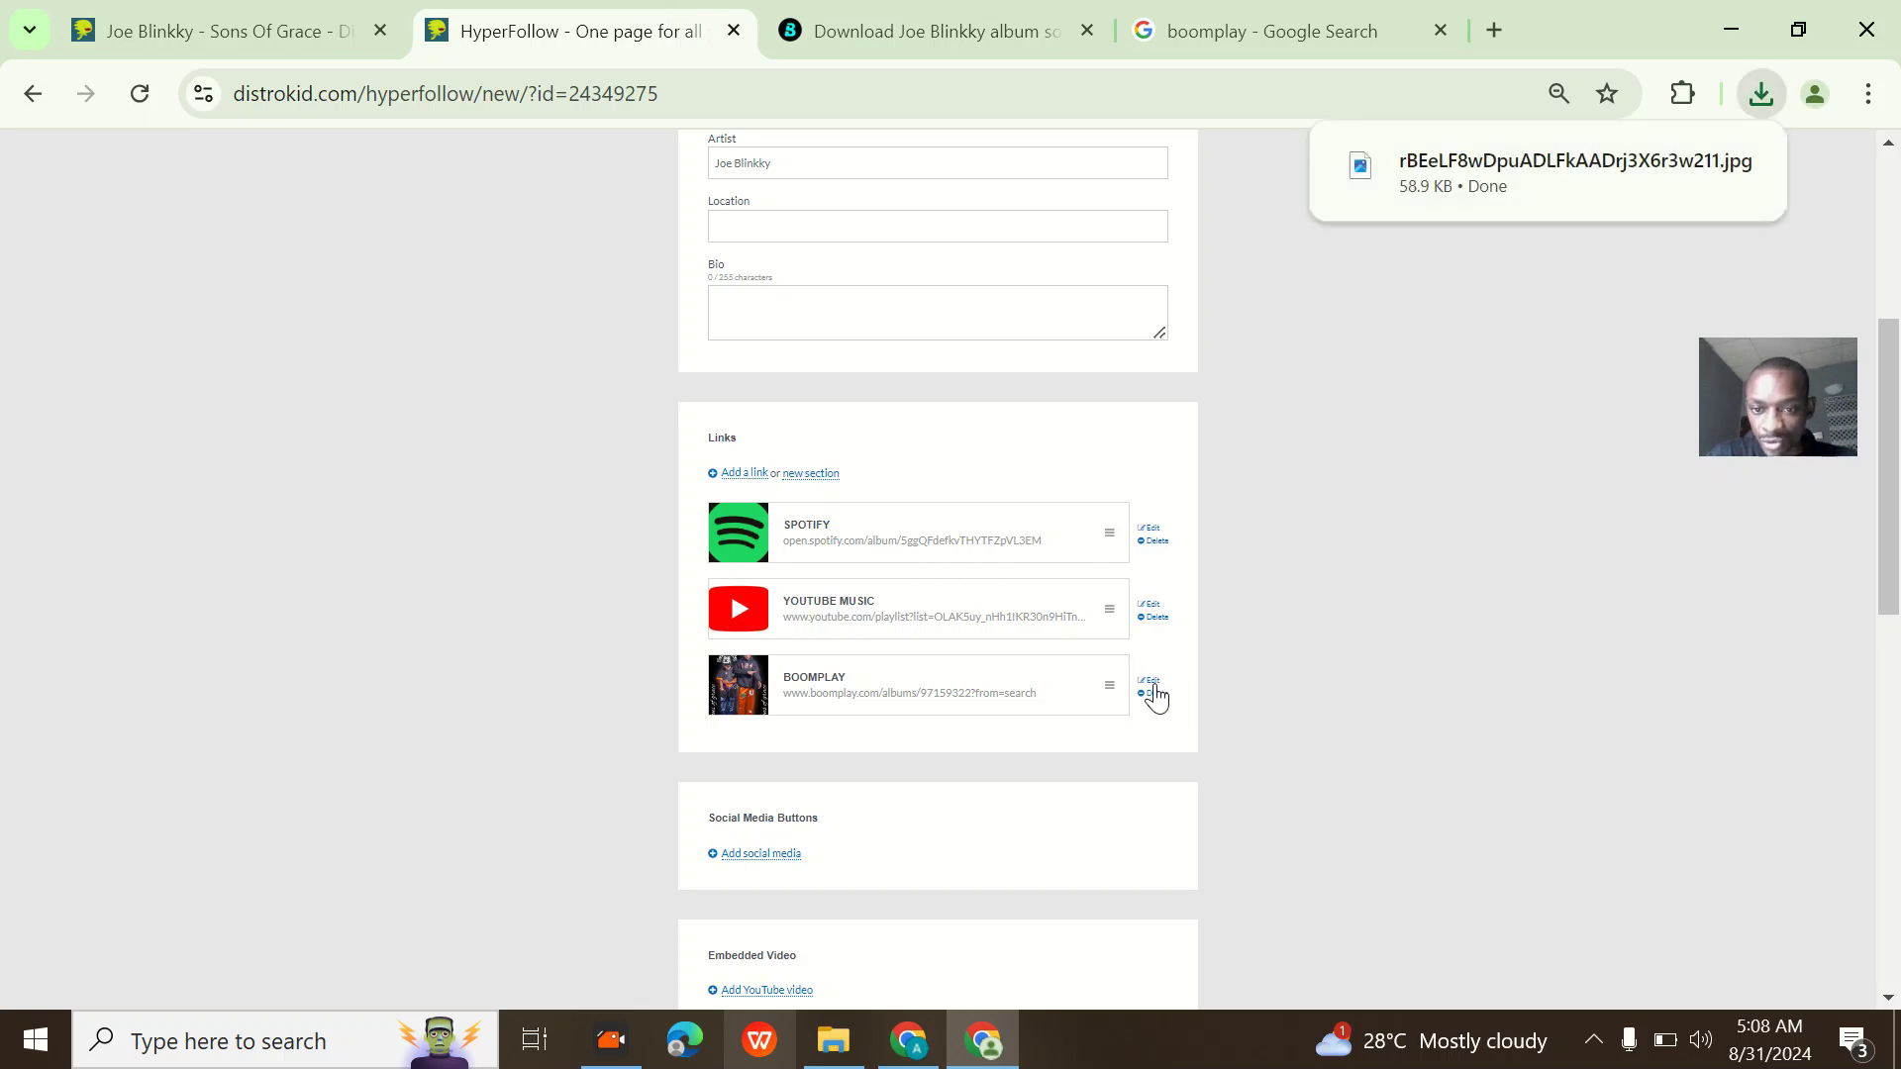
# Replace the Boomplay link's album art with the downloaded Boomplay logo and save the link
pyautogui.click(1146, 681)
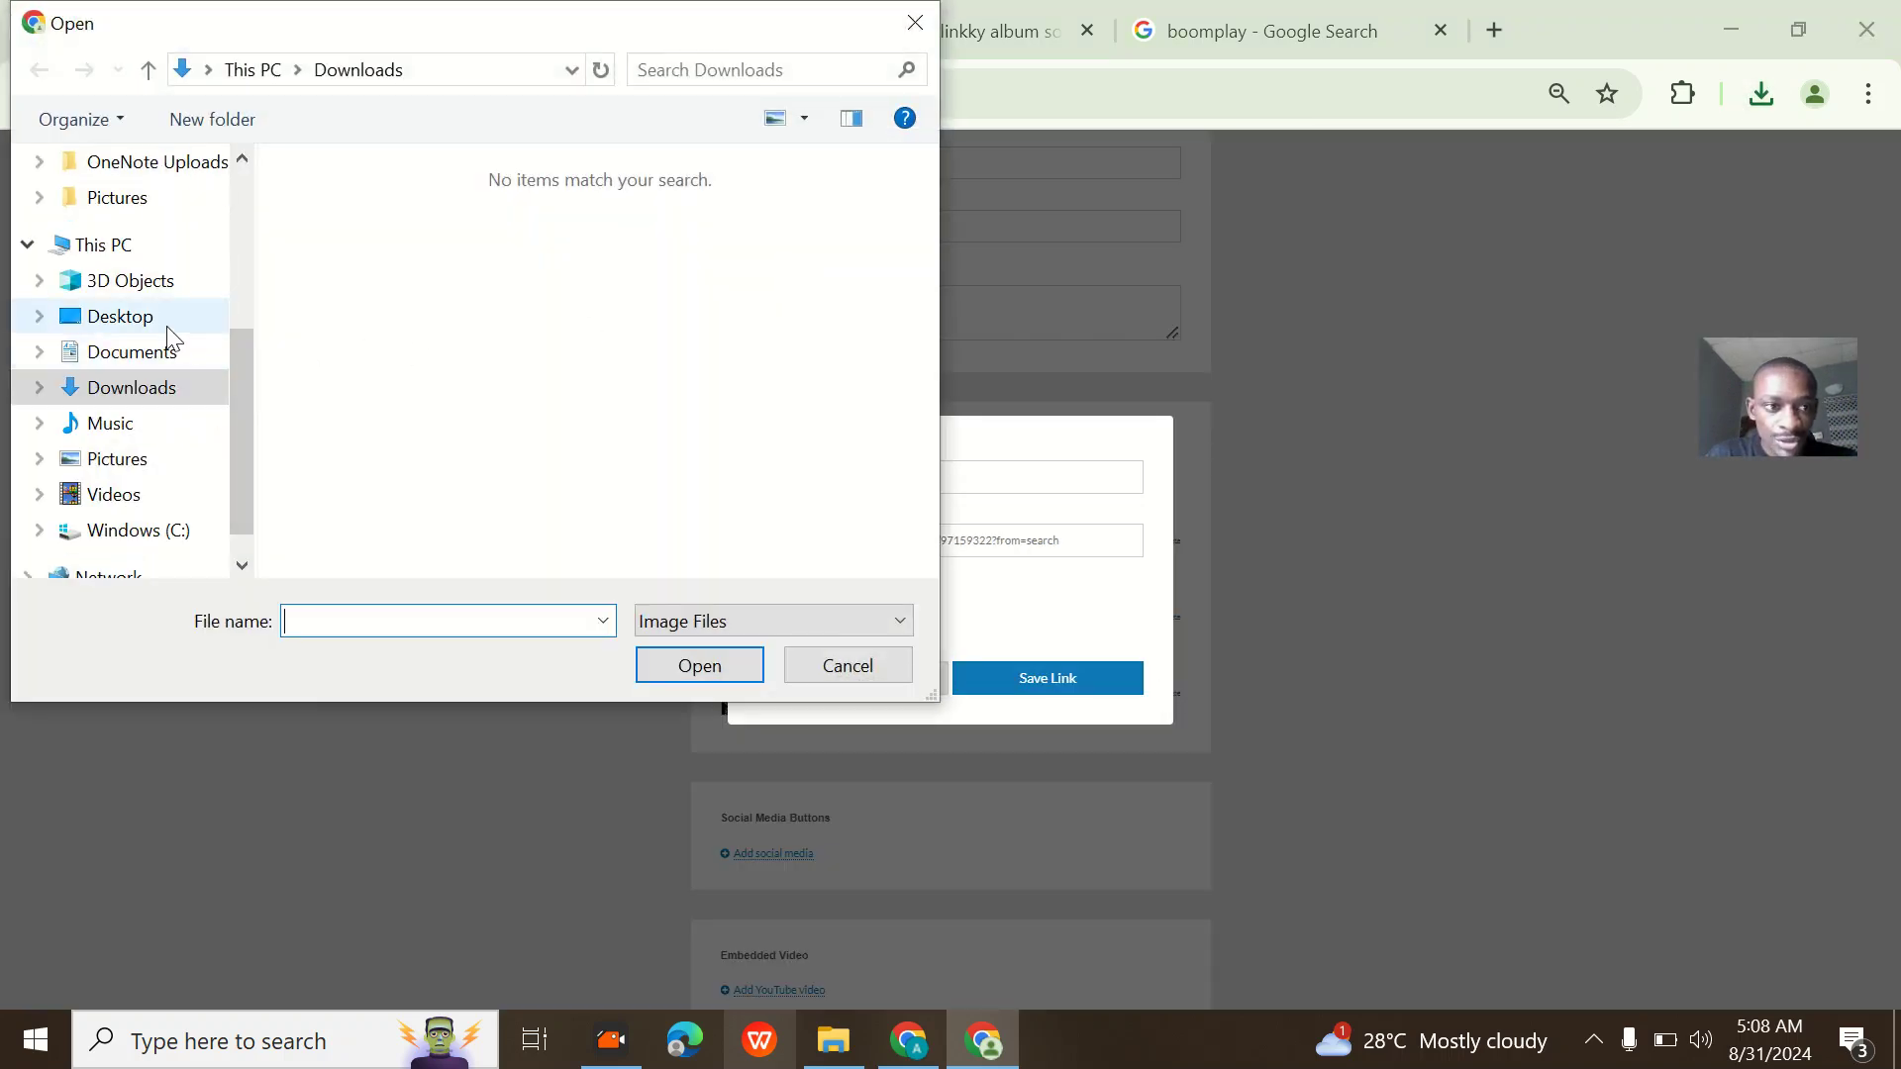
pyautogui.click(130, 386)
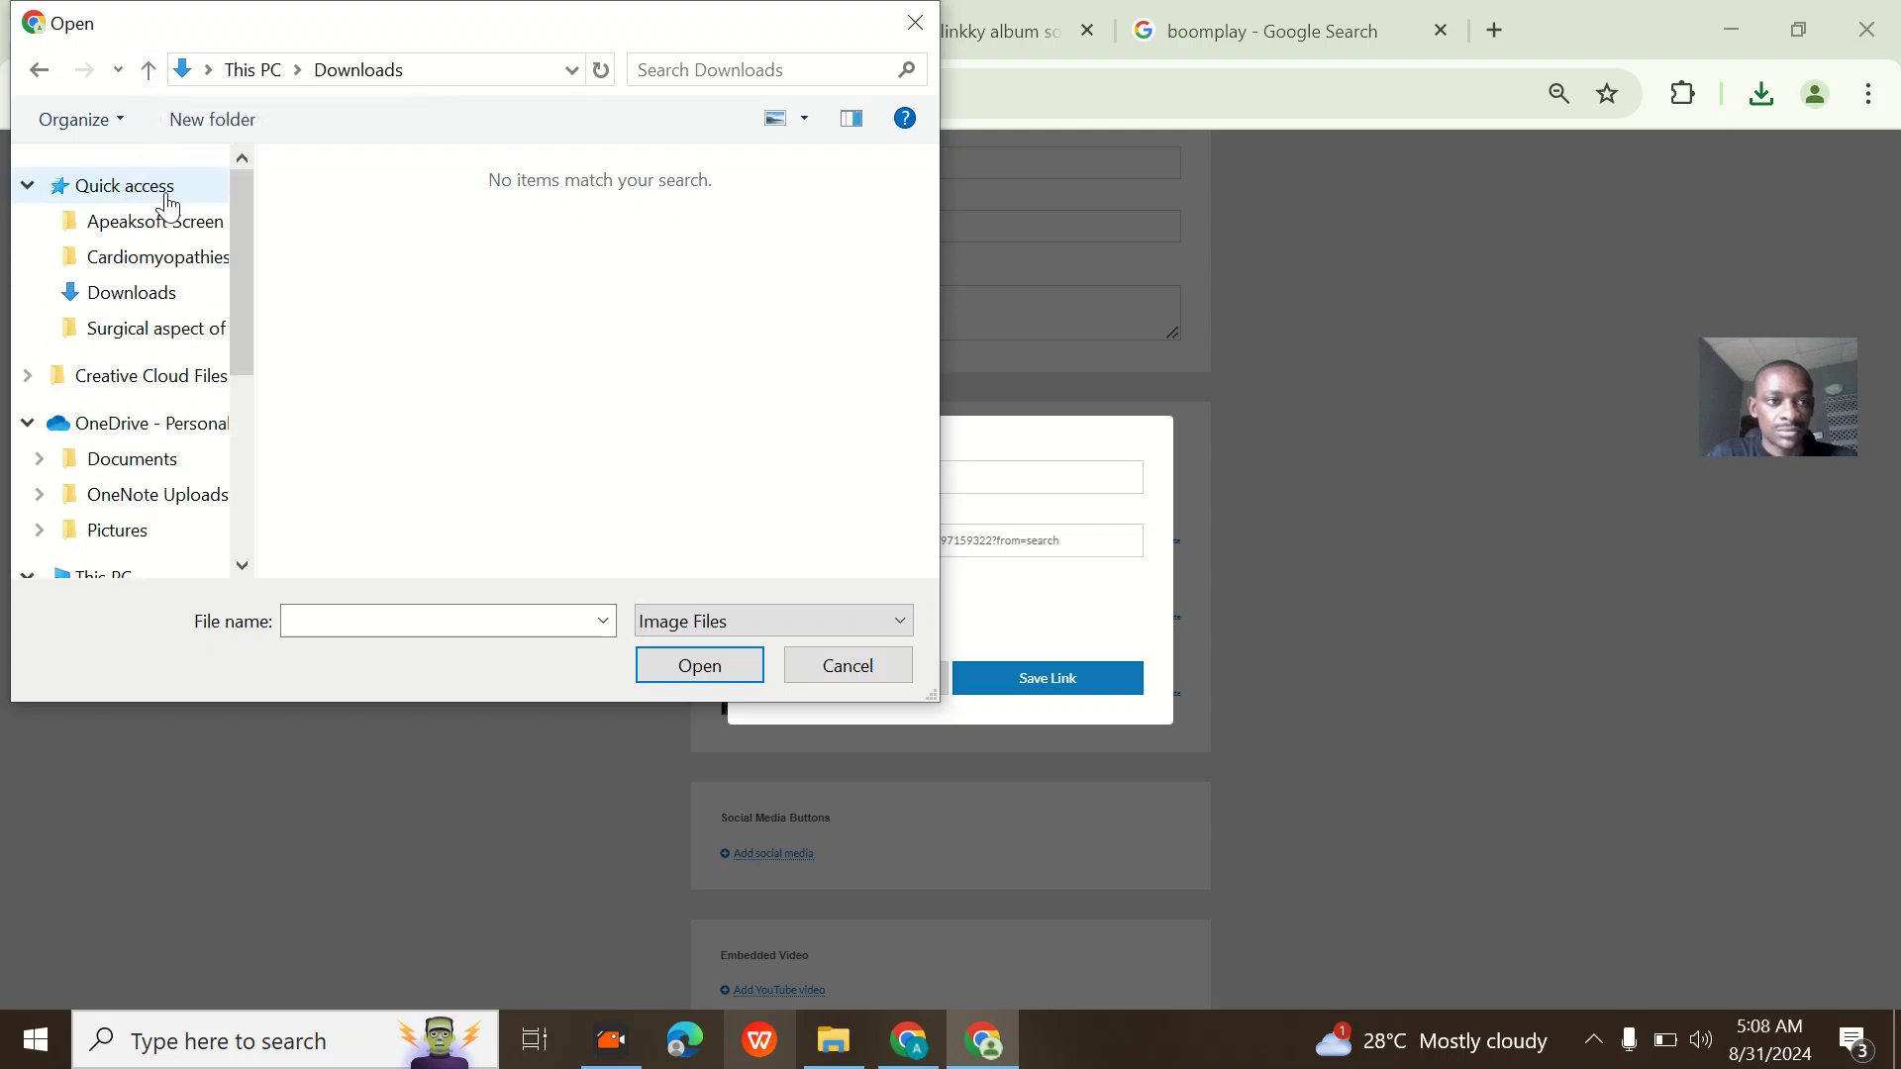
pyautogui.click(131, 187)
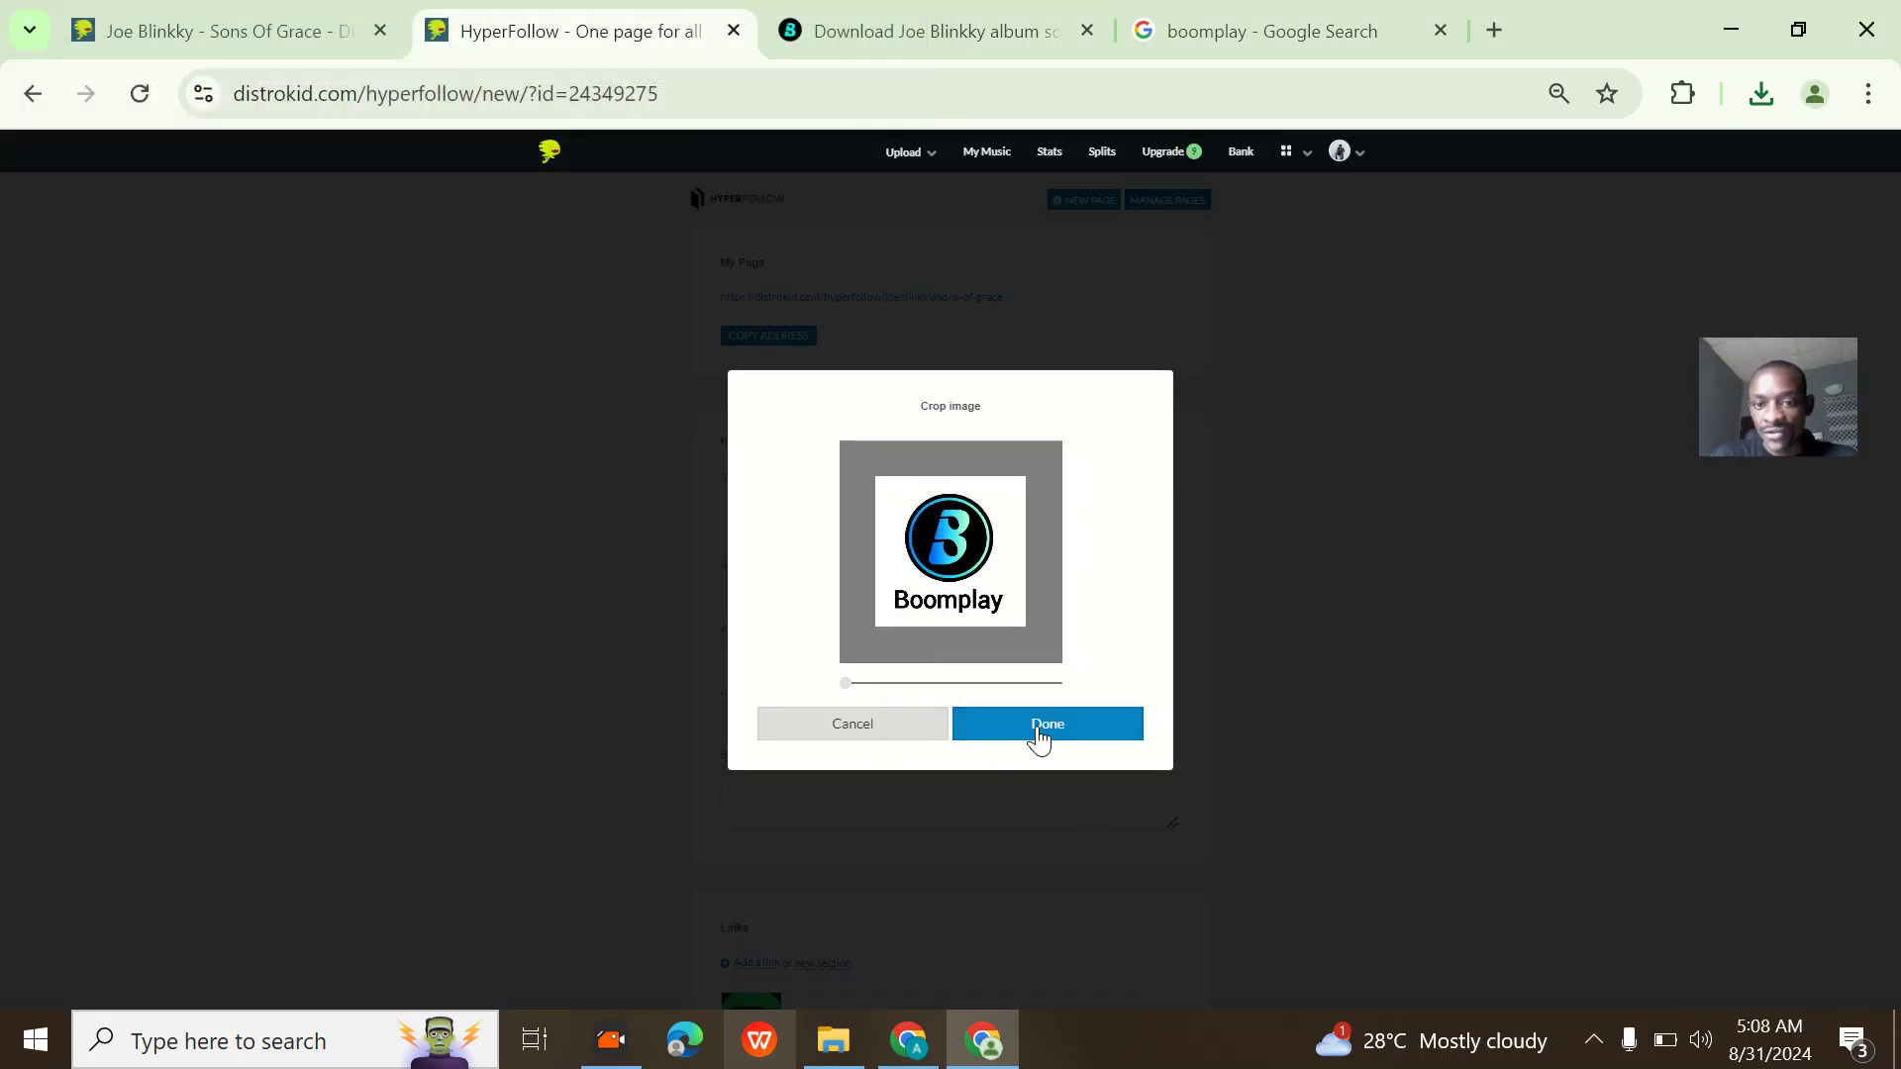
pyautogui.click(1046, 724)
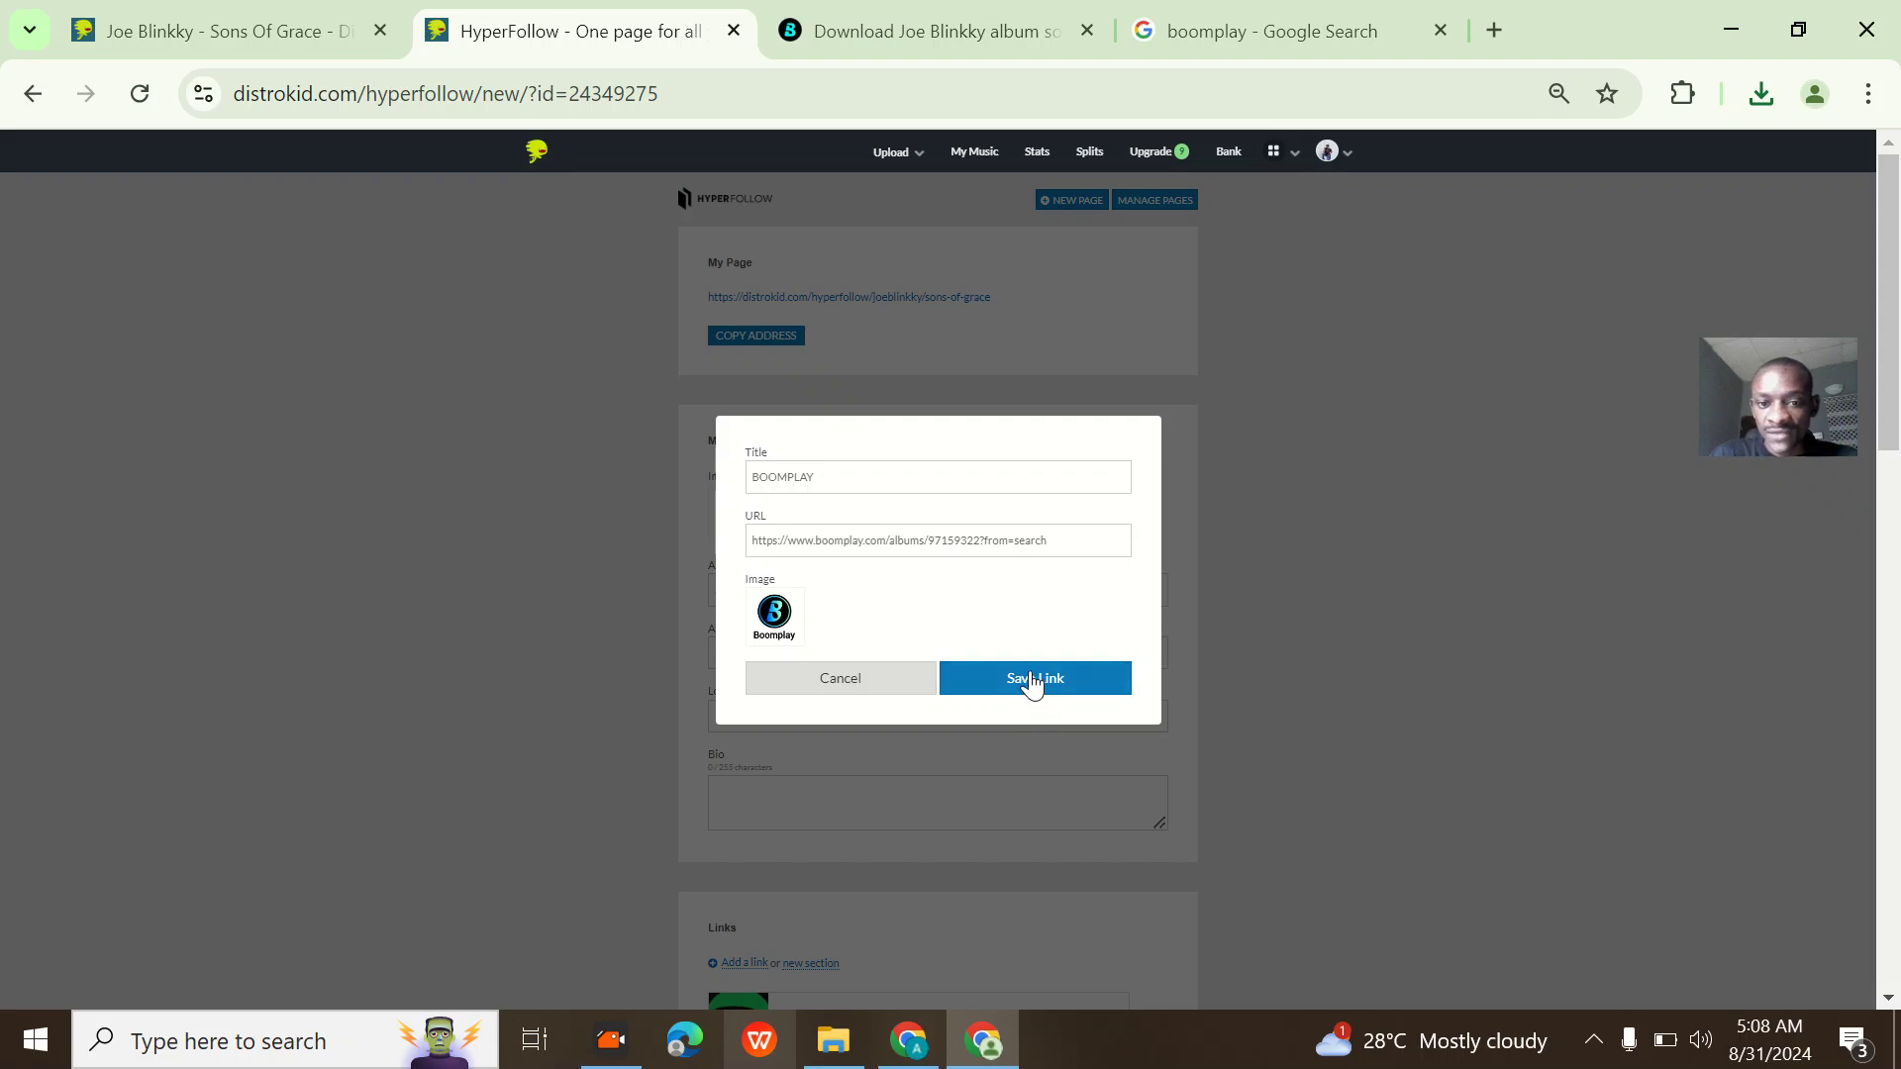
pyautogui.click(1034, 677)
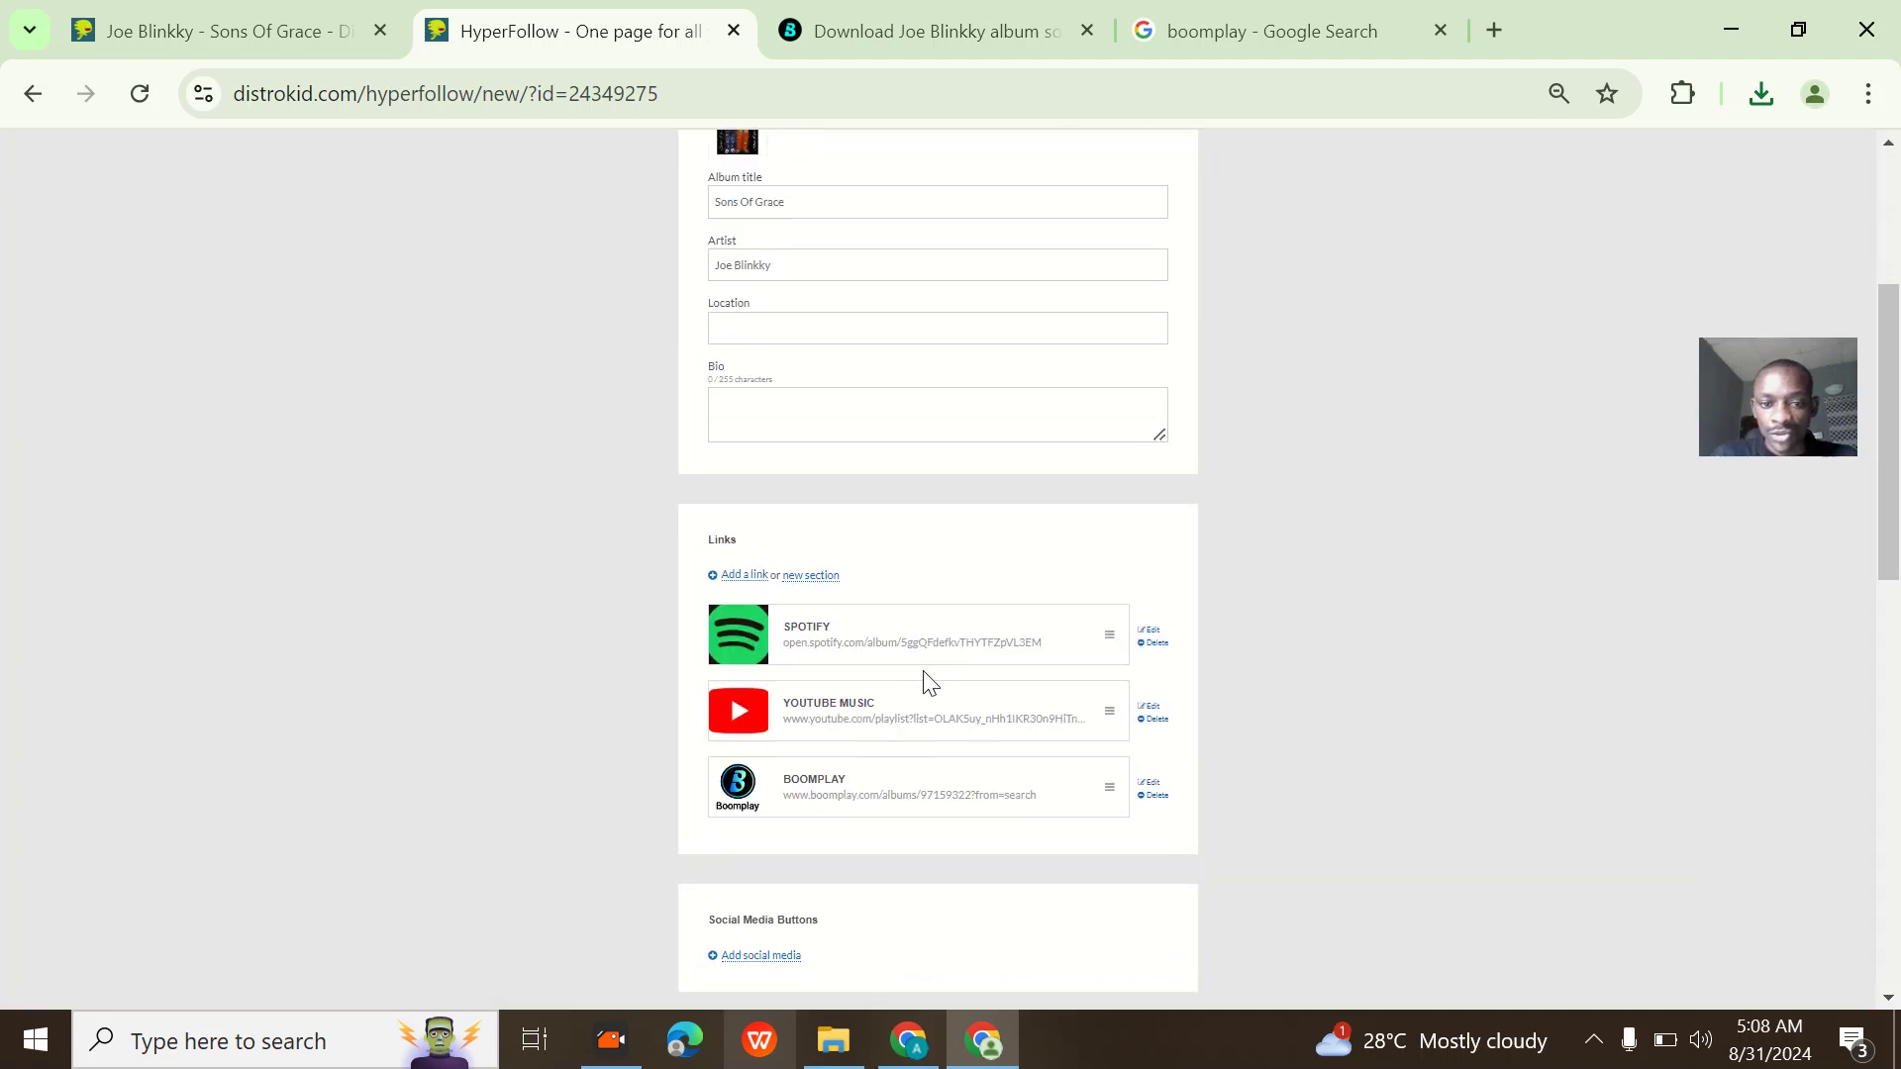
pyautogui.click(933, 30)
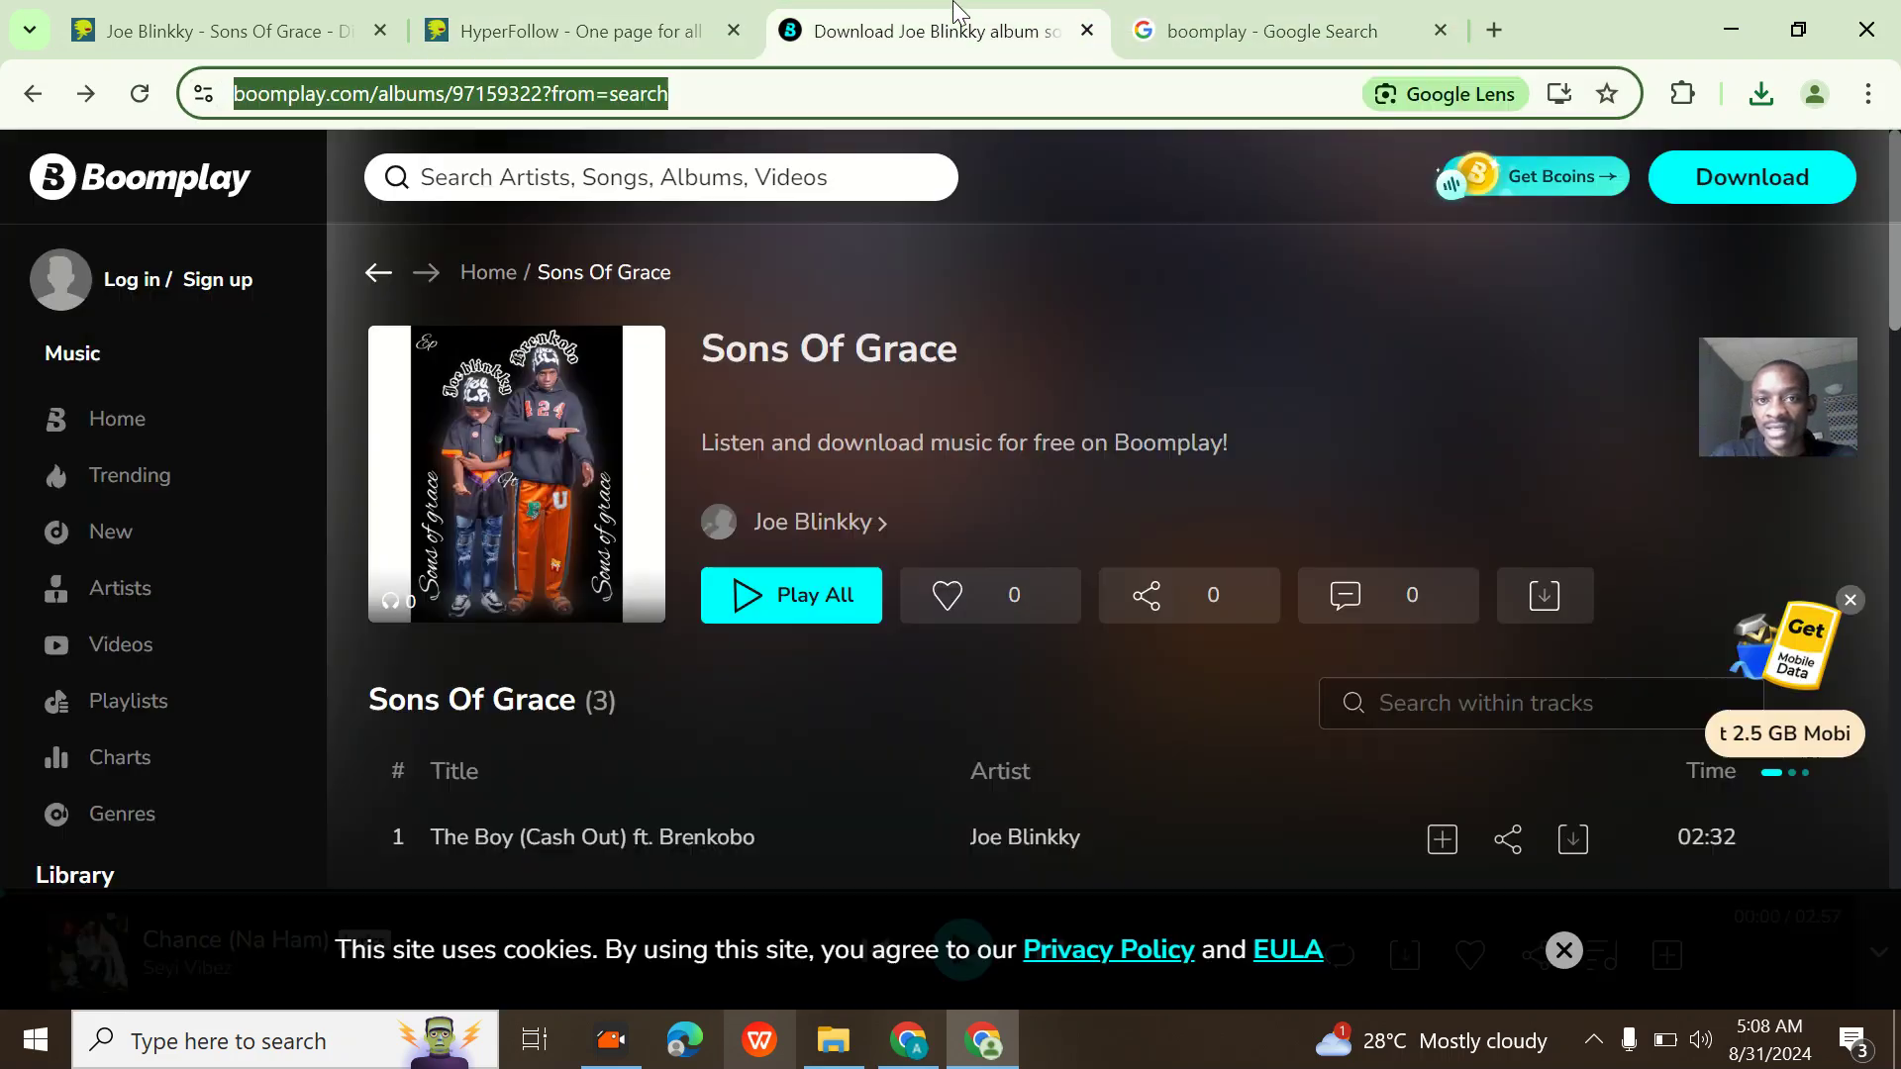
# Redirect the Boomplay tab to the Audiomack website via the address bar
pyautogui.write('AUDIO')
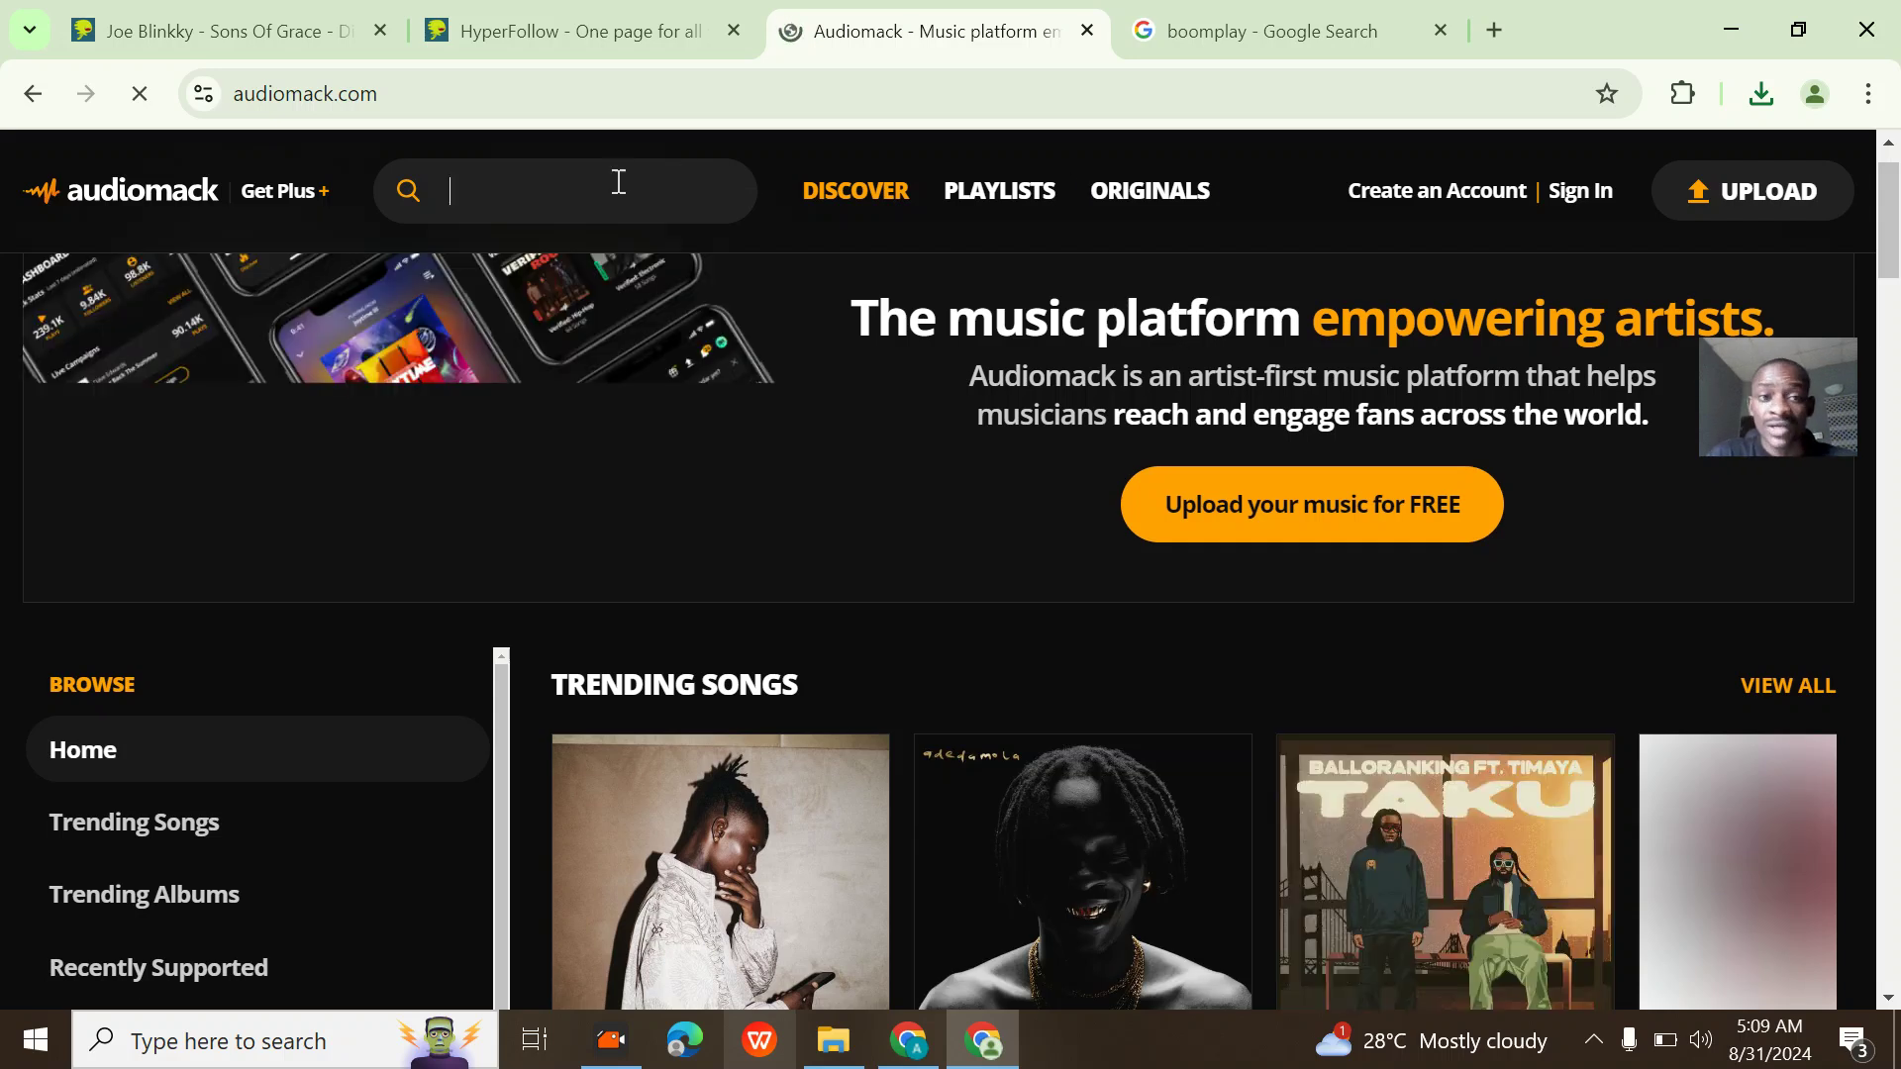
# Search Audiomack for Joe Blinkky and open the Sons of grace album with its track list
pyautogui.write('JOE BLINKKY')
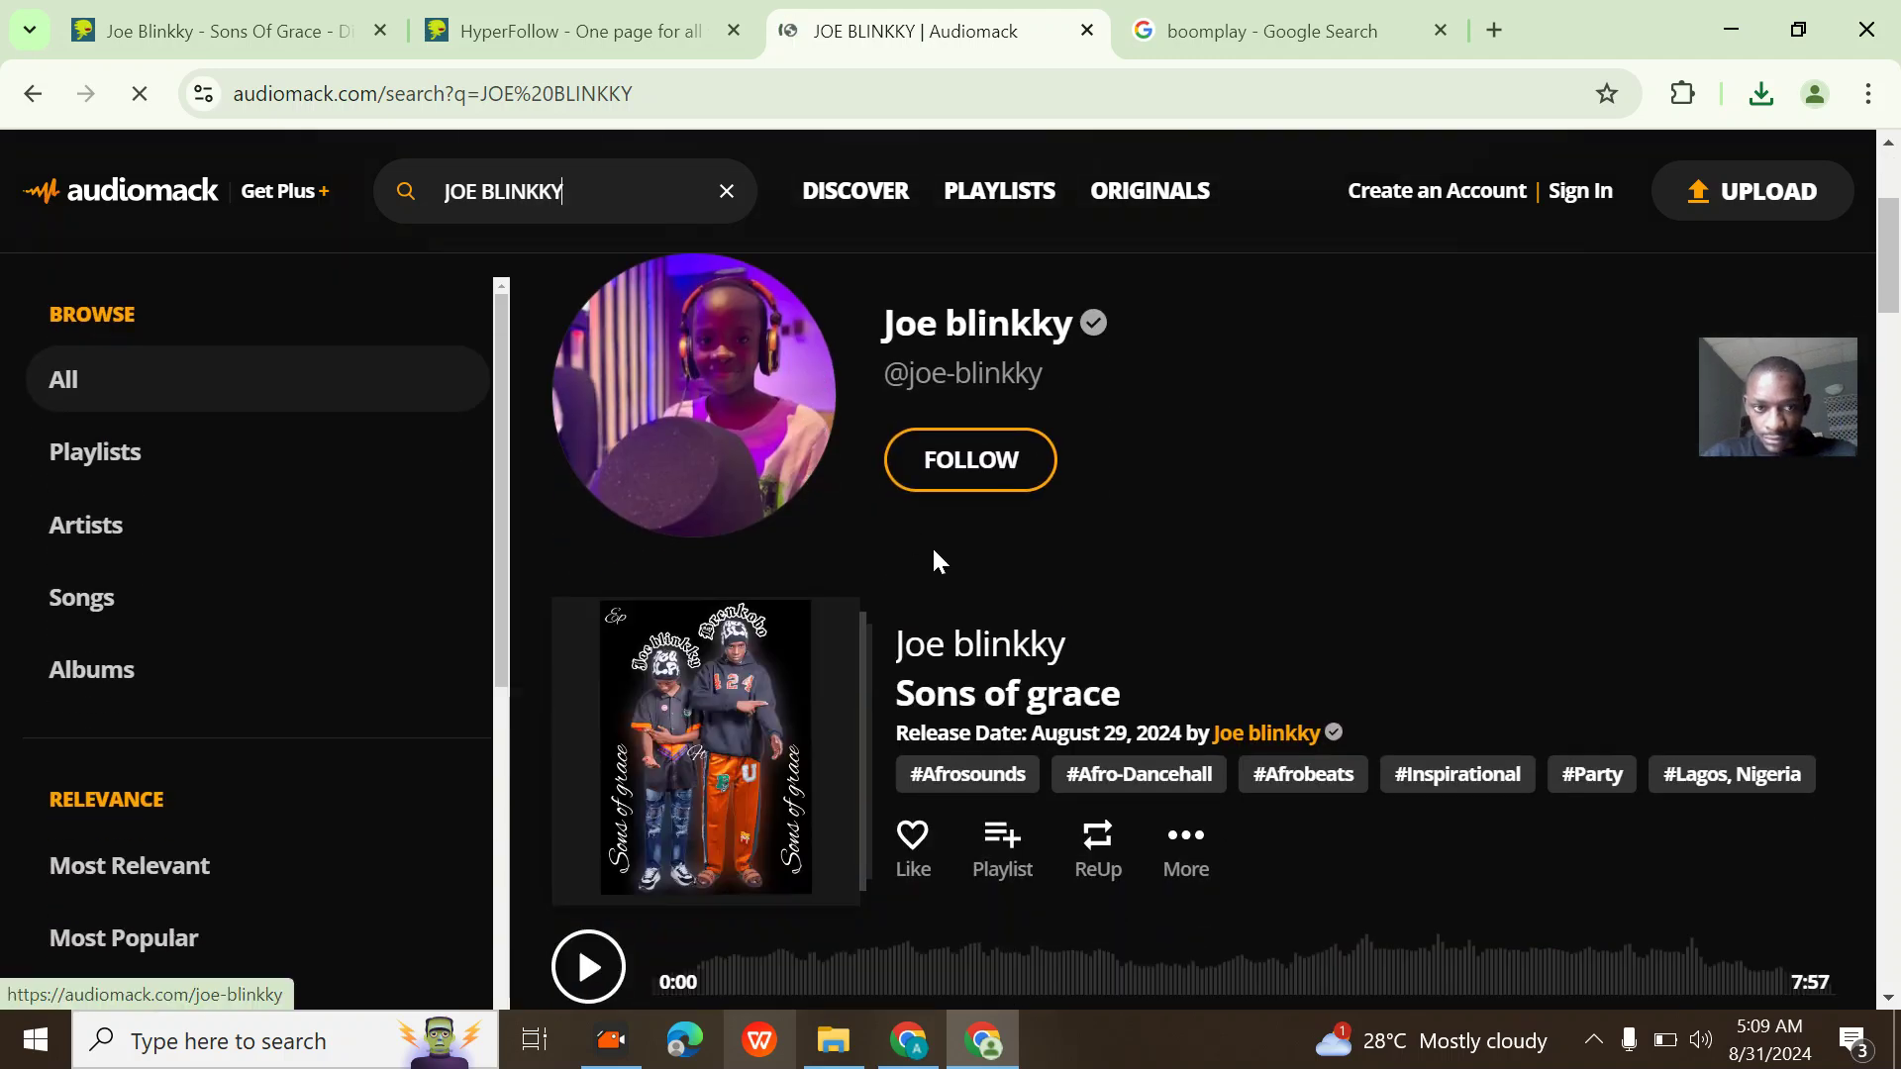
pyautogui.scroll(-3)
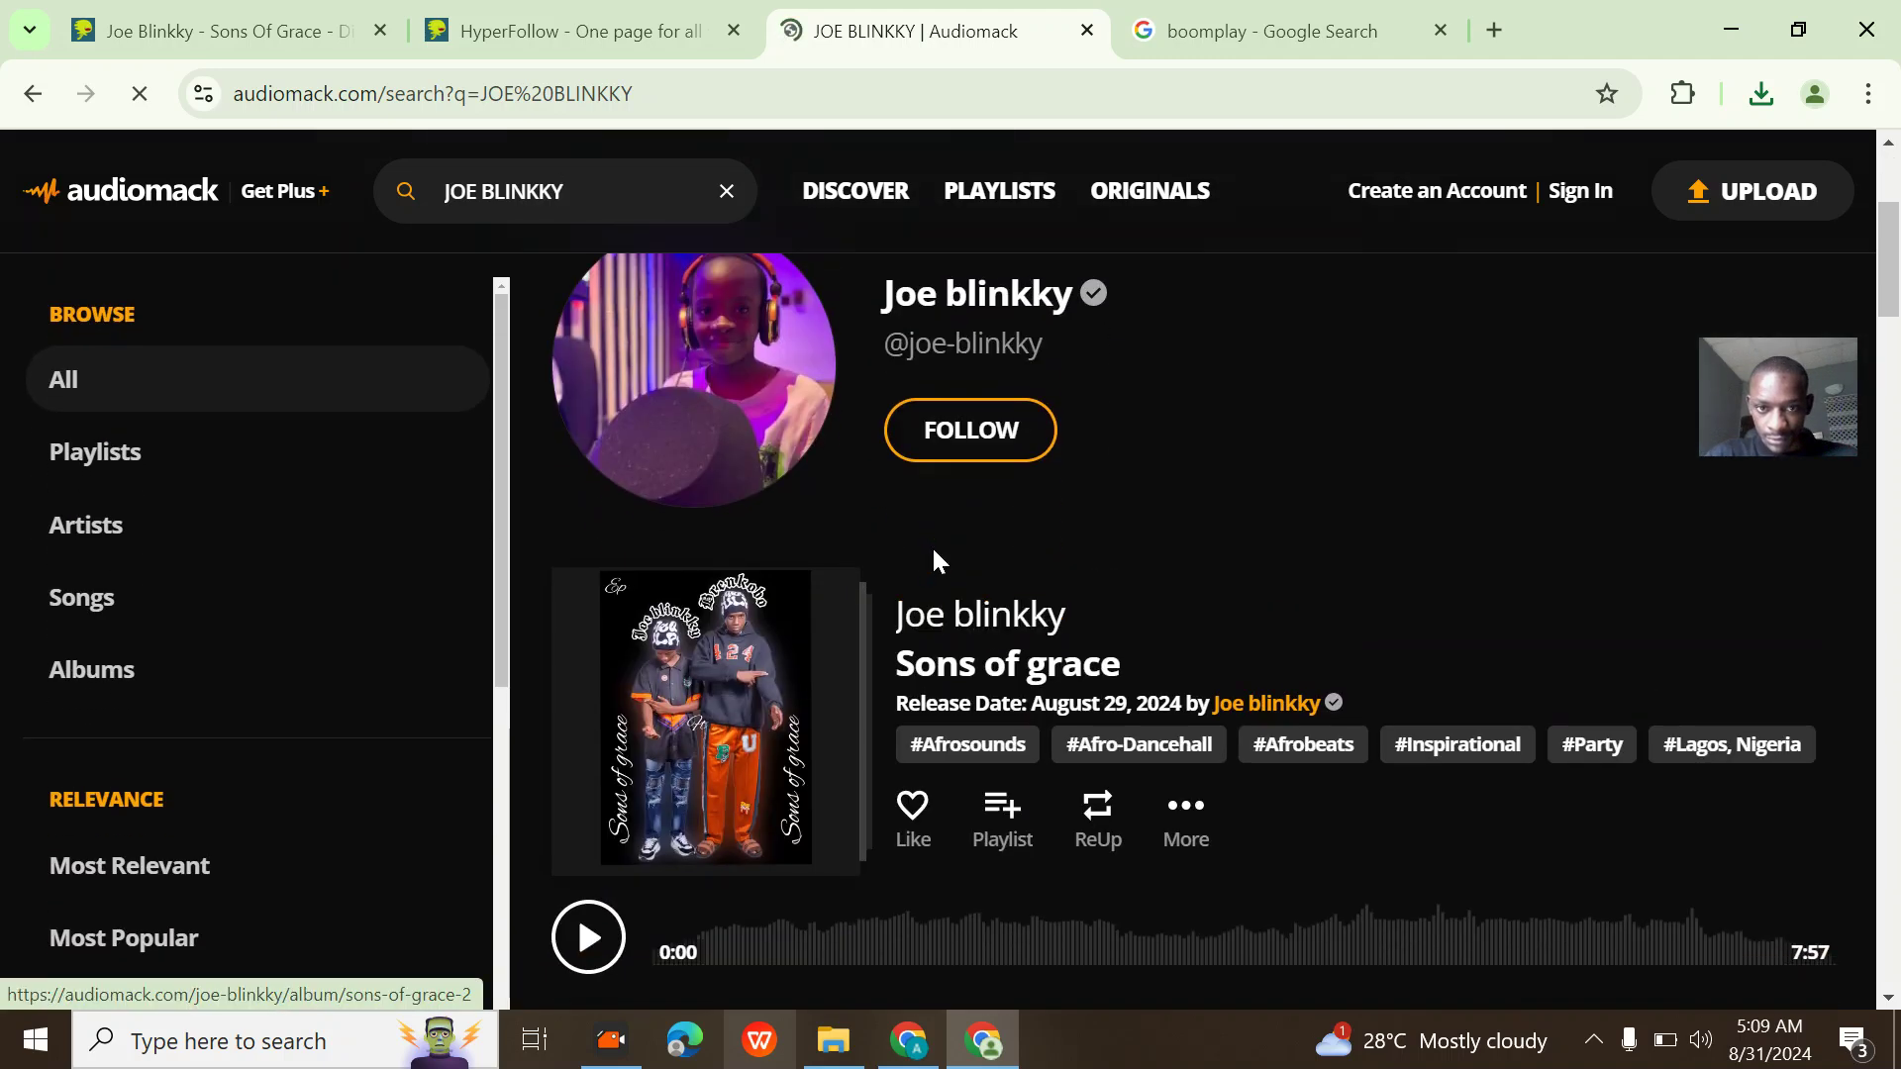
pyautogui.click(978, 614)
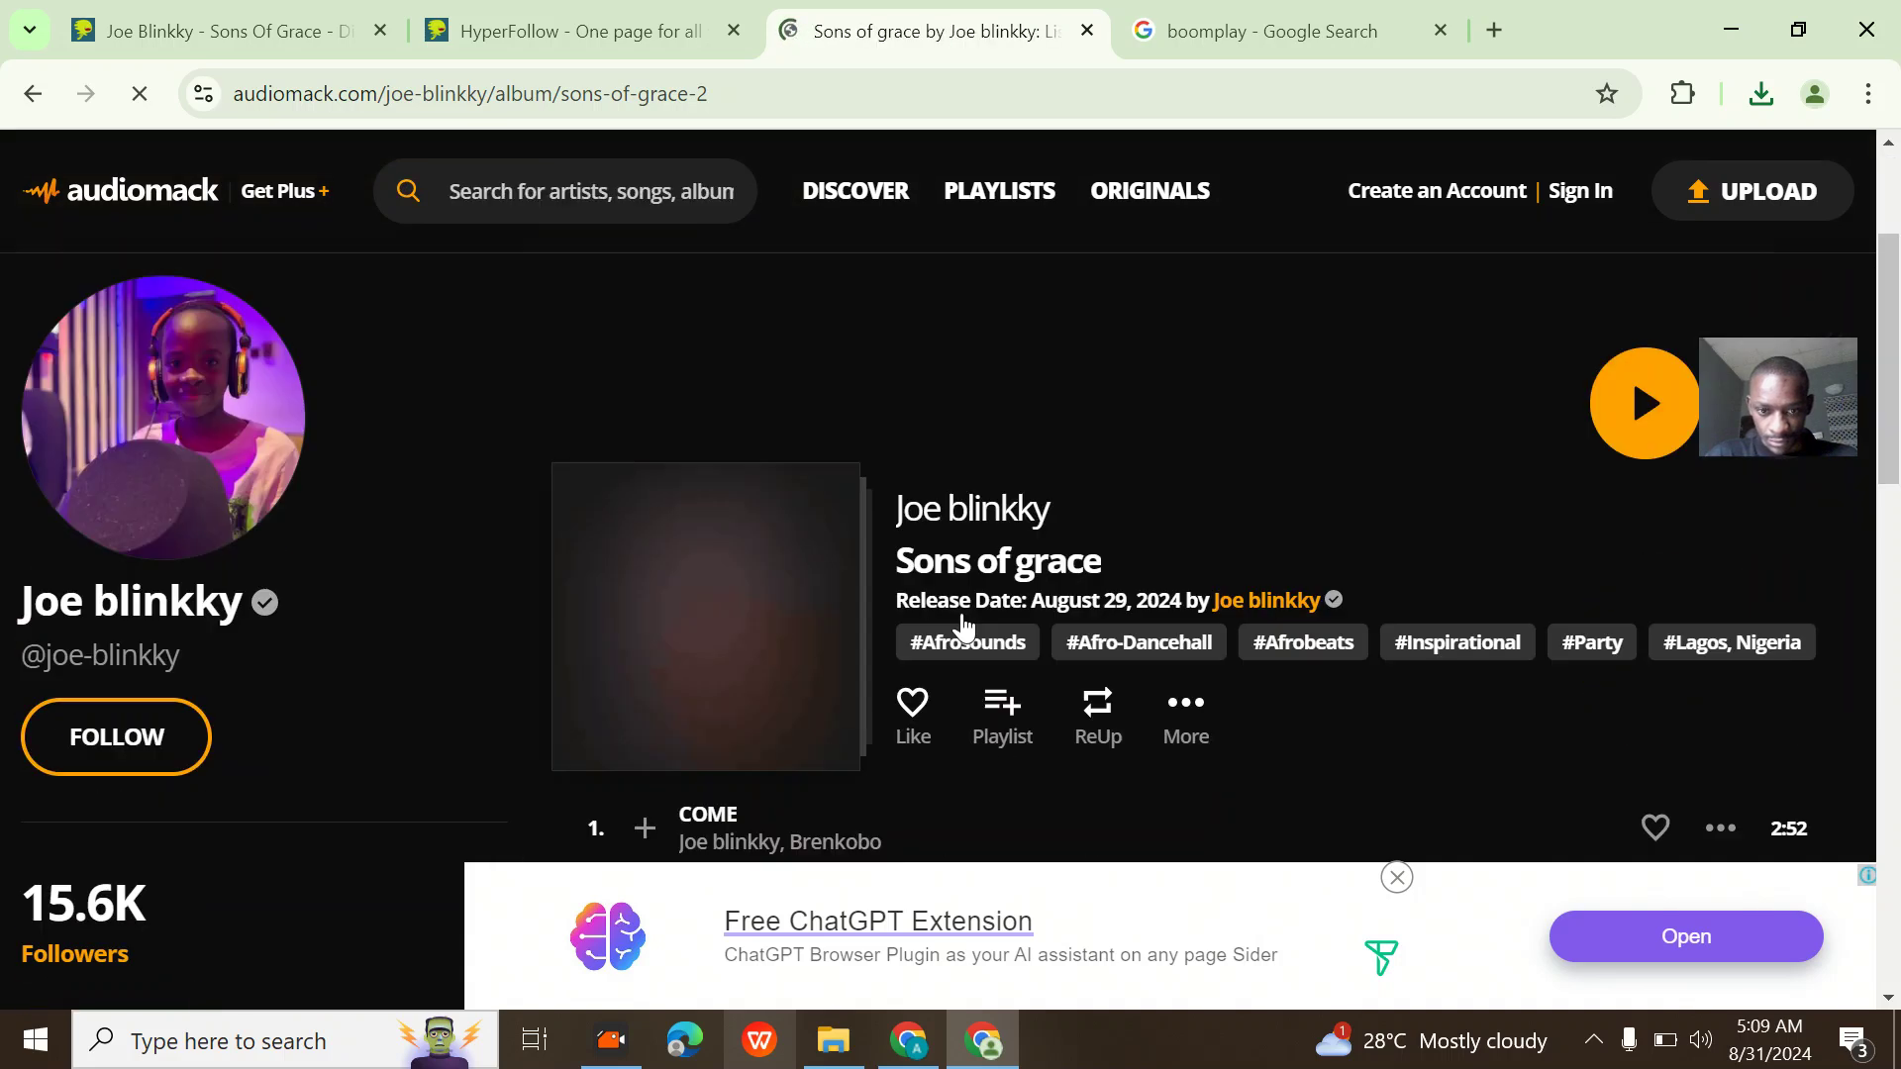
pyautogui.scroll(-3)
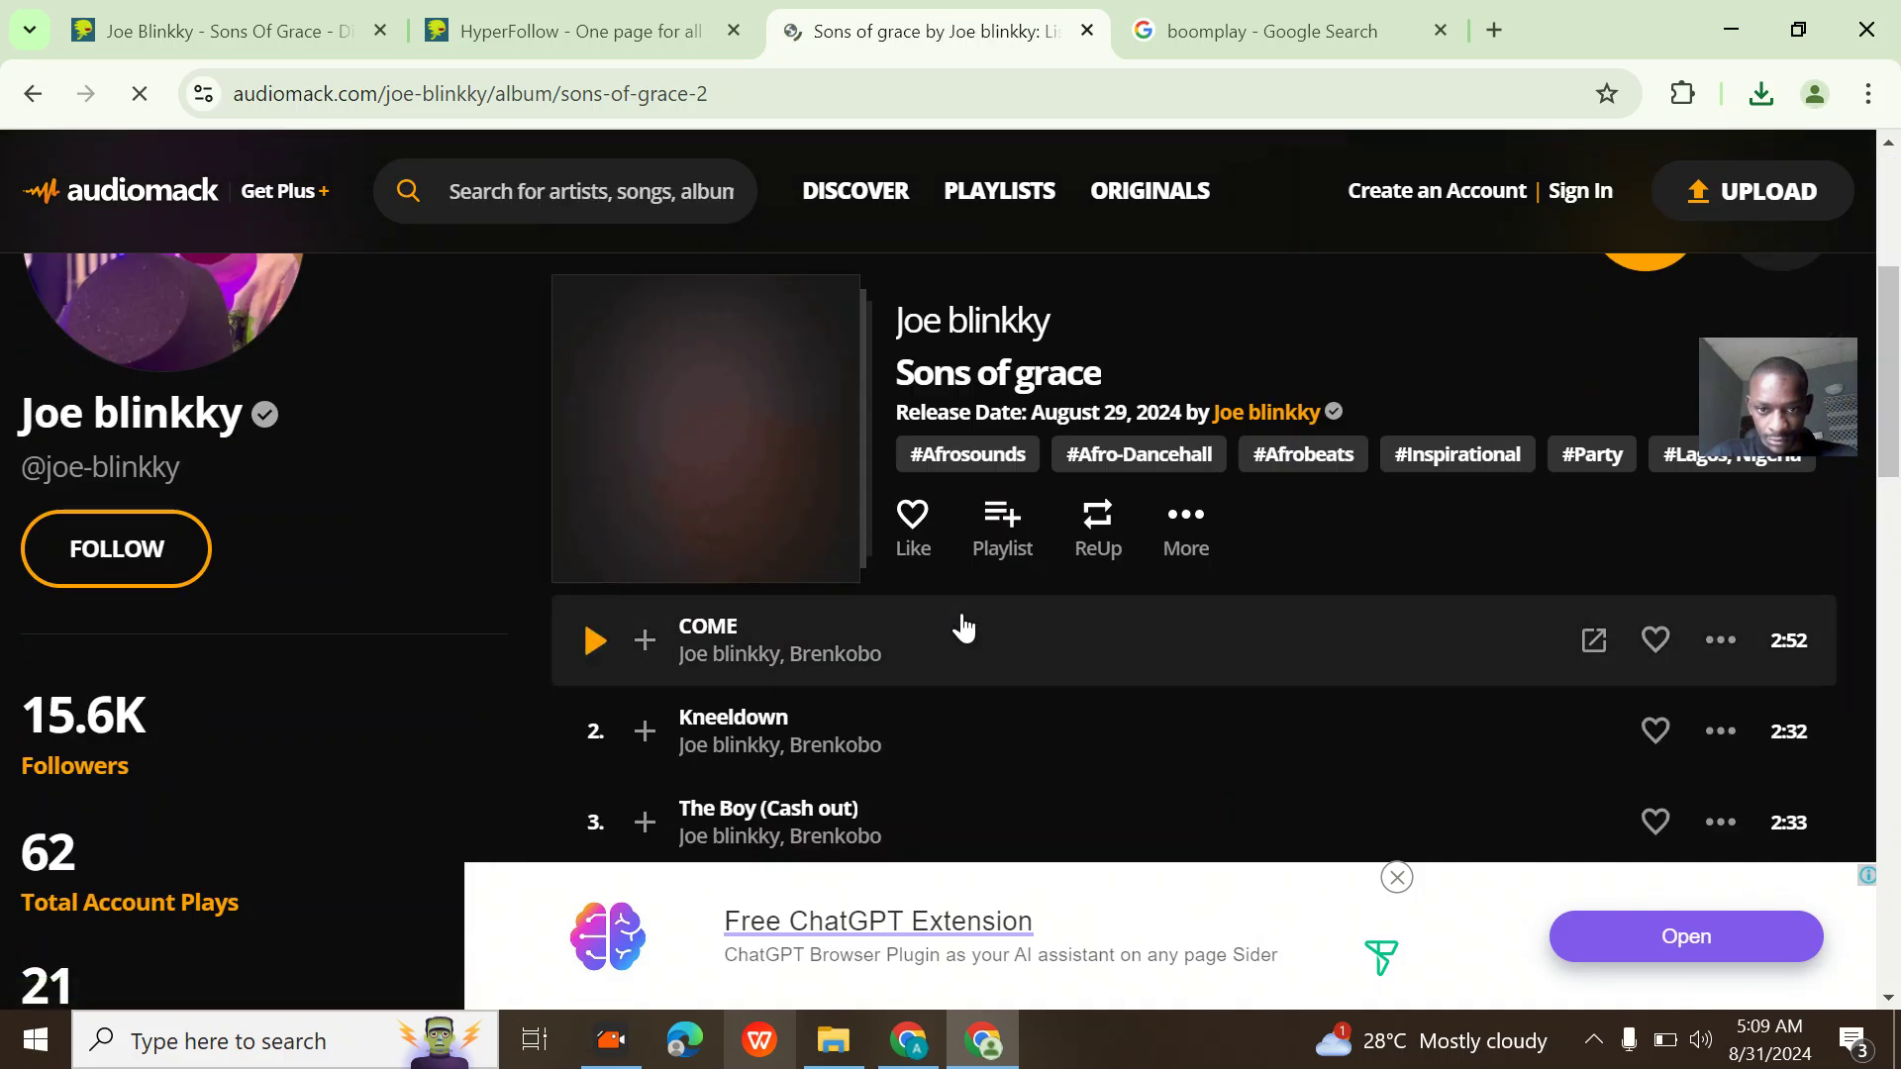
pyautogui.scroll(-3)
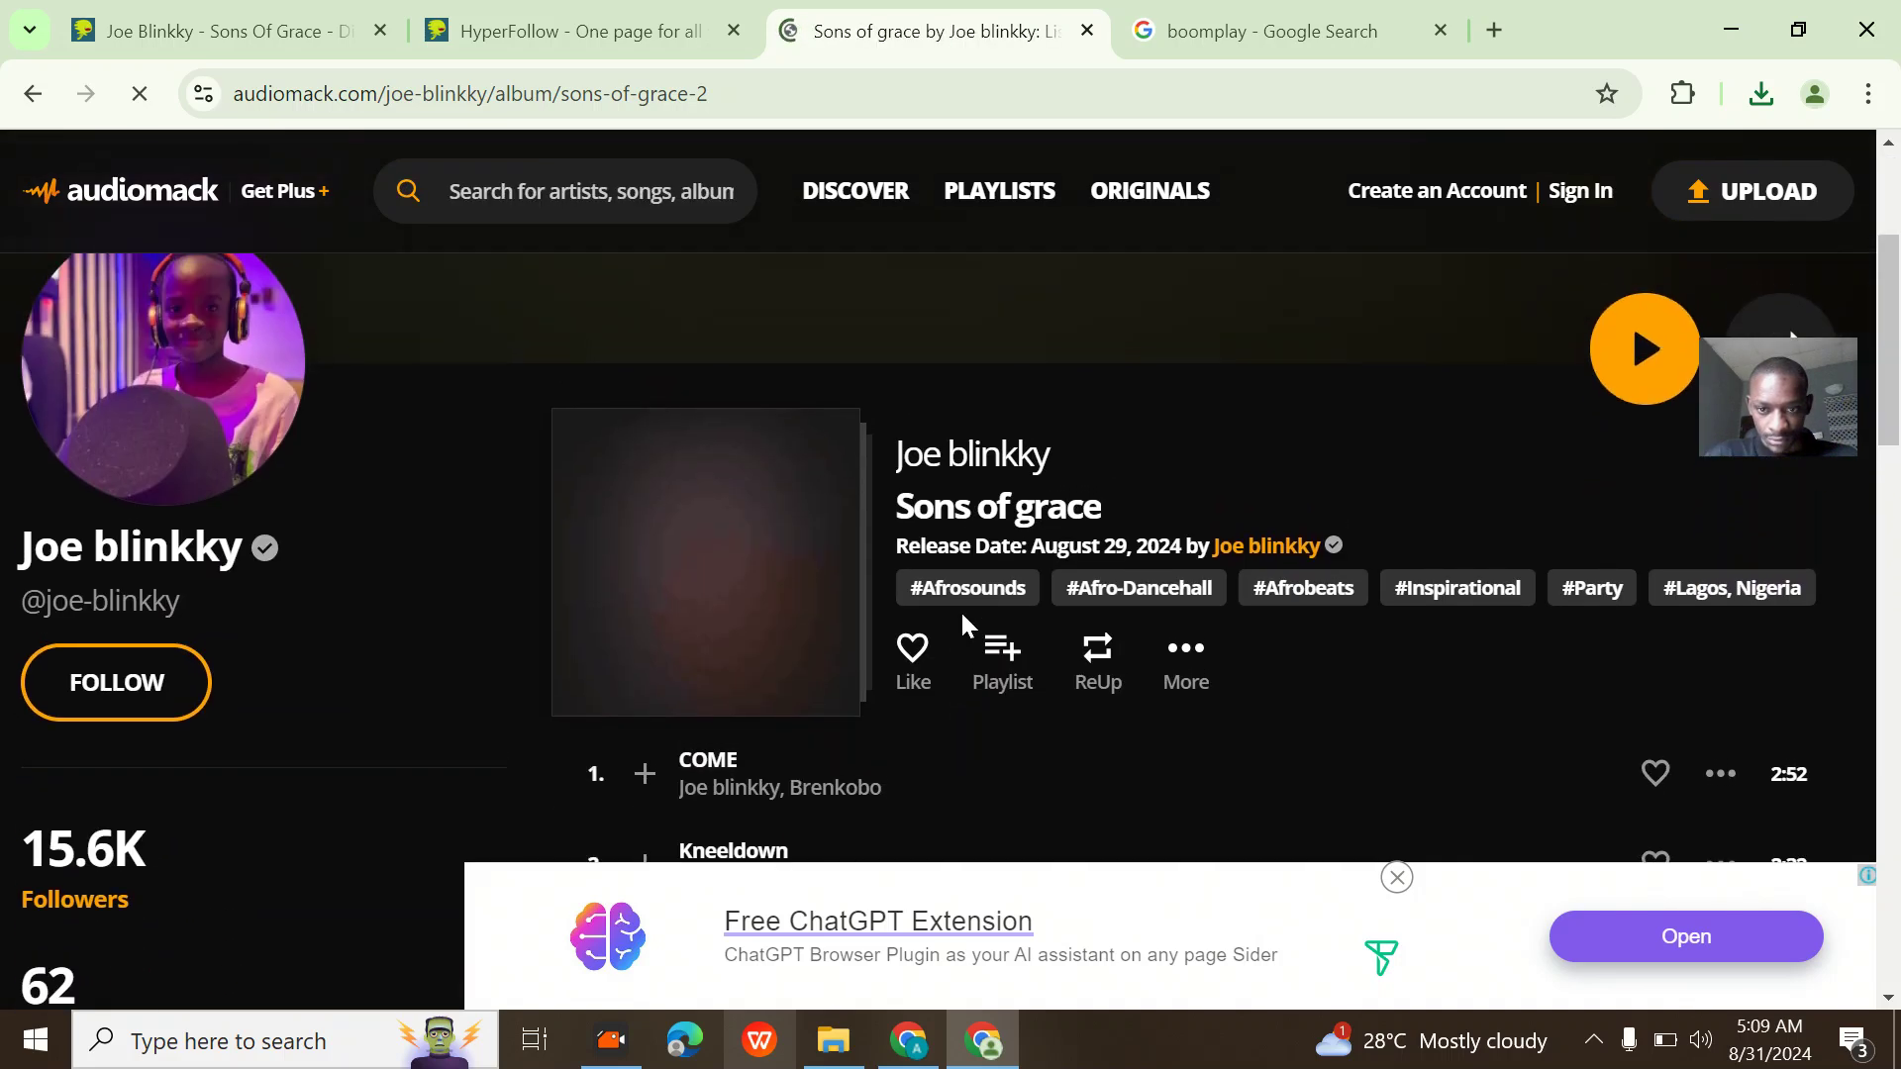
pyautogui.scroll(-3)
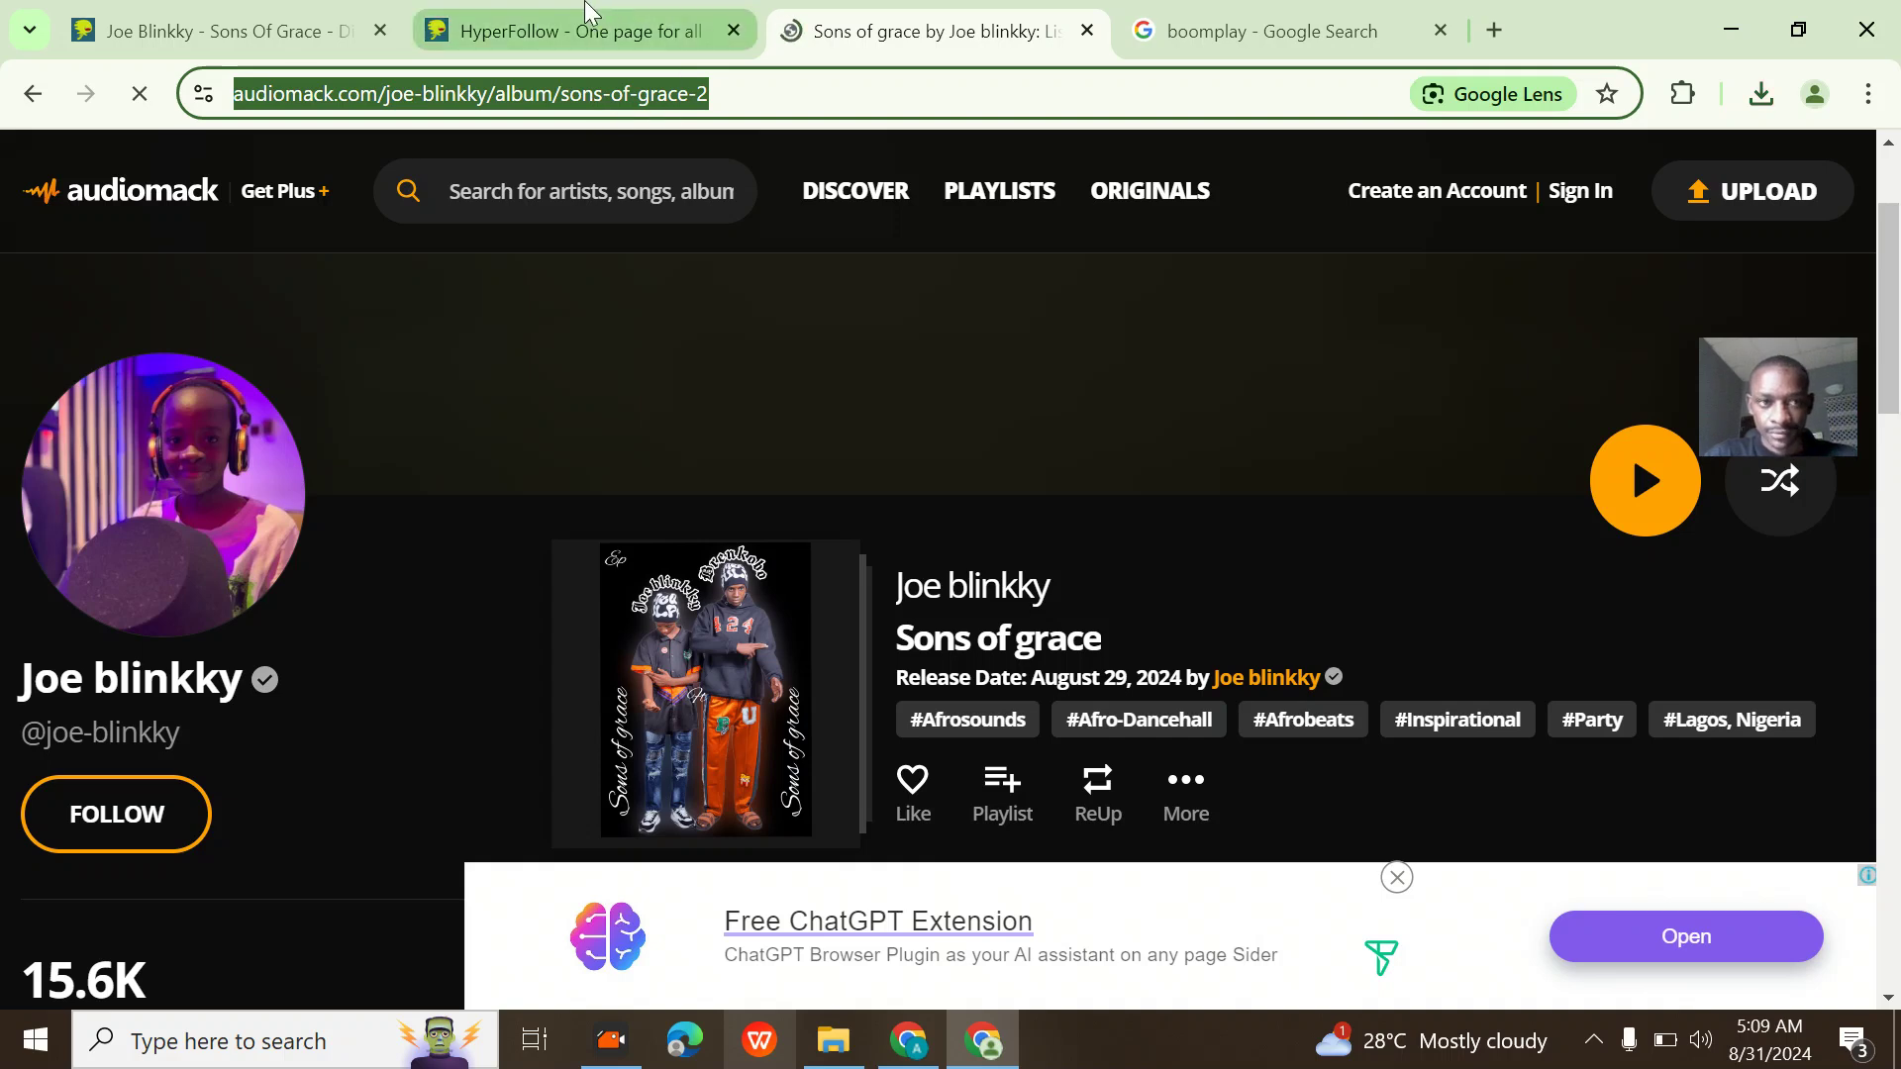
# Start a new AUDIOMACK link on HyperFollow with the album URL and album art for cropping
pyautogui.click(582, 29)
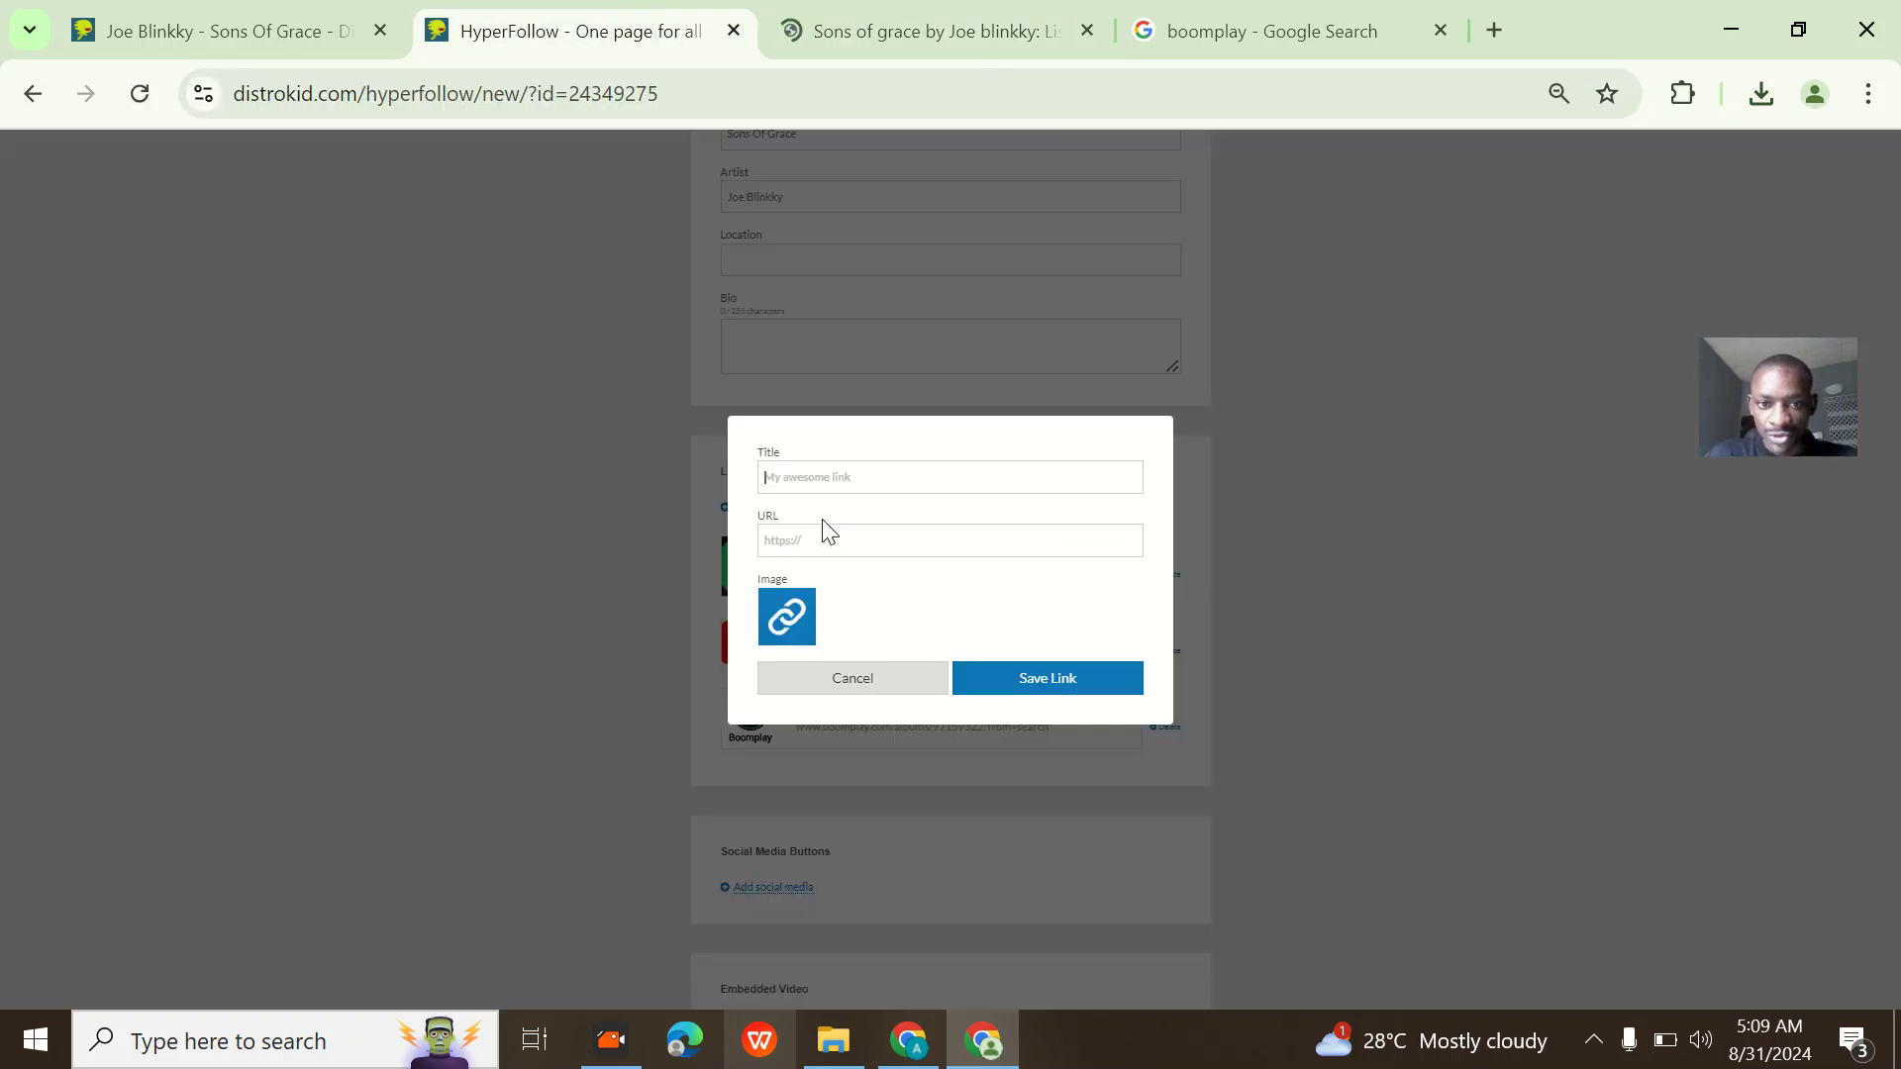
pyautogui.write('AUDIO')
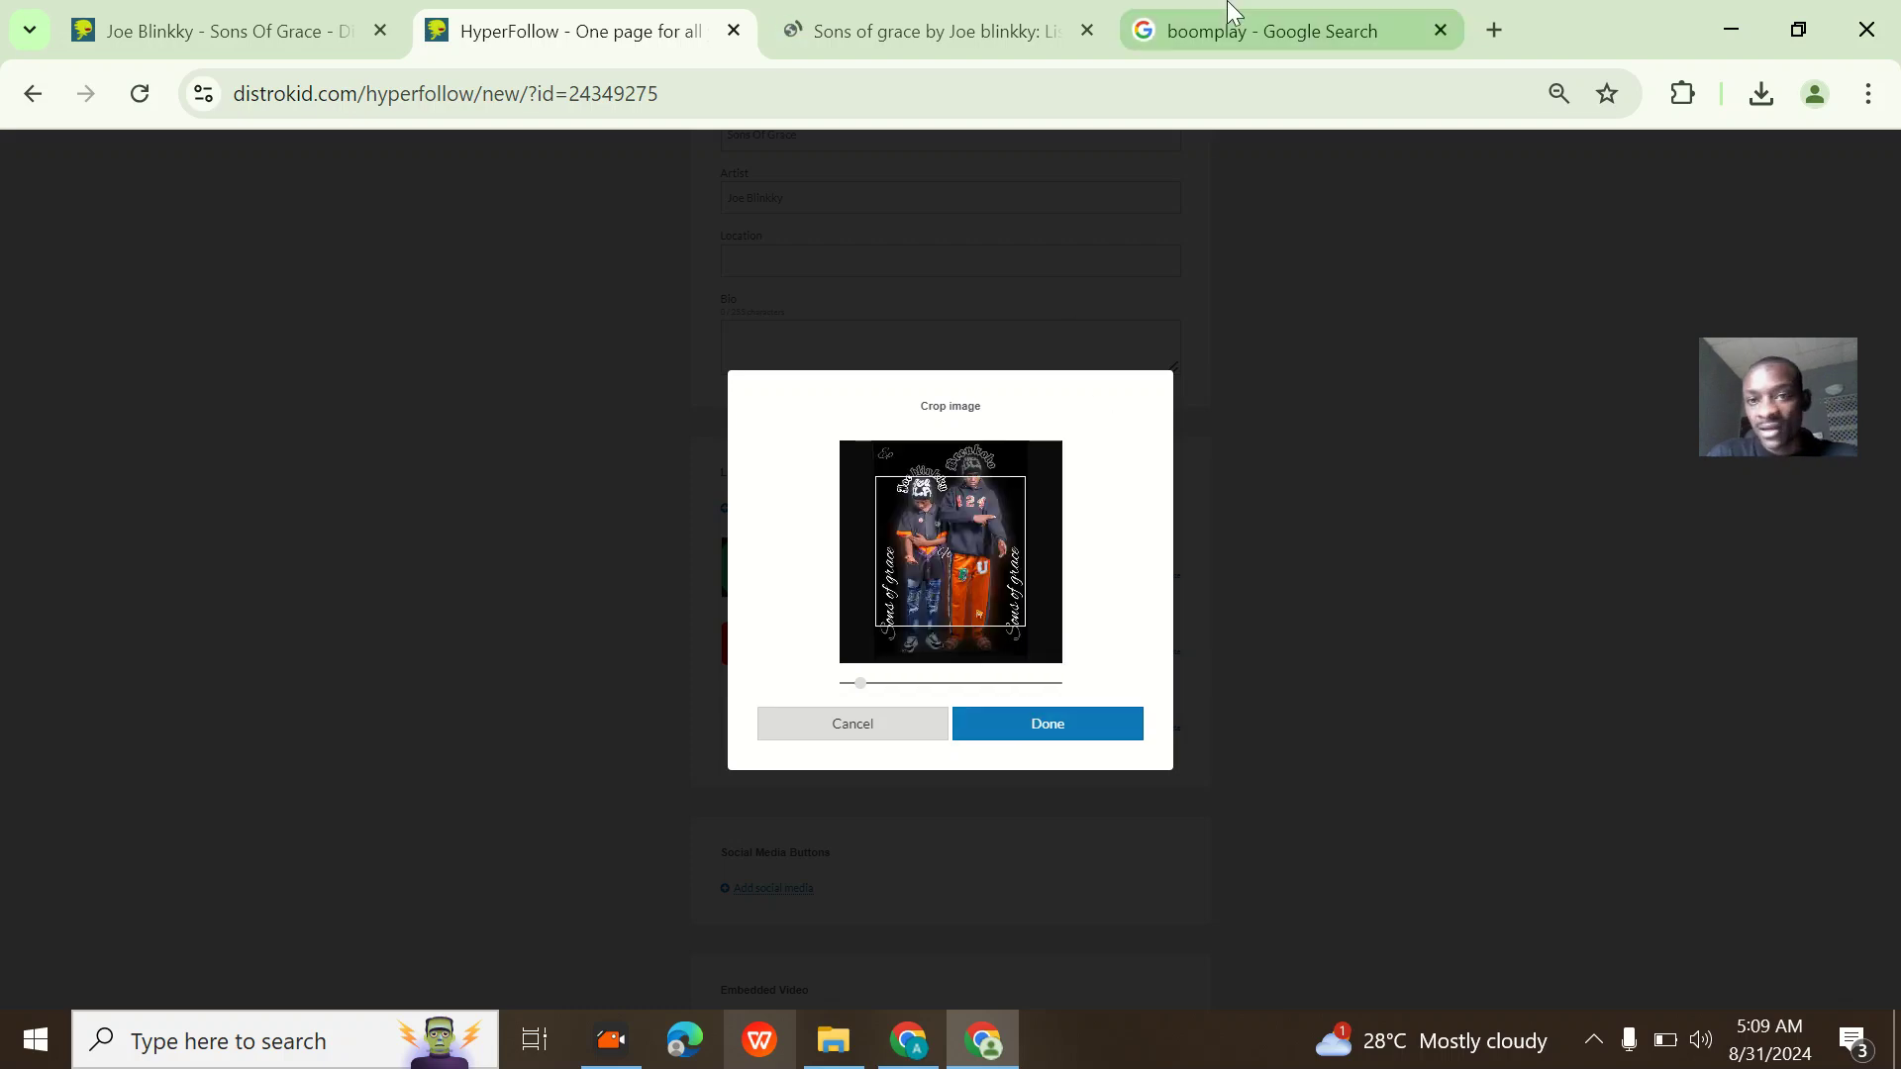
pyautogui.click(1261, 30)
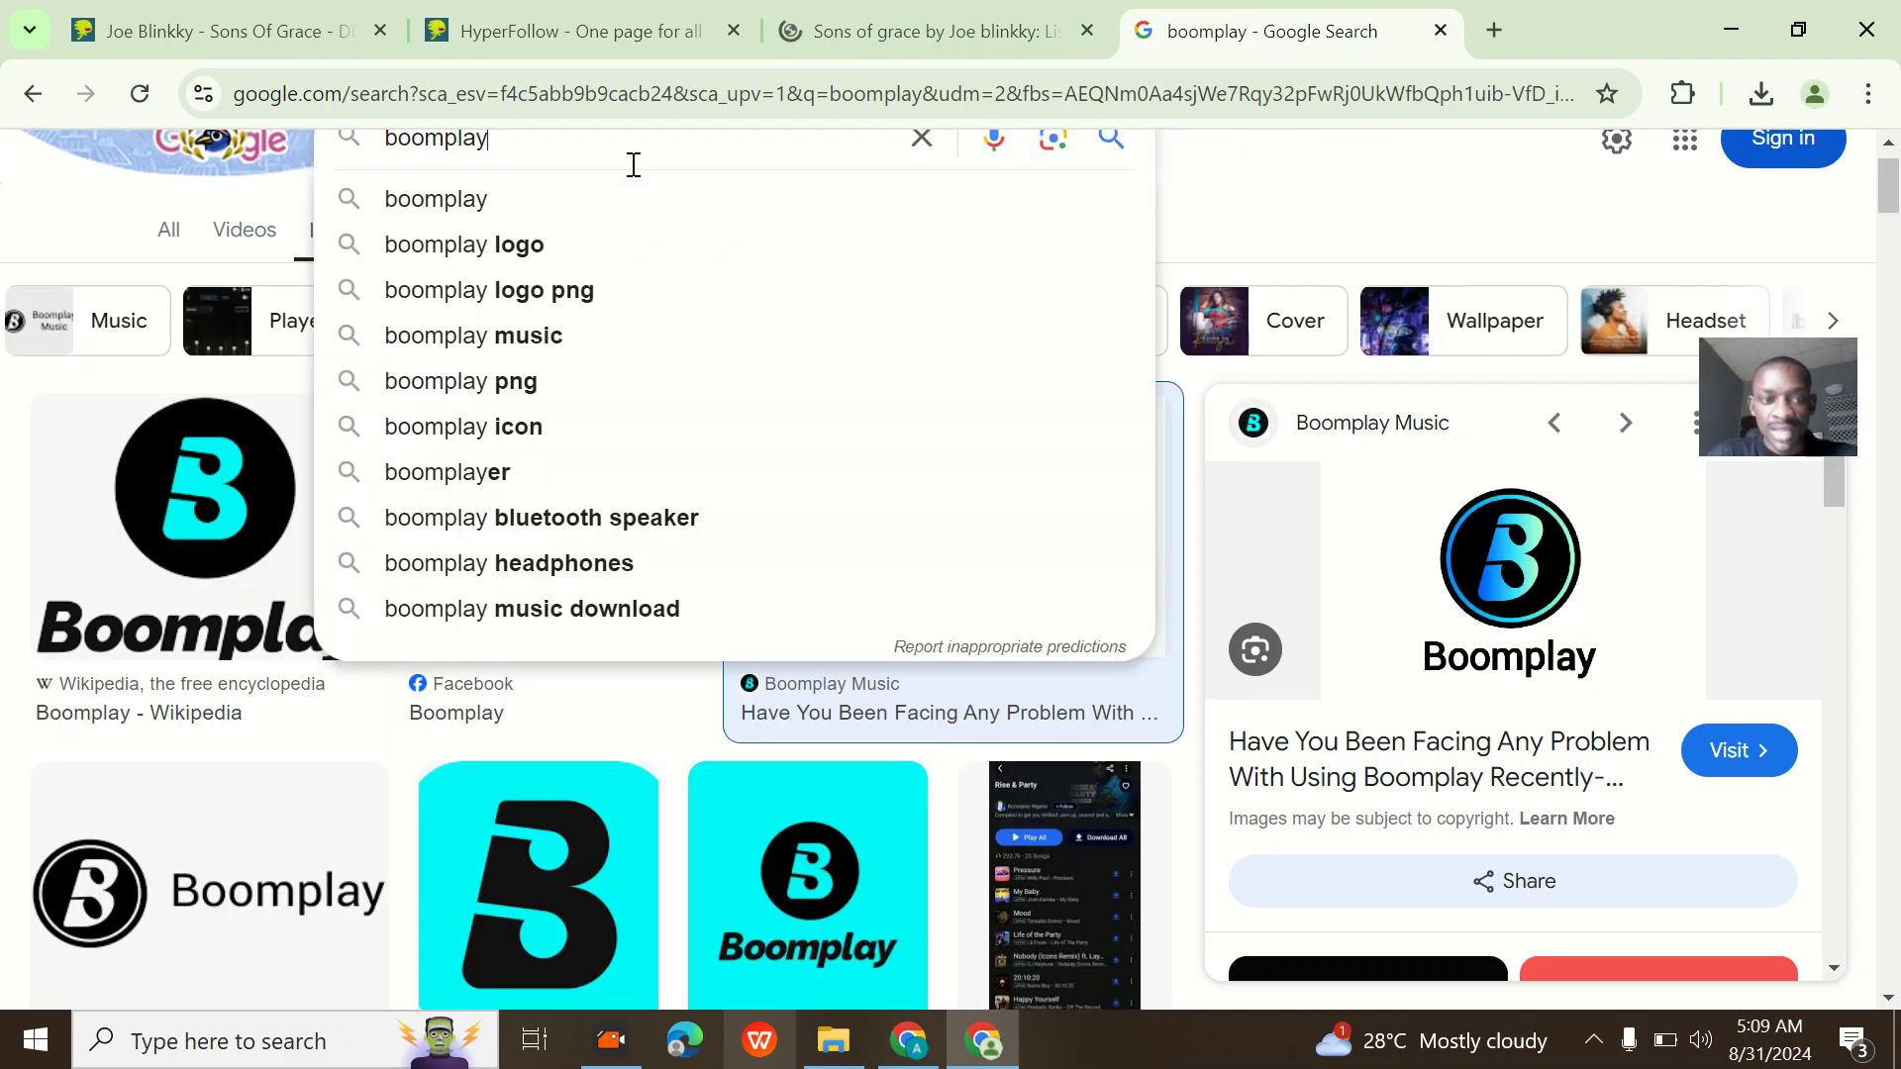
# Download an audiomack logo from Google Images and return to the link form
pyautogui.write('AUDIOMACK')
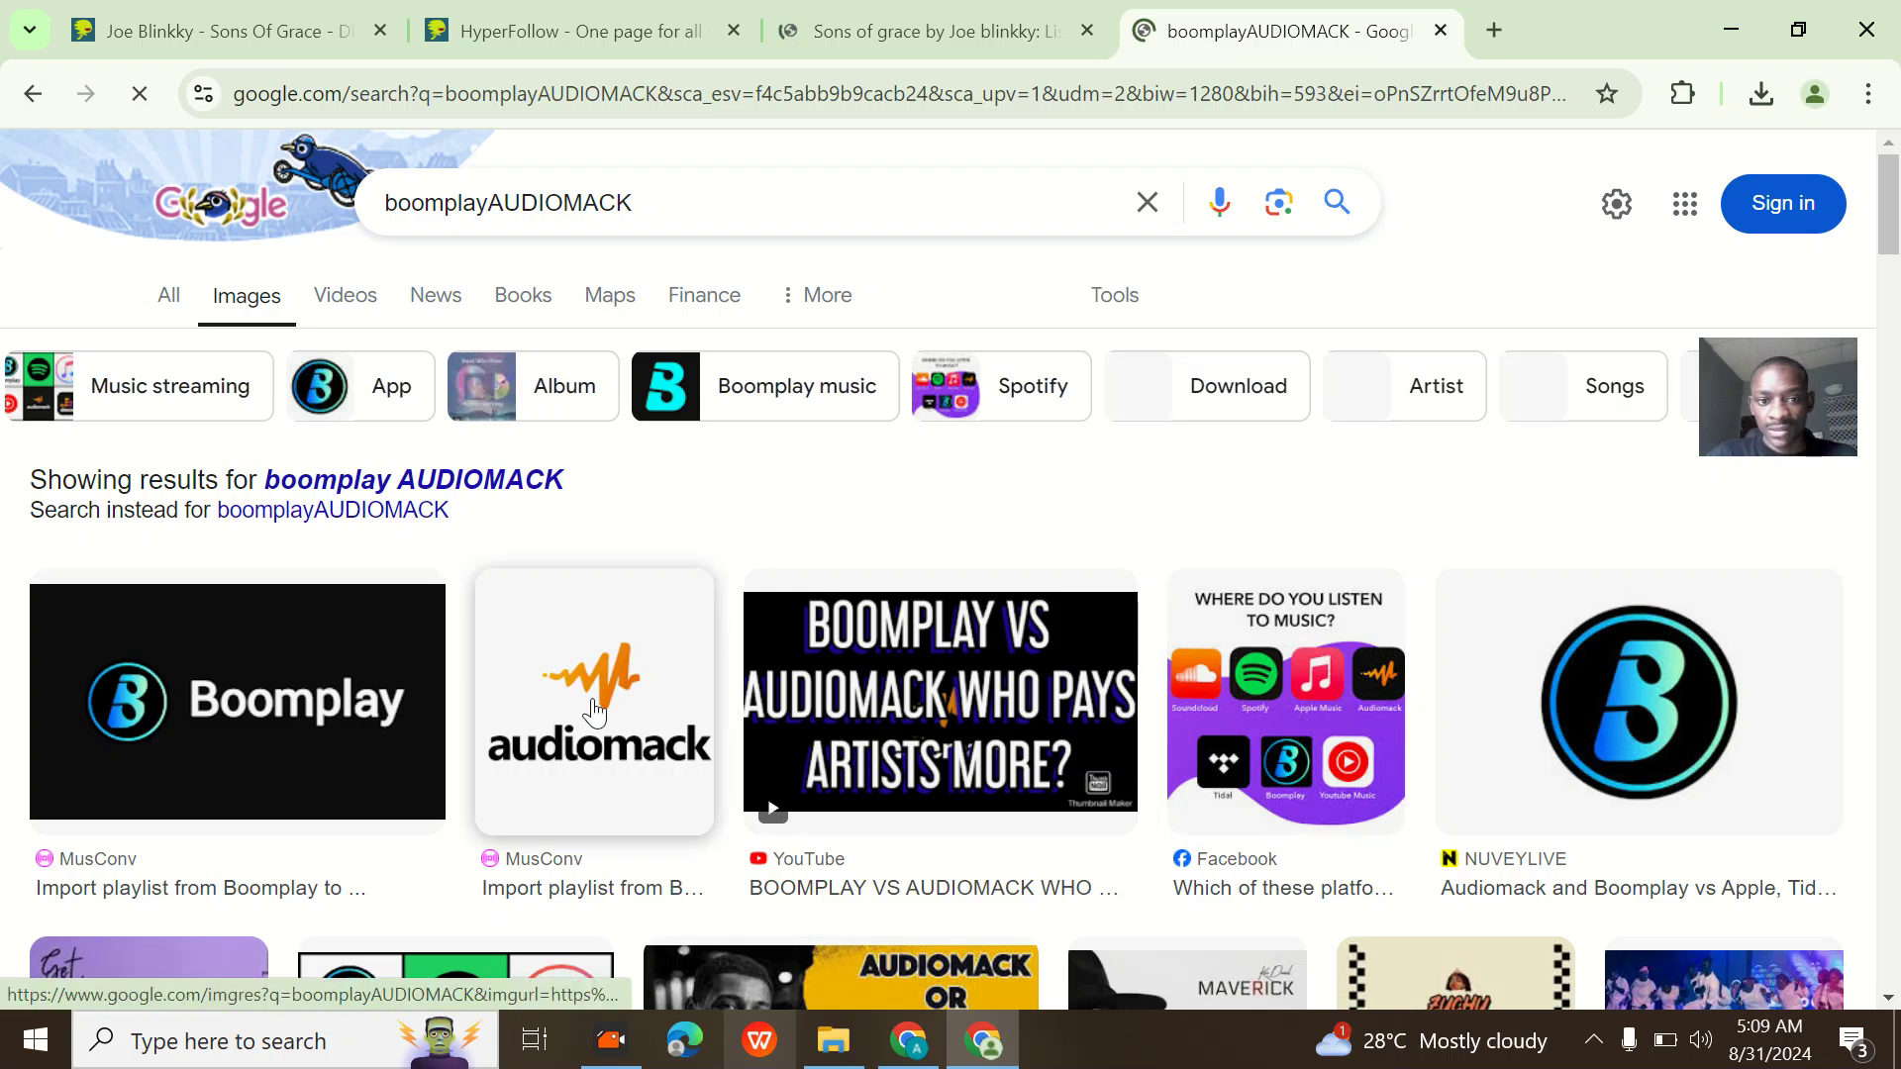
pyautogui.click(592, 703)
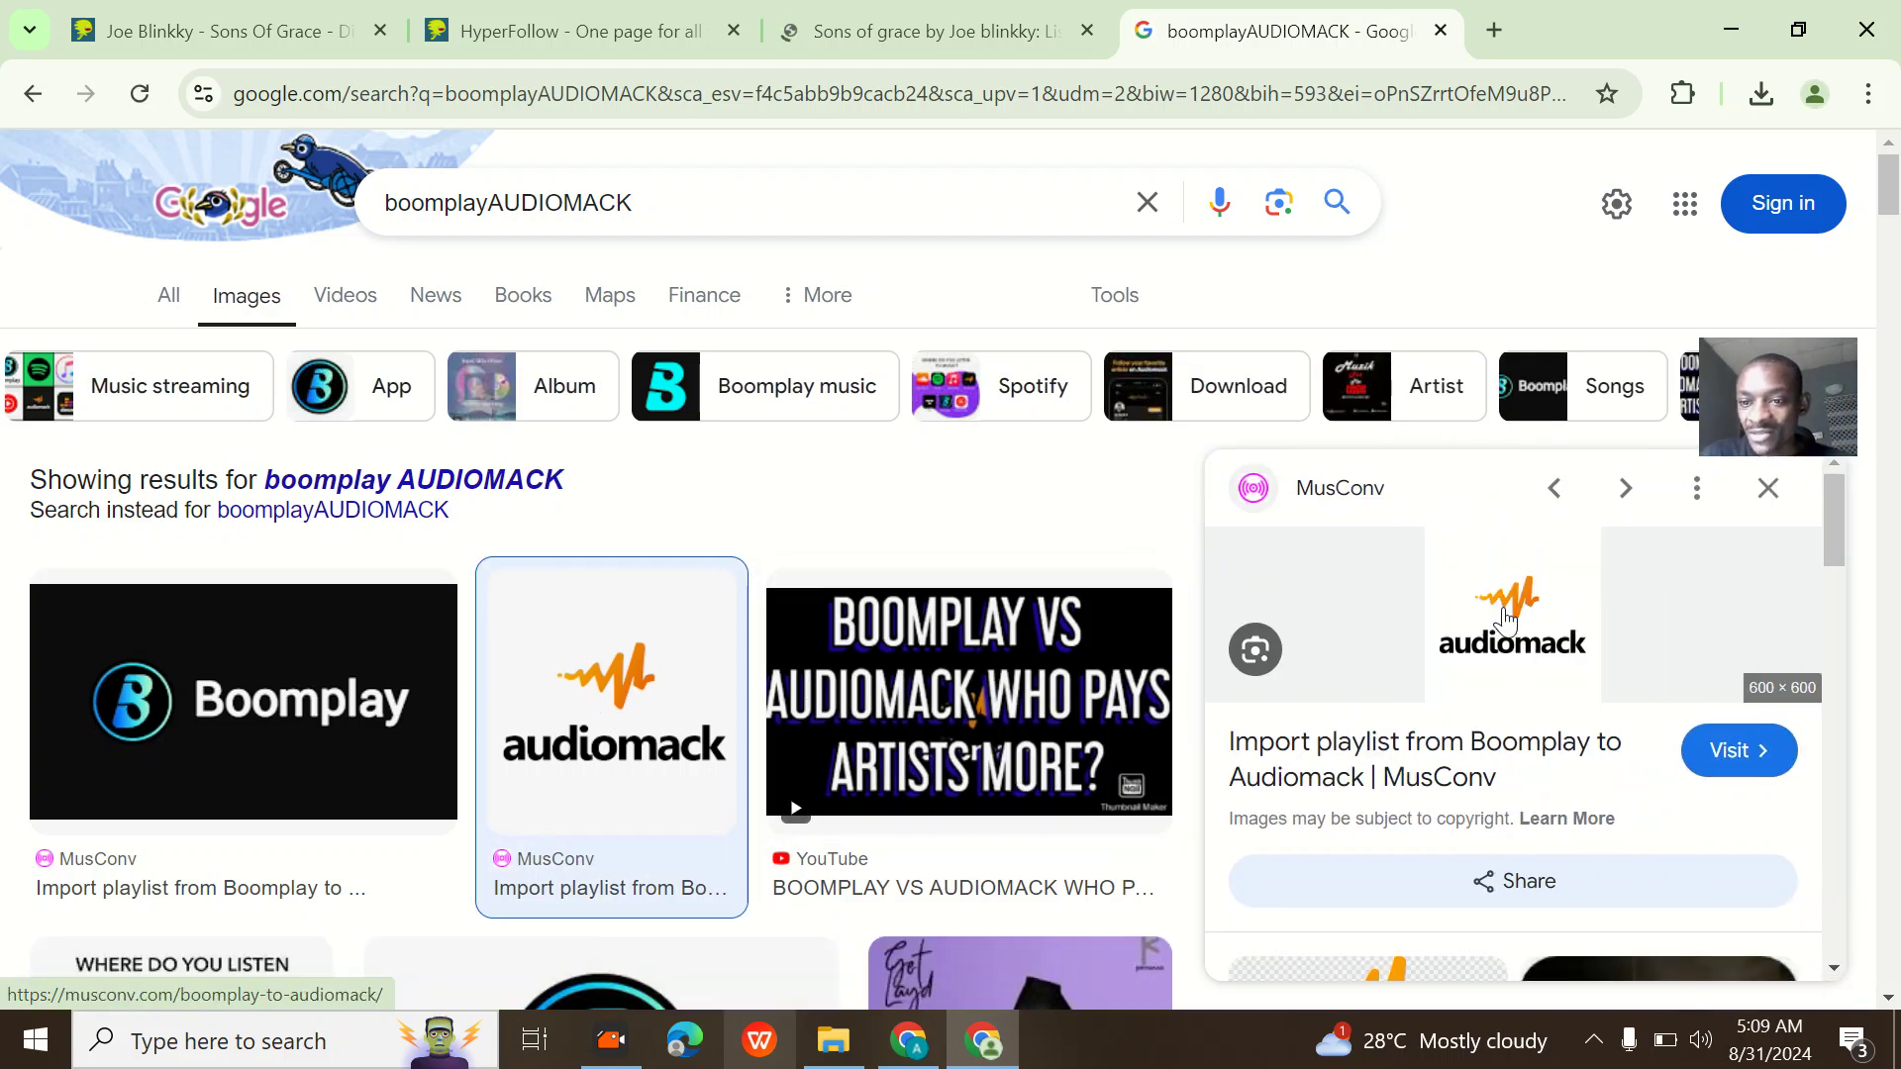
pyautogui.moveTo(1233, 546)
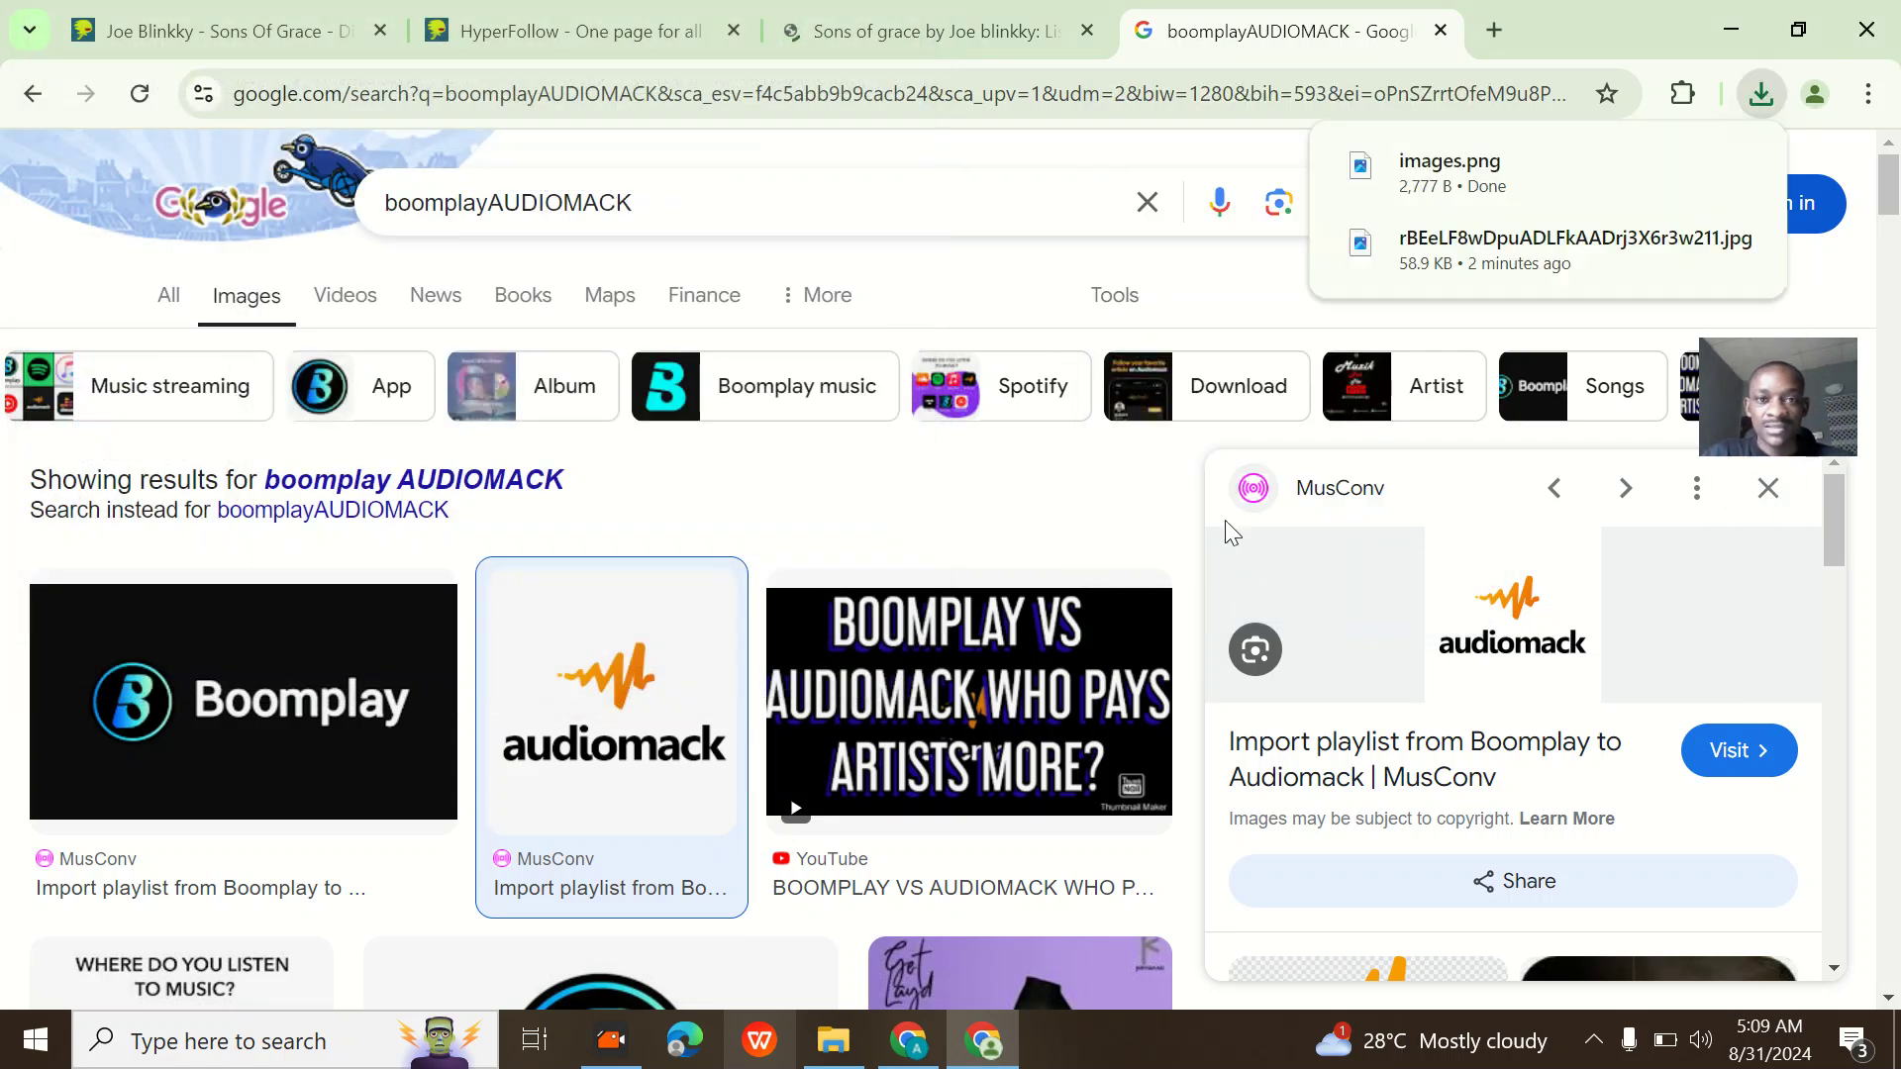
pyautogui.click(582, 30)
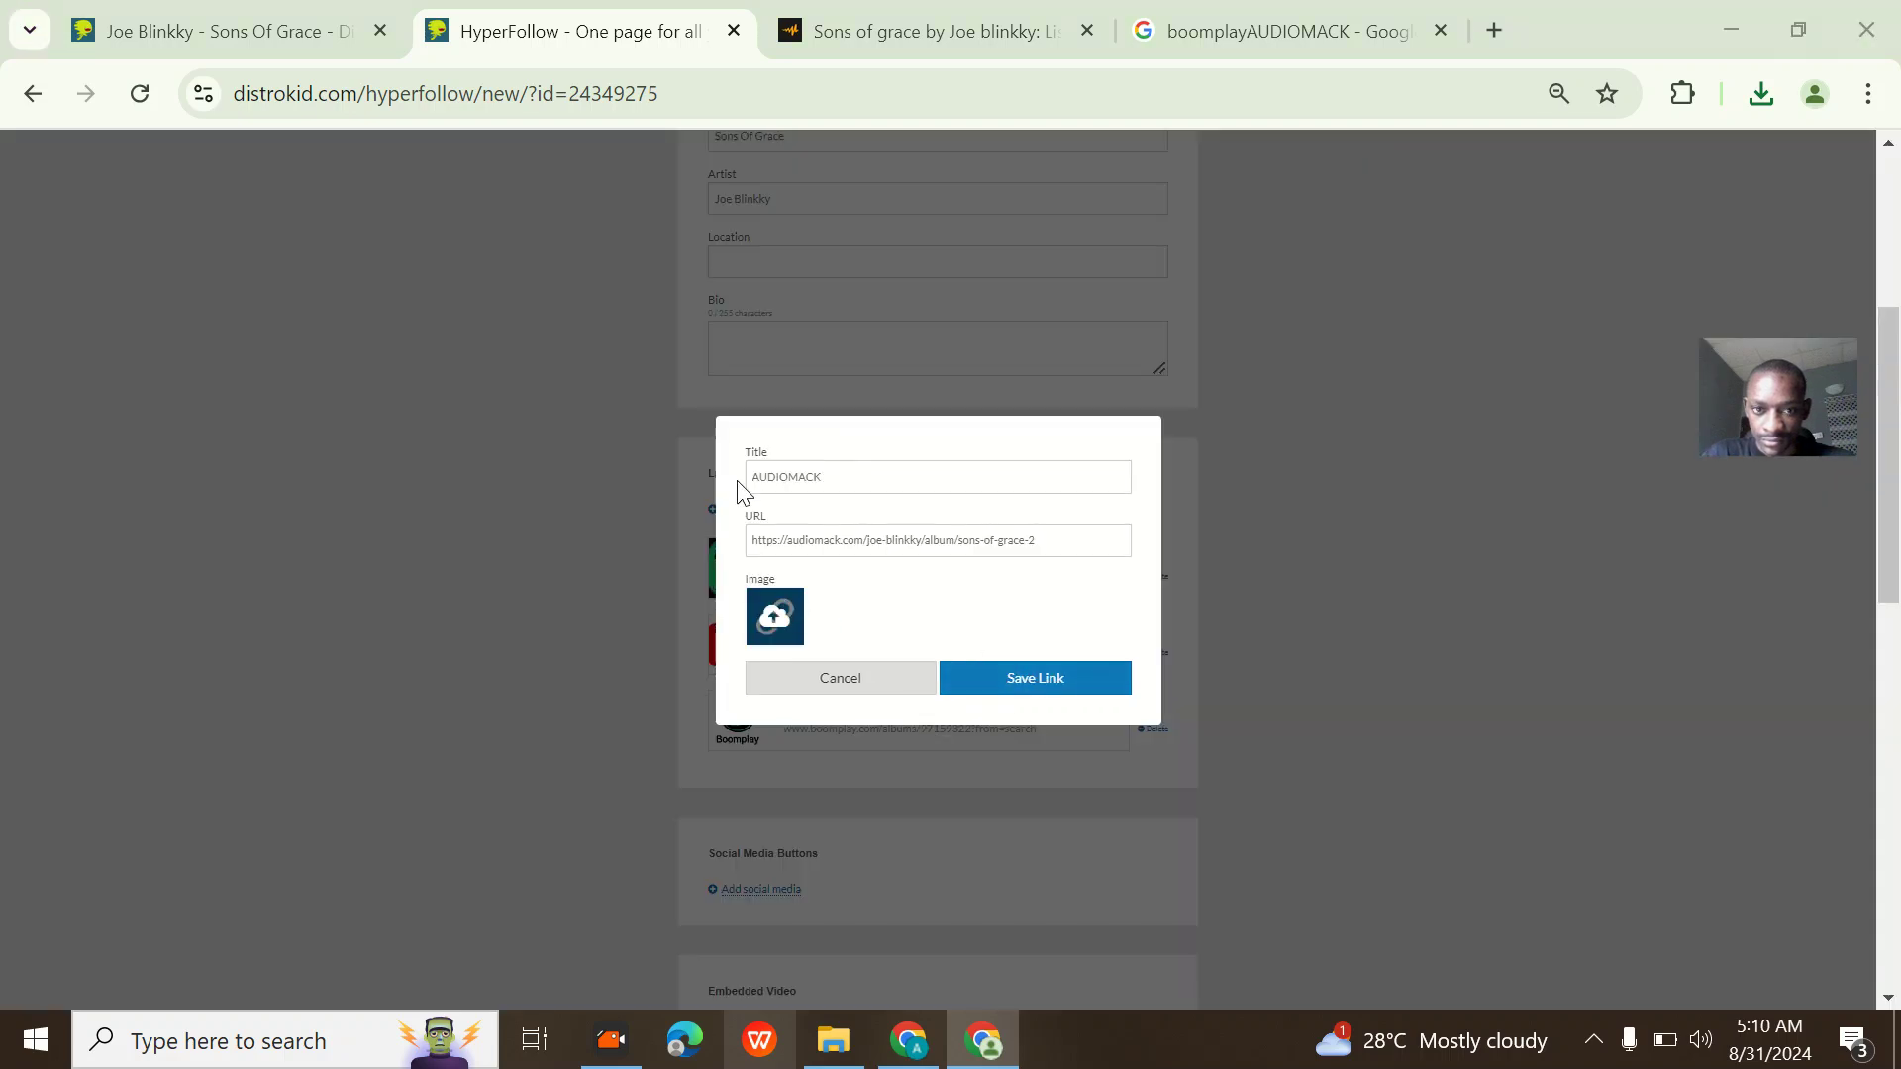
# Save the AUDIOMACK link with the Audiomack logo and start adding another link
pyautogui.click(774, 615)
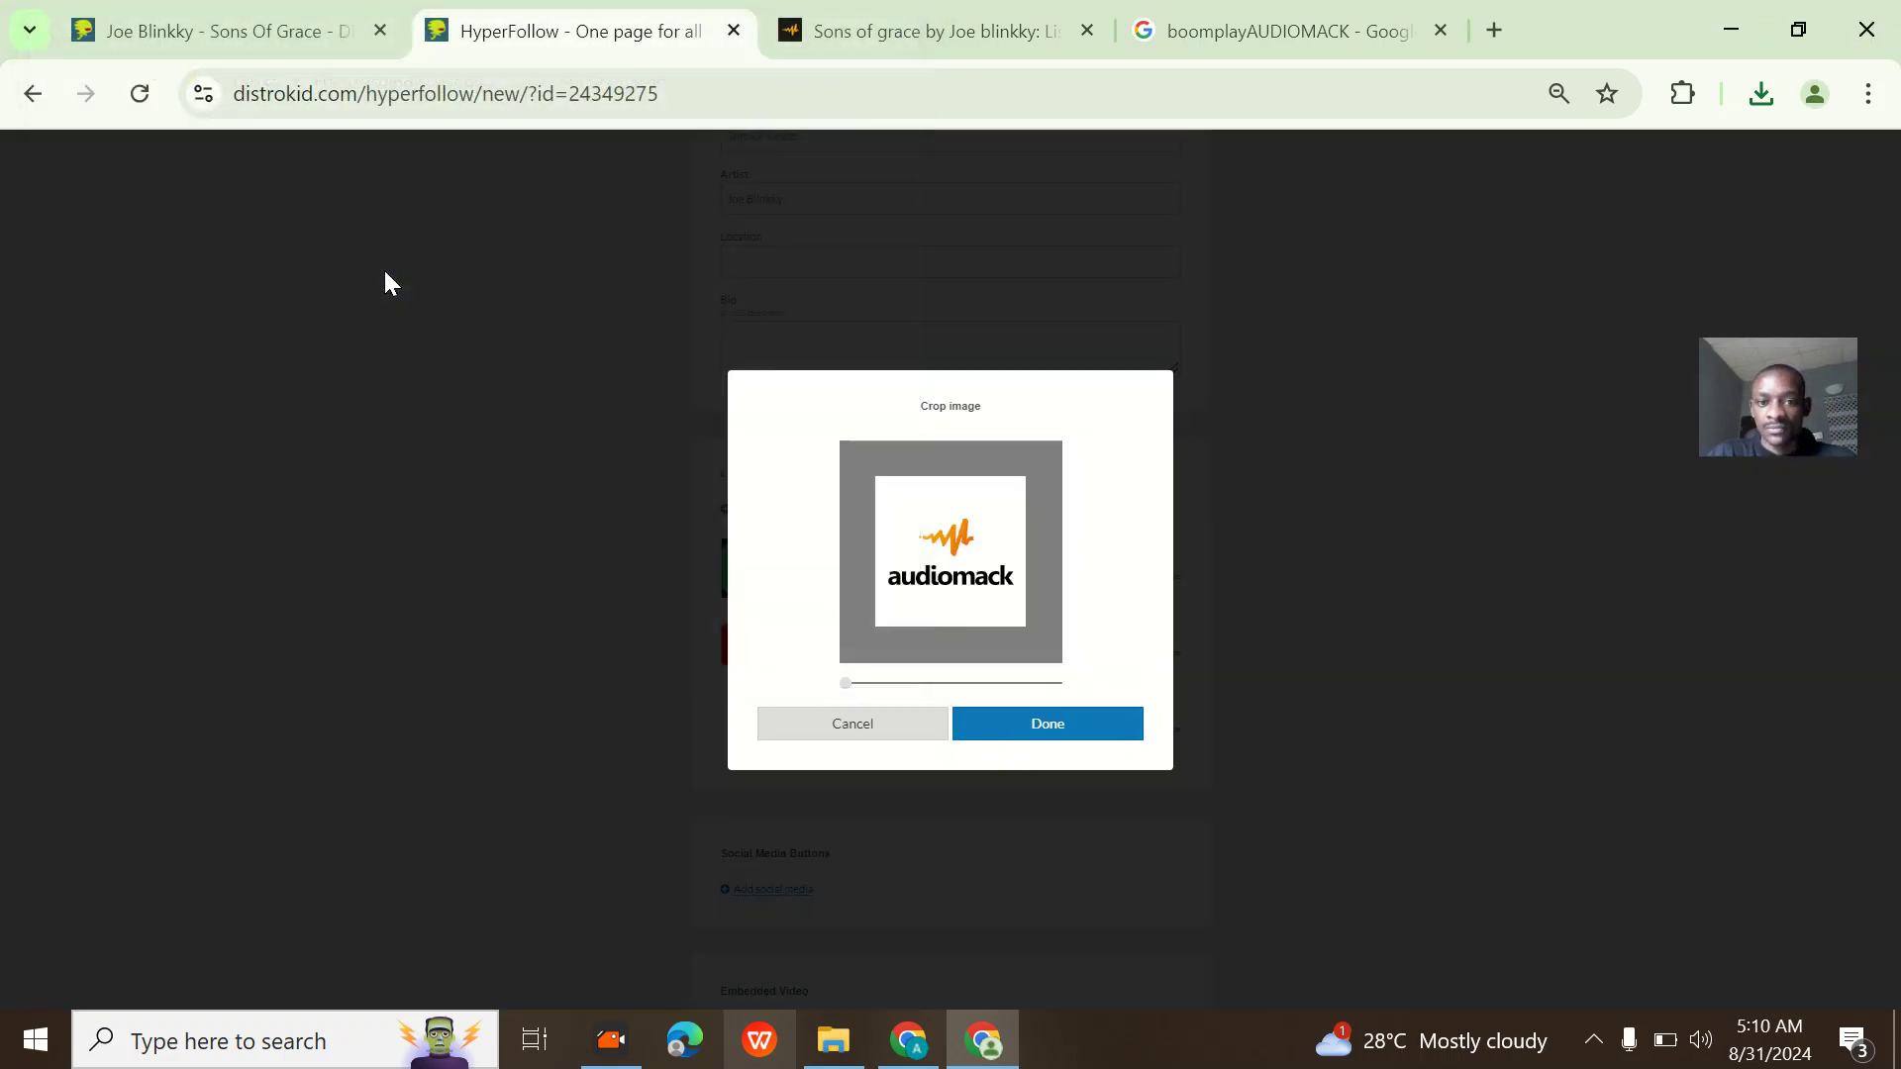
pyautogui.click(1046, 723)
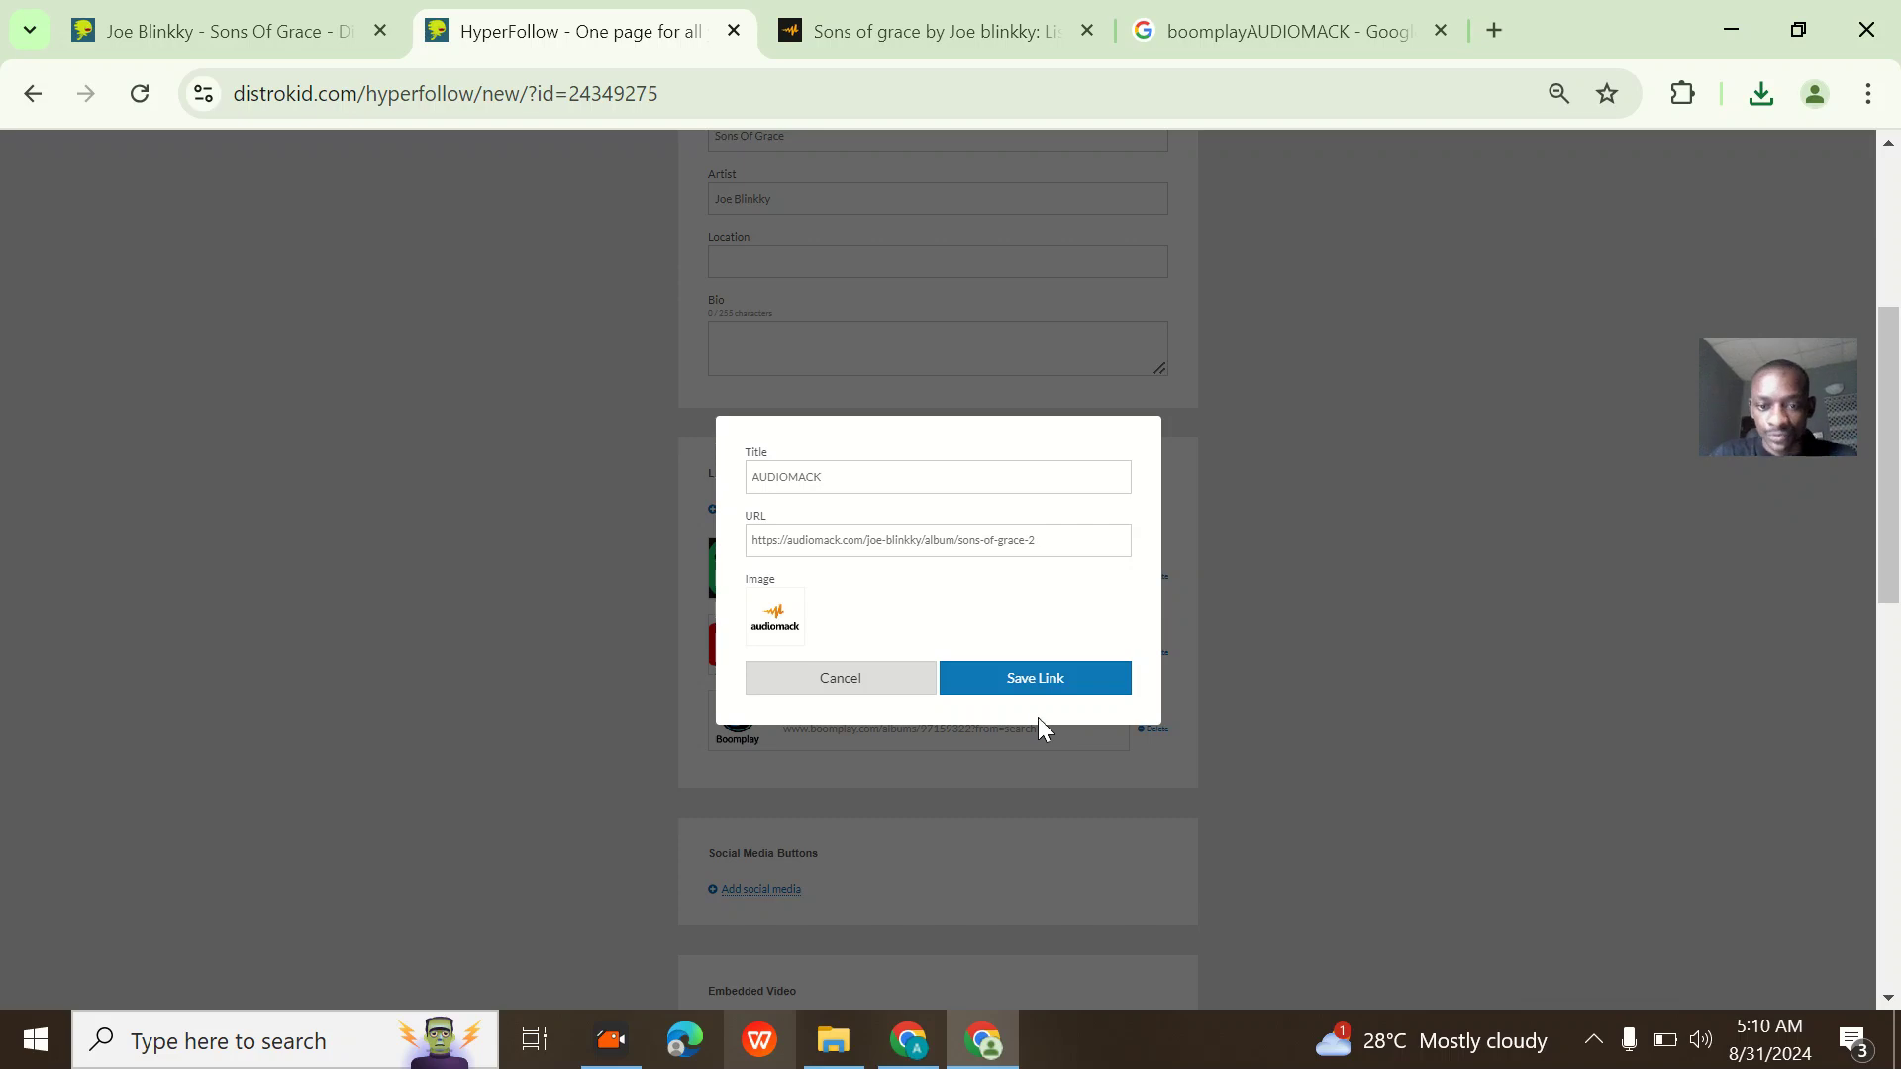
pyautogui.click(1034, 677)
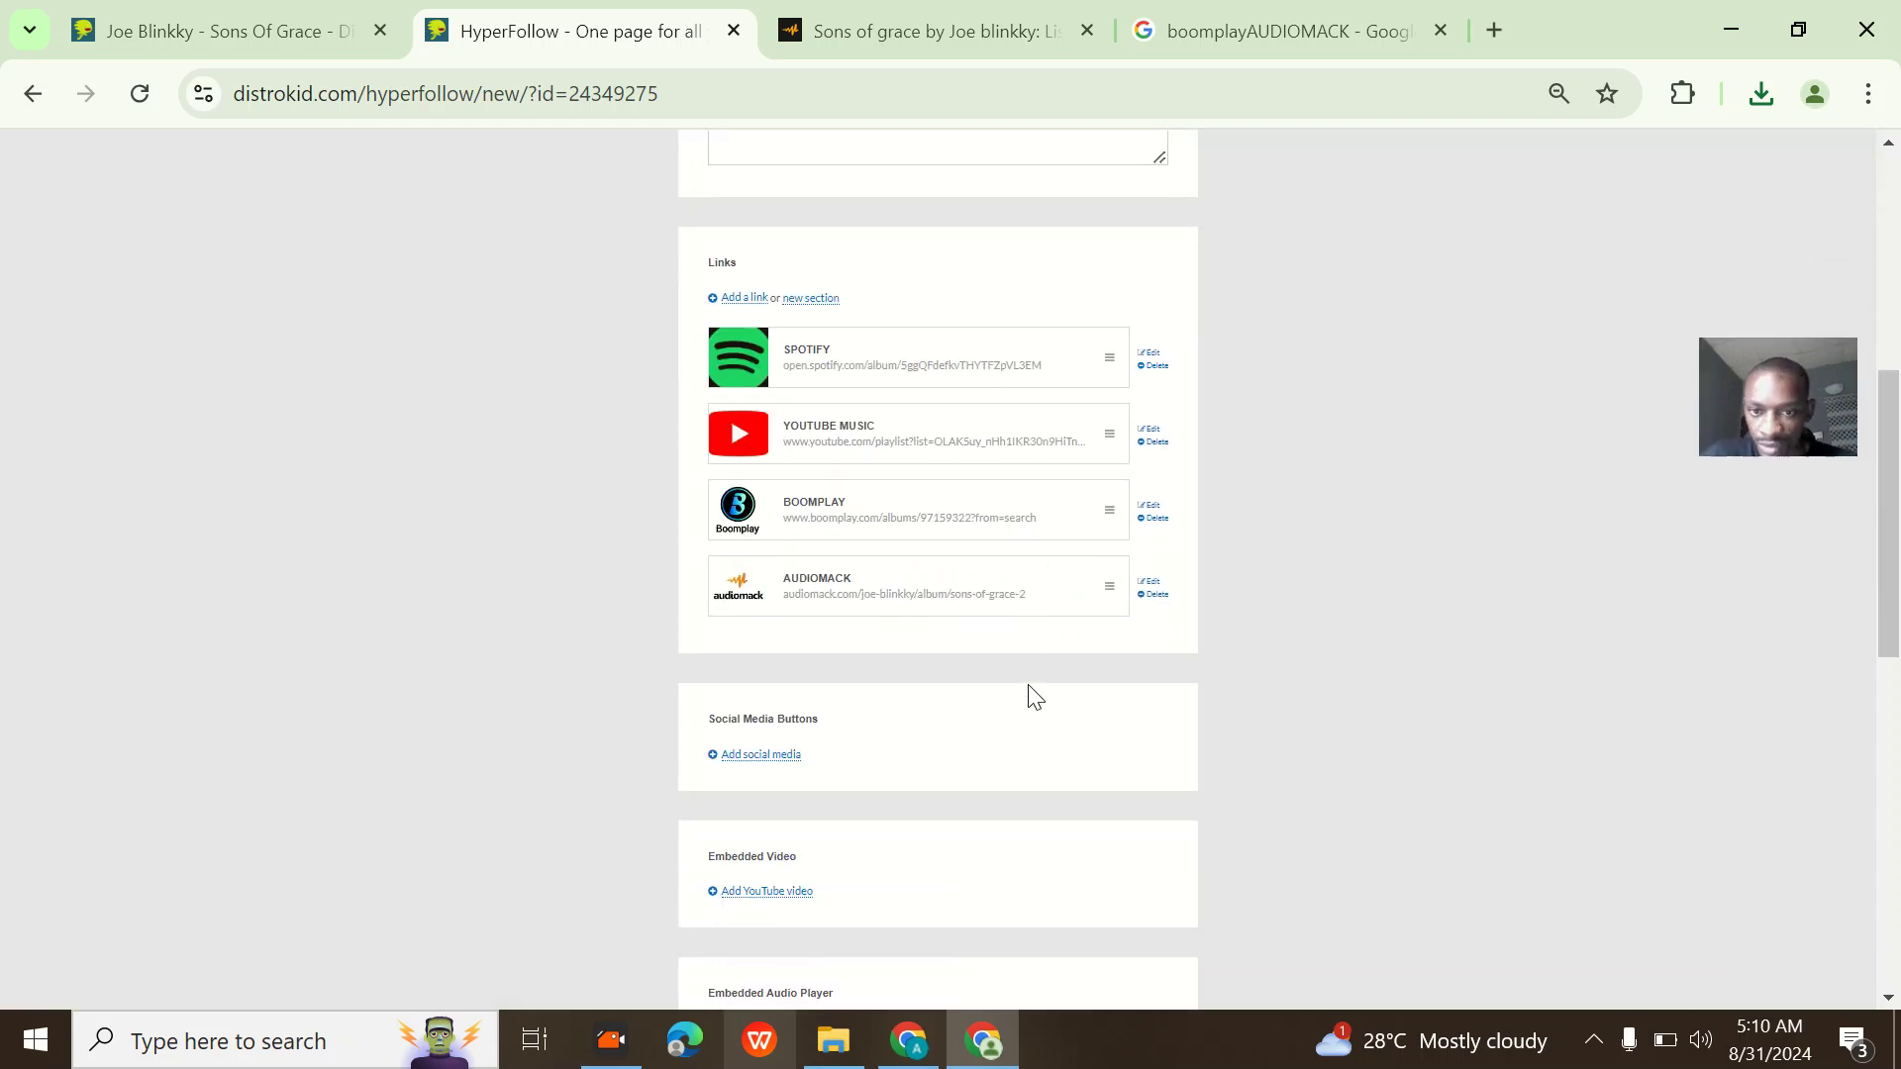
pyautogui.click(743, 297)
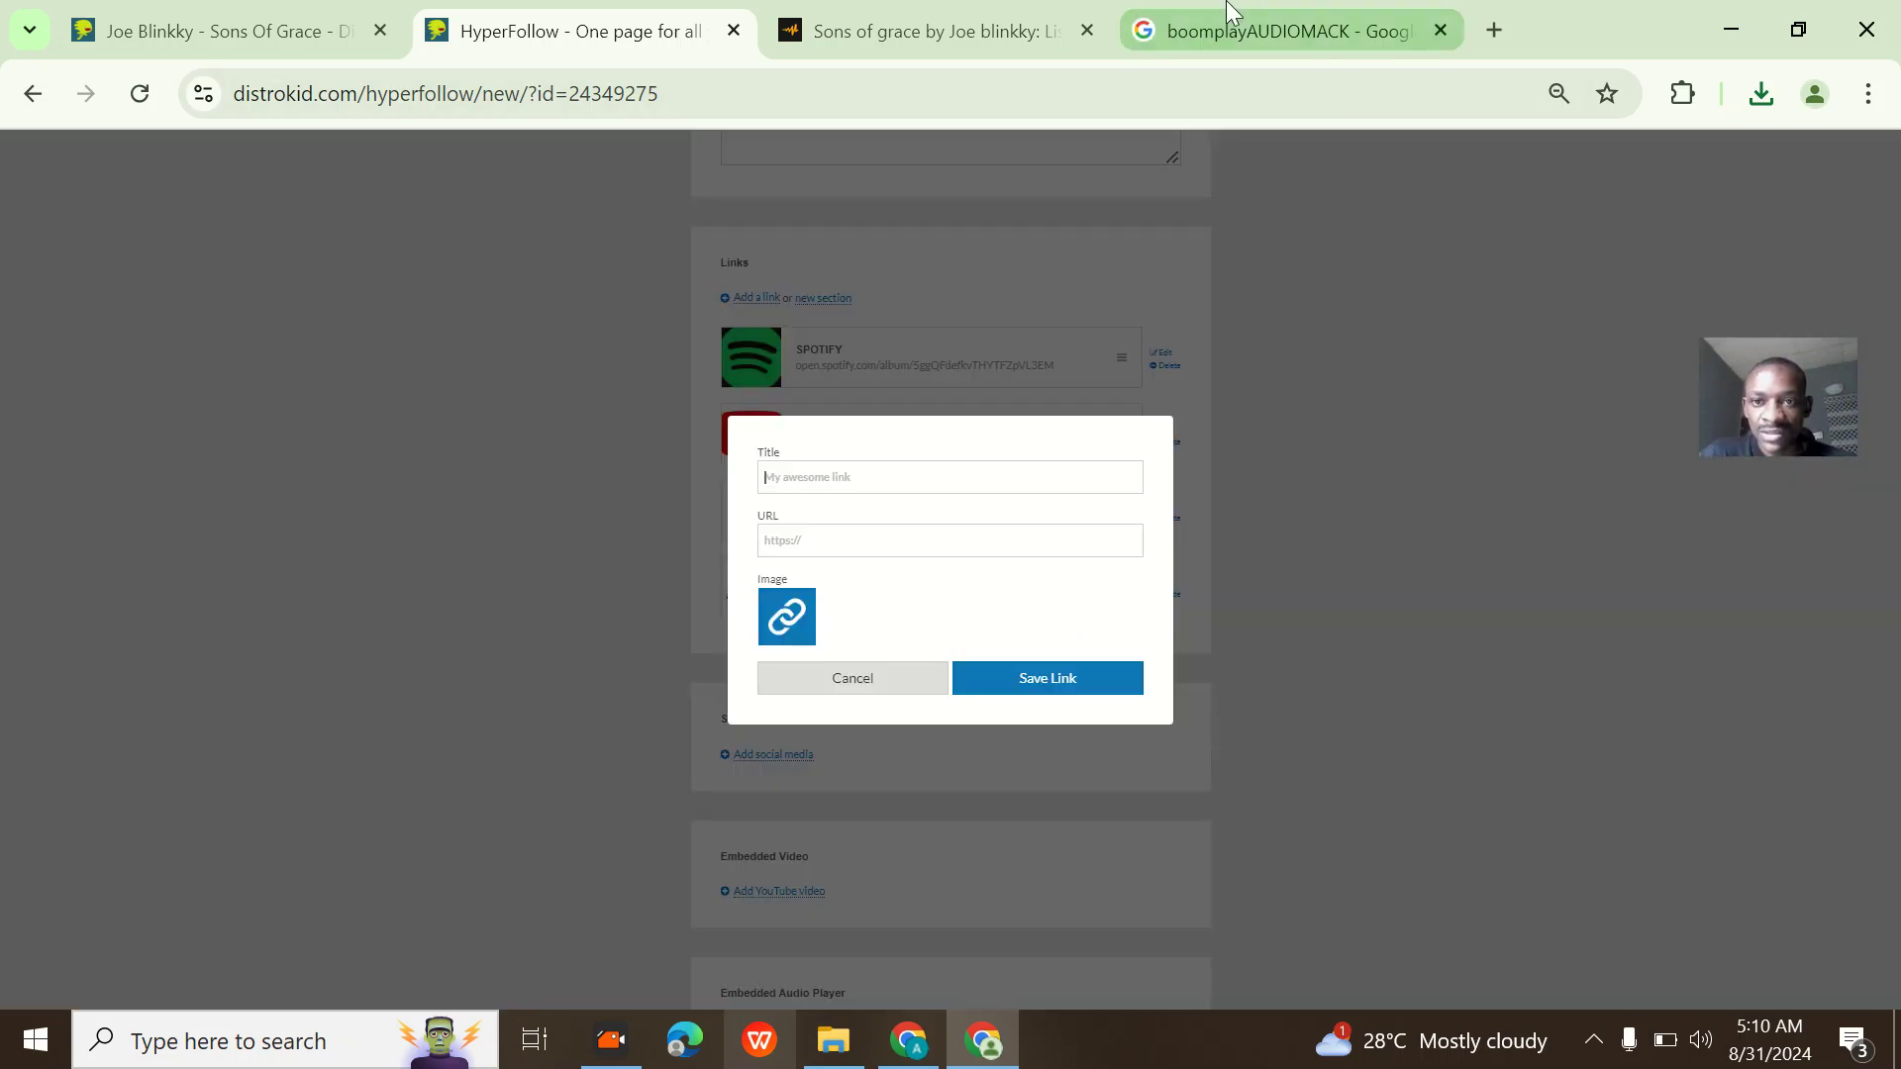
pyautogui.click(1285, 30)
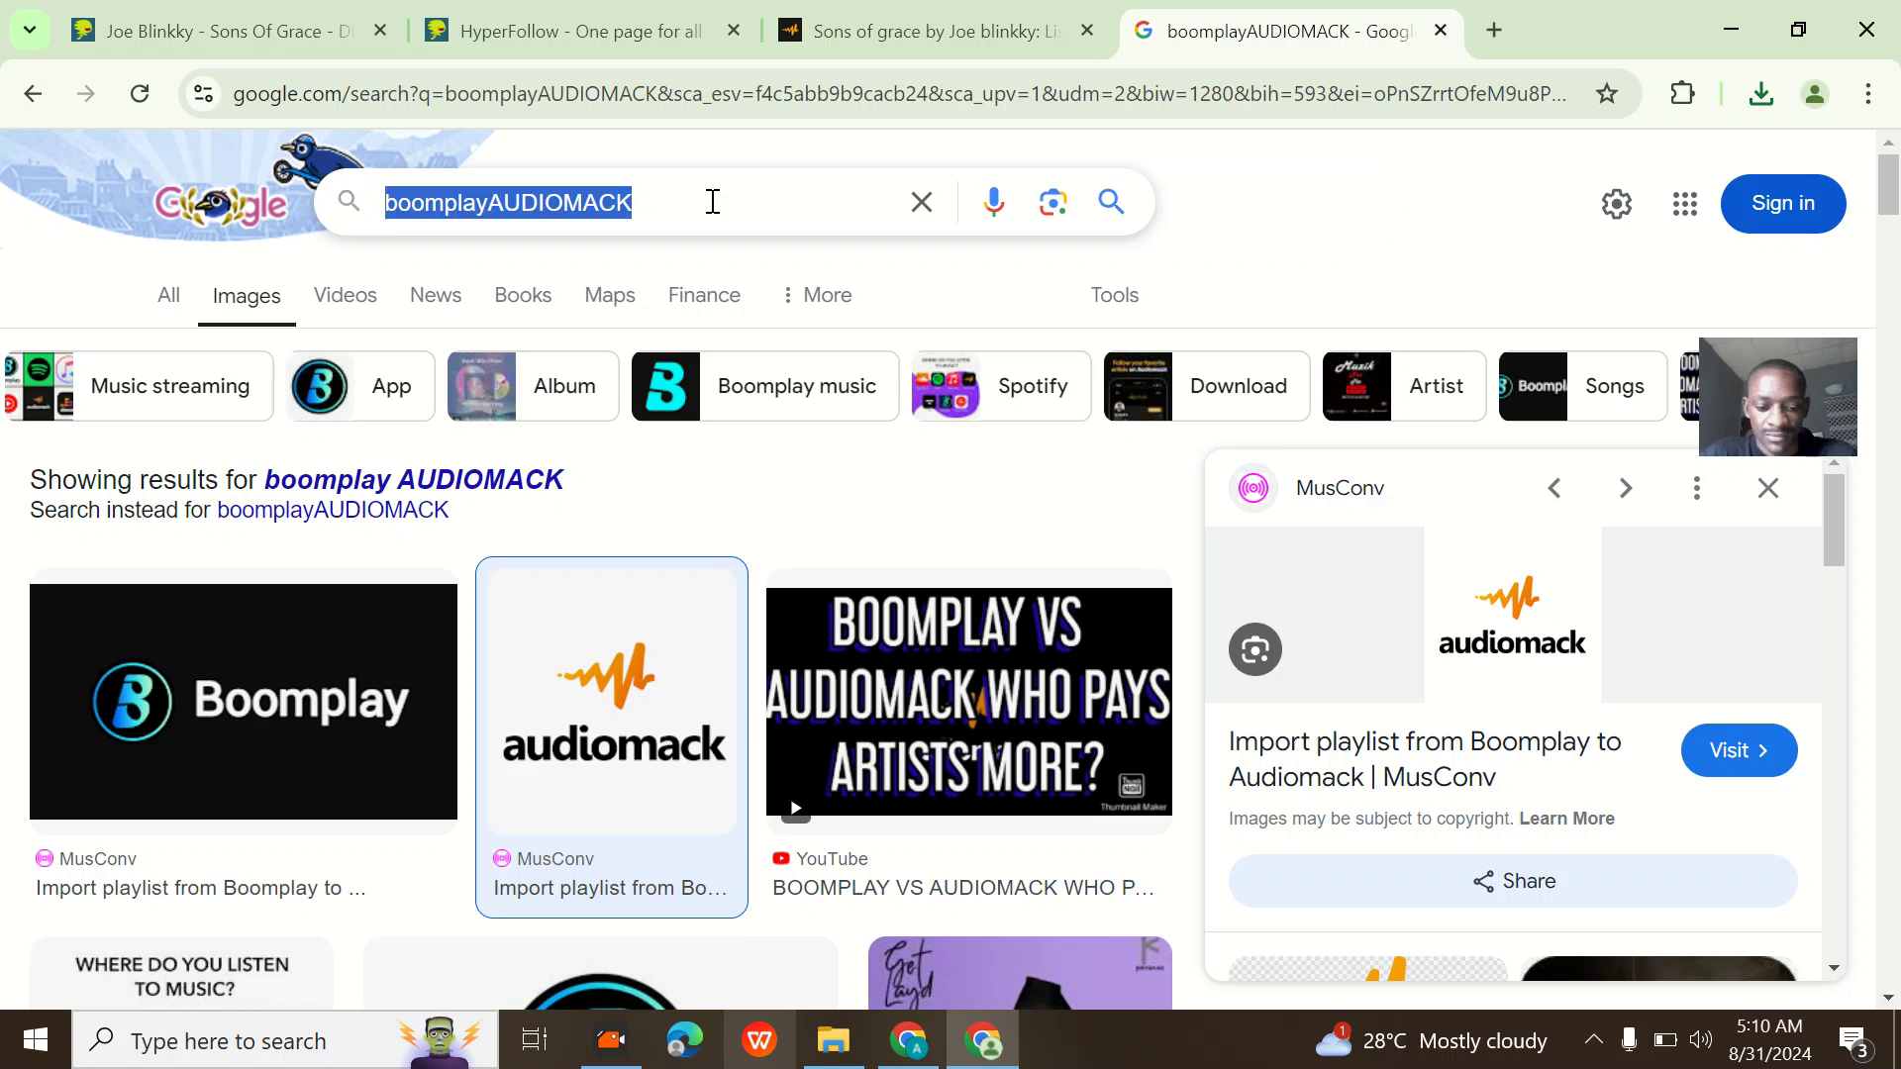
# Open shazam.com from Google and search it for Joe Blinkky
pyautogui.click(933, 30)
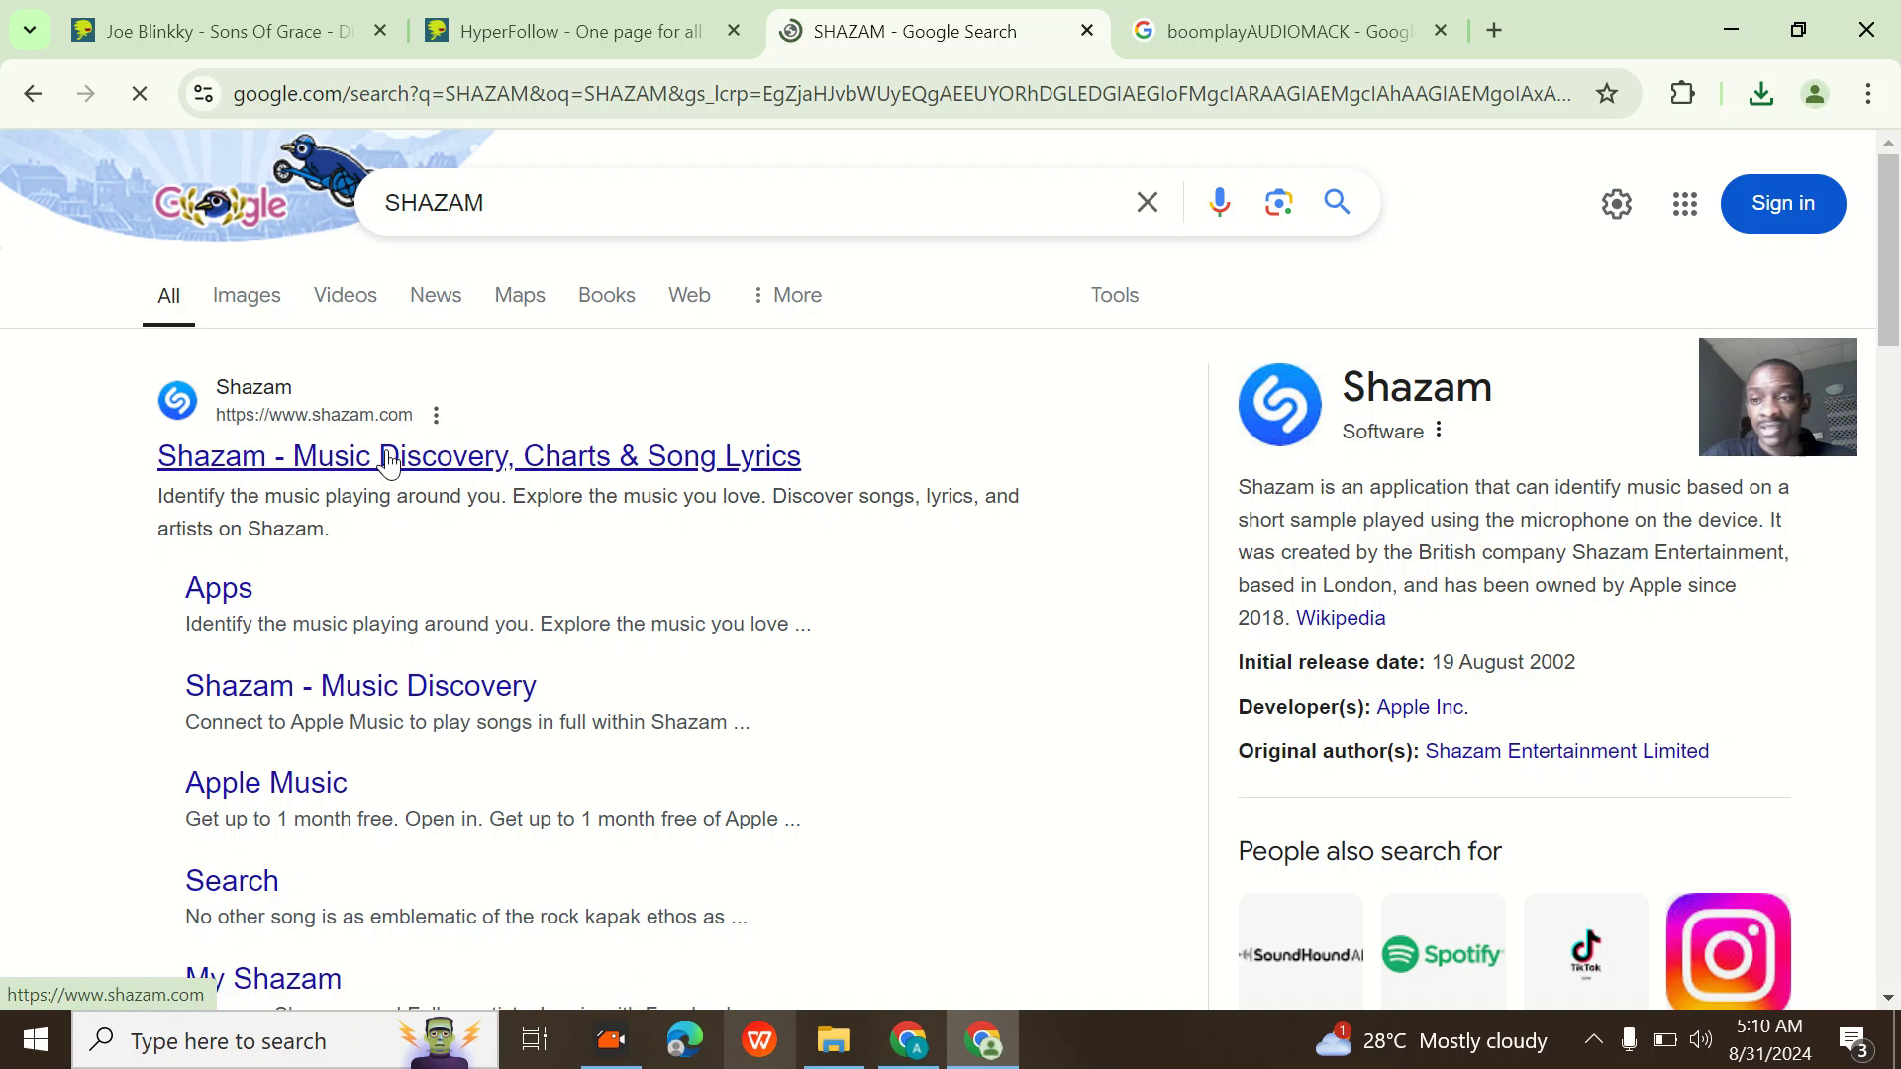
pyautogui.click(479, 455)
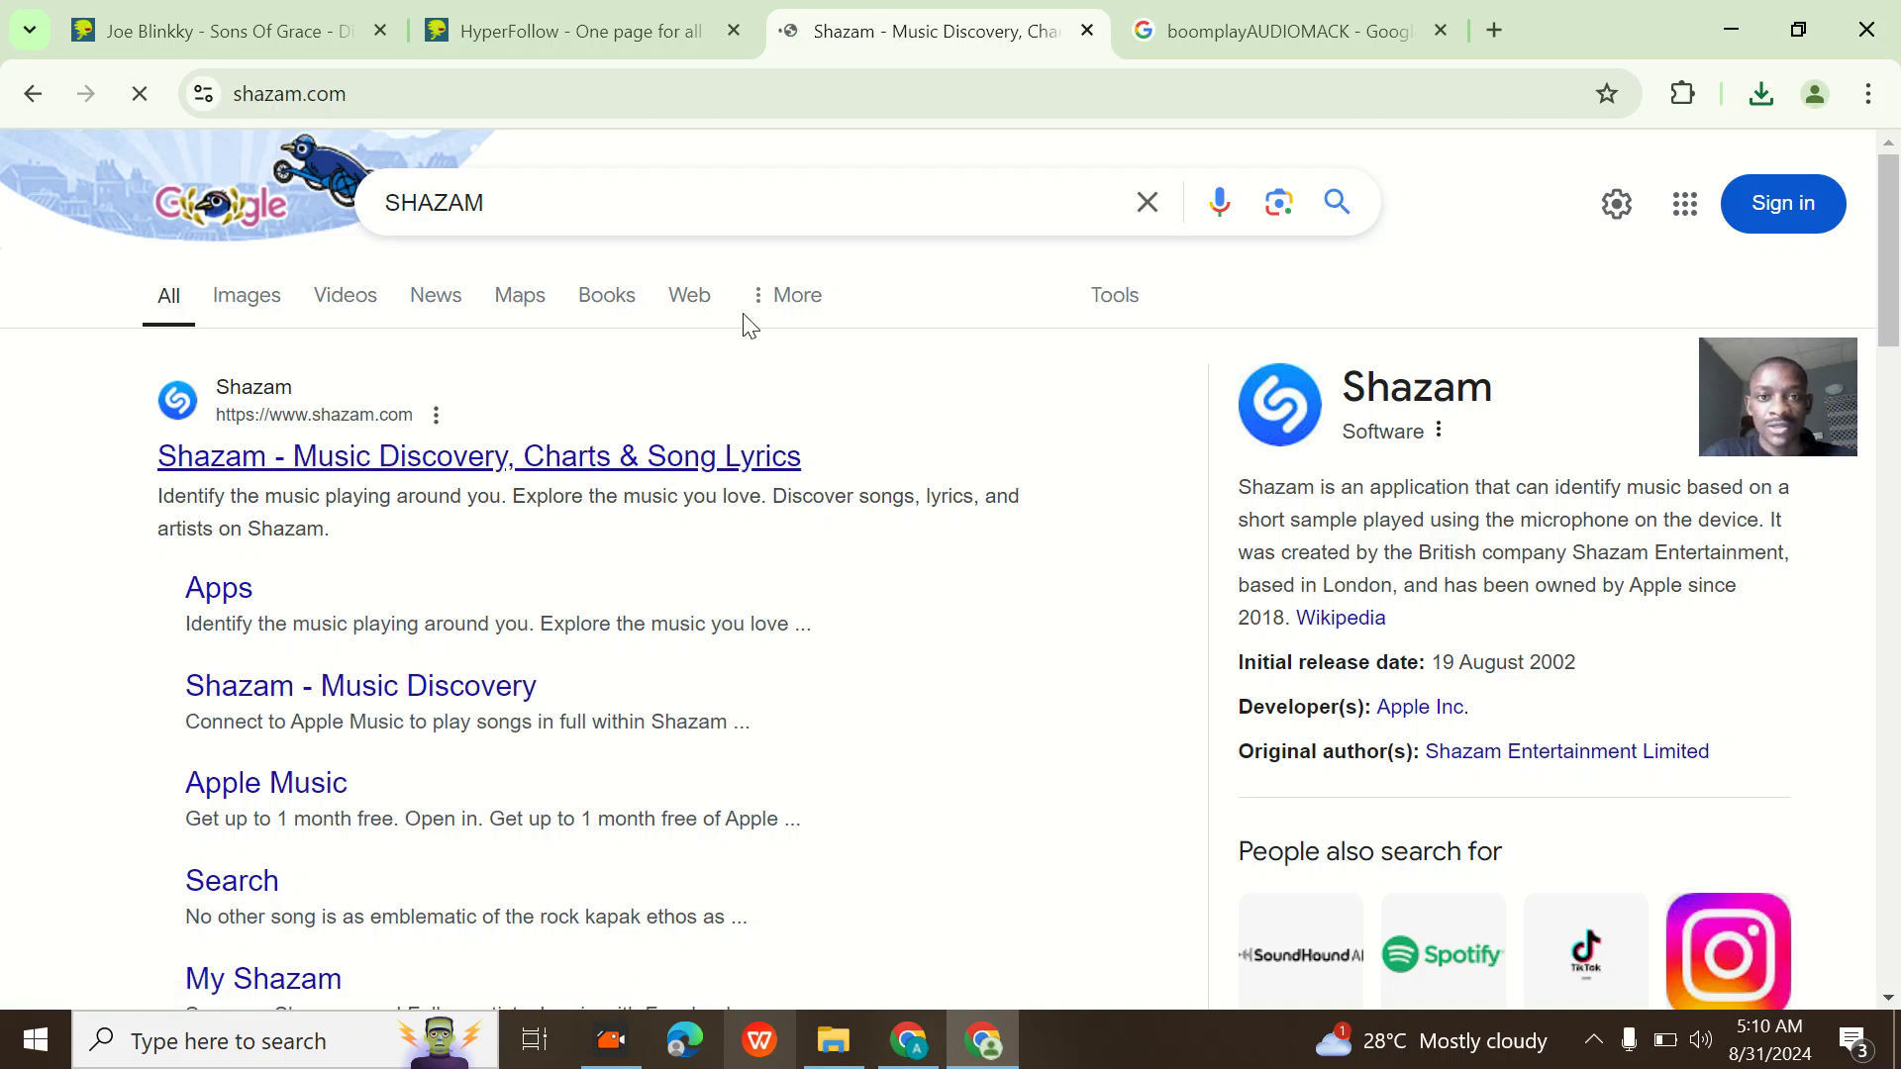
pyautogui.click(477, 455)
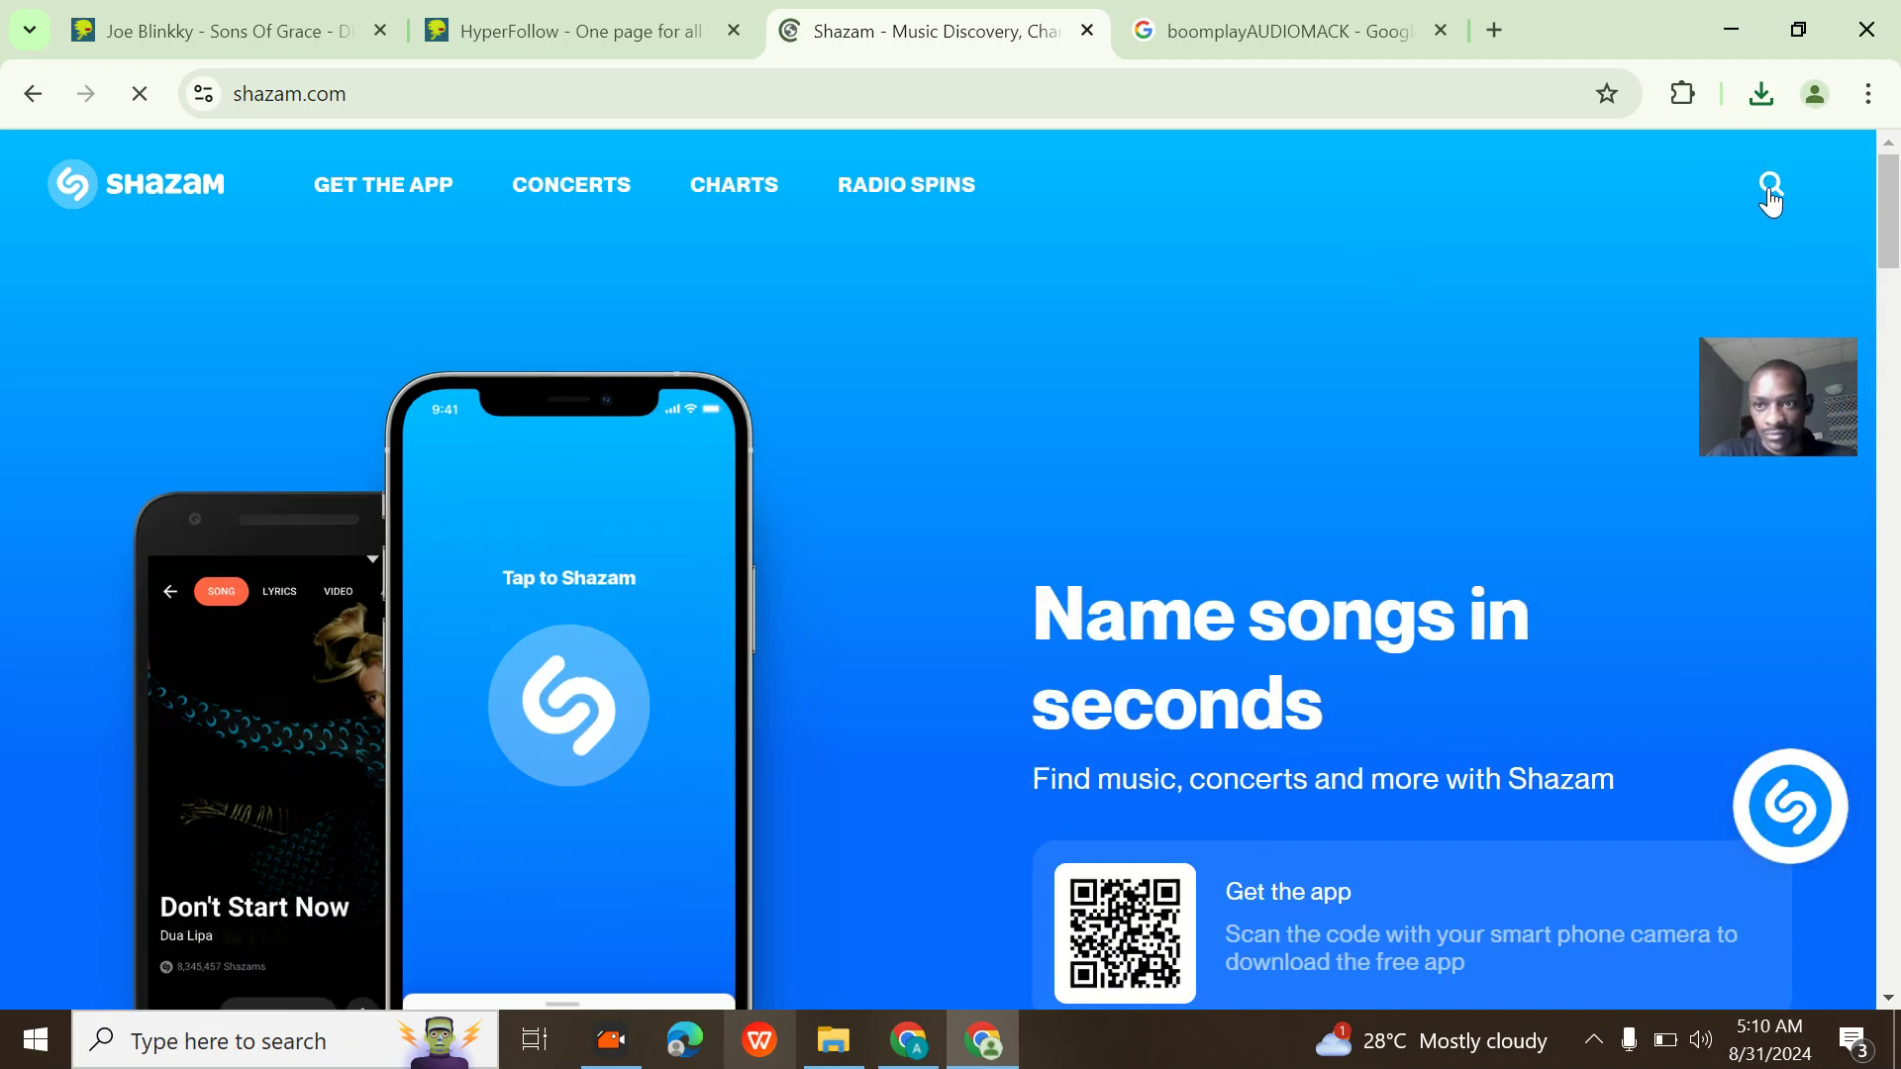
pyautogui.write('JOE BLINKKY')
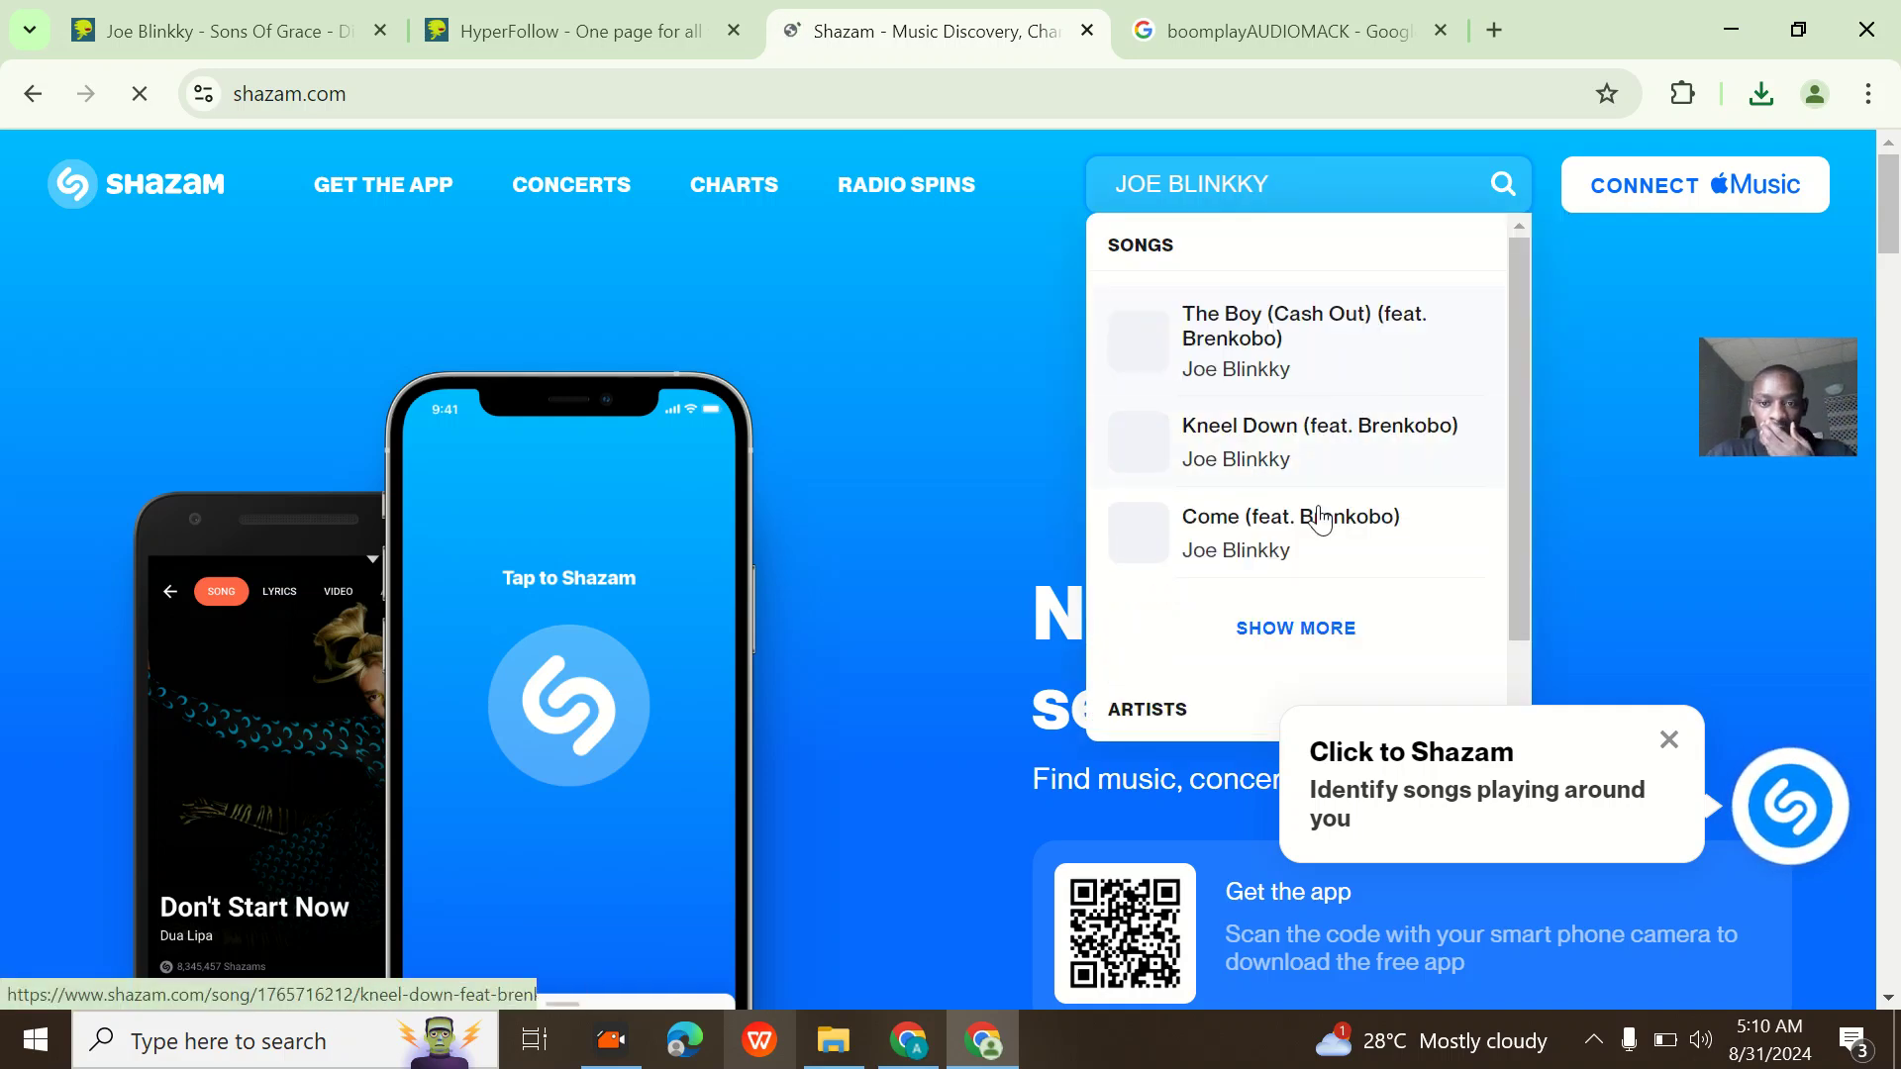
# Open Joe Blinkky's Shazam artist page and return to the HyperFollow links editor
pyautogui.click(1293, 628)
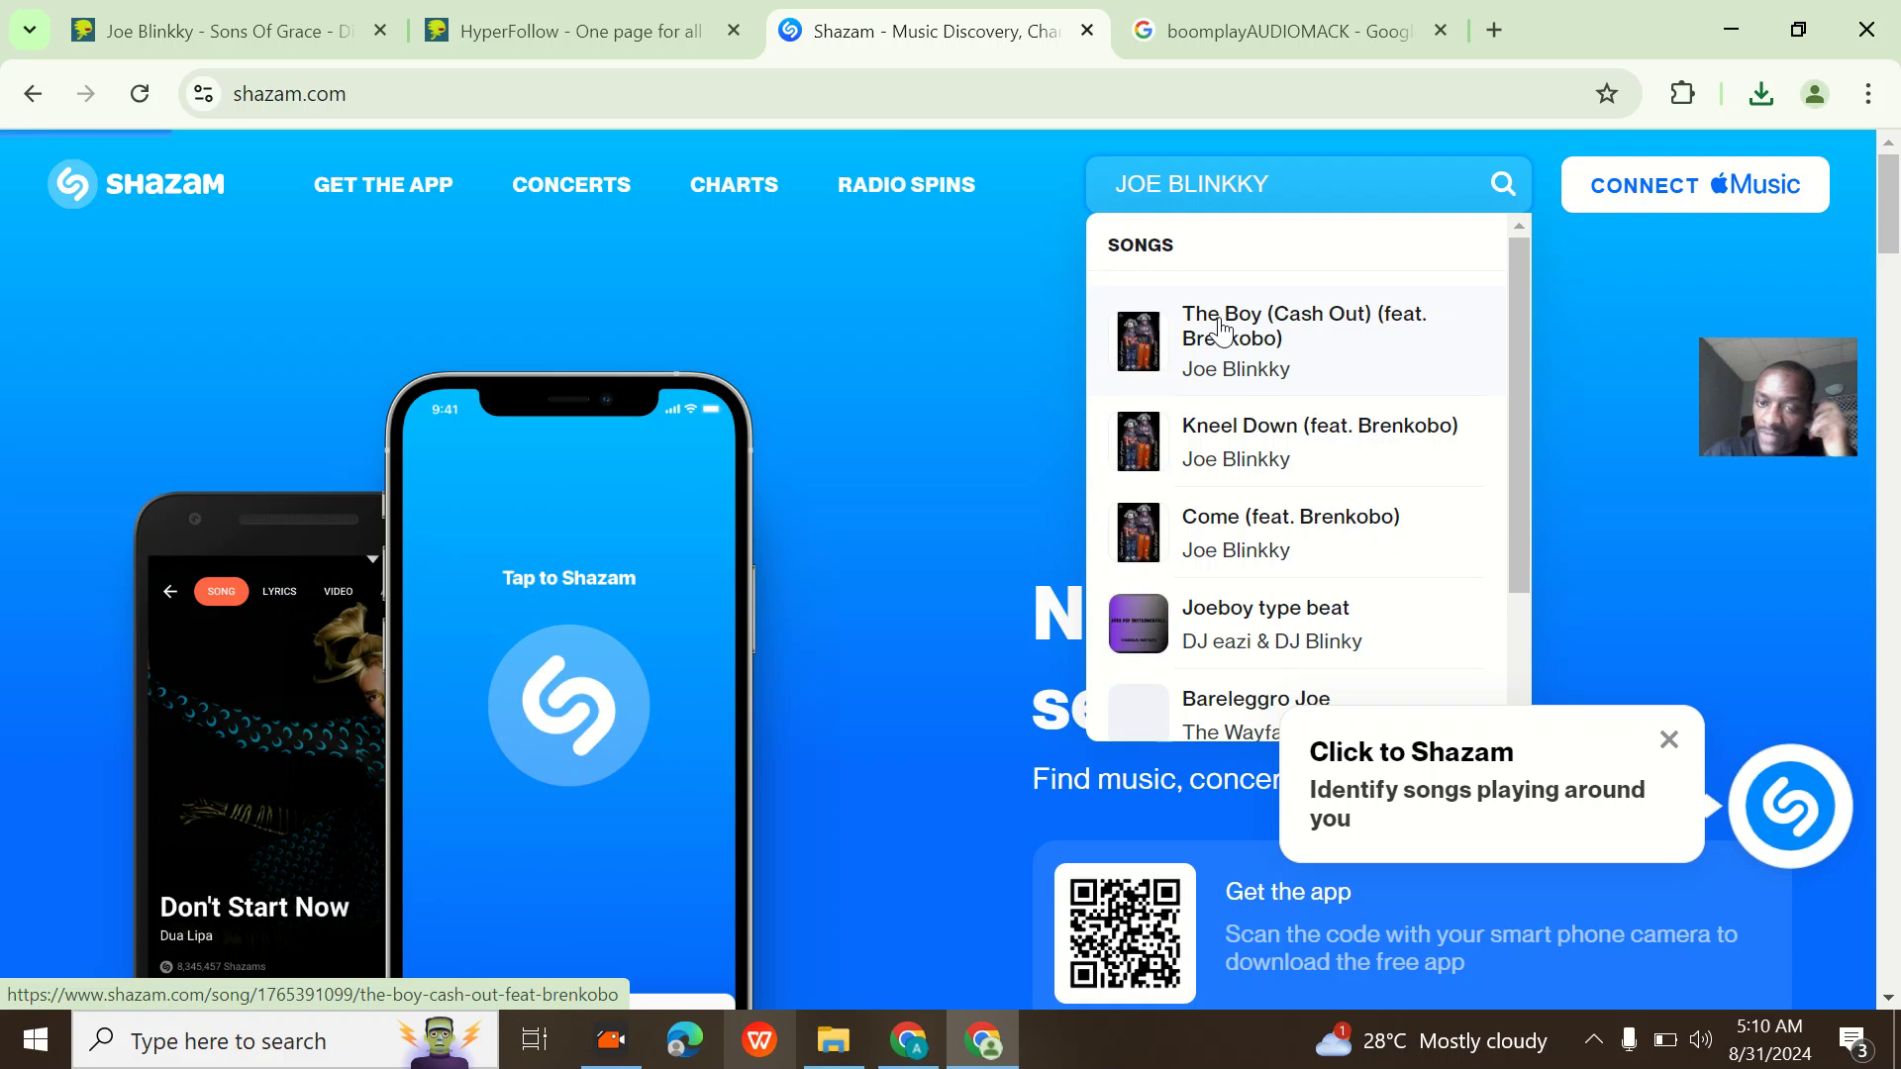
pyautogui.click(1303, 339)
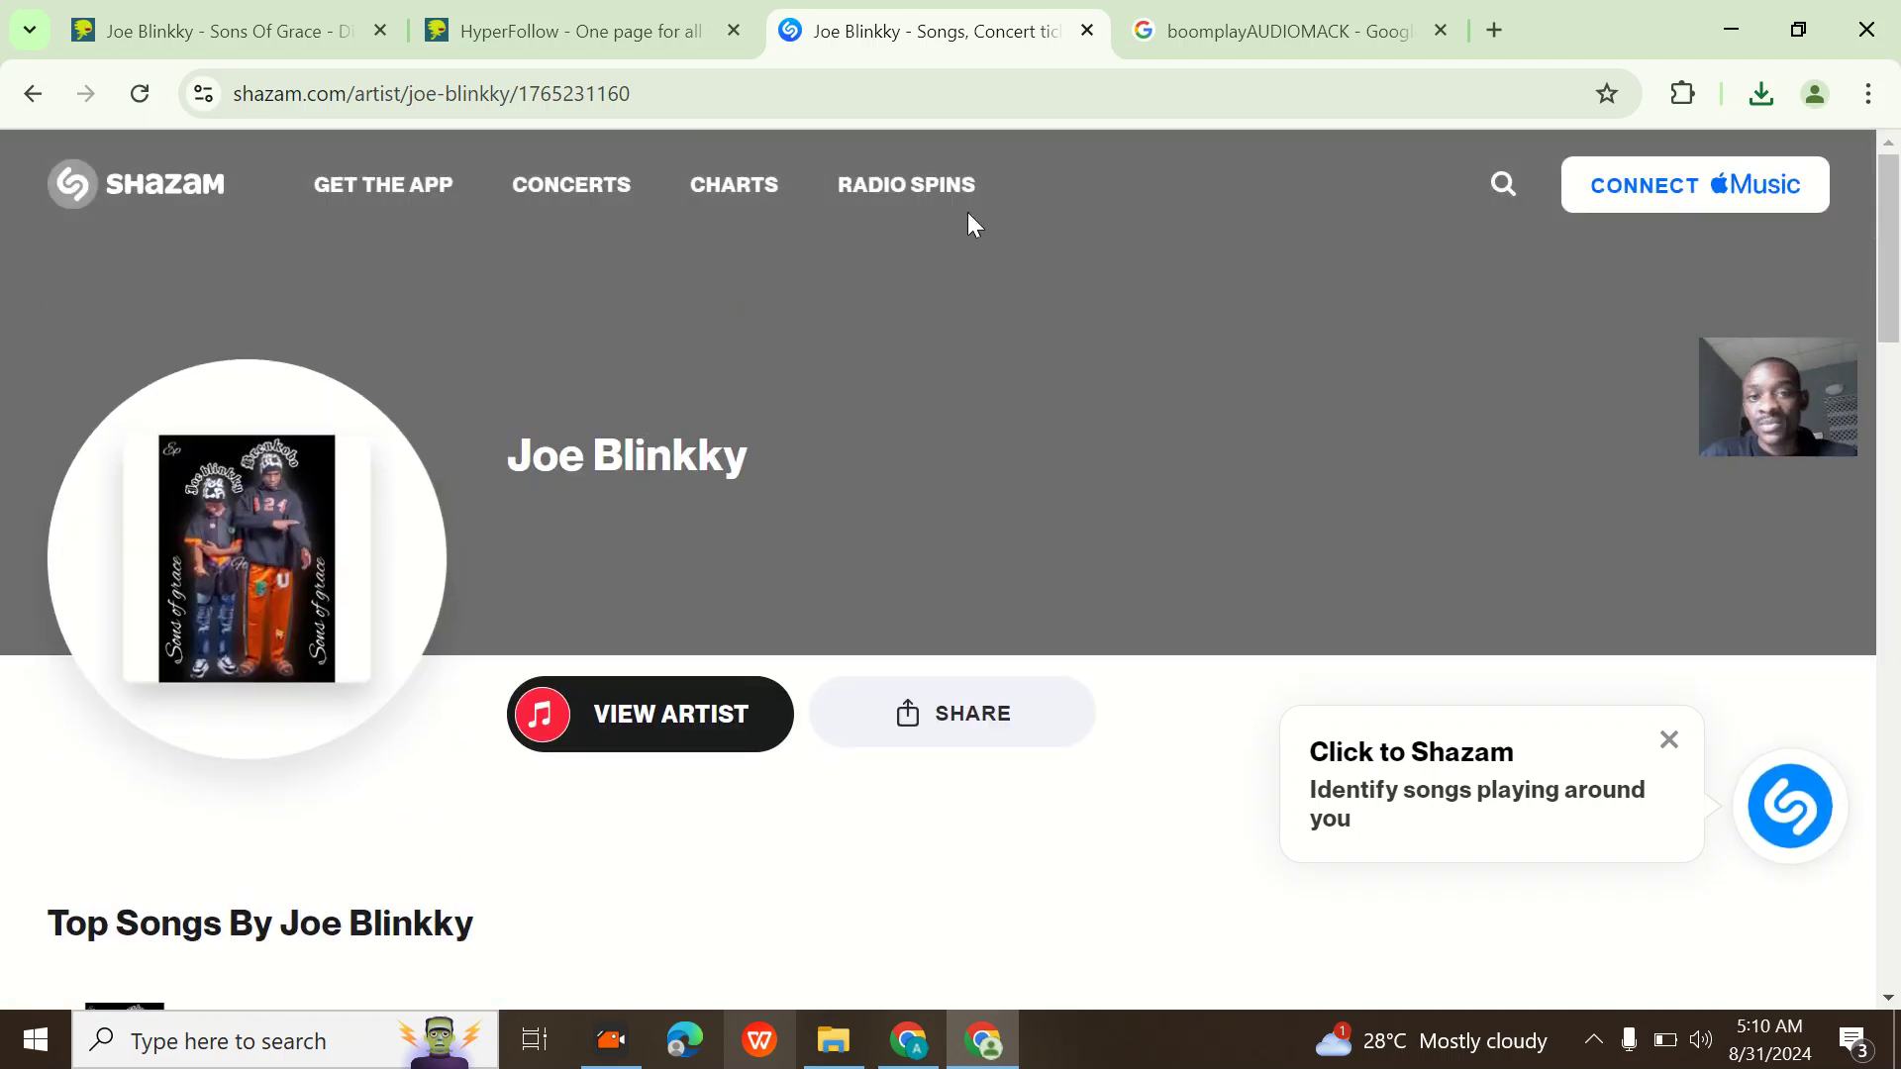
pyautogui.click(570, 30)
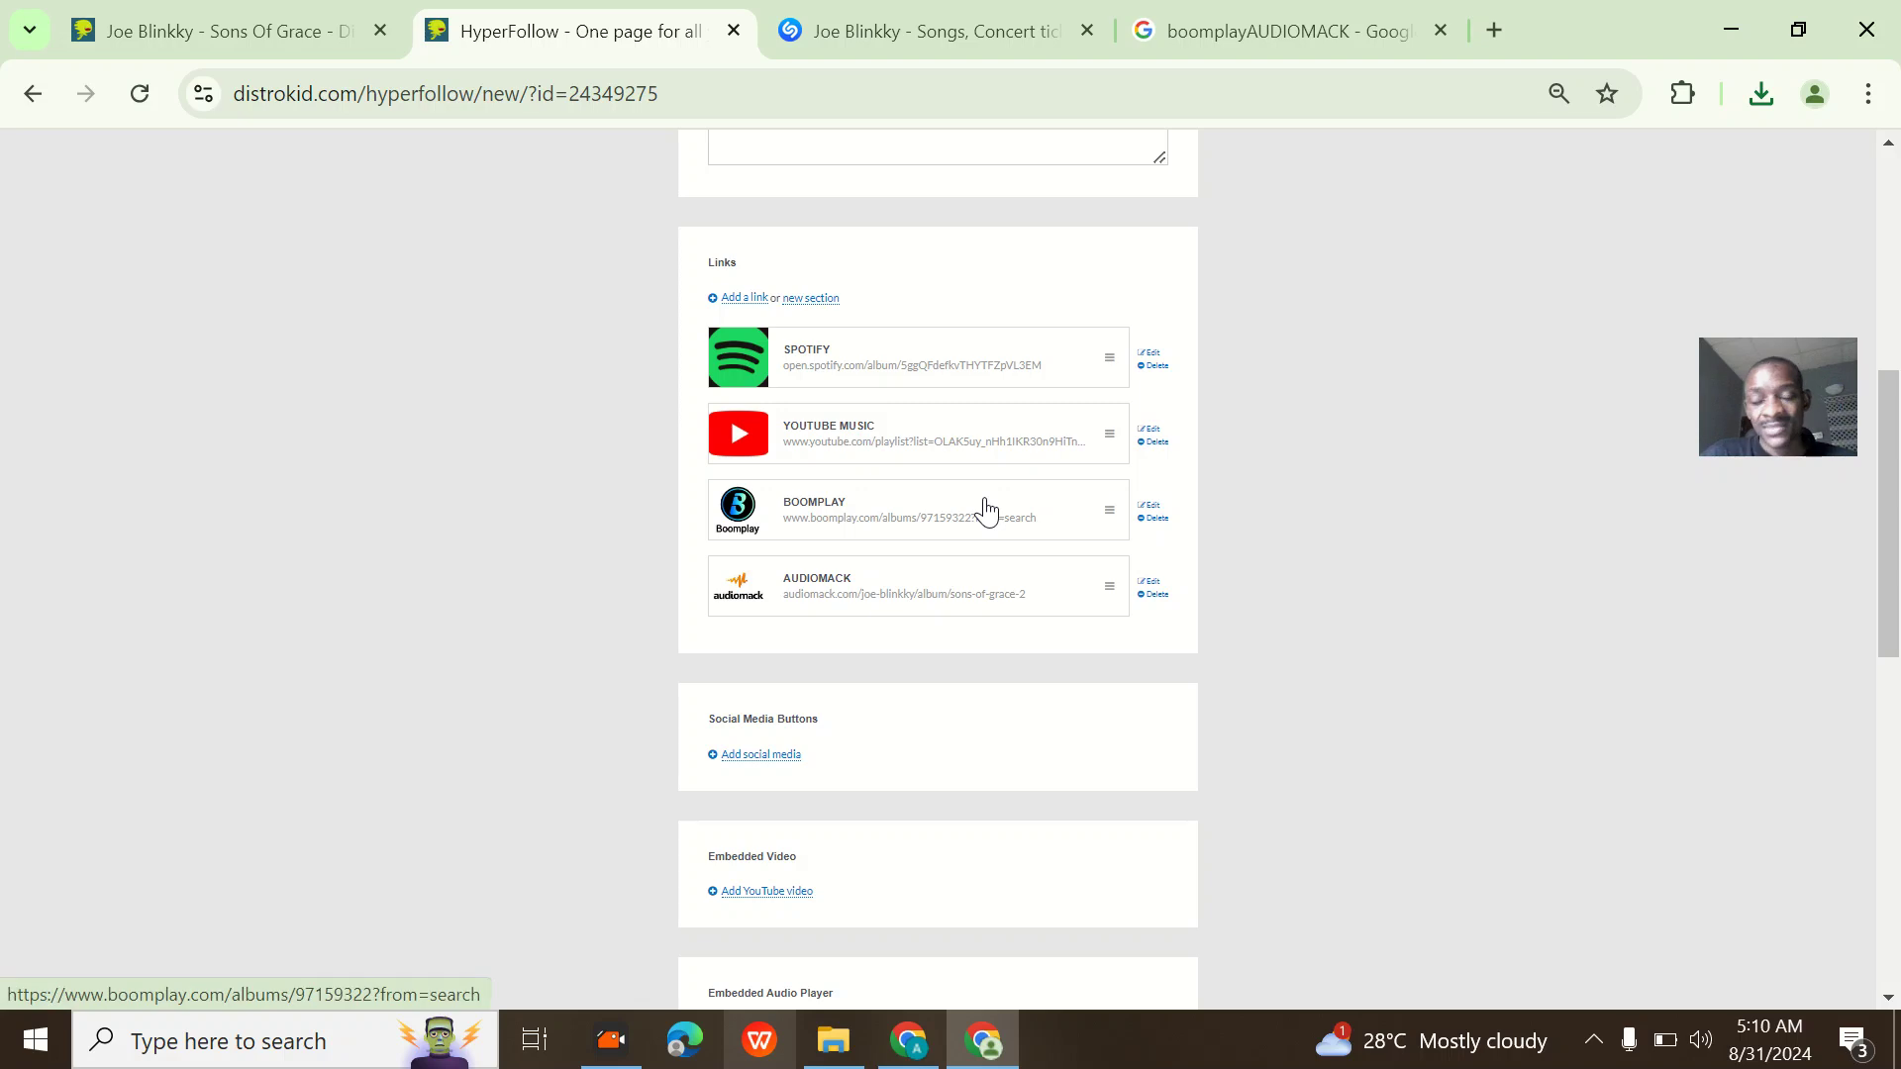
pyautogui.moveTo(1115, 816)
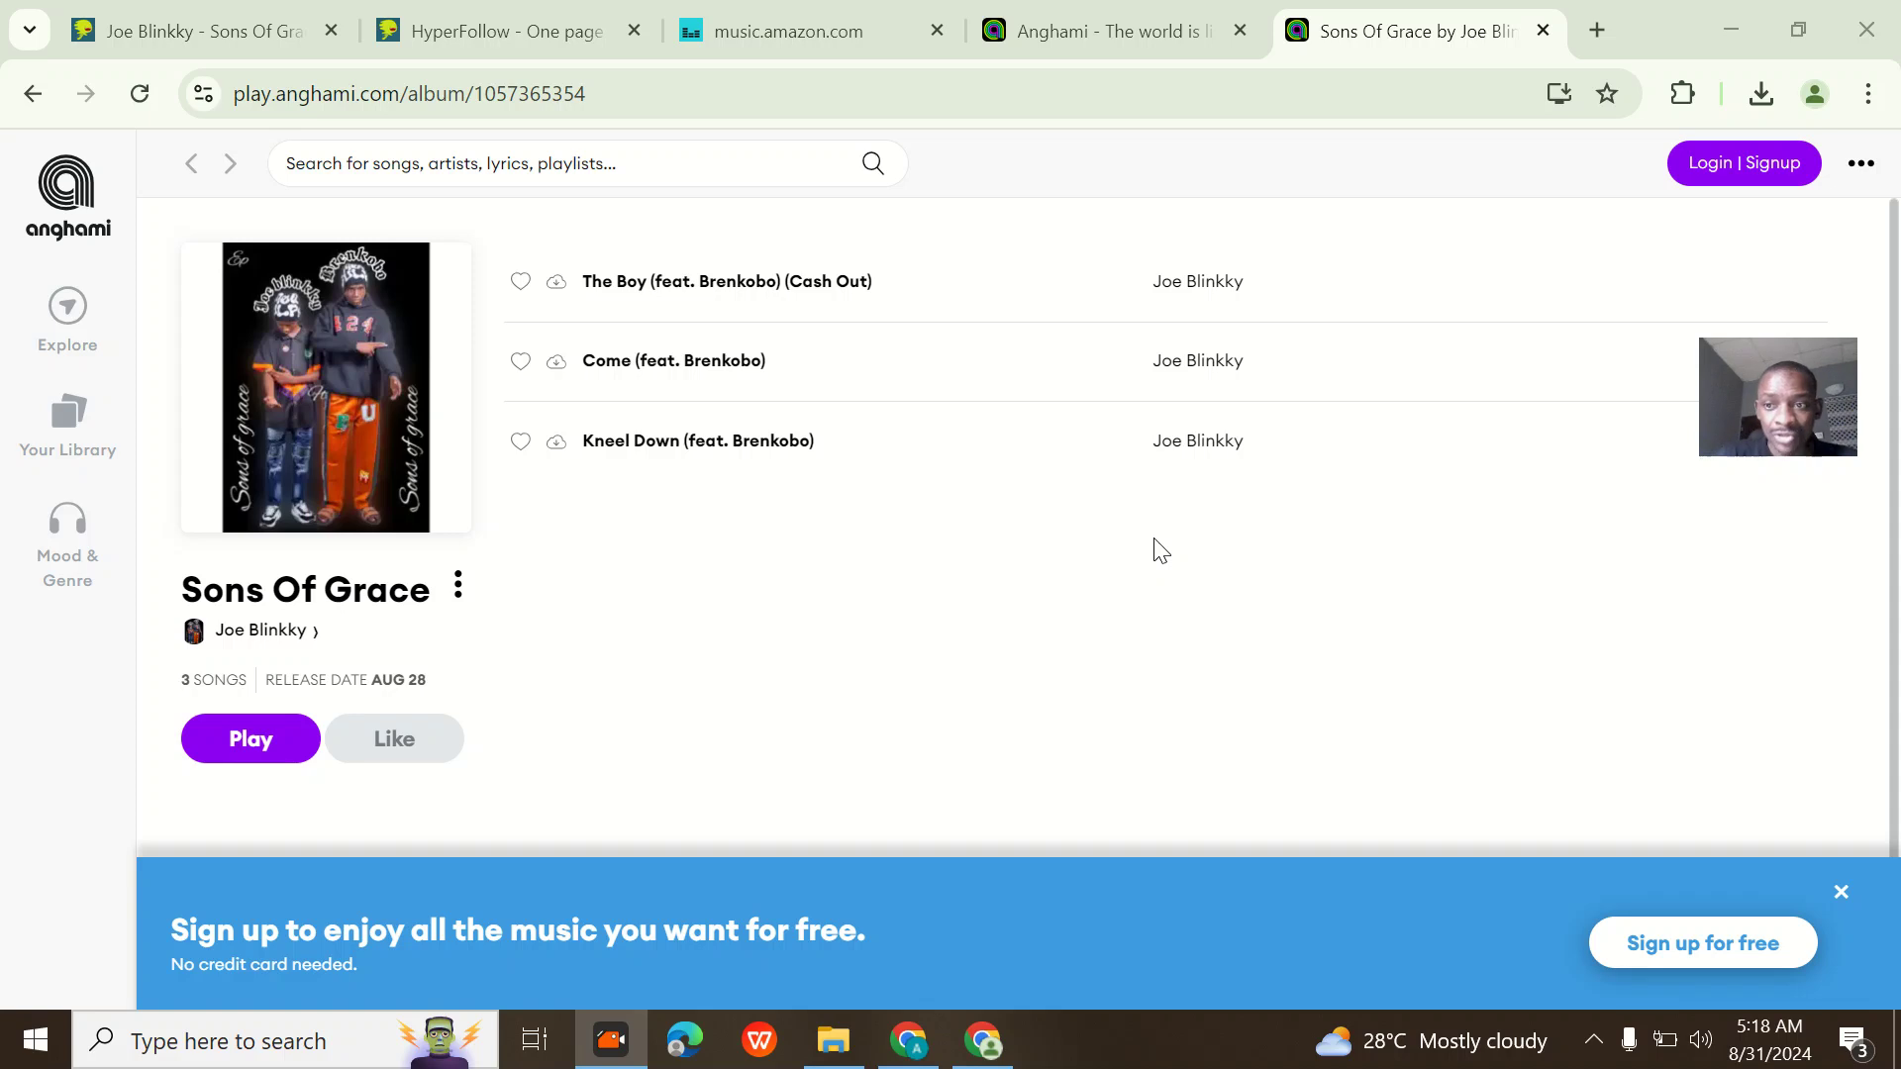
# Return to the HyperFollow links editor and start a new streaming link
pyautogui.click(497, 30)
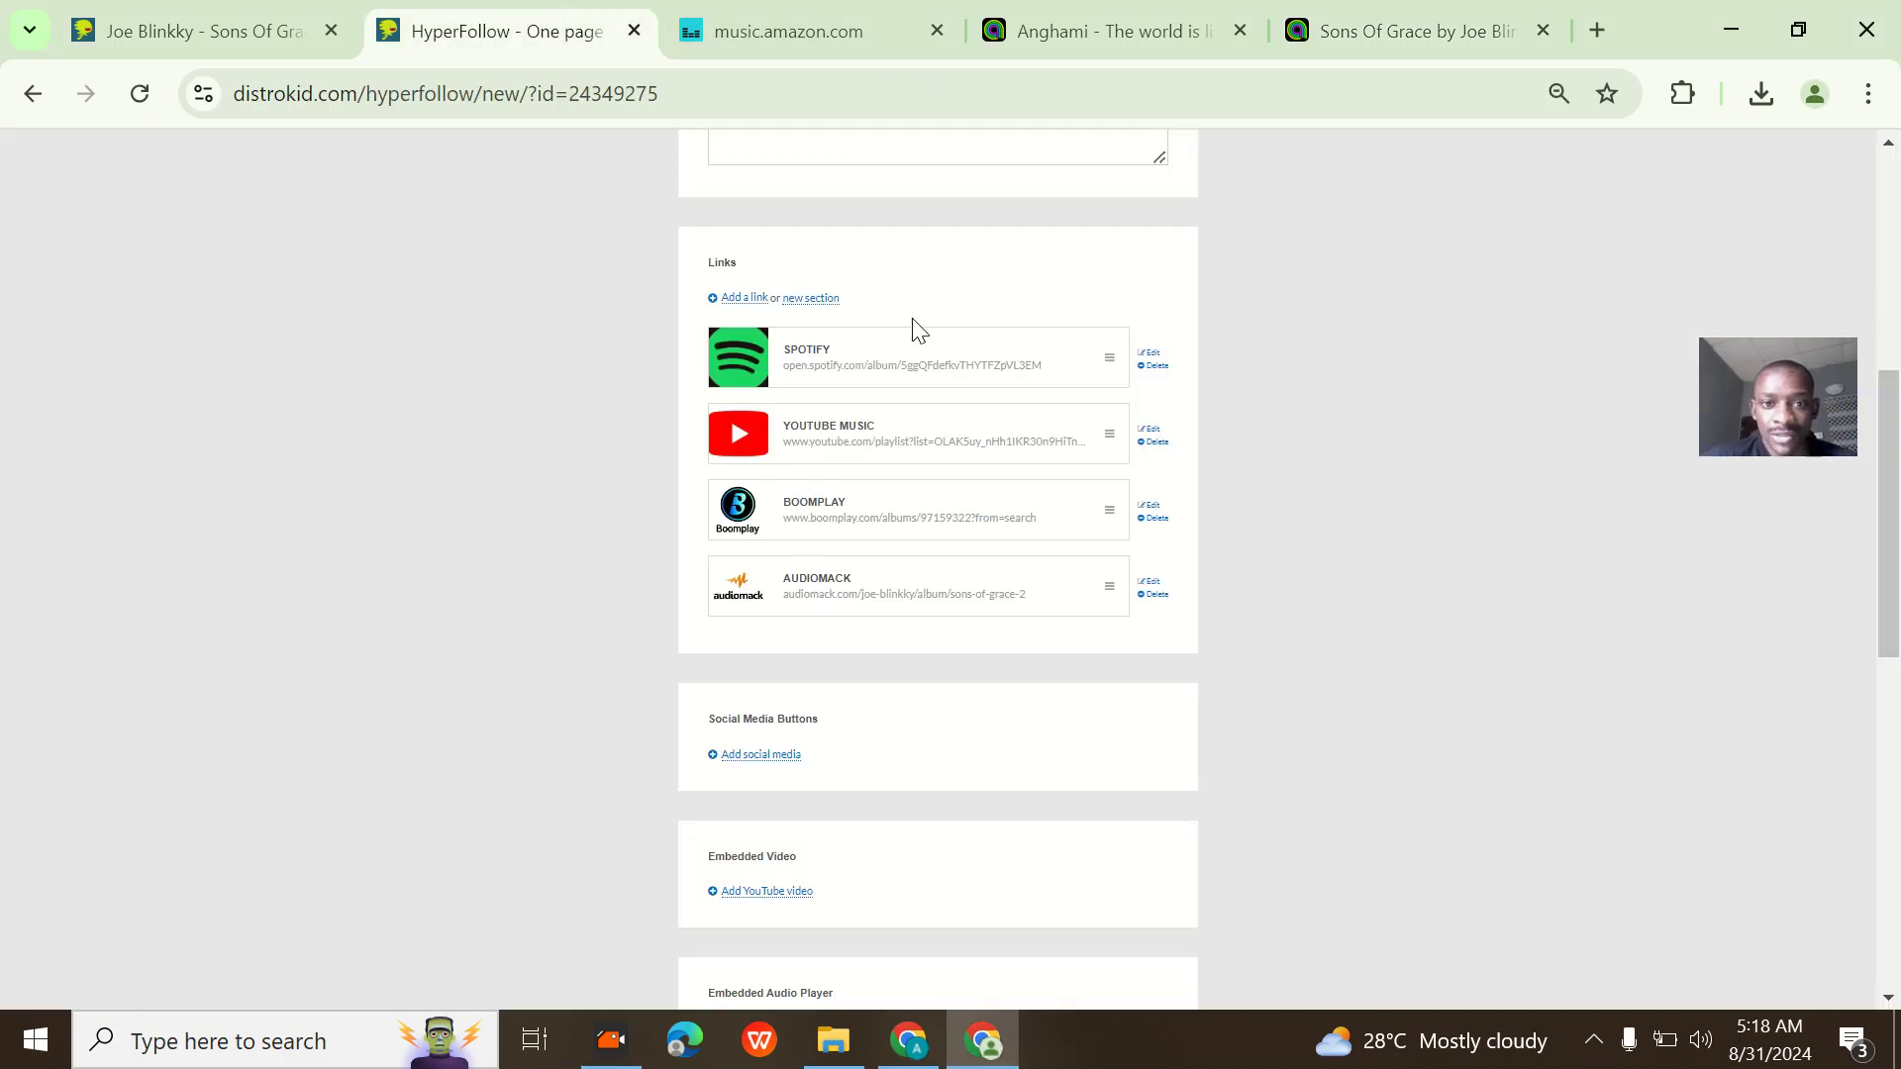
pyautogui.click(742, 297)
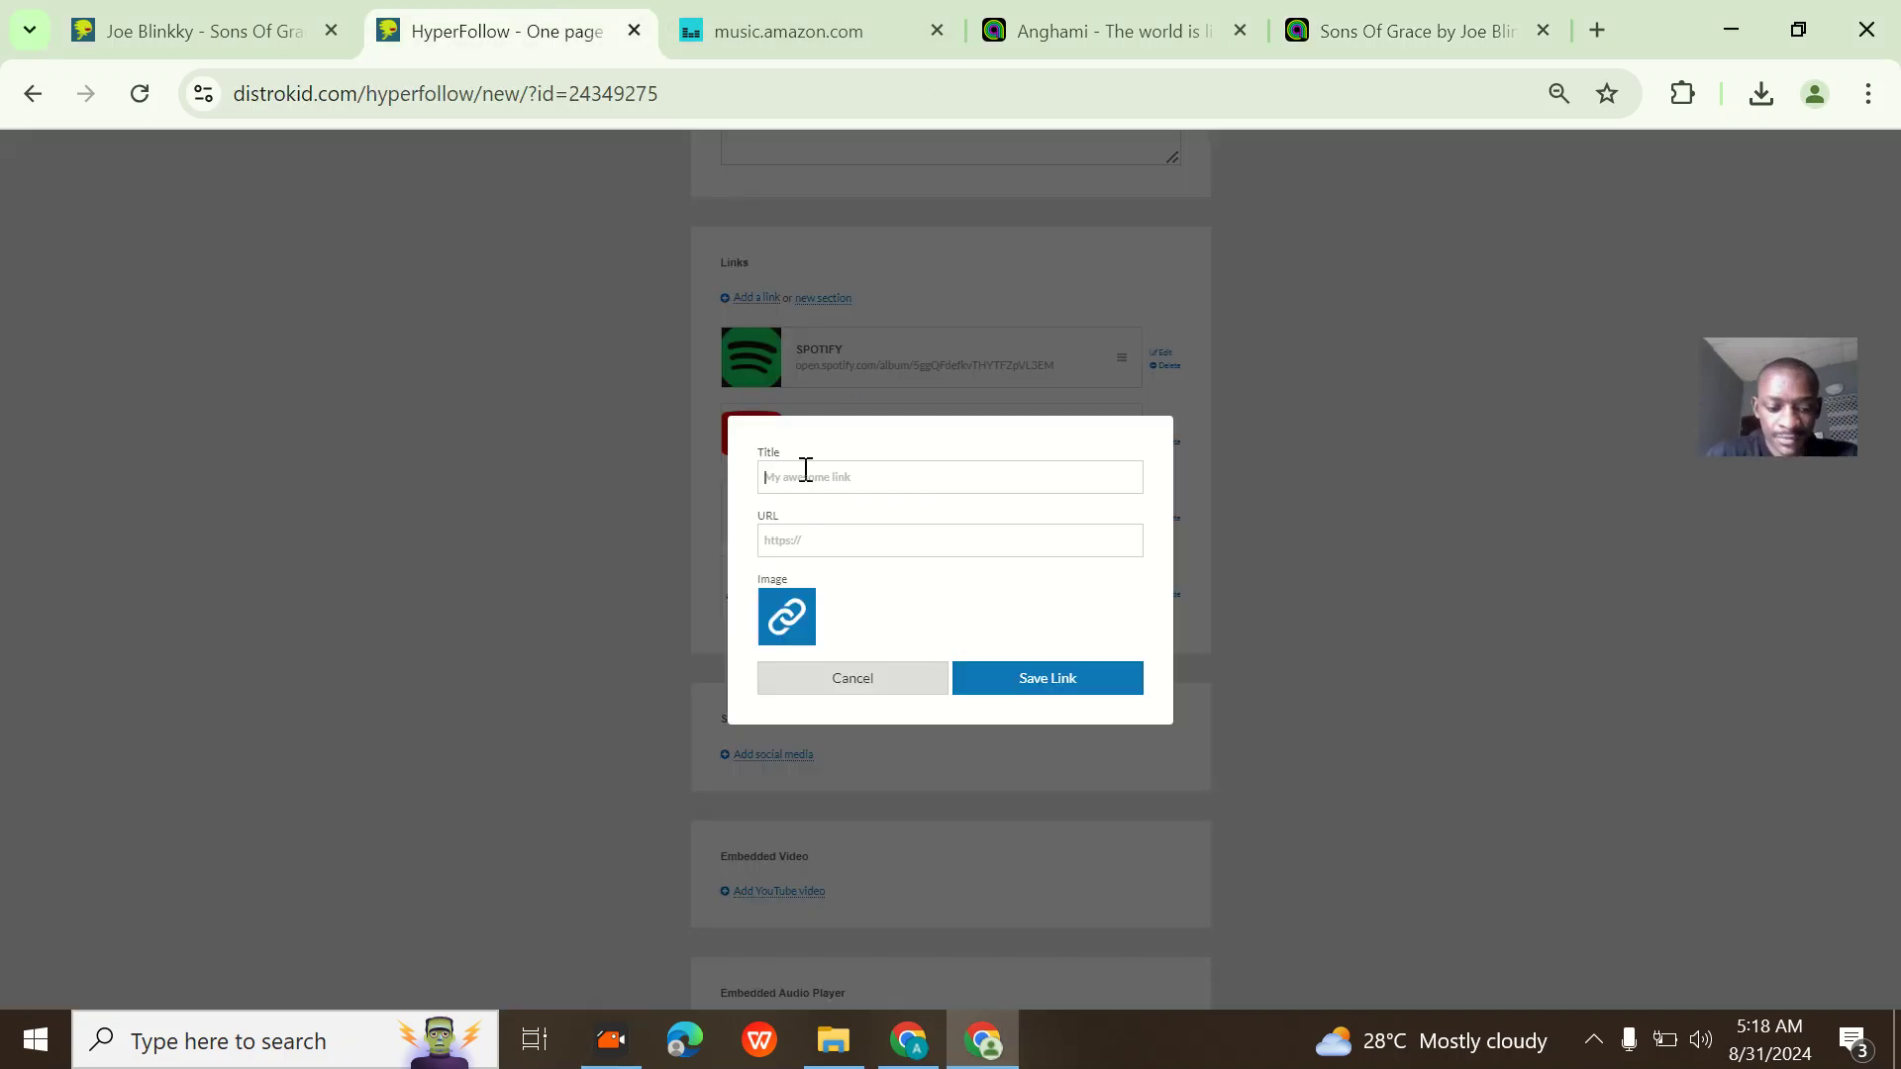
pyautogui.write('ANGHAMI')
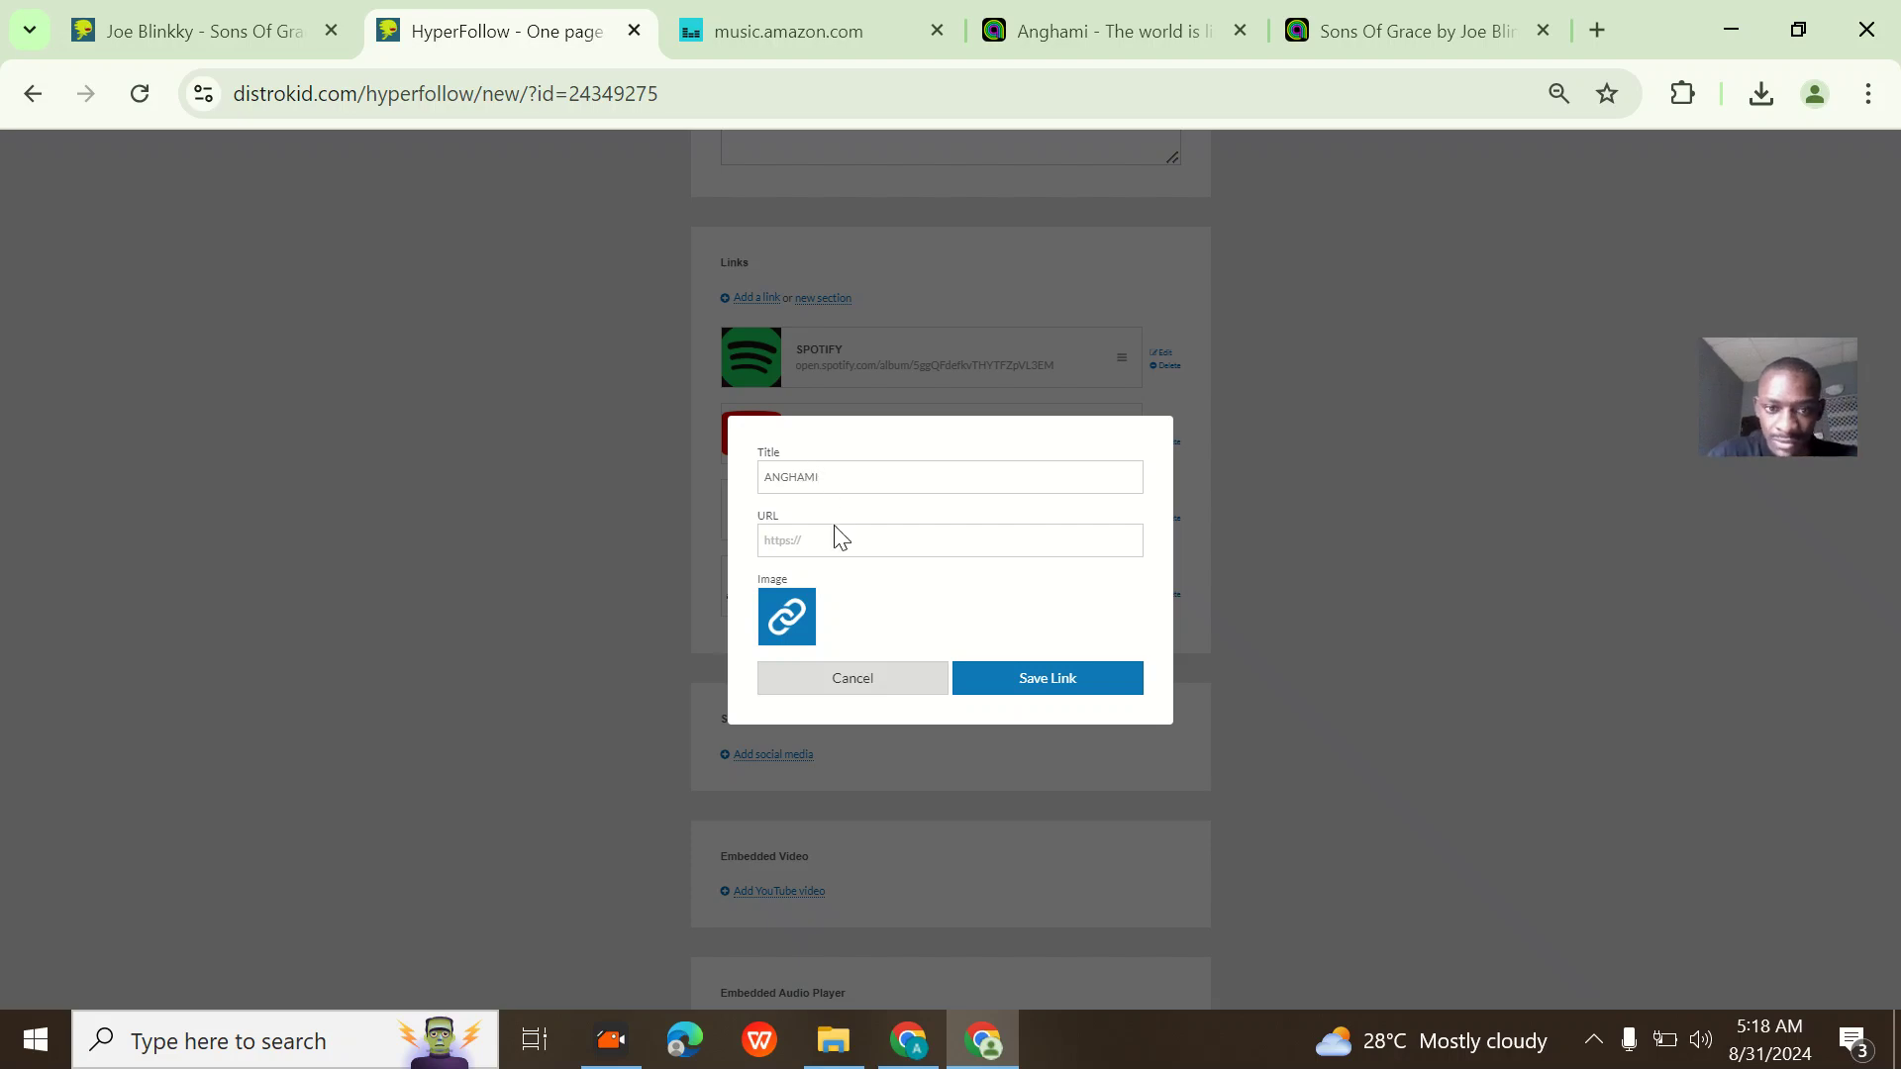
pyautogui.write('https://play.anghami.com/album/1057365354')
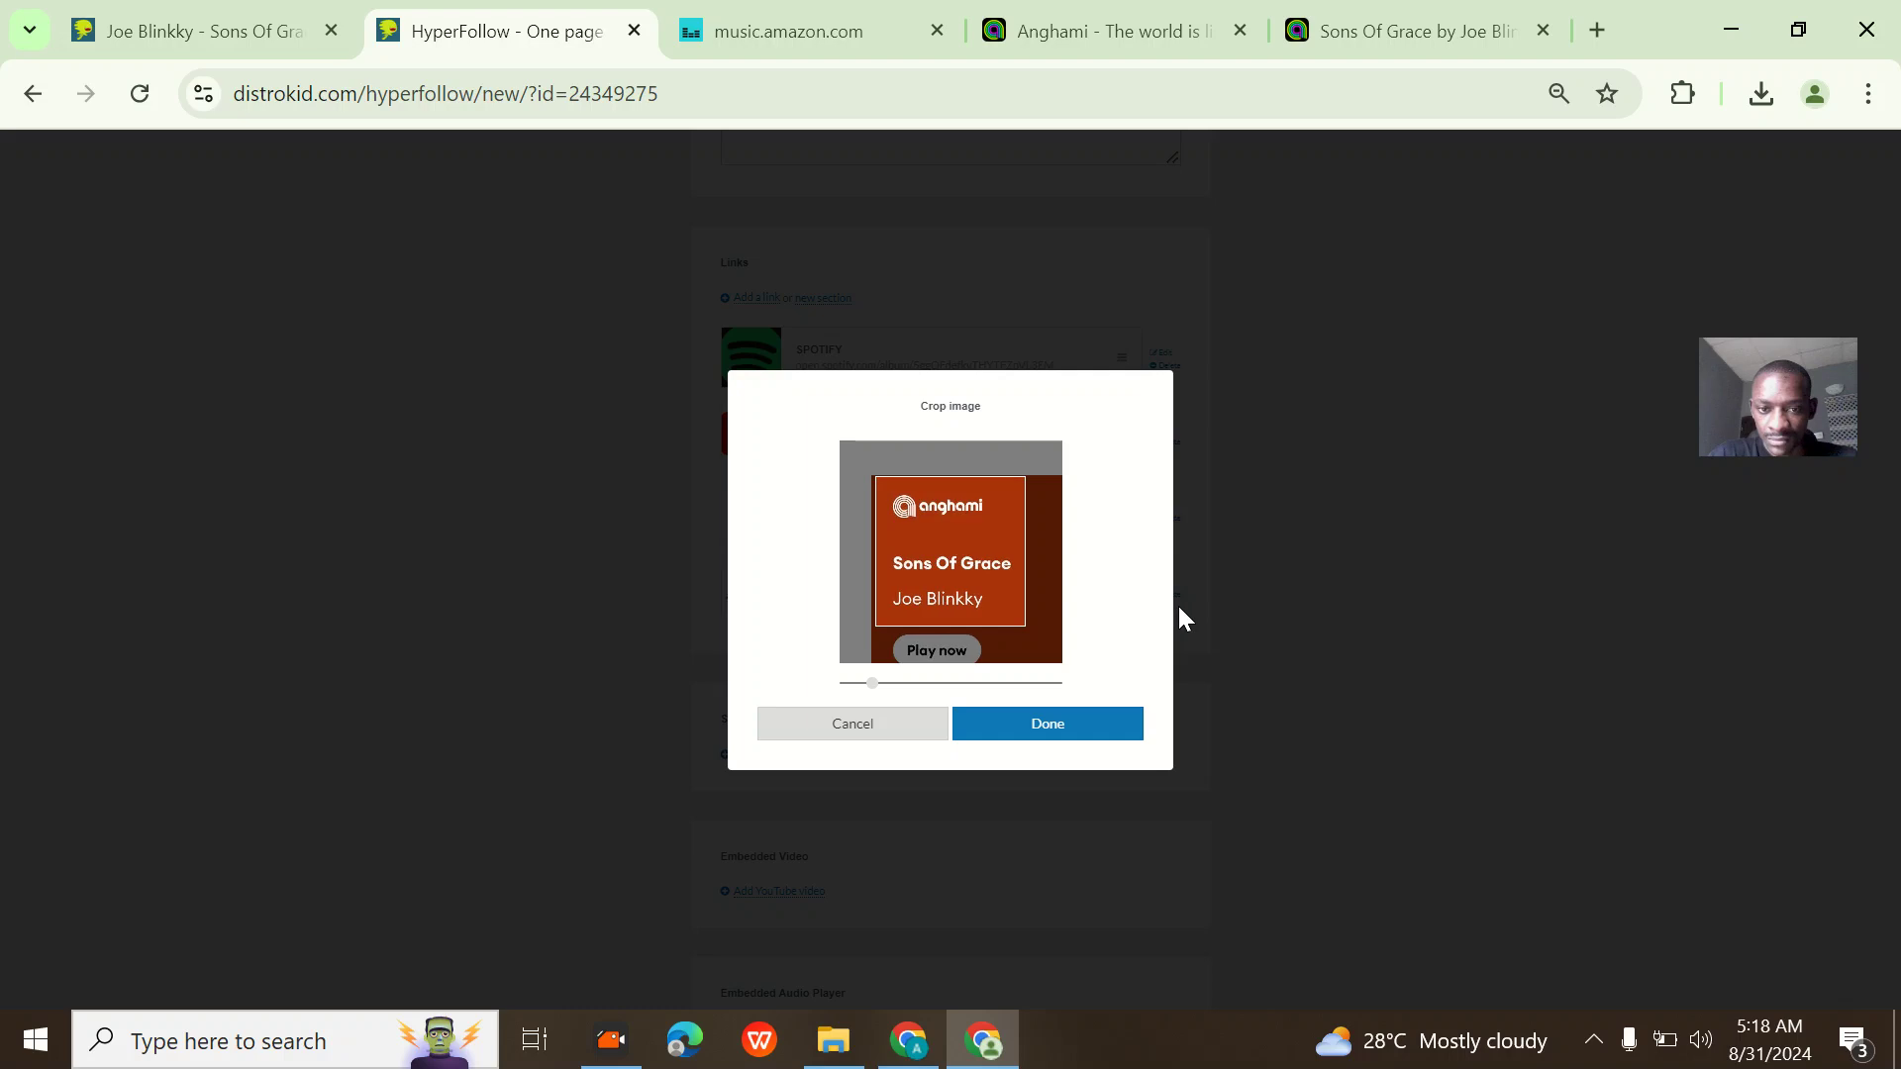
pyautogui.click(1046, 725)
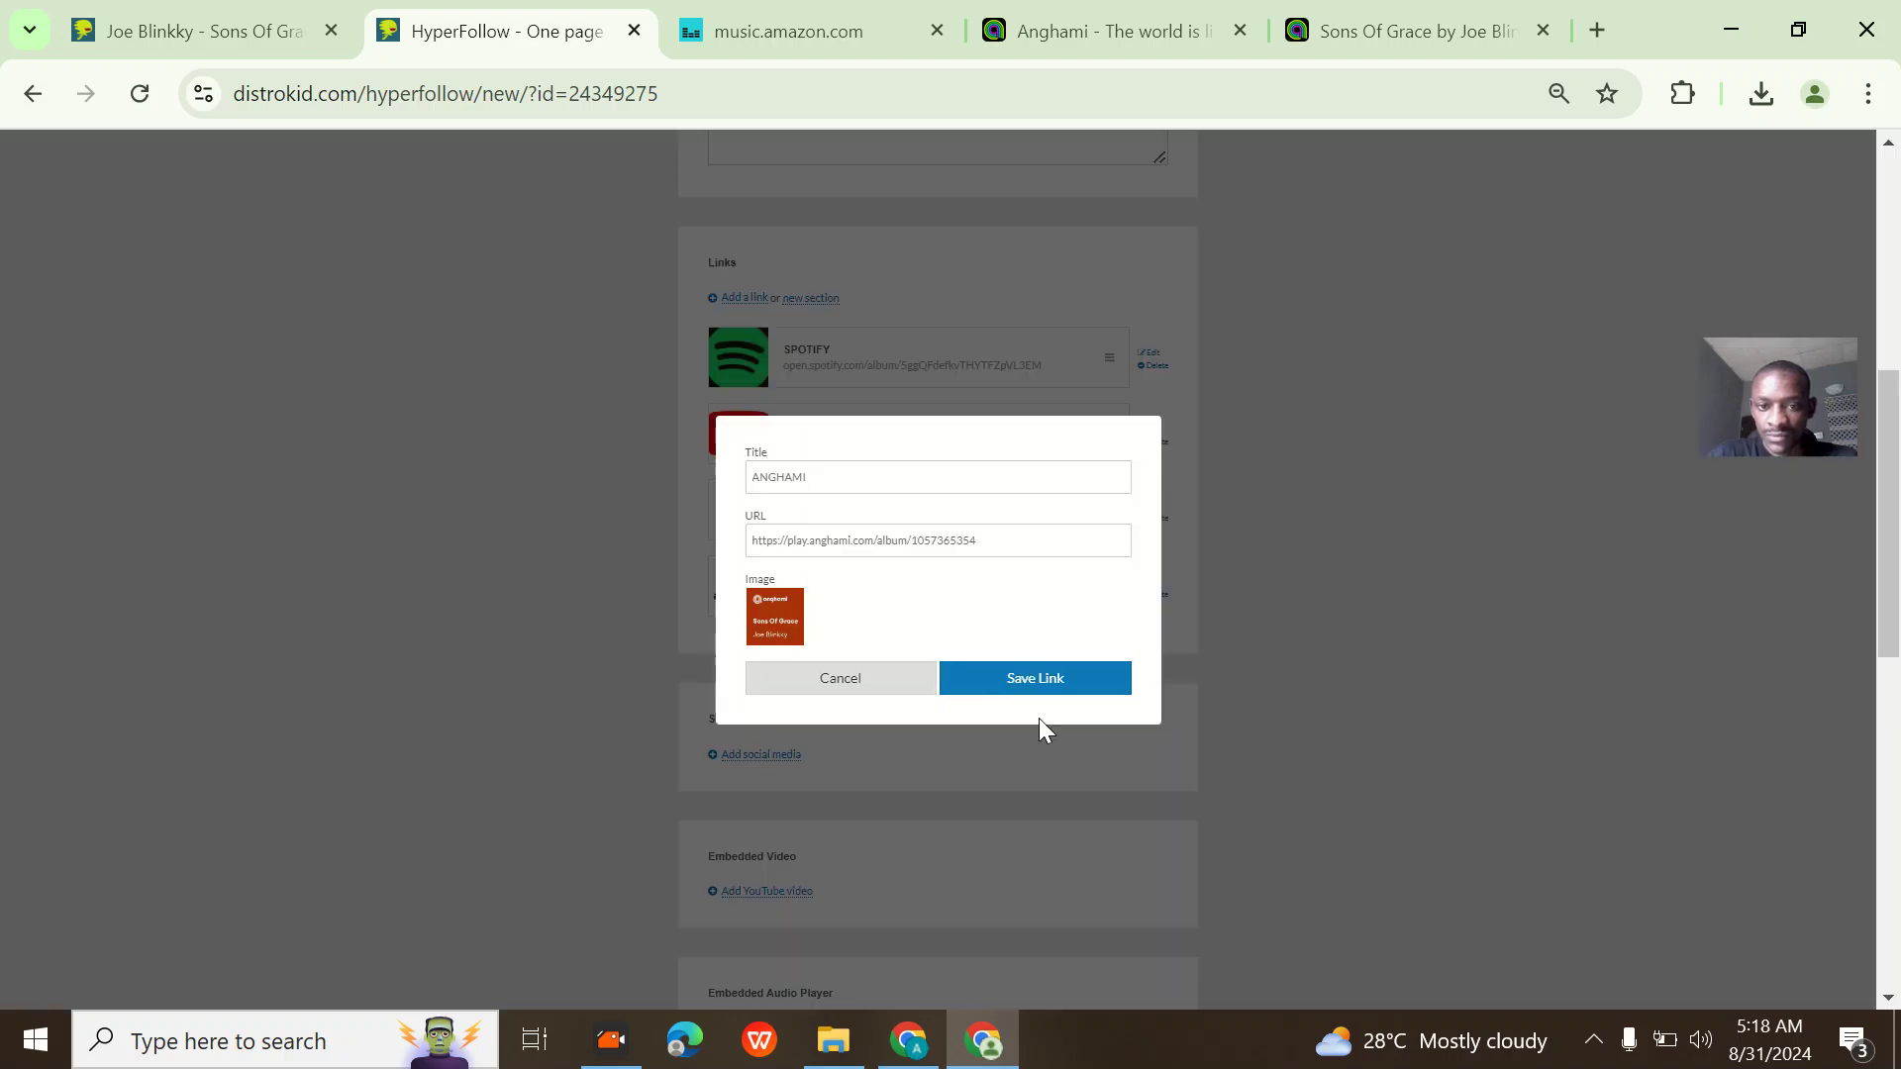
pyautogui.click(1033, 678)
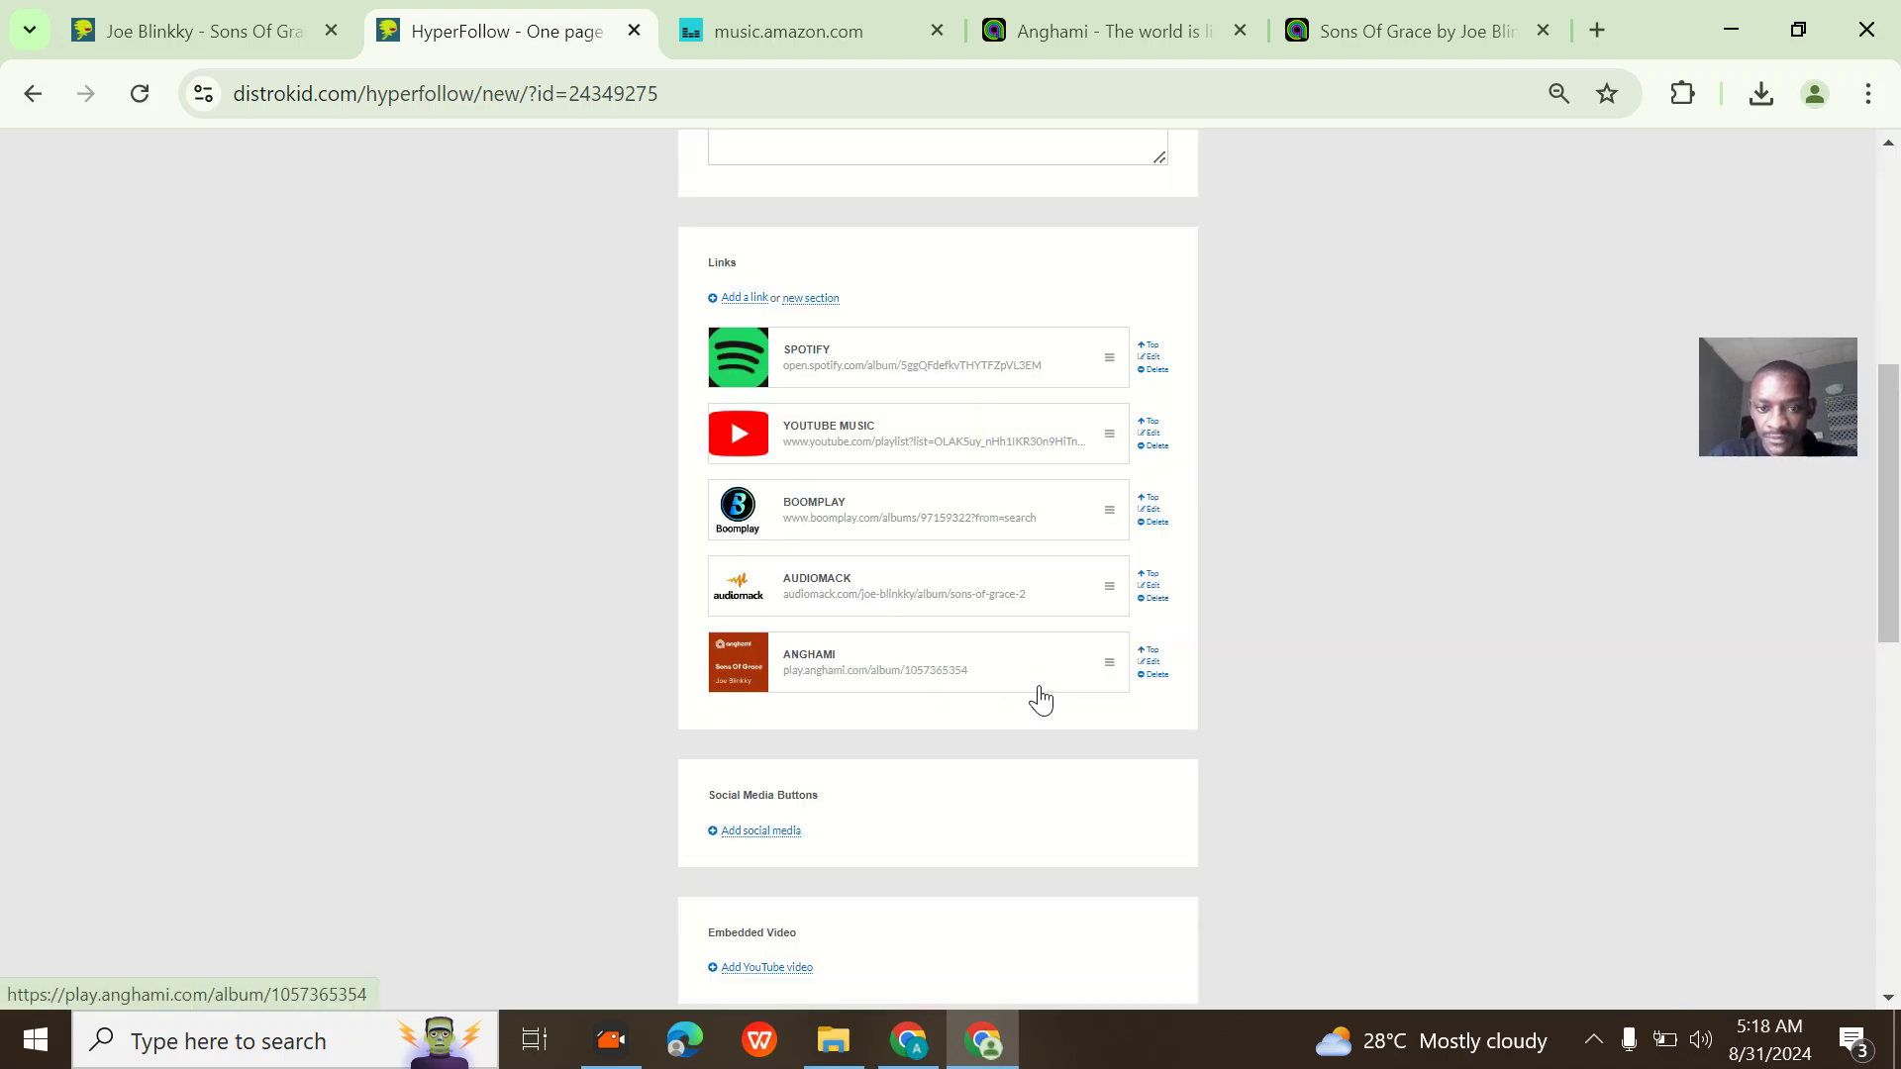
pyautogui.moveTo(1406, 30)
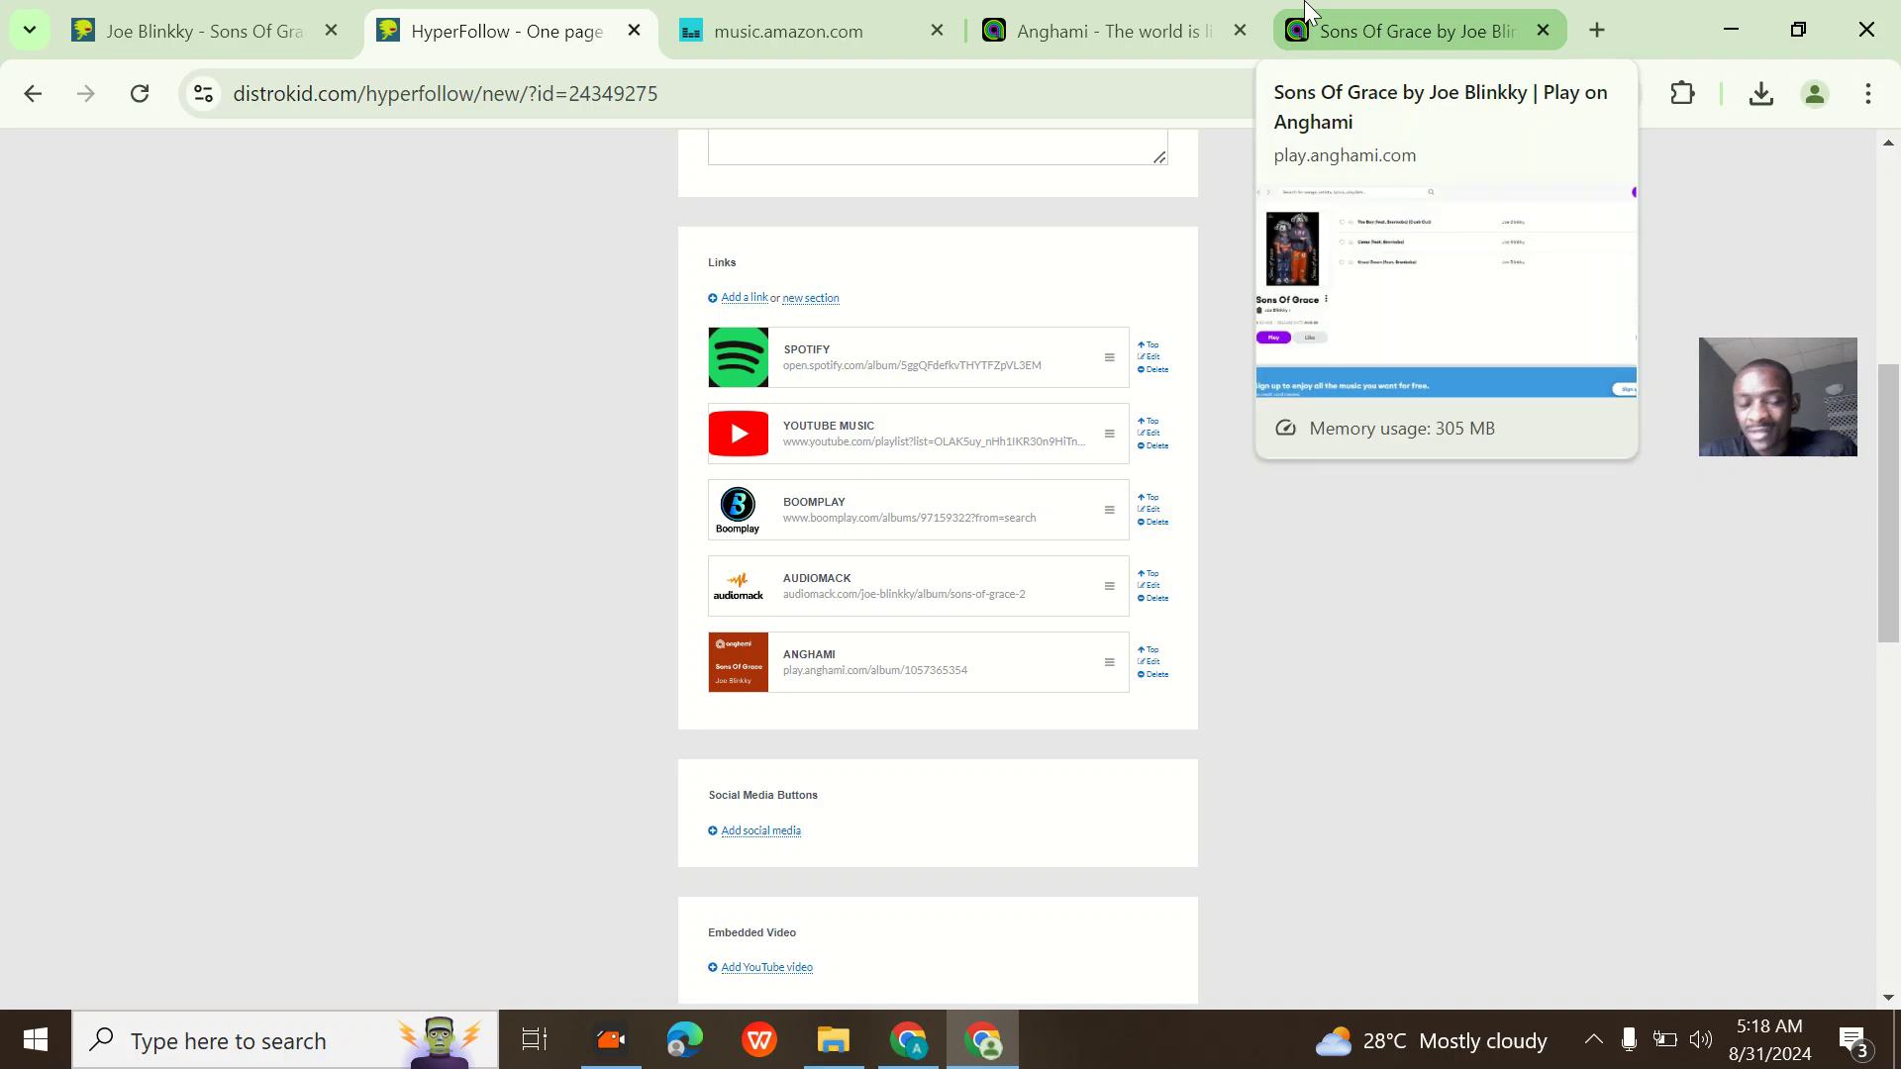
pyautogui.moveTo(733, 343)
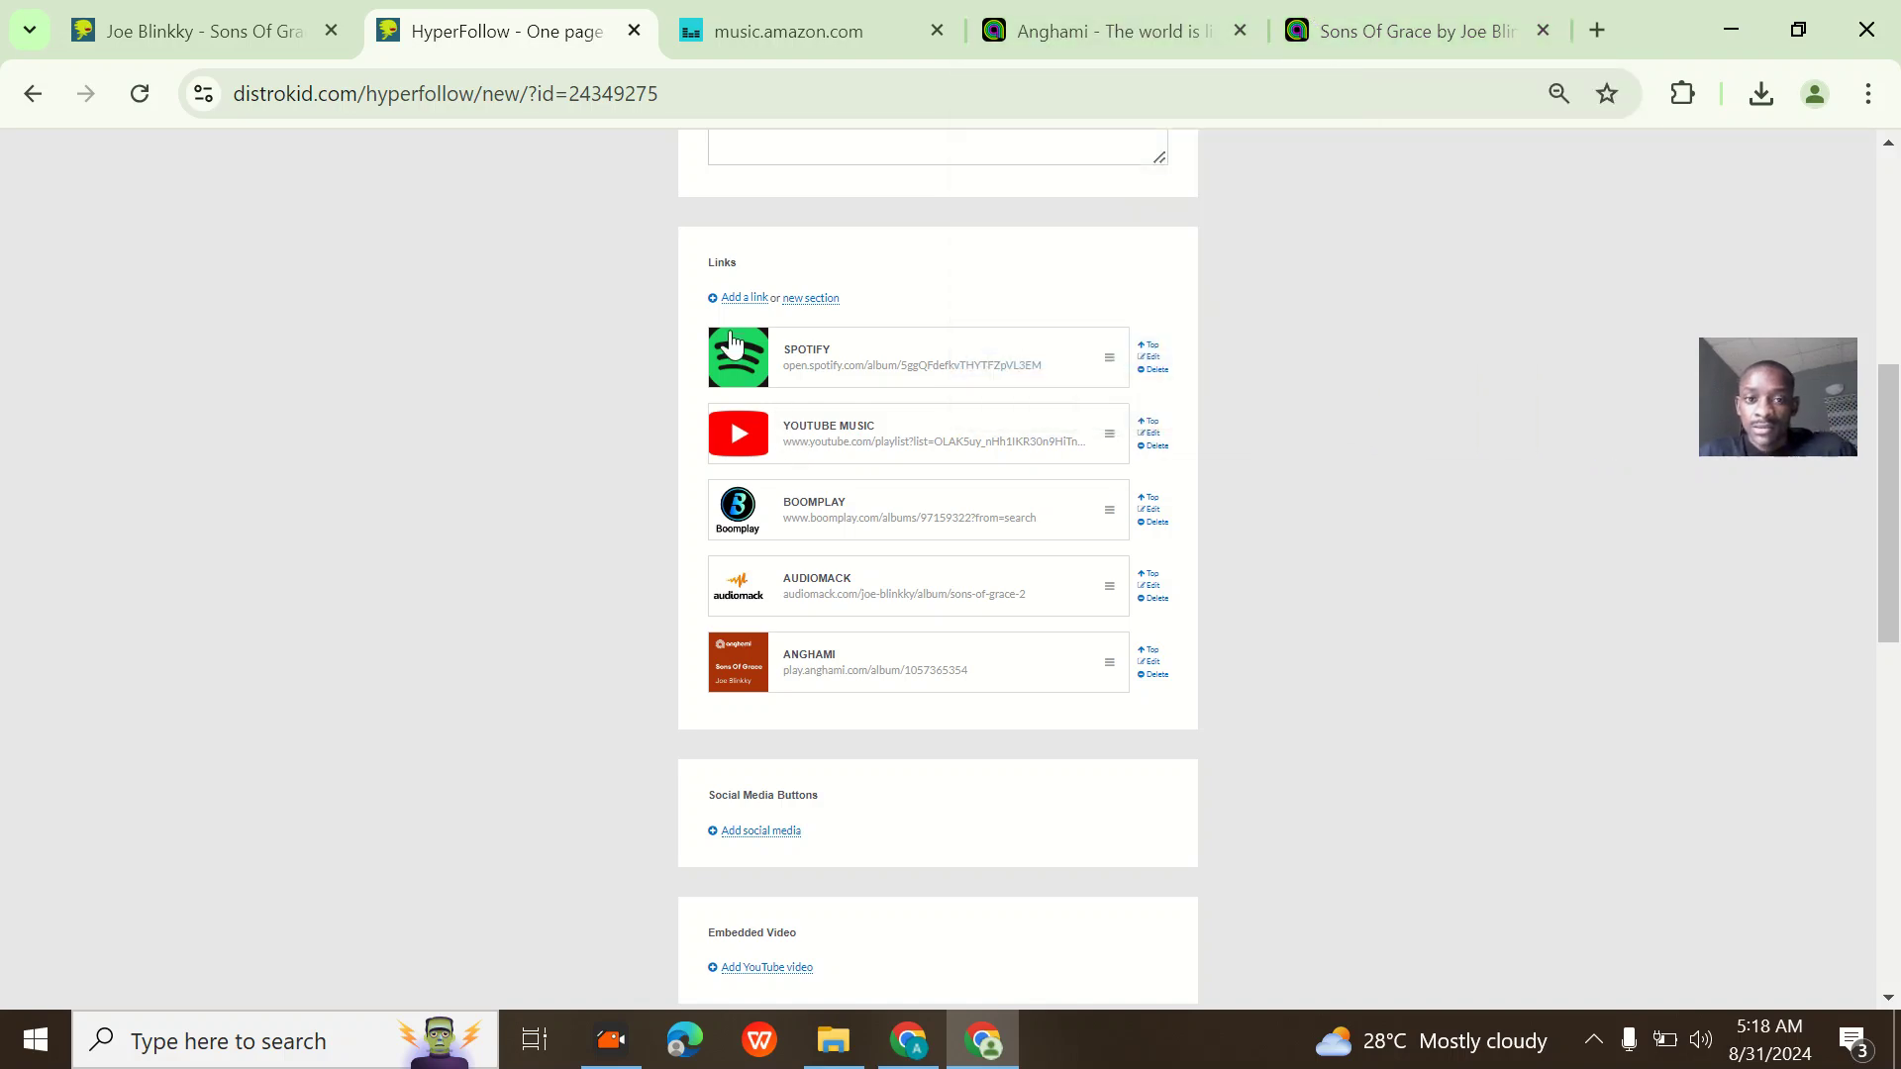
pyautogui.click(788, 30)
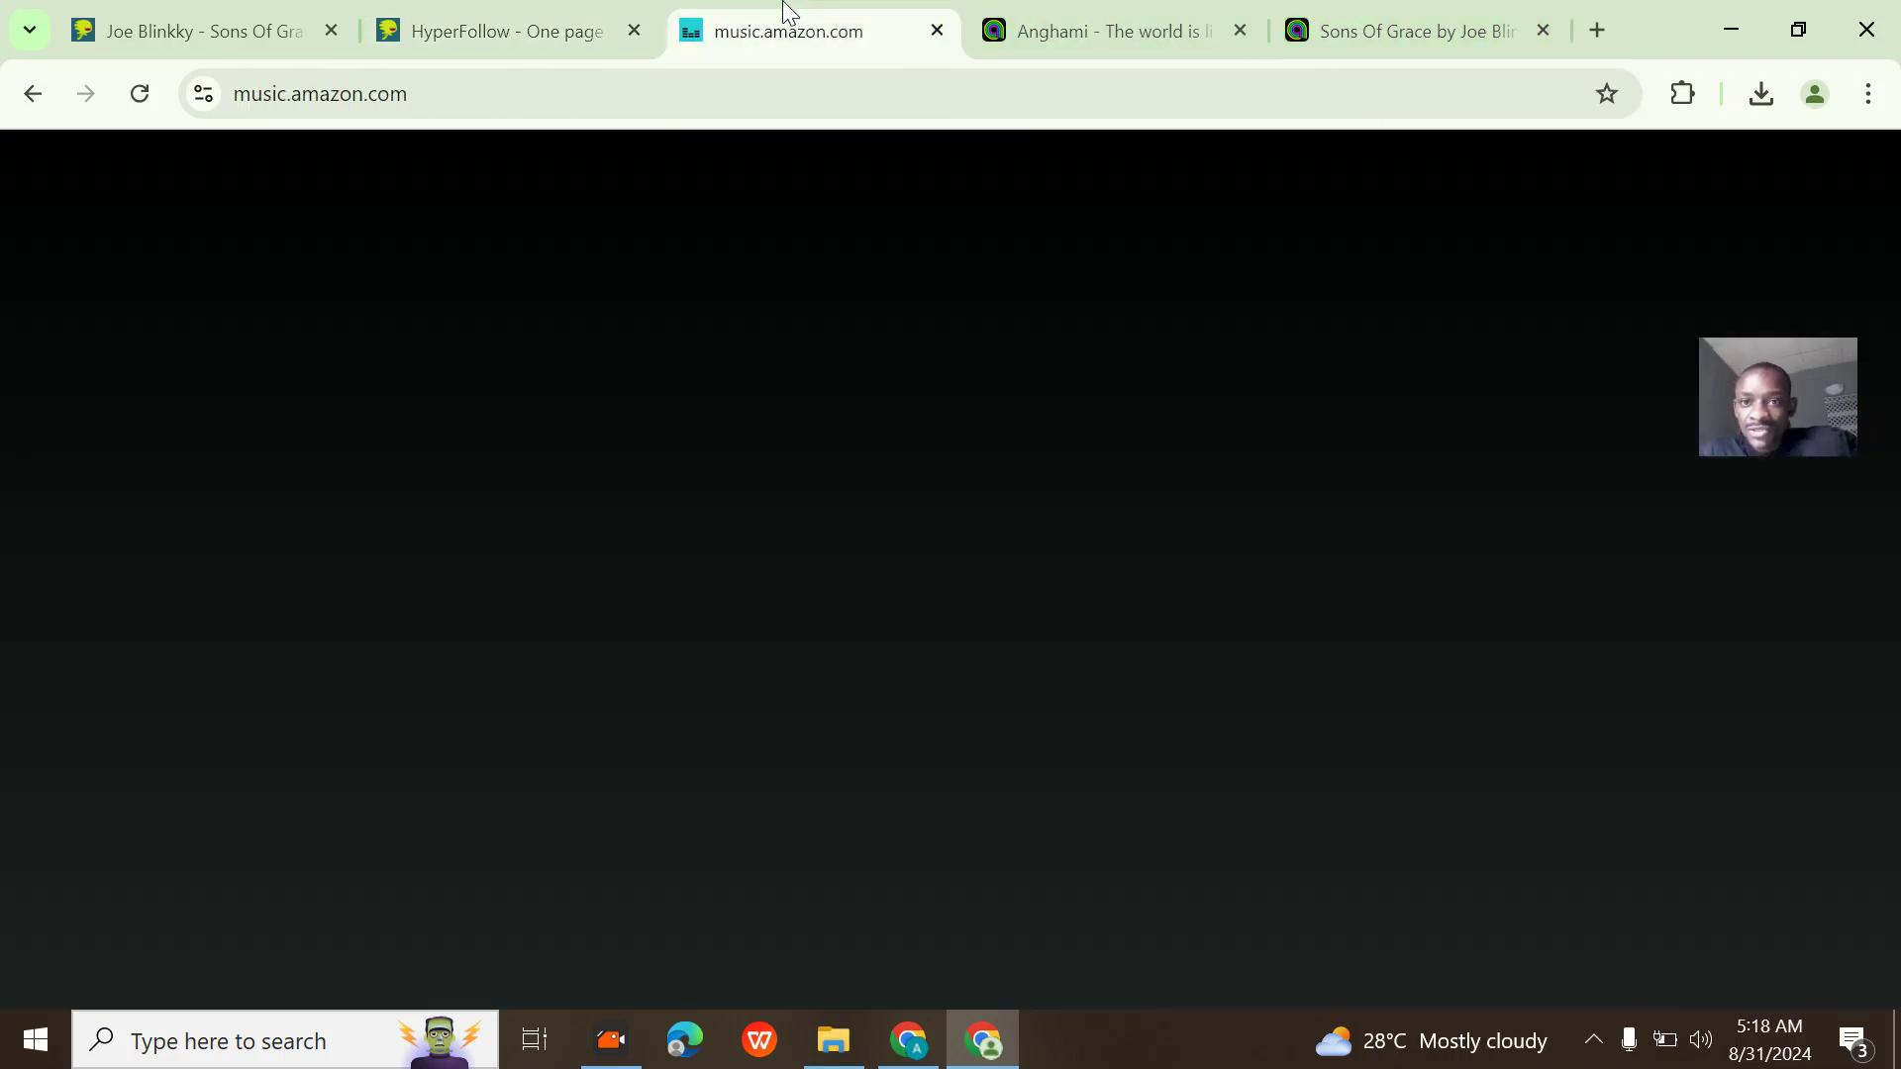
pyautogui.click(194, 30)
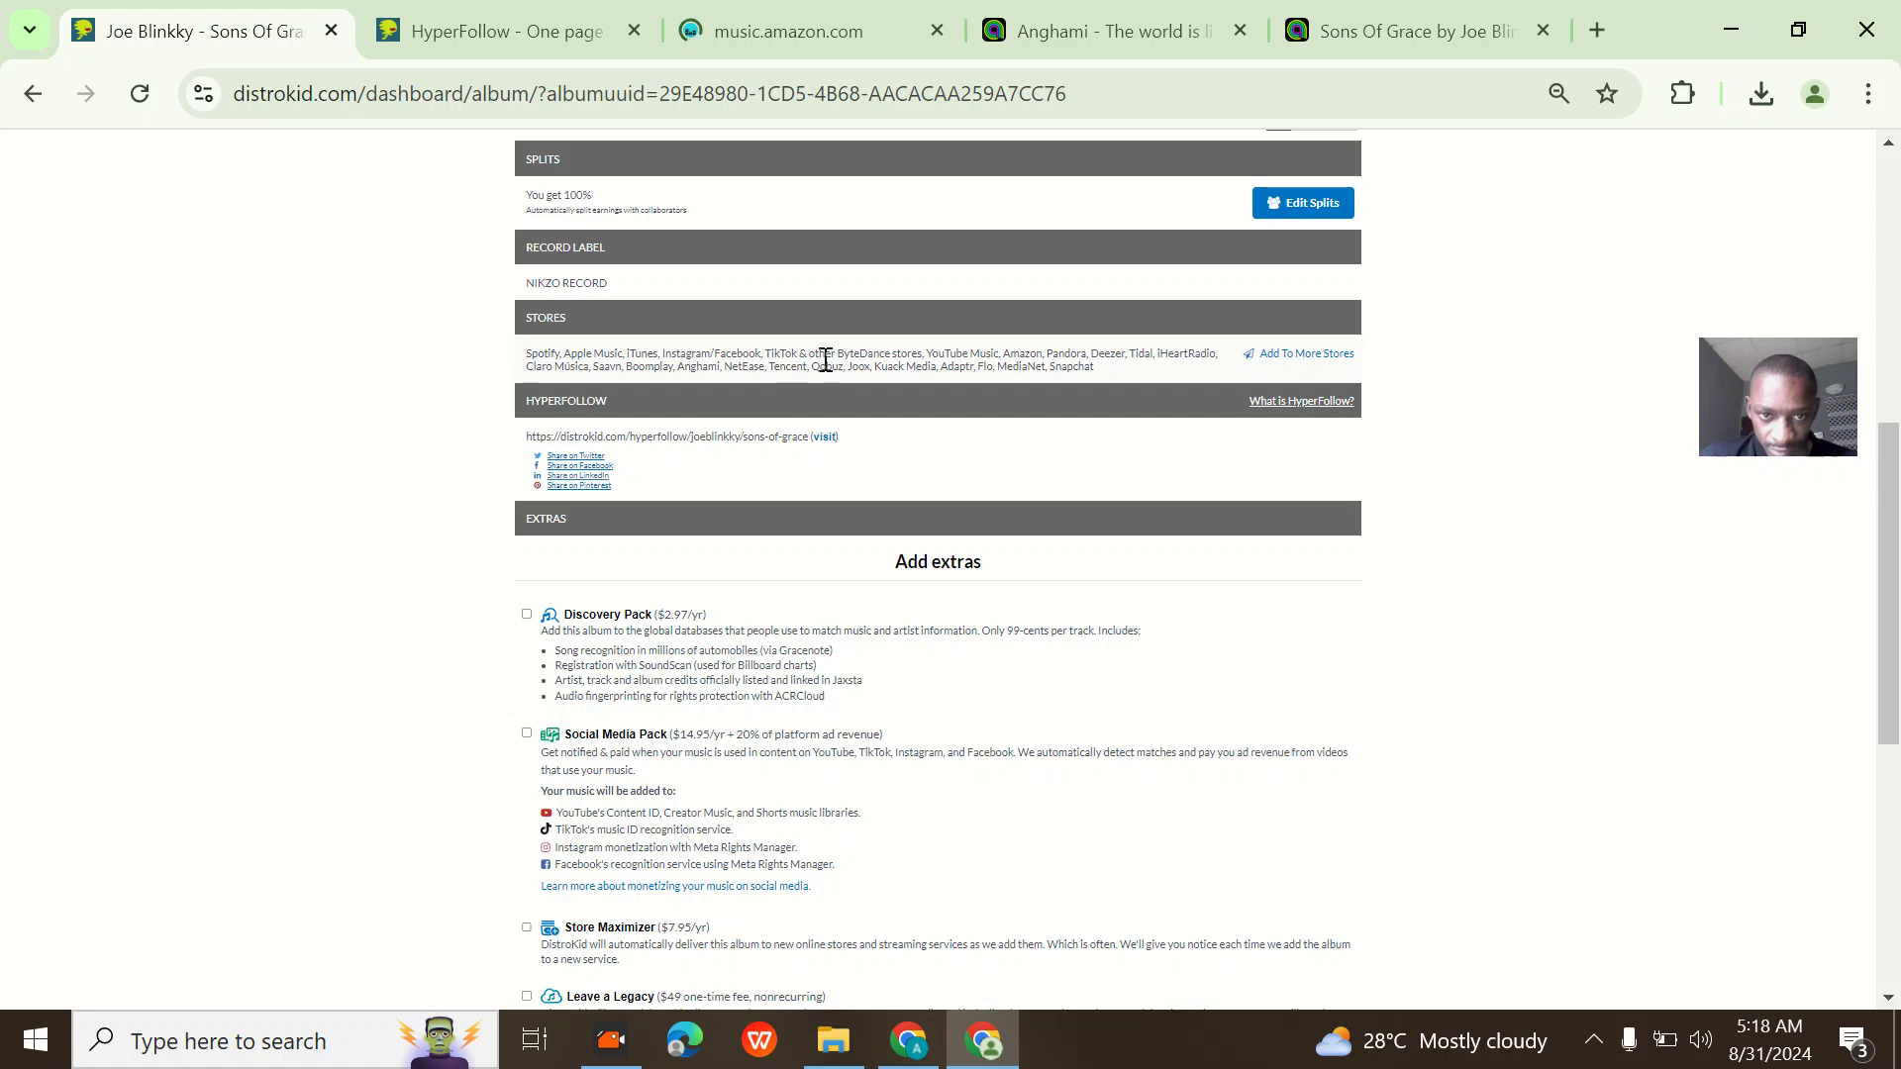
pyautogui.click(1103, 30)
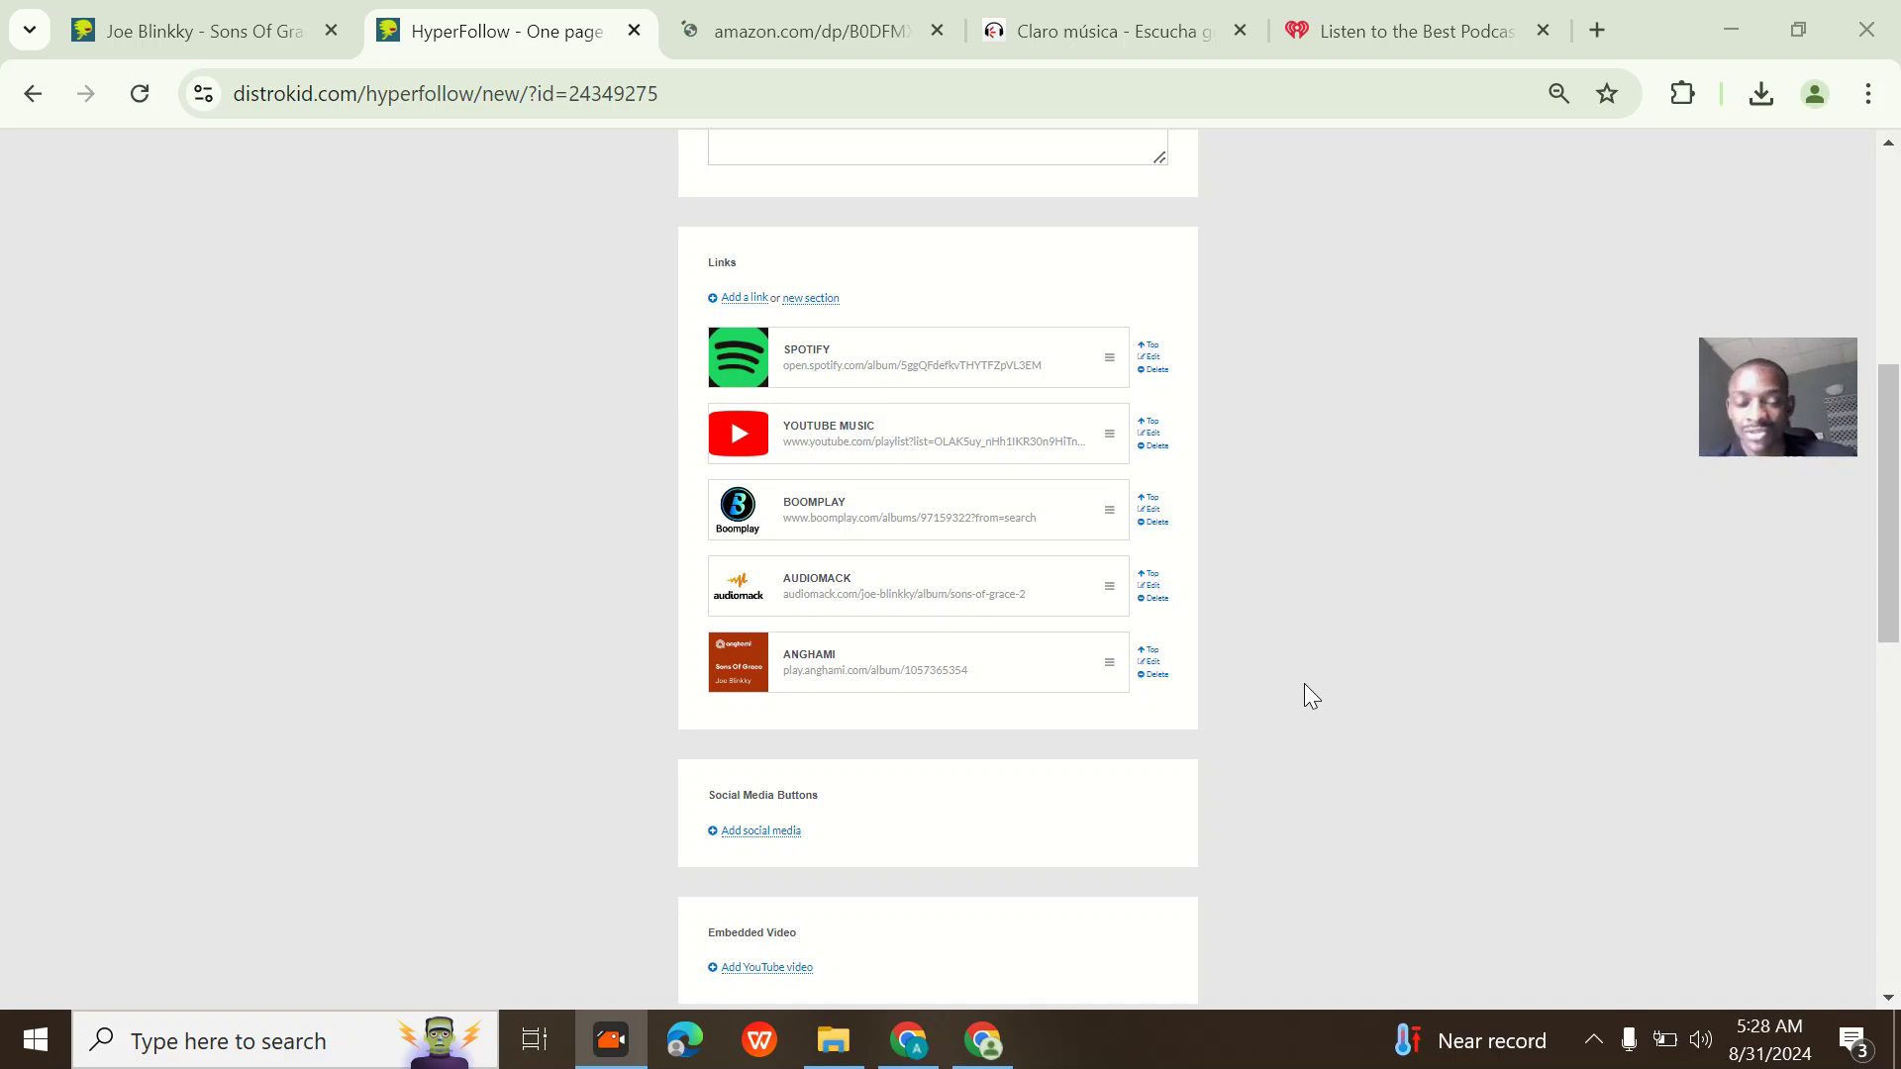
# Review the HyperFollow editor contents and open the saved live page in a new tab from the Done dialog
pyautogui.scroll(-3)
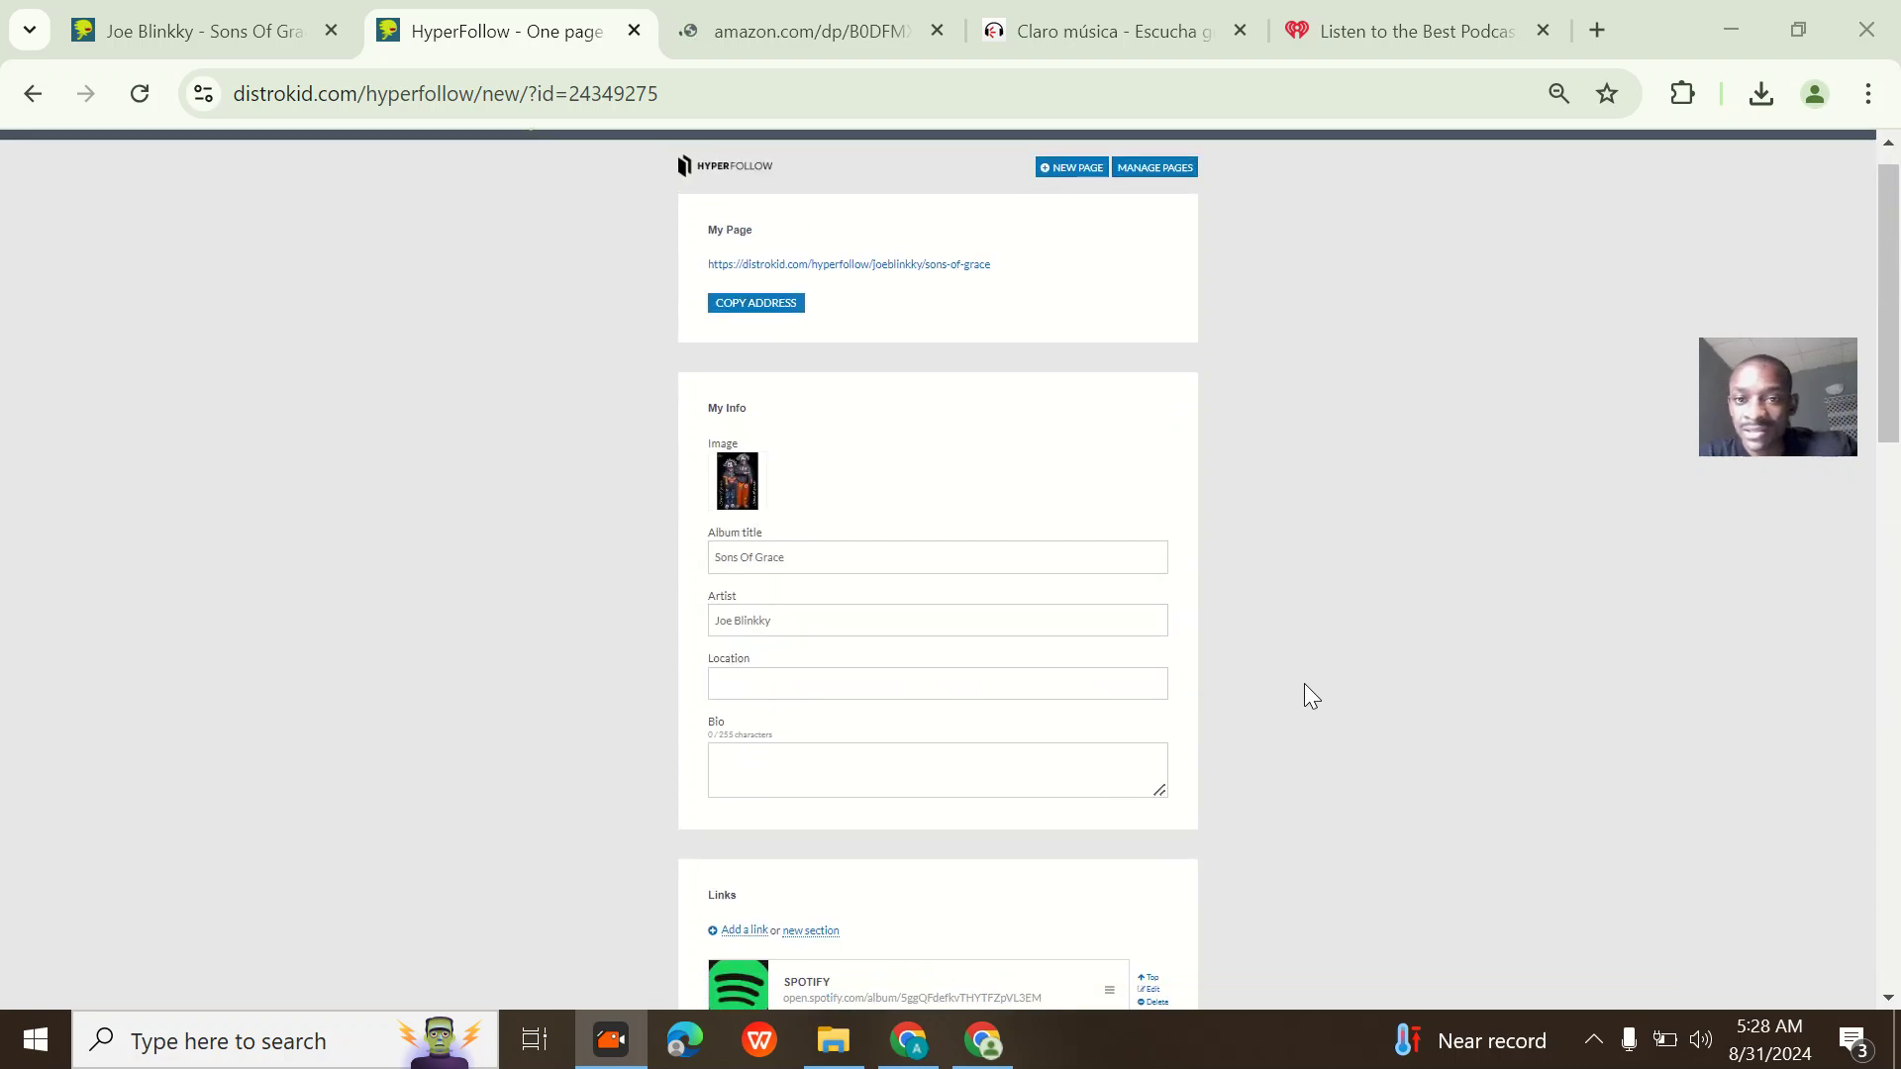
pyautogui.scroll(-3)
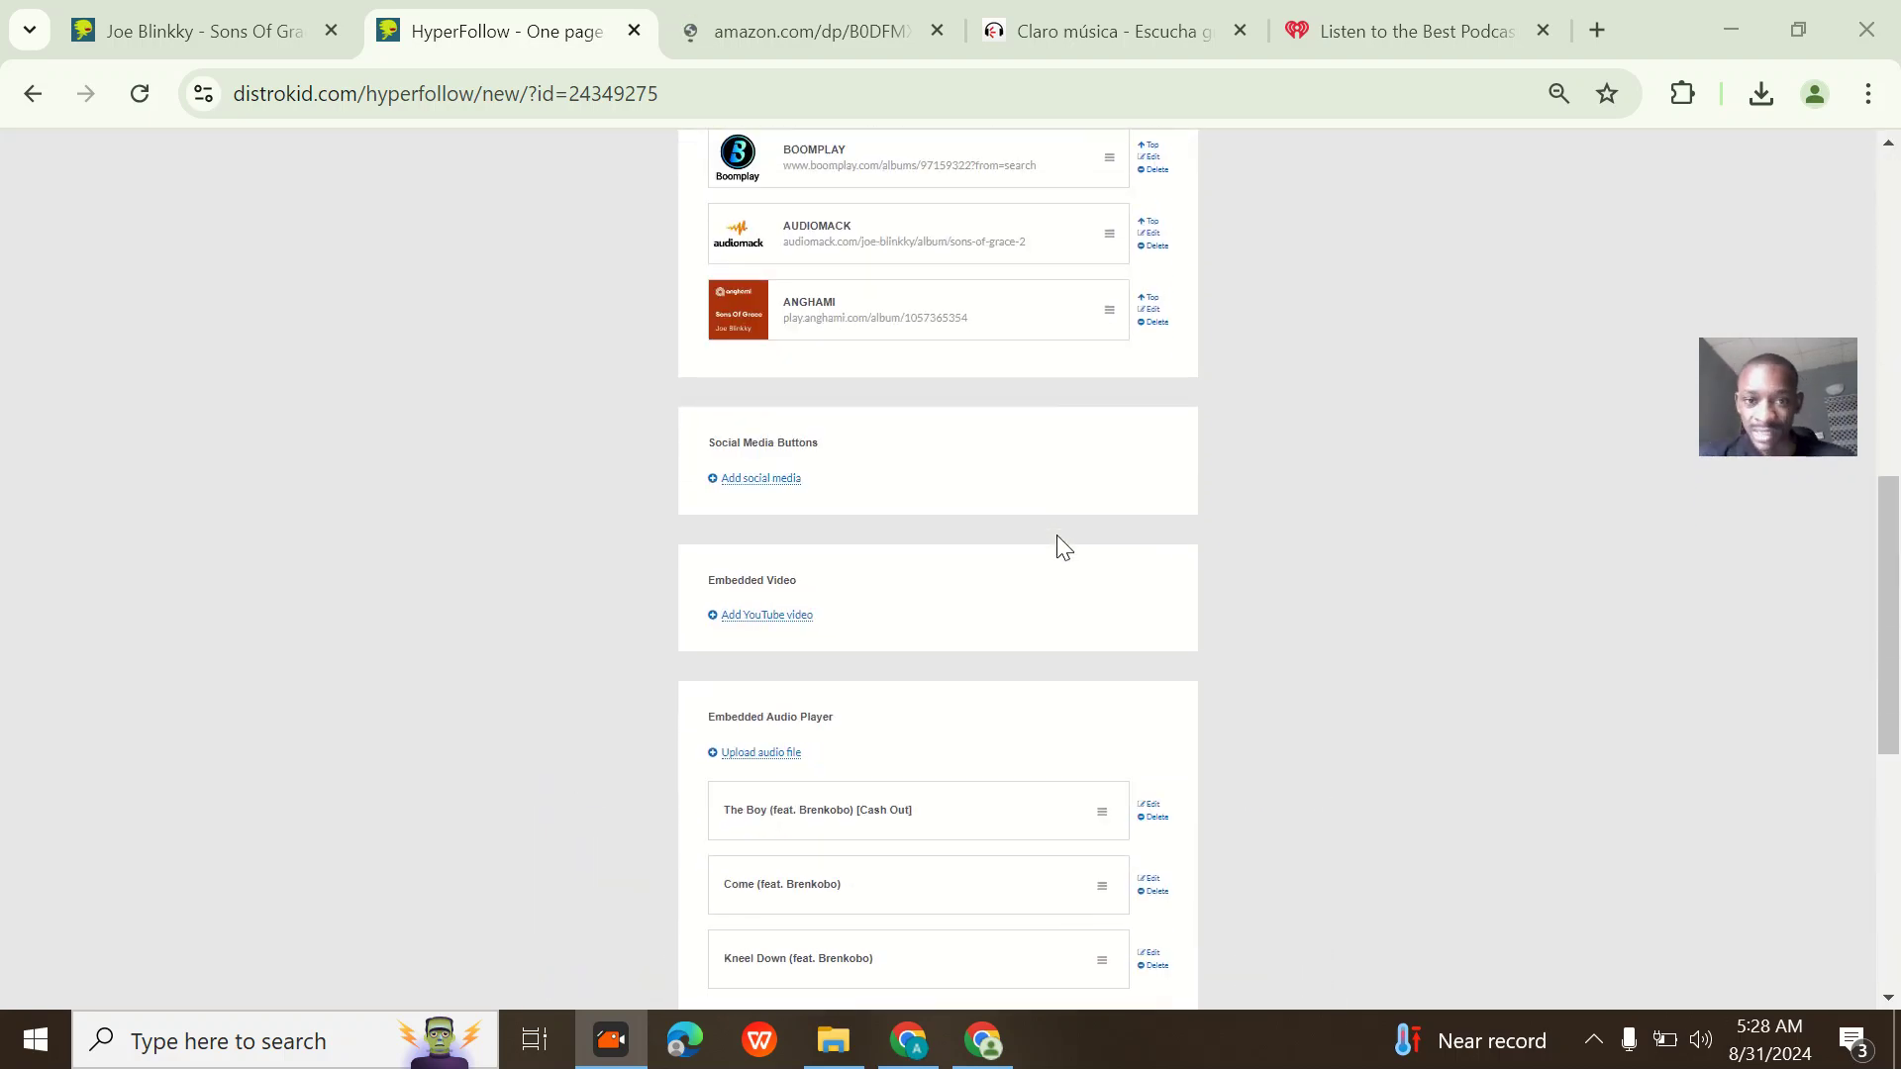
pyautogui.scroll(-3)
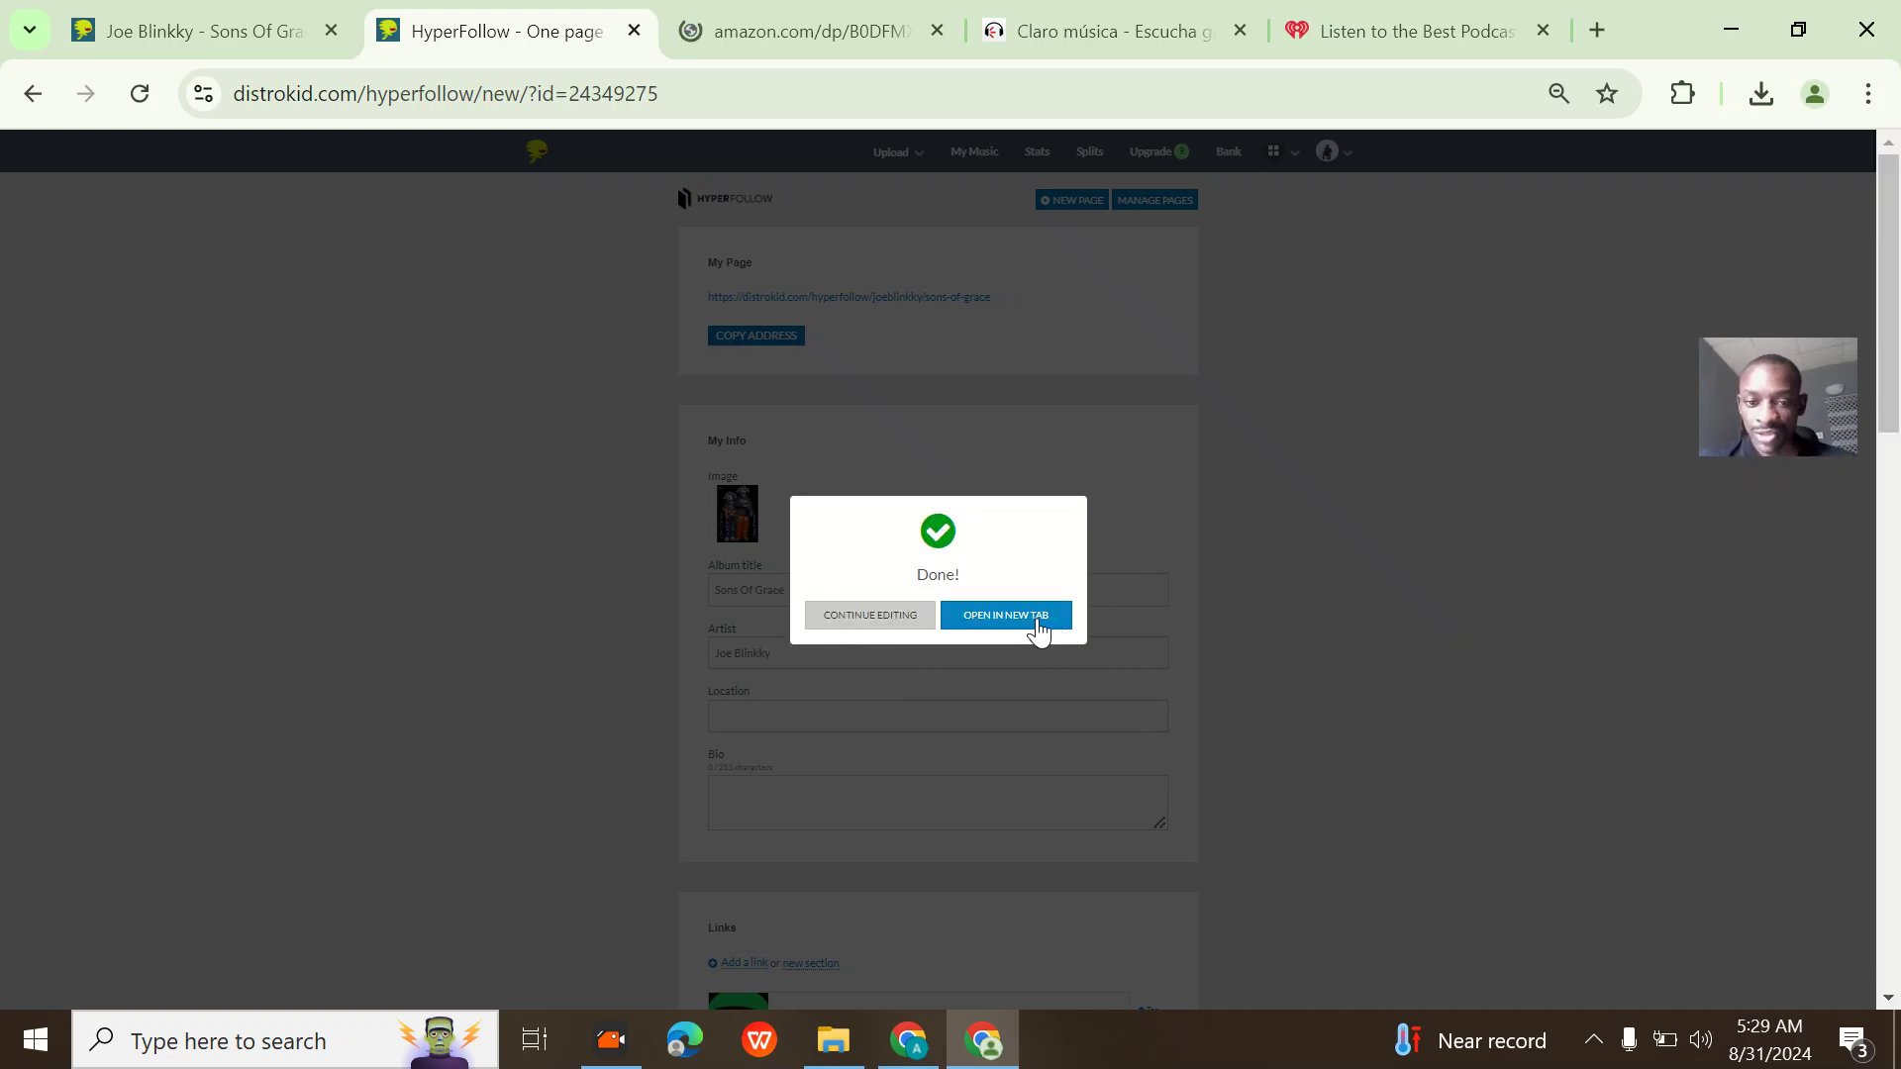
pyautogui.click(1006, 613)
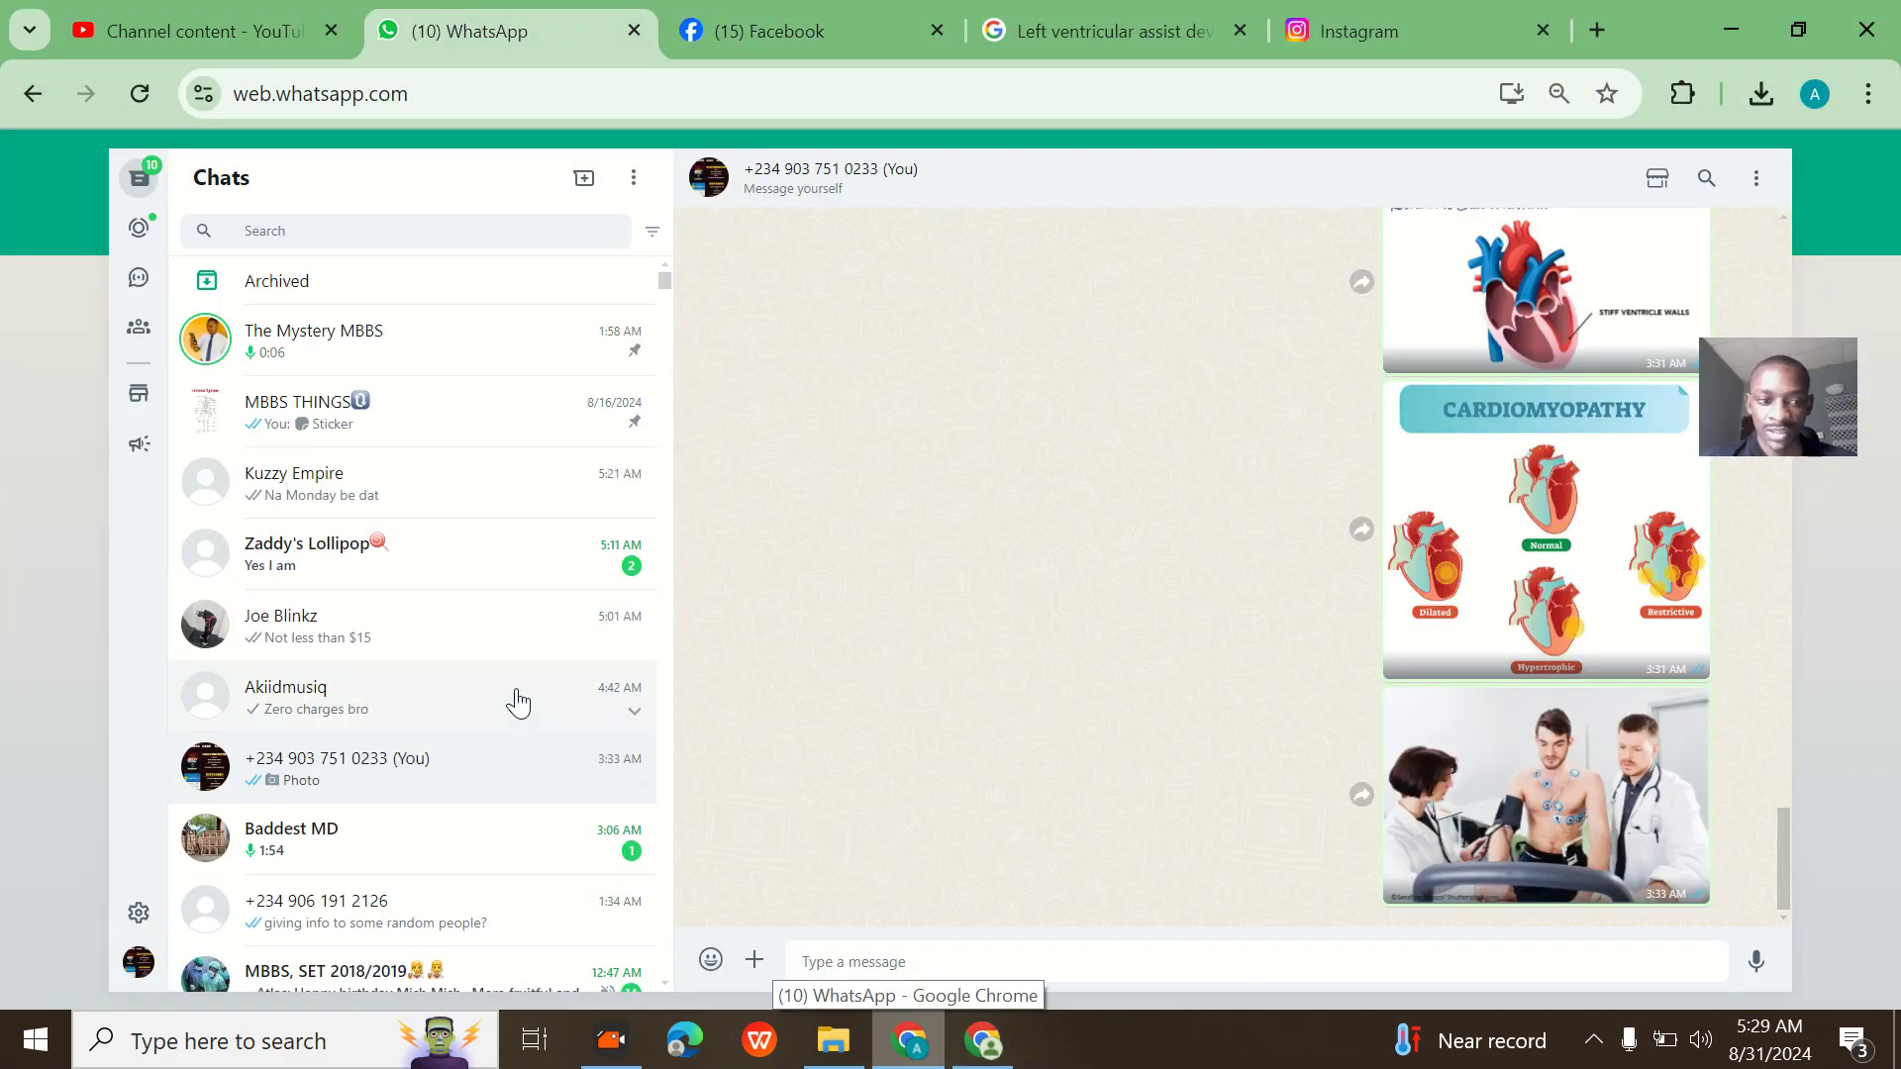
pyautogui.write('https://distrokid.com/hyperfollow/joeblinkky/sons-of-grace')
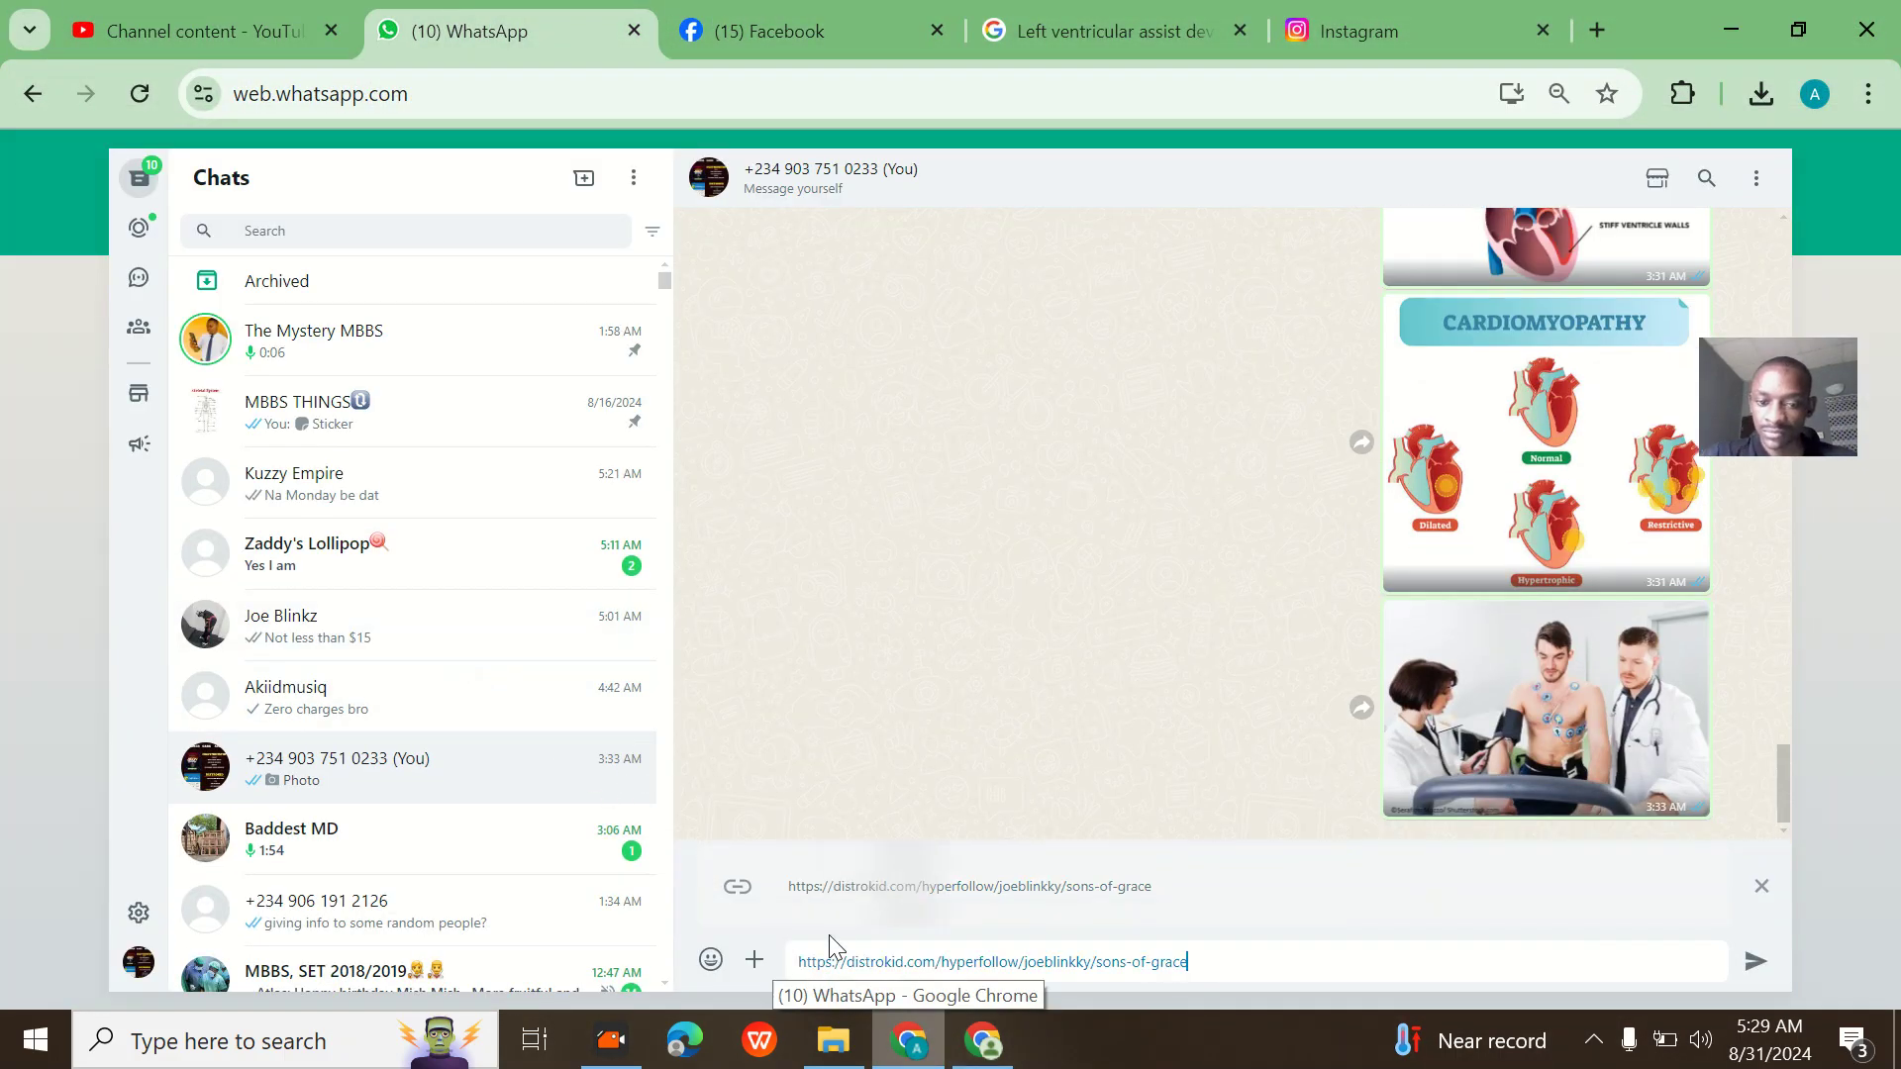
pyautogui.click(1752, 960)
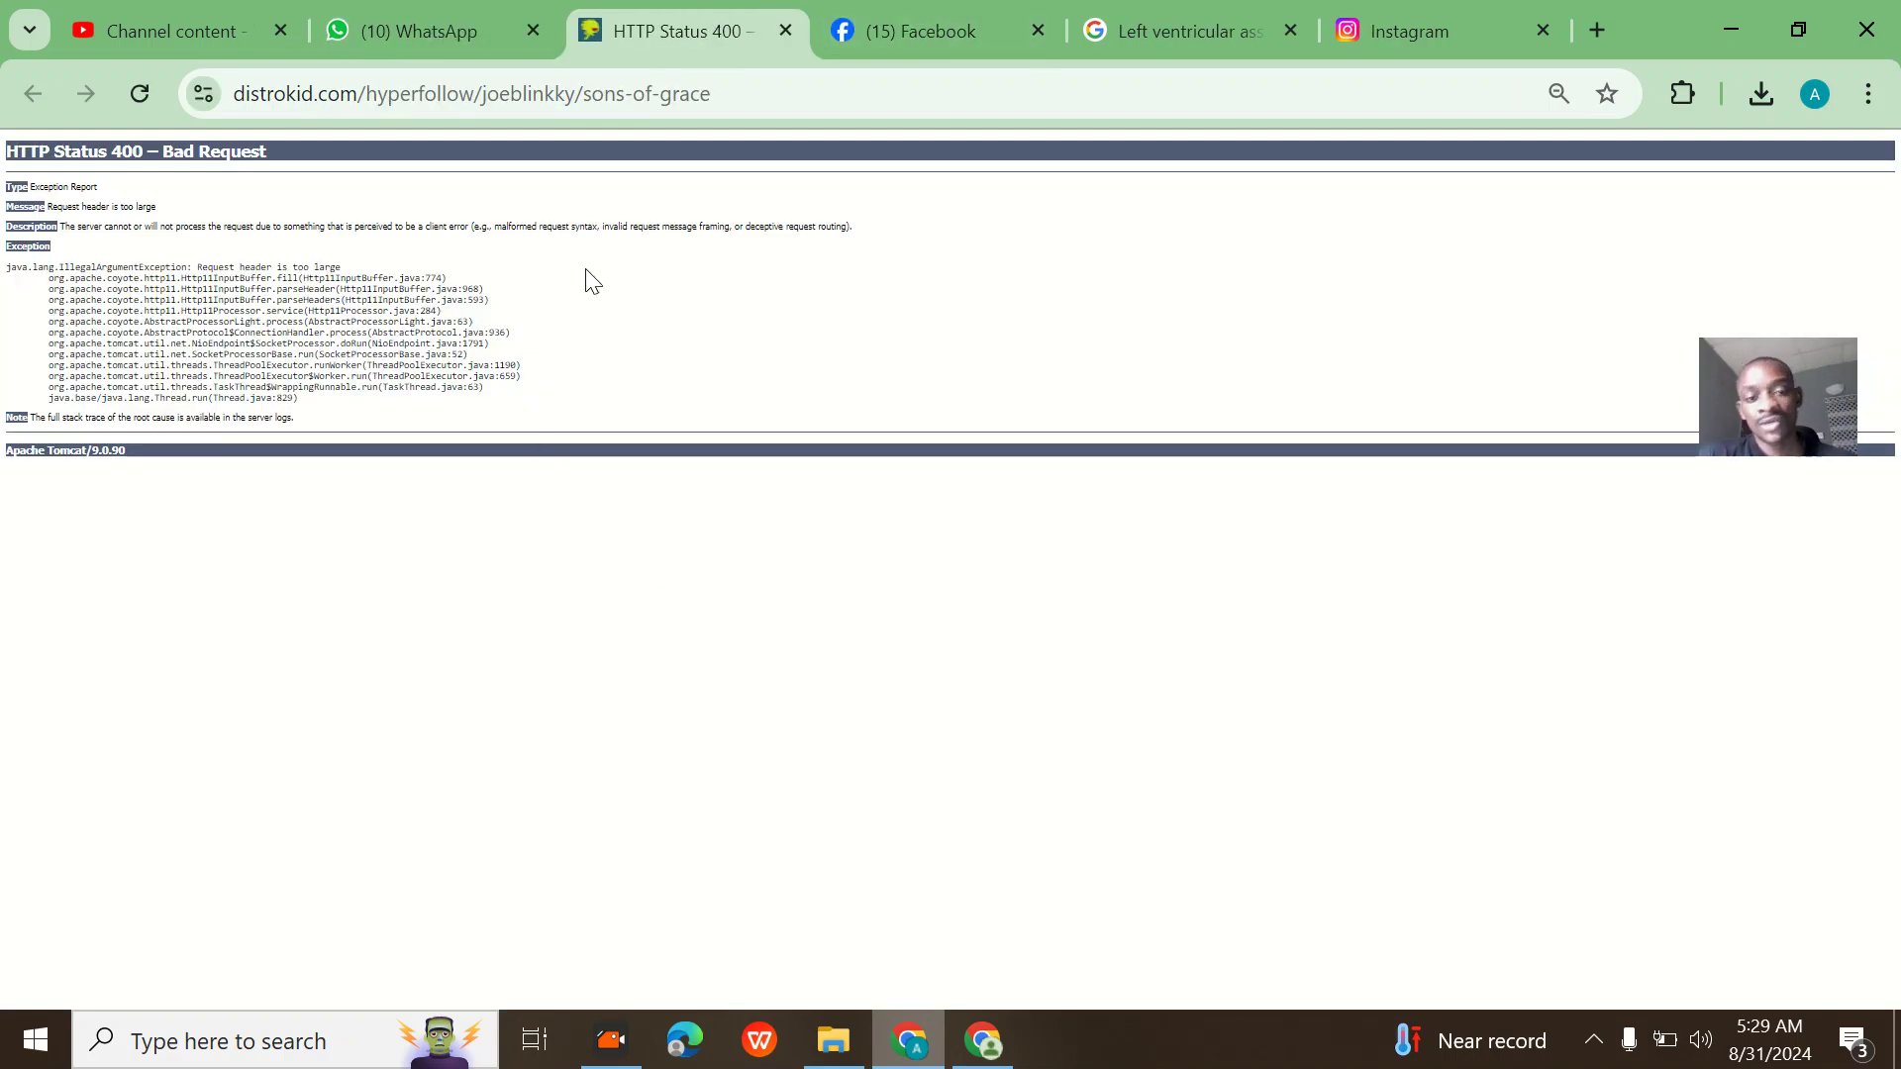
# Switch to the live Sons Of Grace HyperFollow page and play the first track preview
pyautogui.click(436, 30)
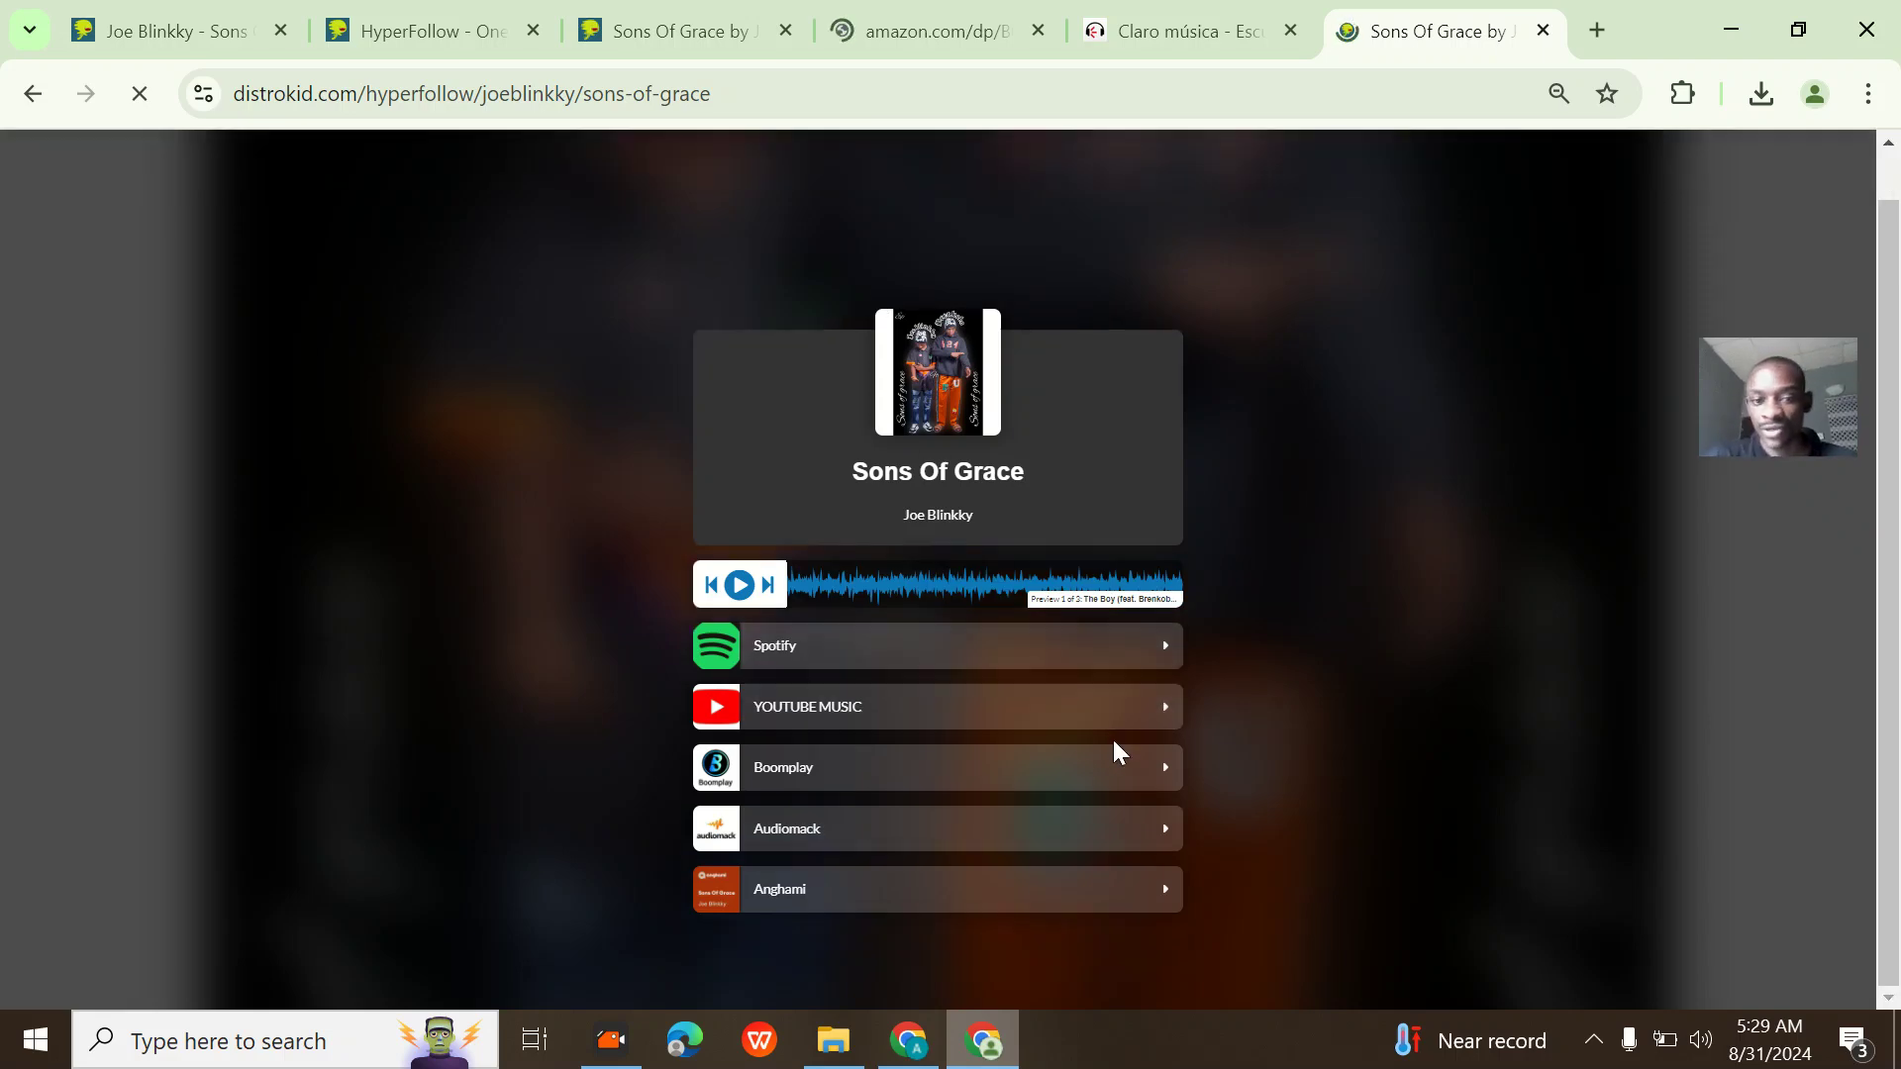
pyautogui.click(1596, 29)
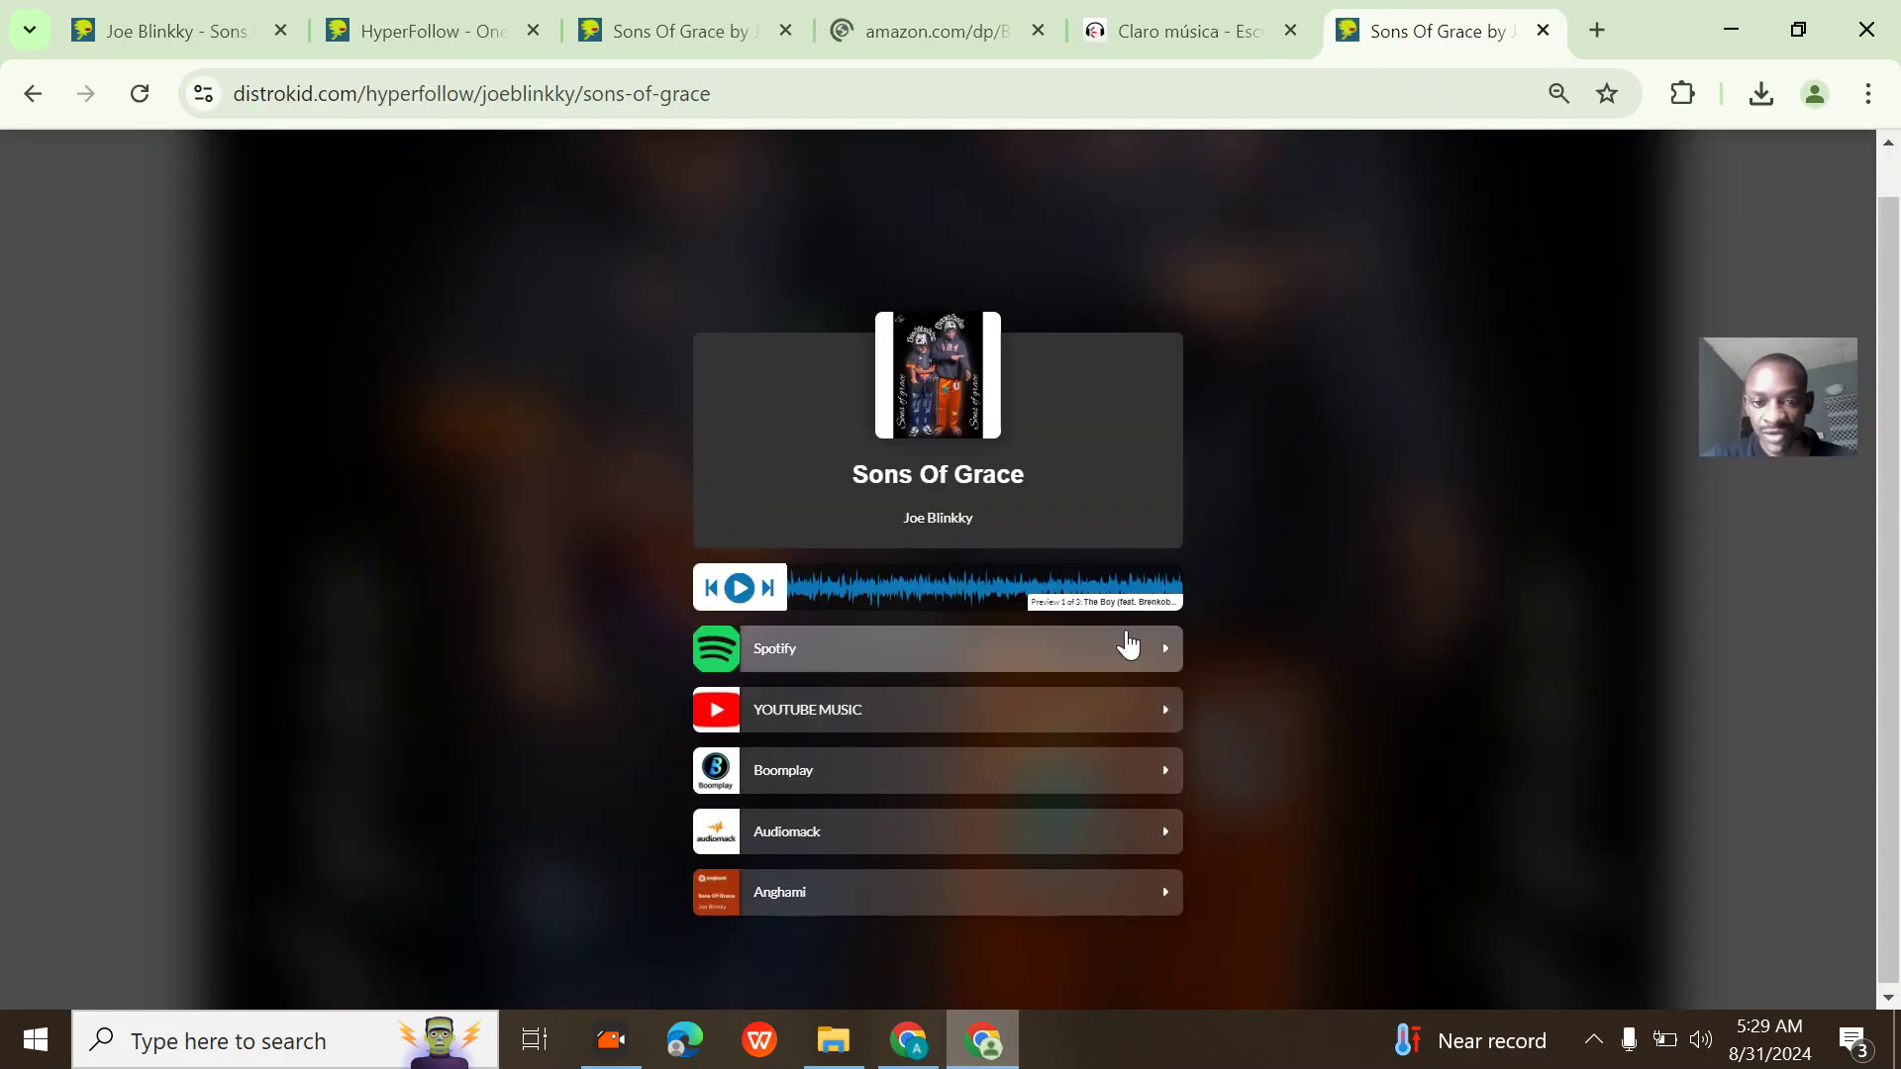
pyautogui.click(736, 588)
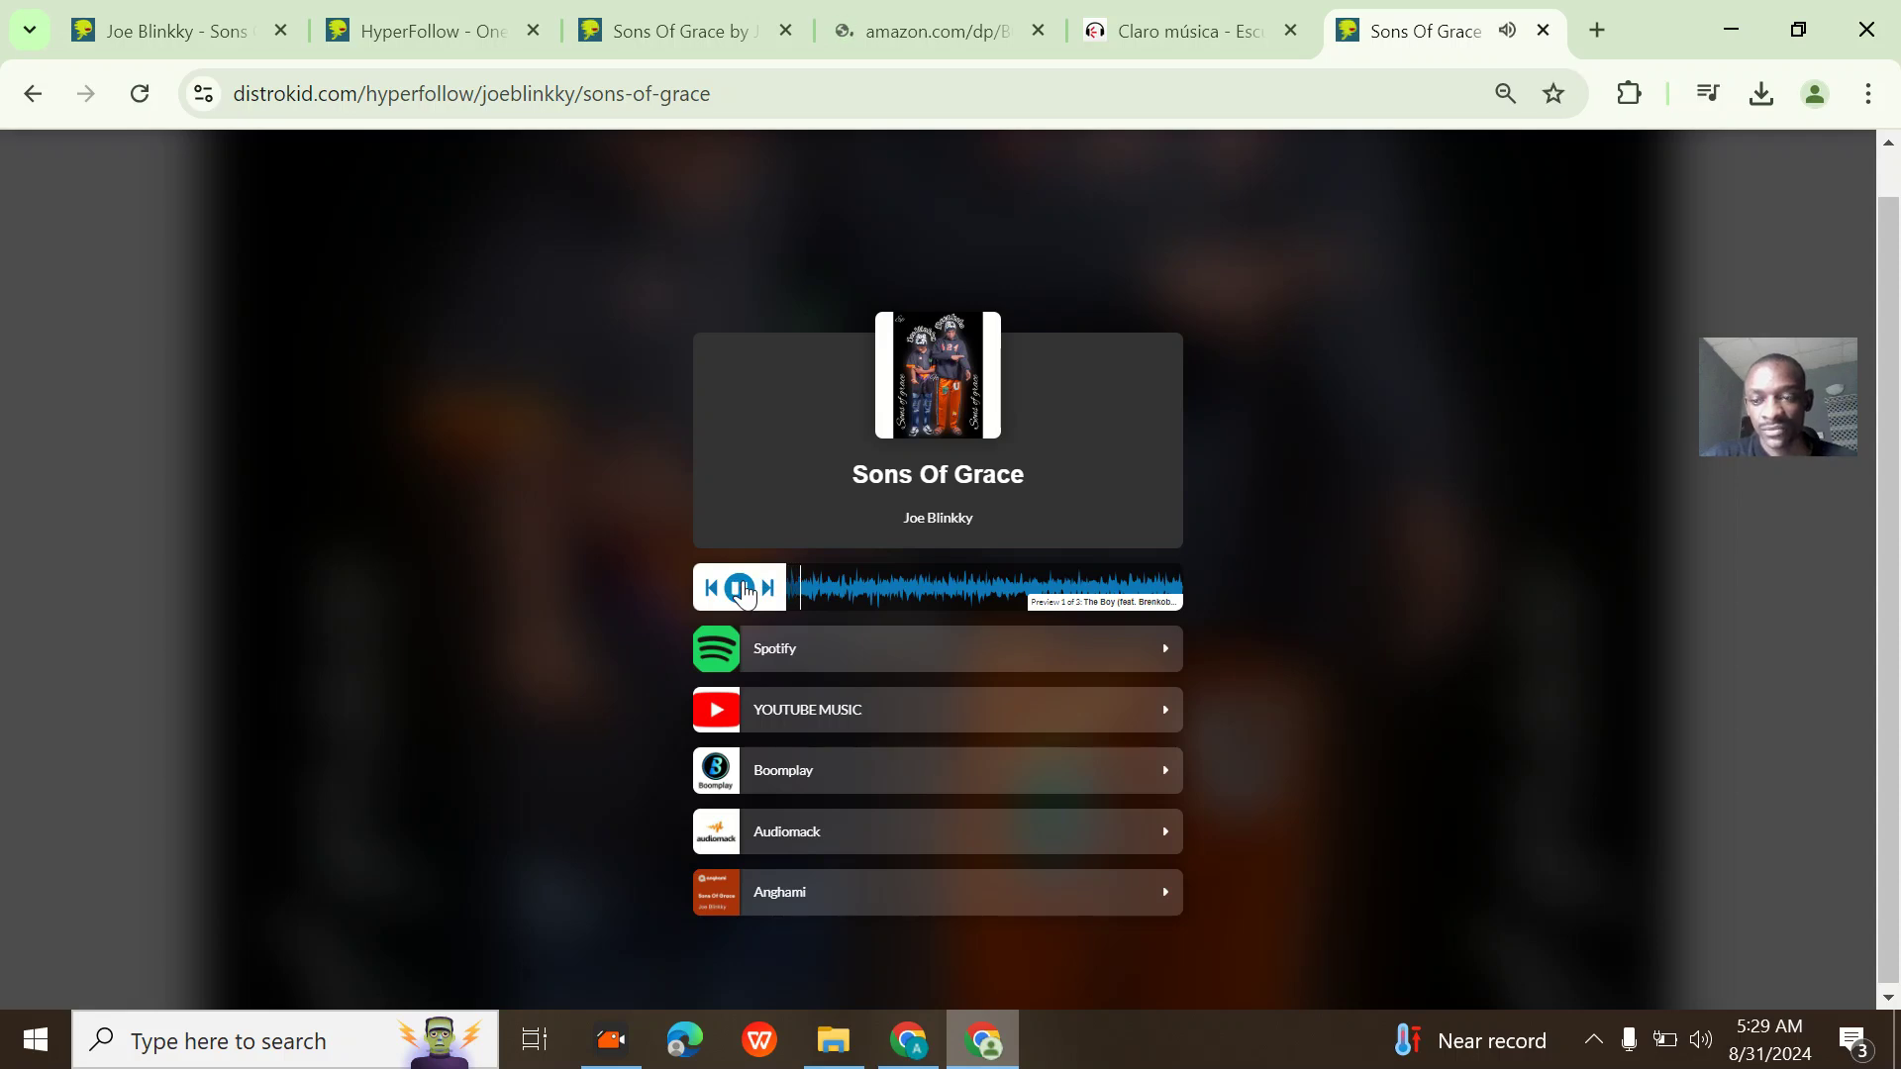